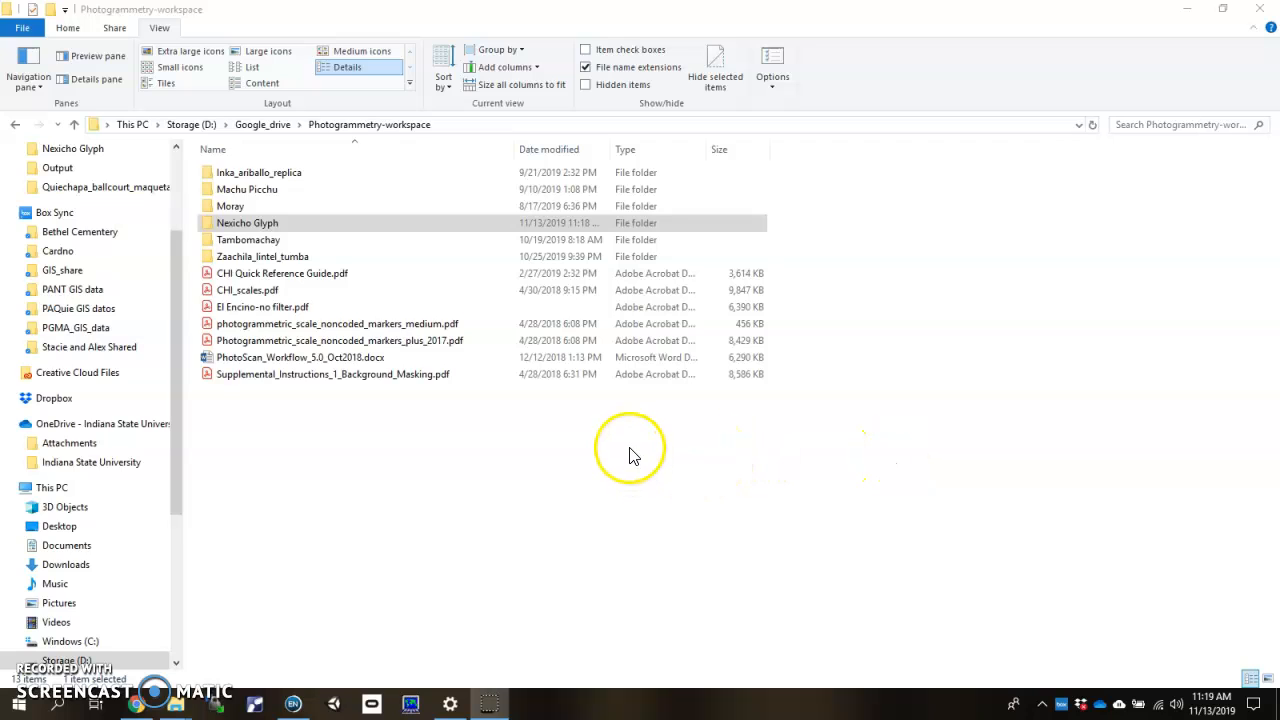
mouse_move(545, 410)
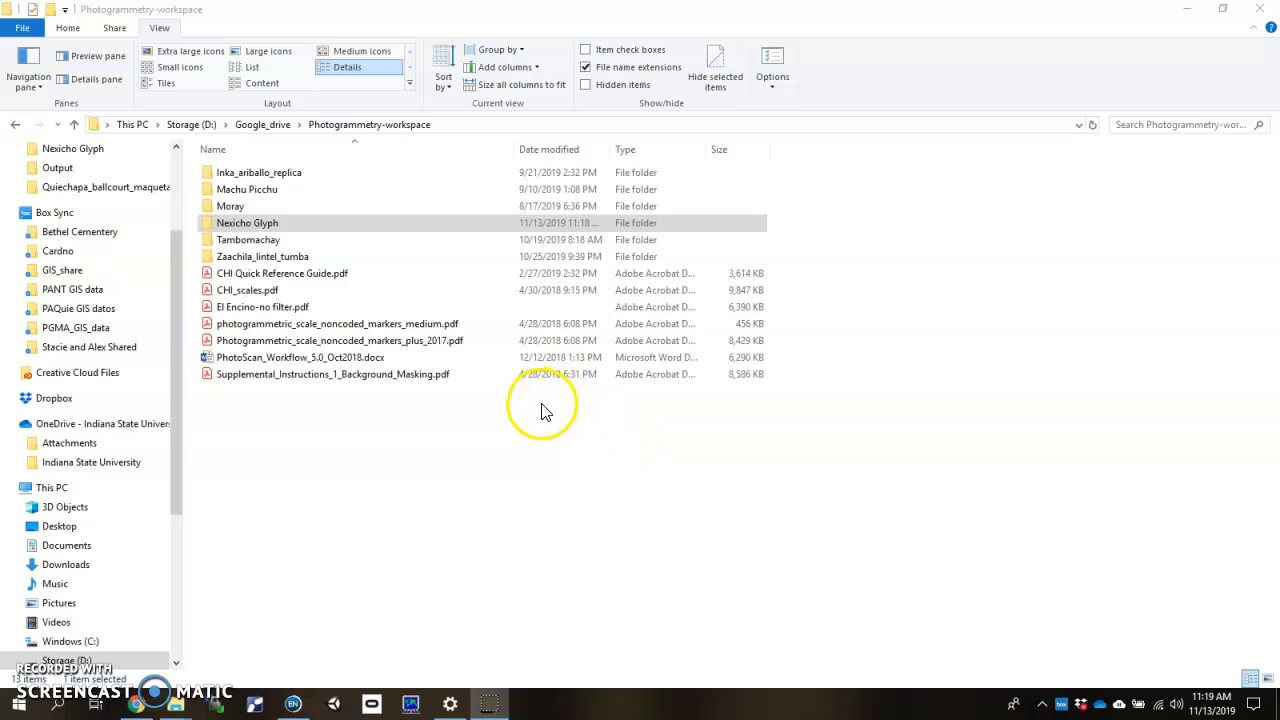
mouse_move(1095, 40)
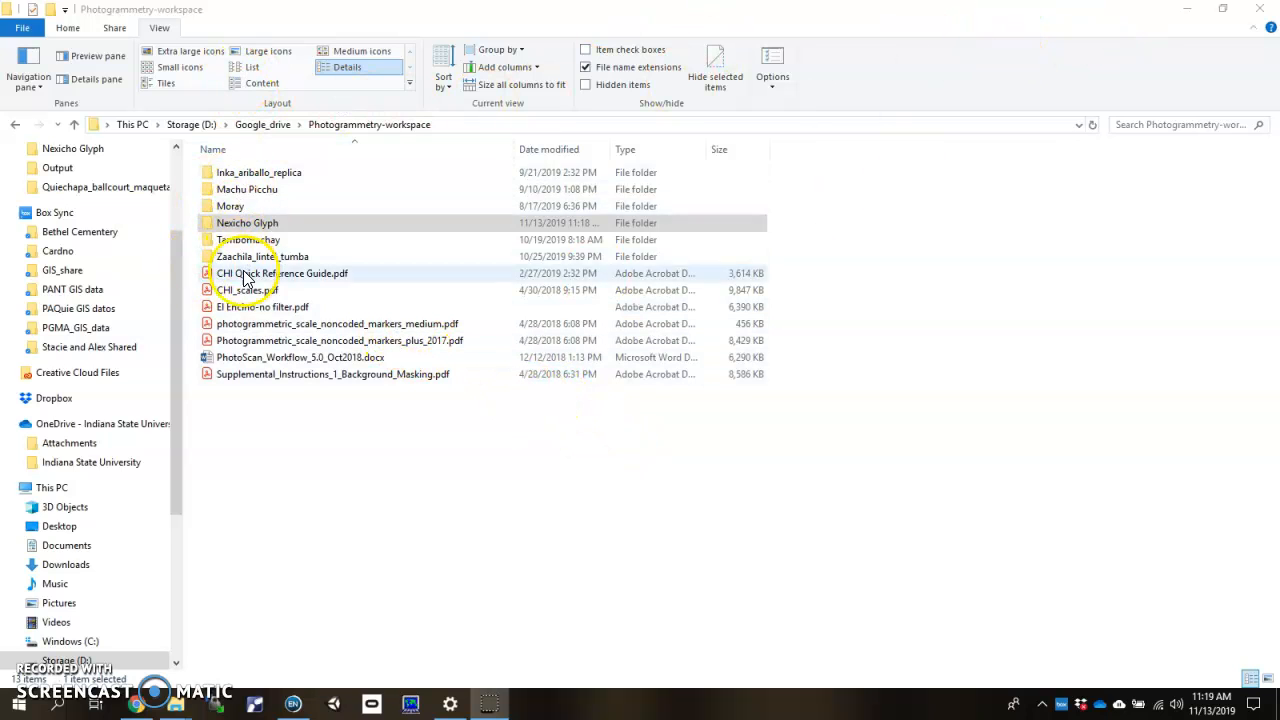
Step: Open the Nexicho Glyph folder in Photogrammetry-workspace to review its export, output and photos subfolders
click(250, 222)
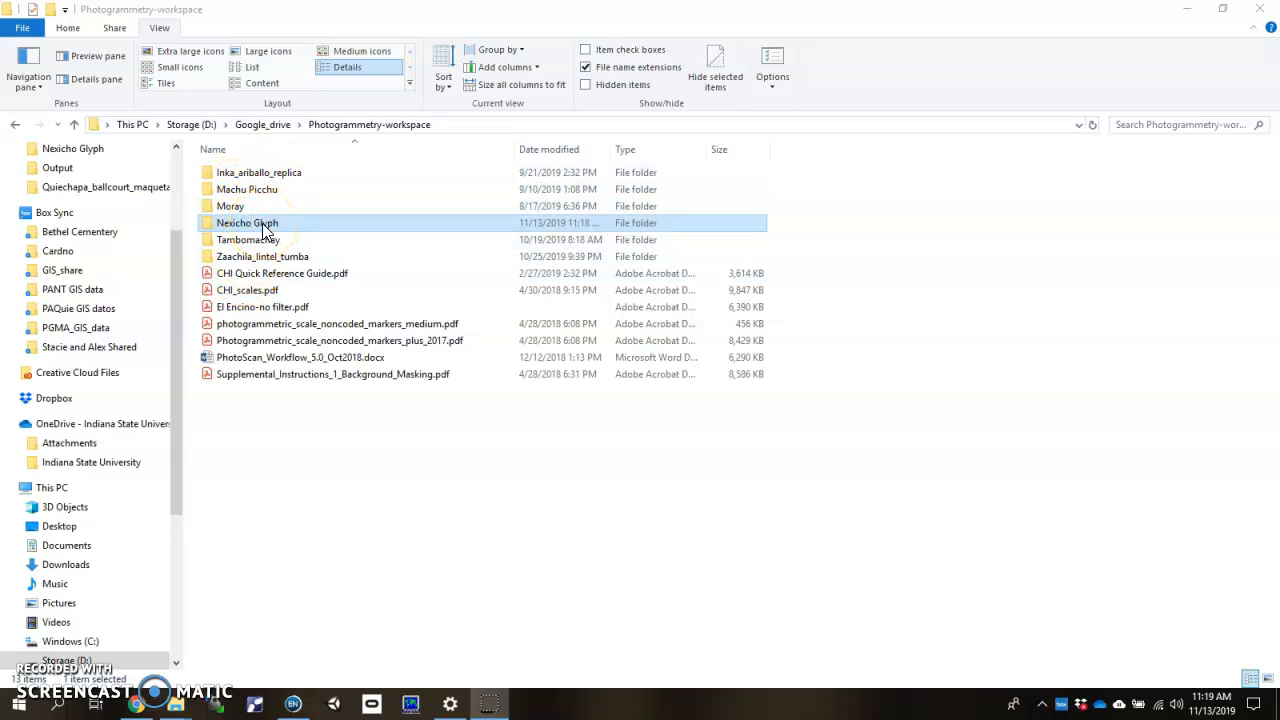
double_click(246, 222)
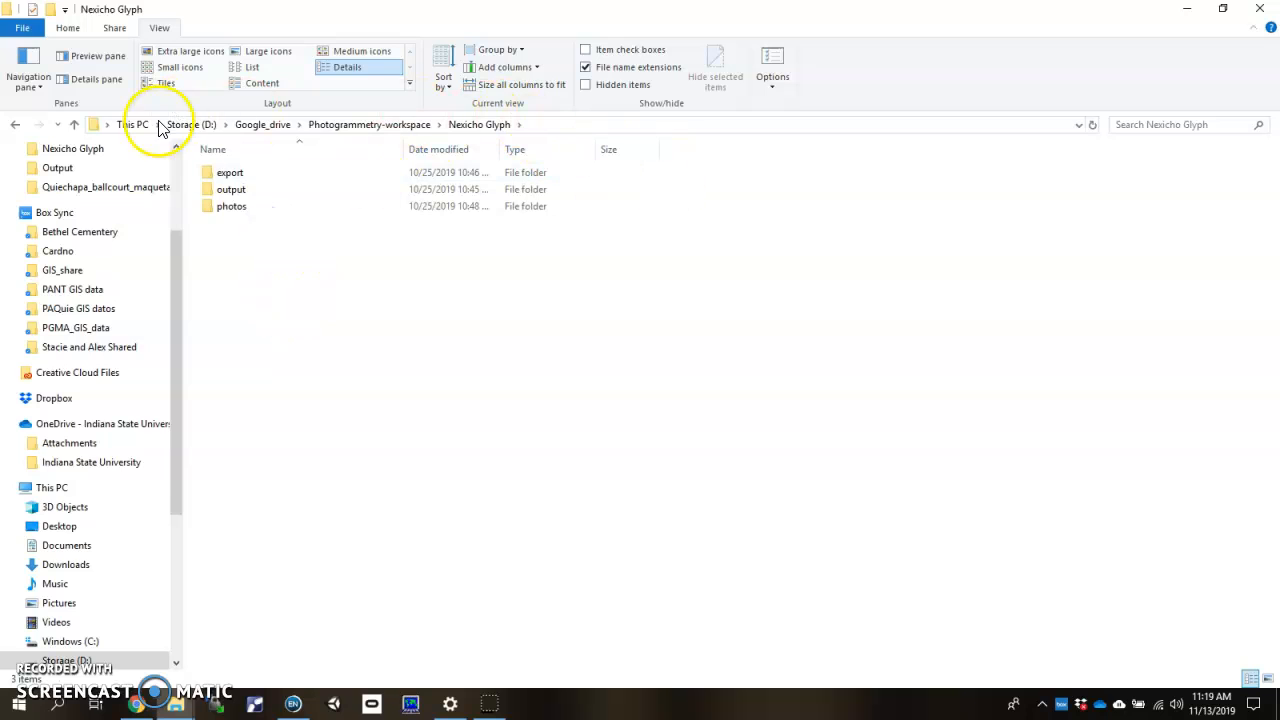
mouse_move(267, 302)
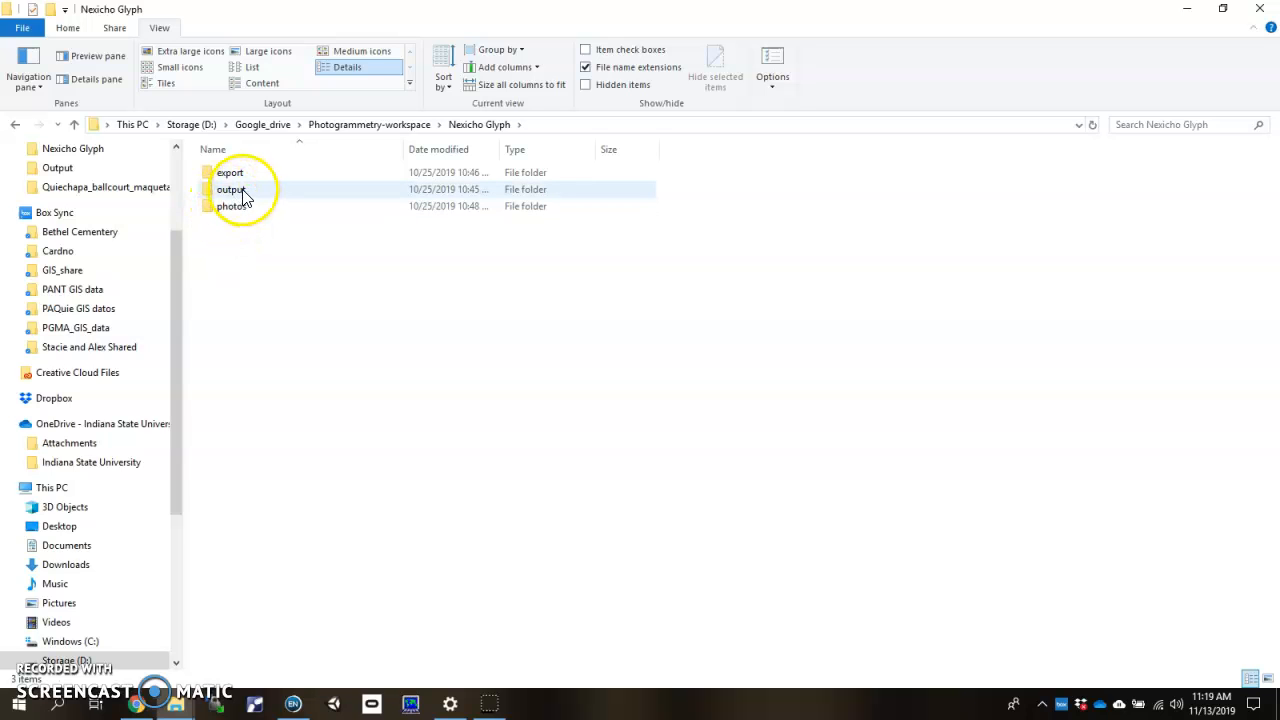
mouse_move(257, 180)
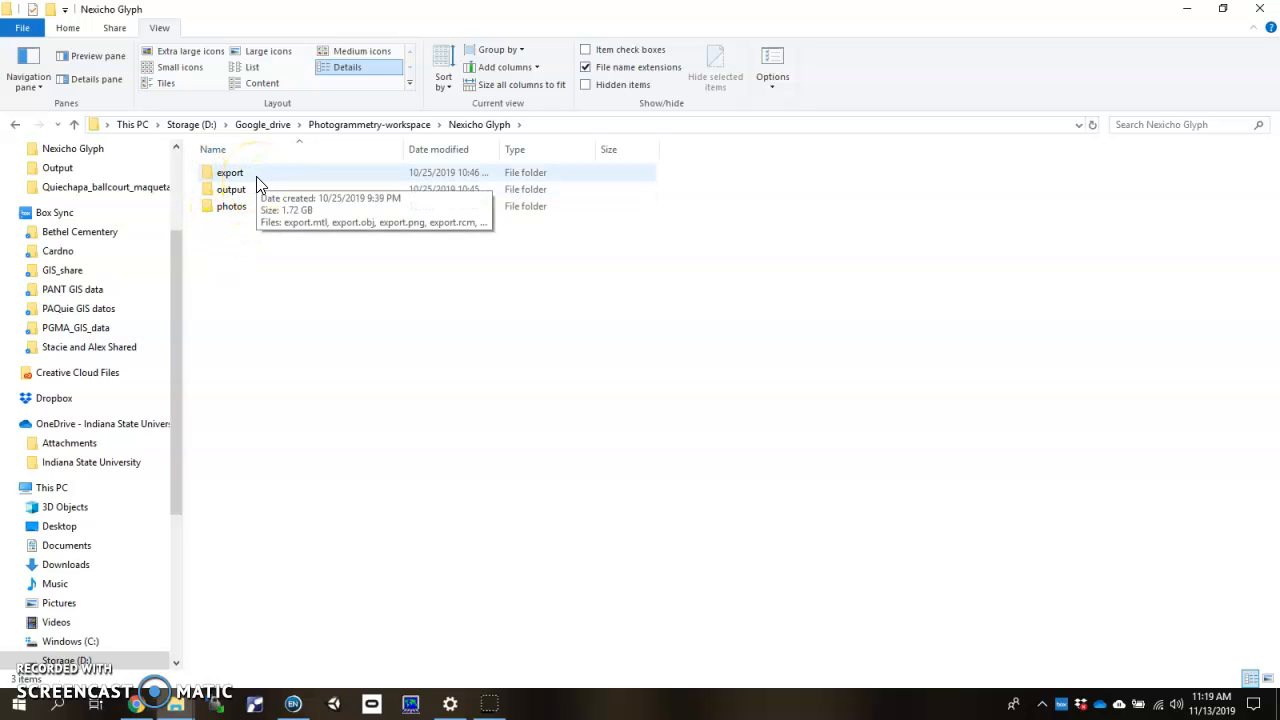
mouse_move(278, 248)
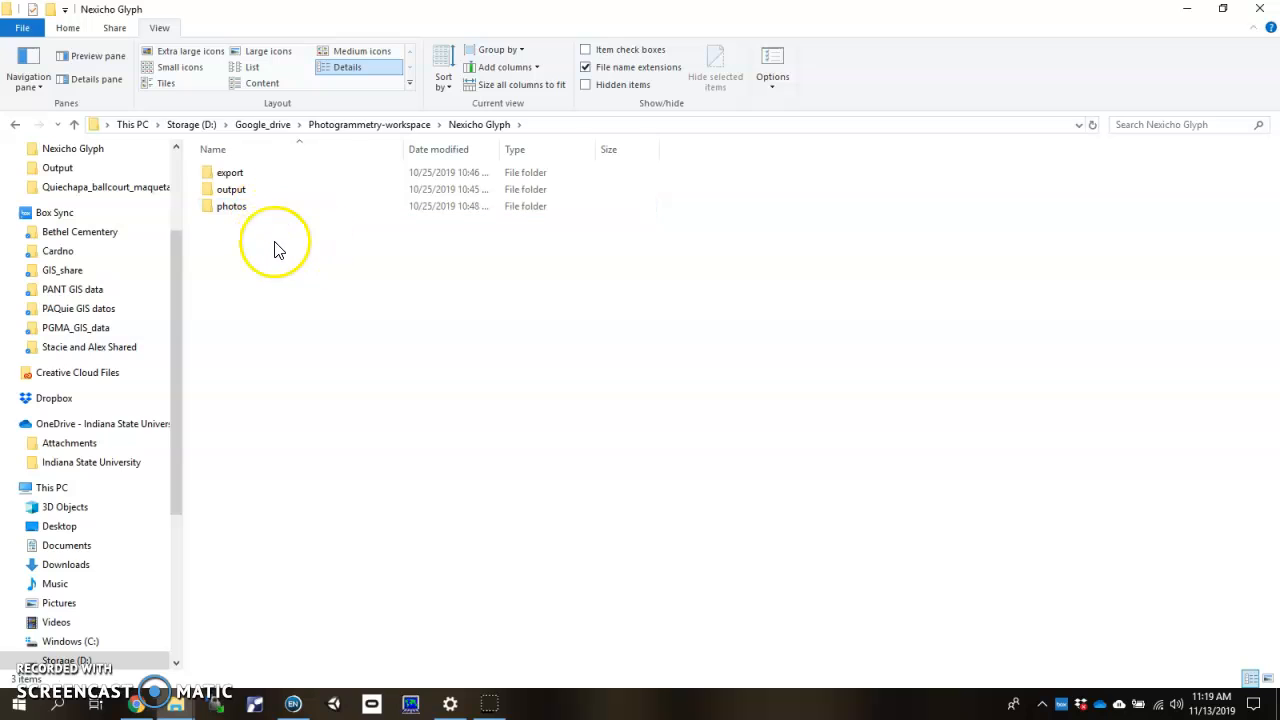
click(231, 206)
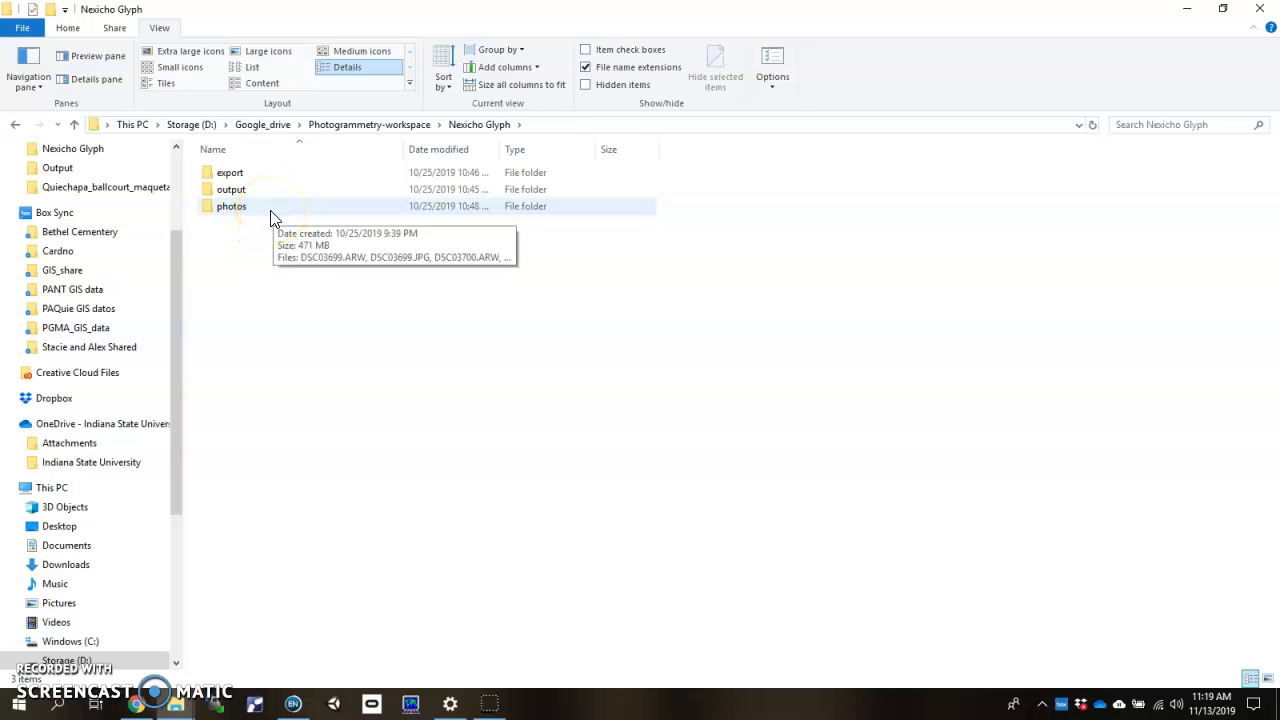
double_click(231, 206)
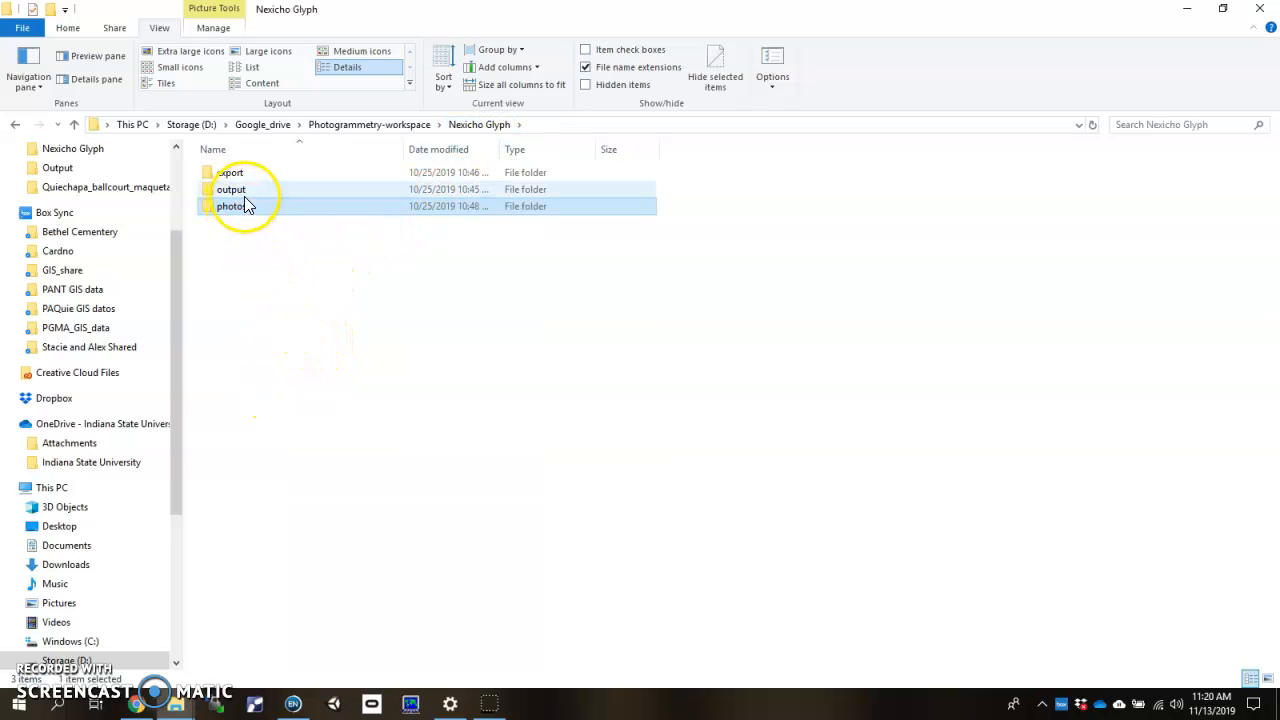
click(57, 704)
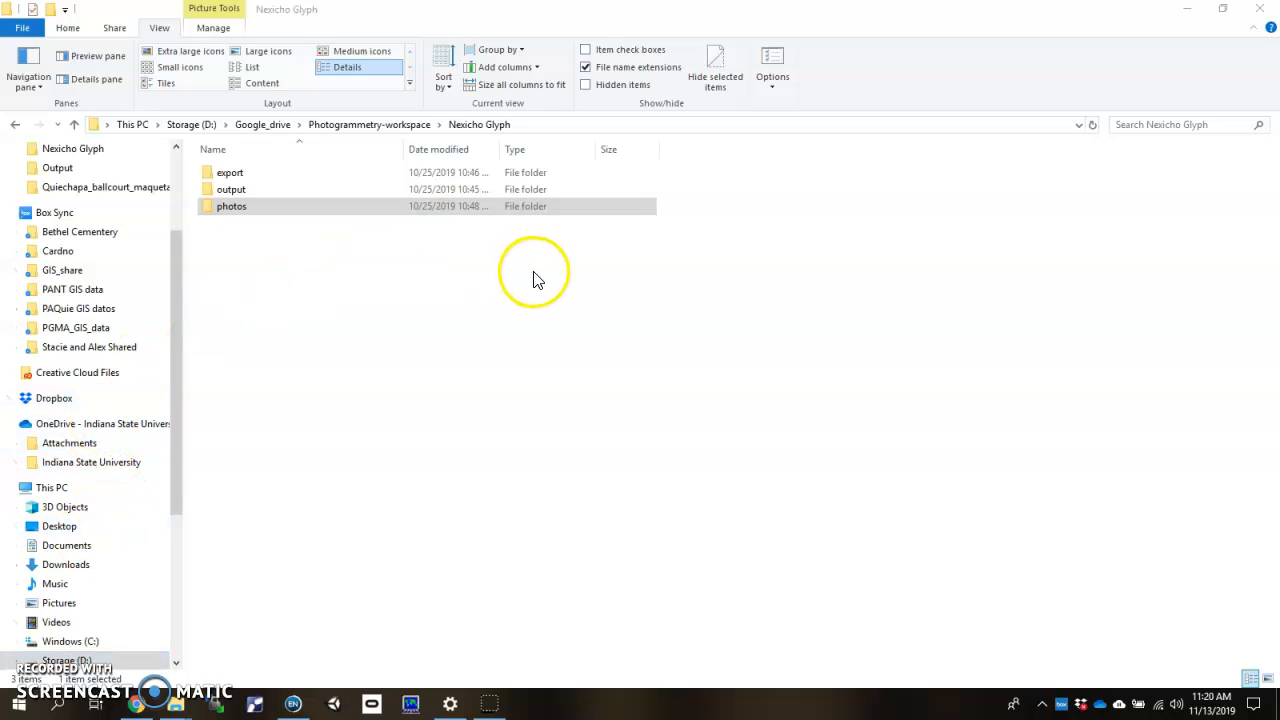
mouse_move(630, 573)
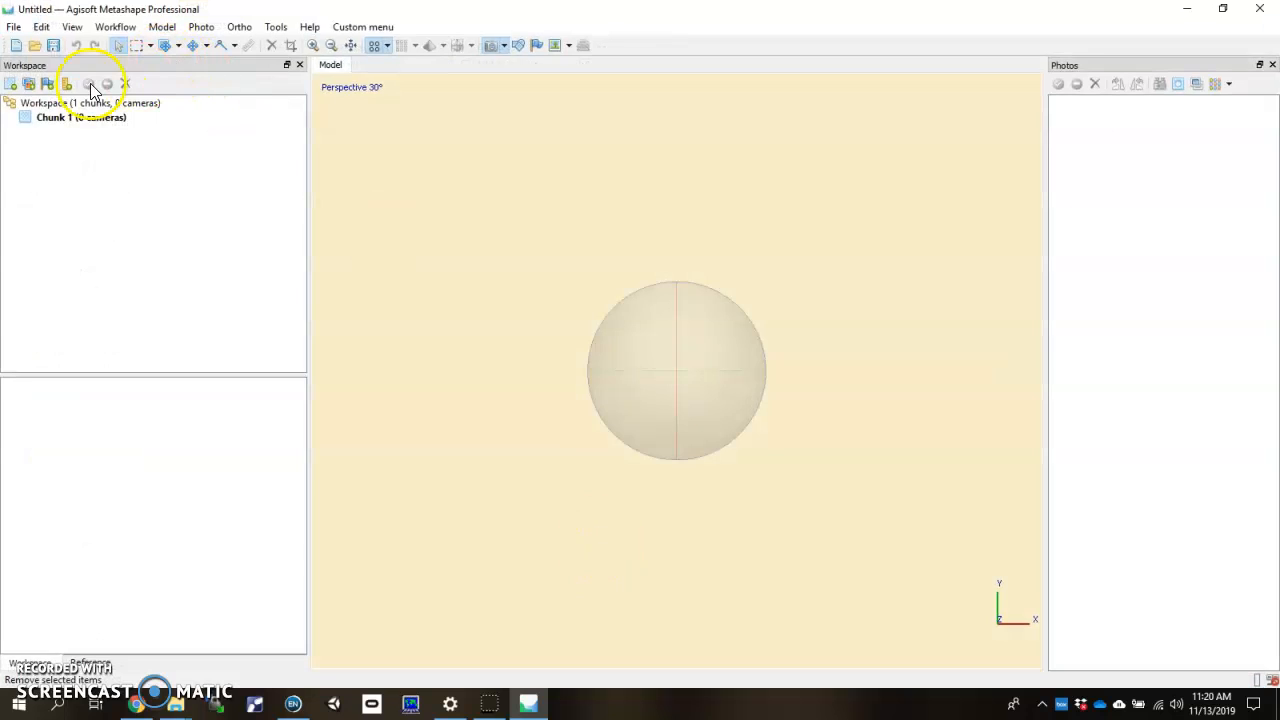
mouse_move(15, 27)
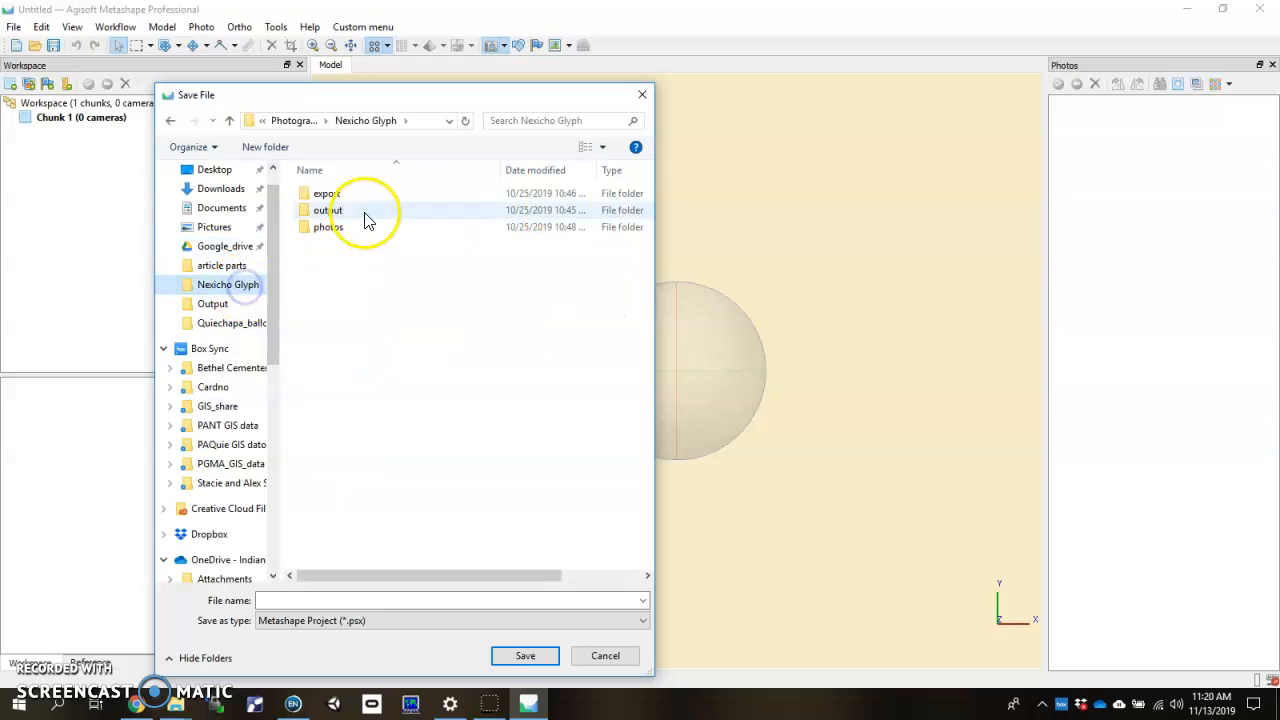
mouse_move(355, 218)
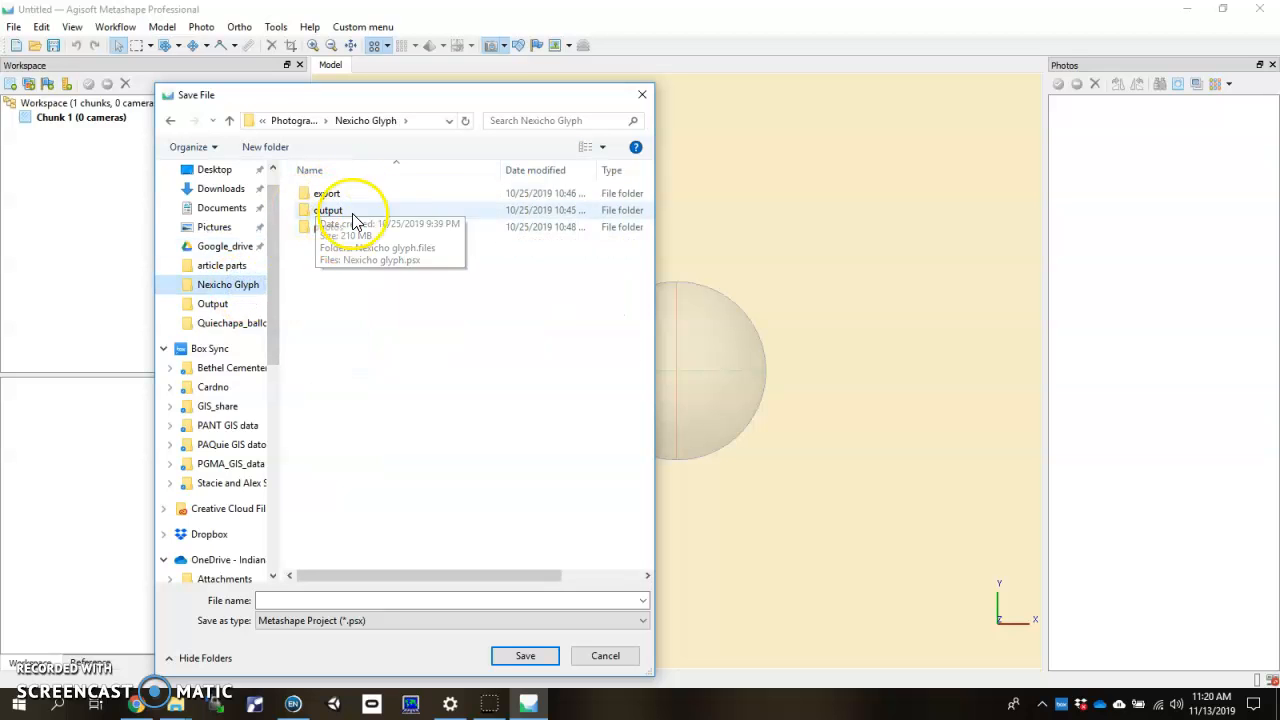
Step: Save the project as 'Nexicho glyph2' in the output folder
double_click(329, 210)
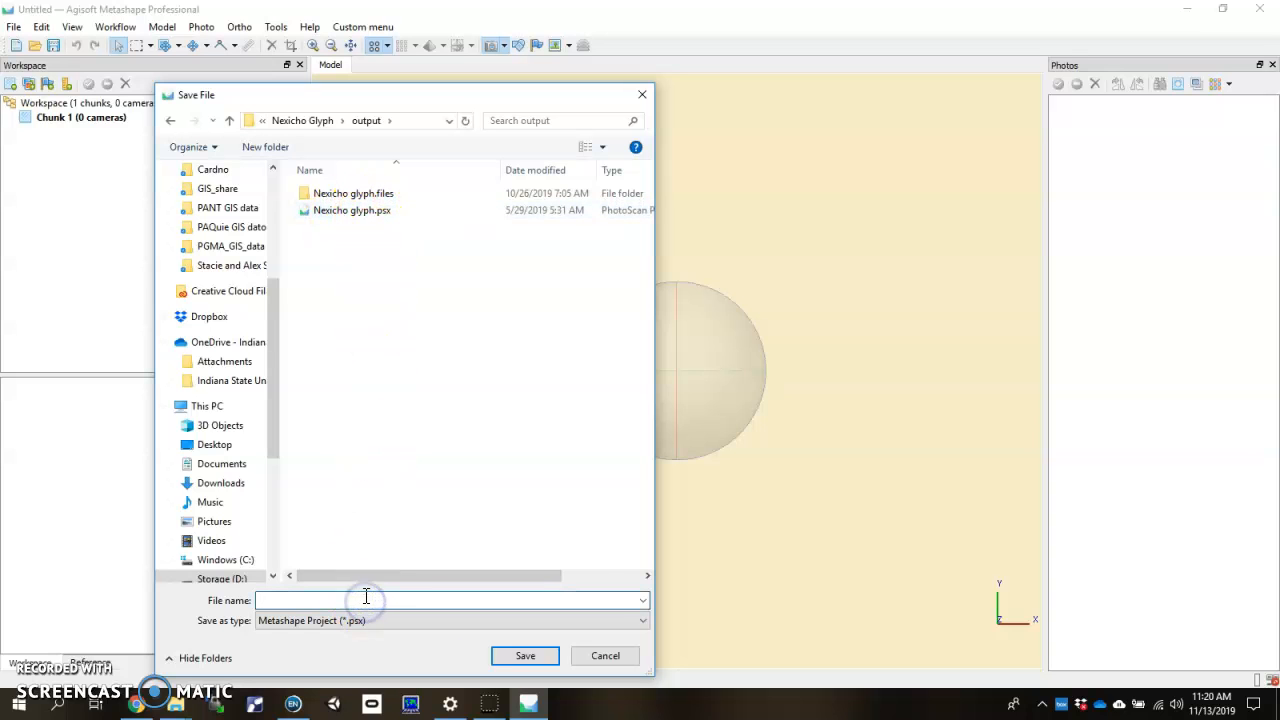
text(Nexicho glyph)
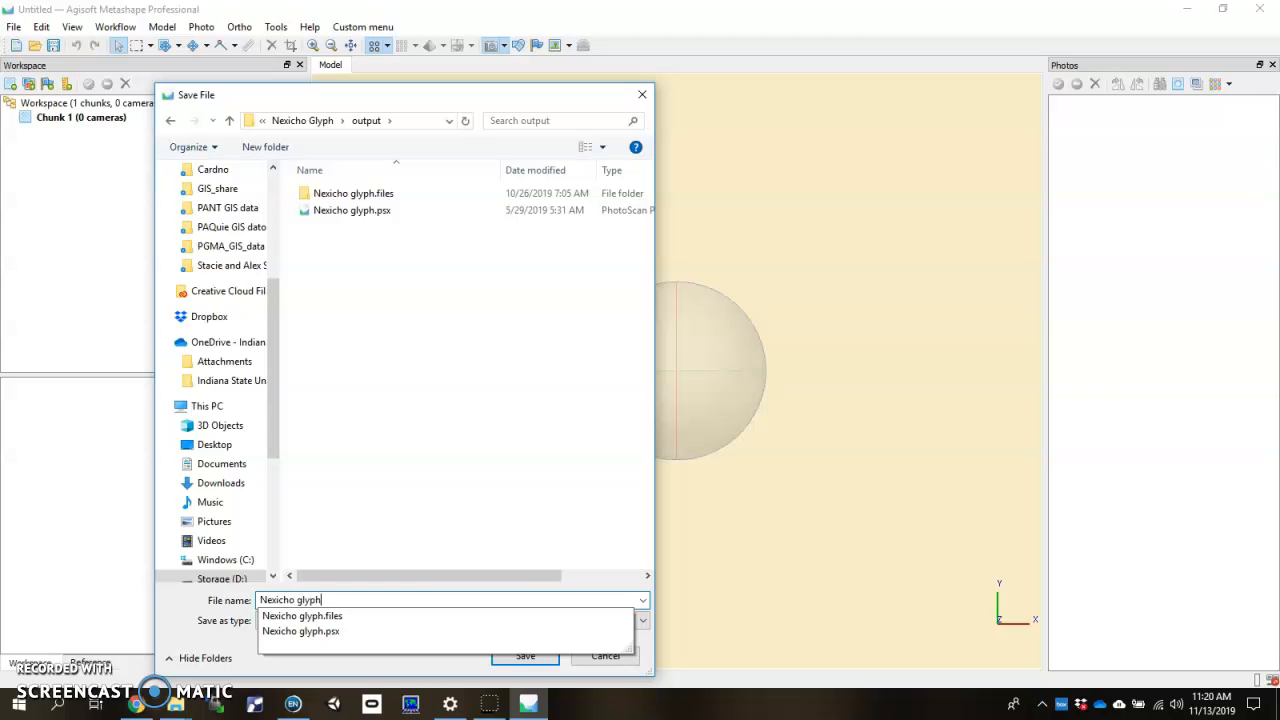
click(524, 655)
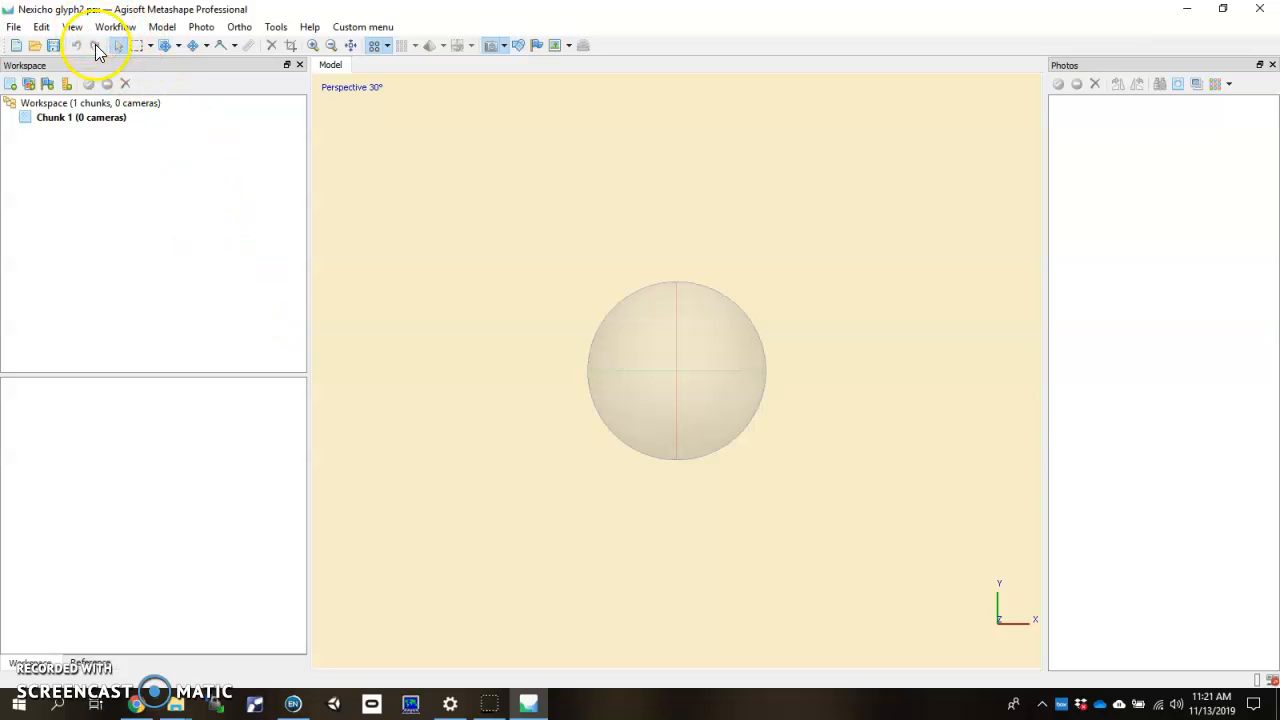
mouse_move(122, 27)
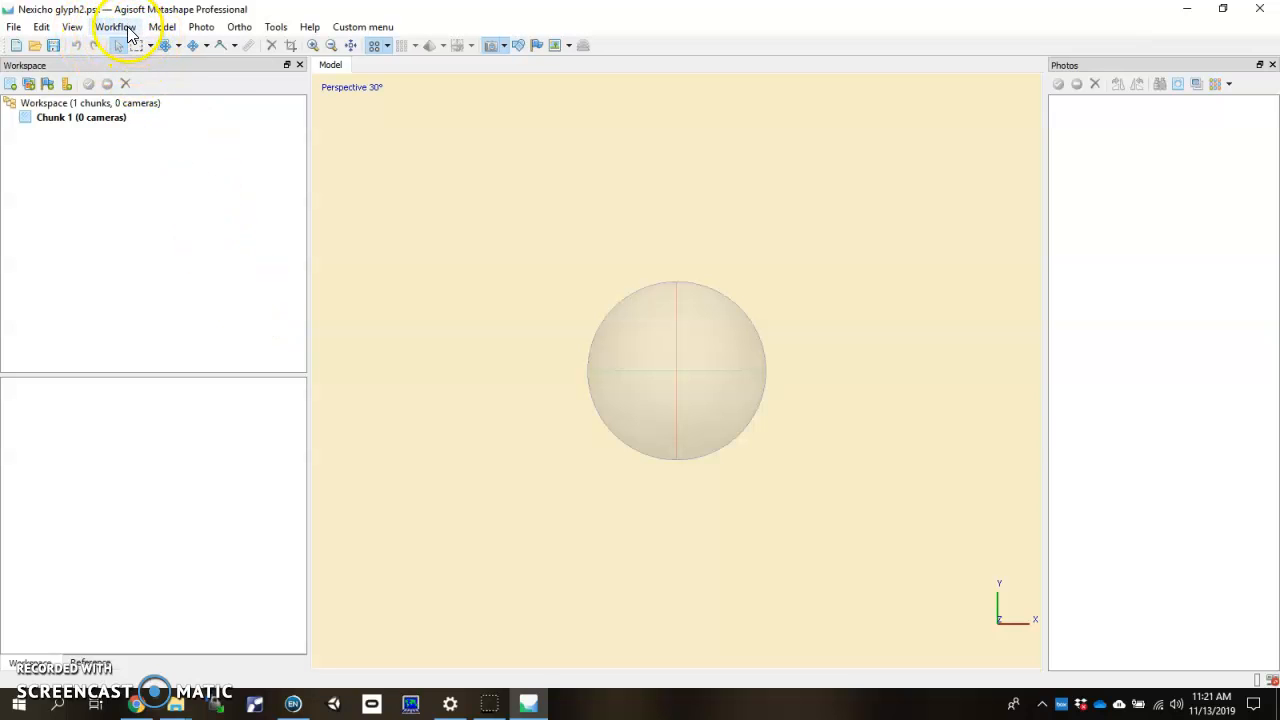
Step: Import all 21 JPG photos from Nexicho Glyph\photos into the chunk
click(117, 27)
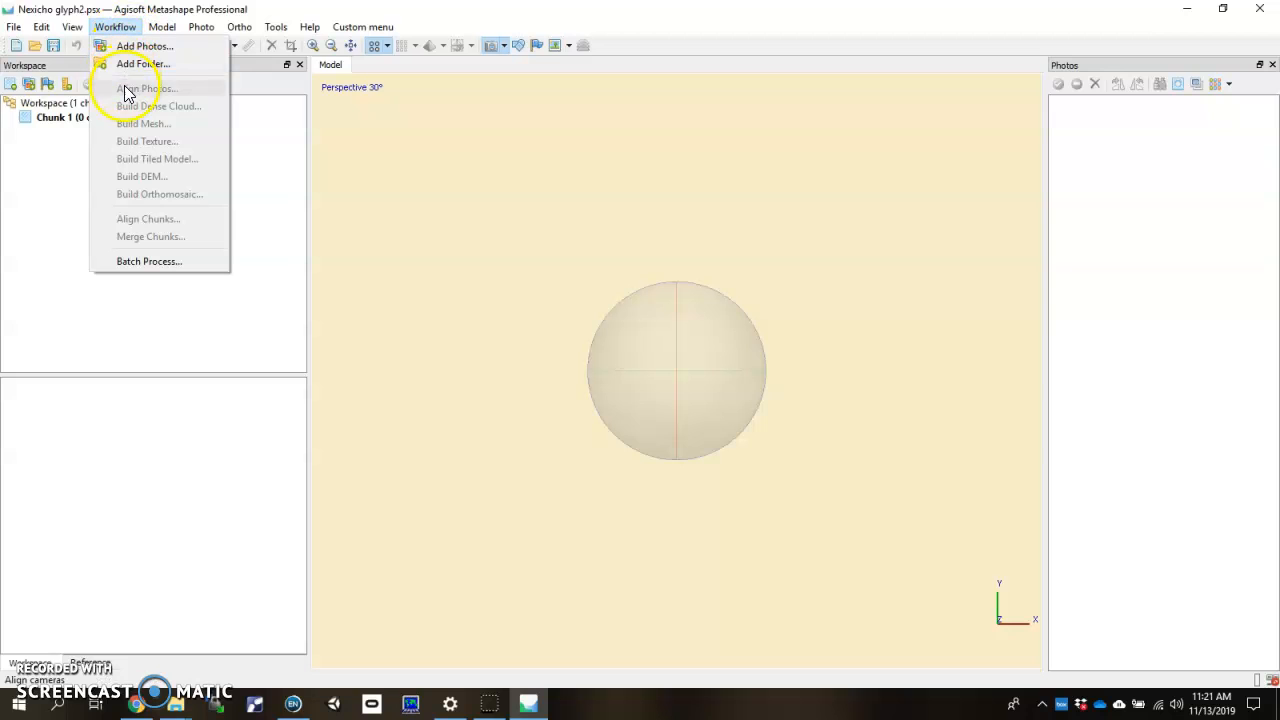
mouse_move(152, 90)
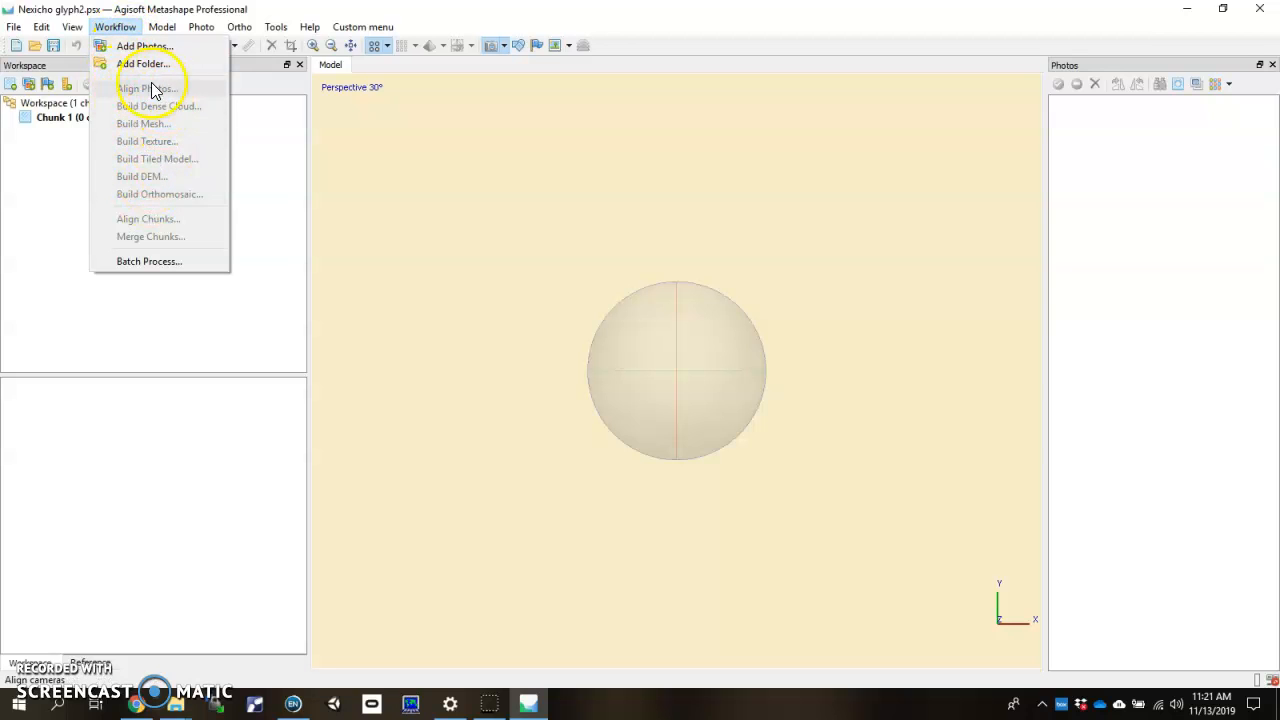
mouse_move(120, 130)
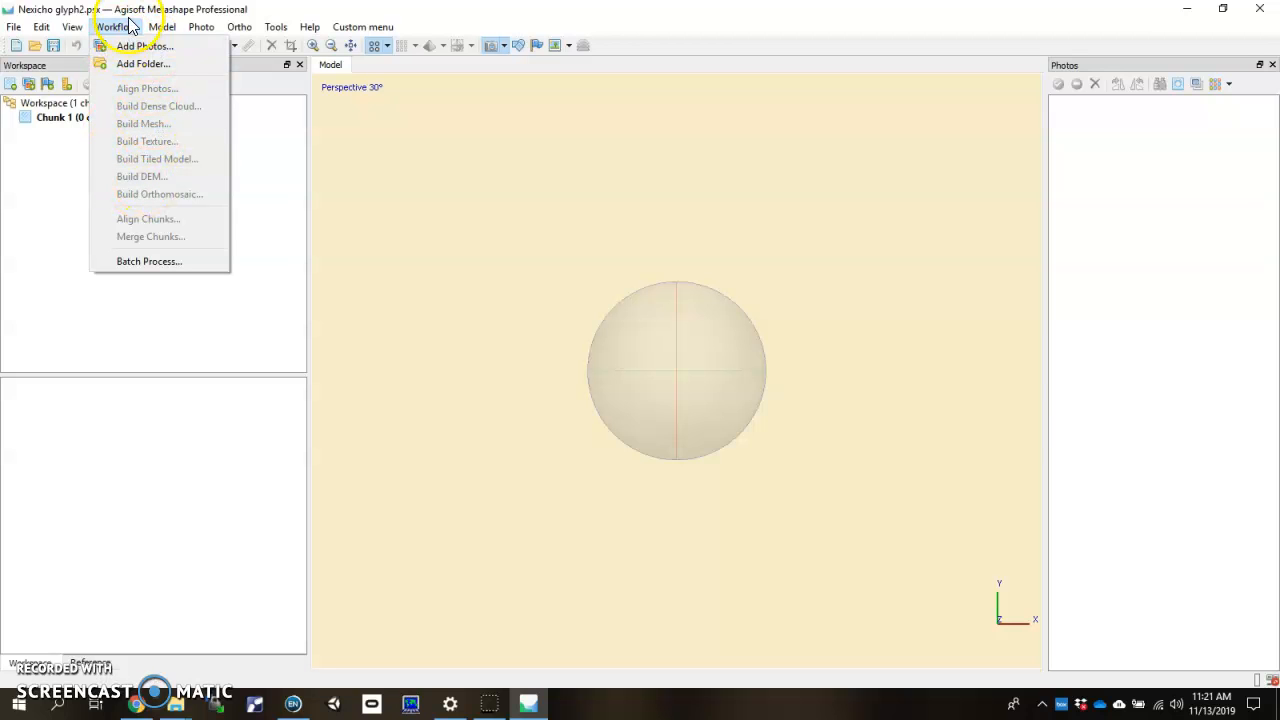
mouse_move(151, 46)
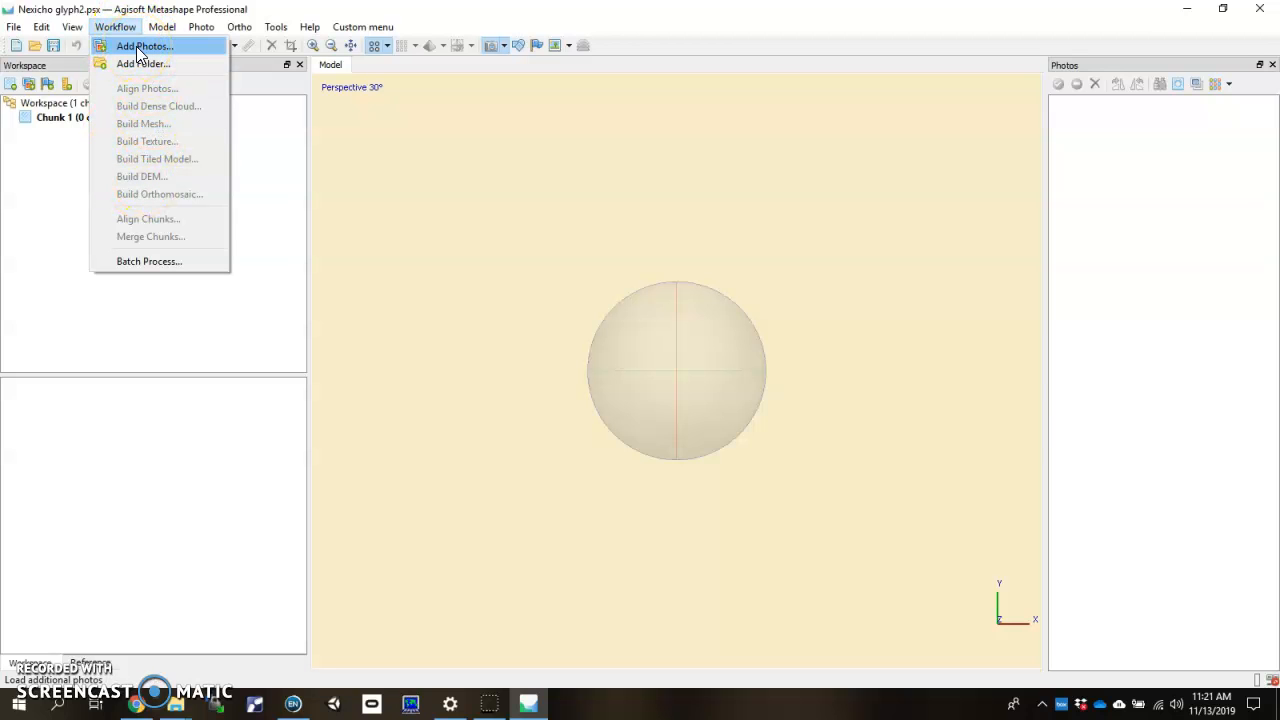
click(148, 44)
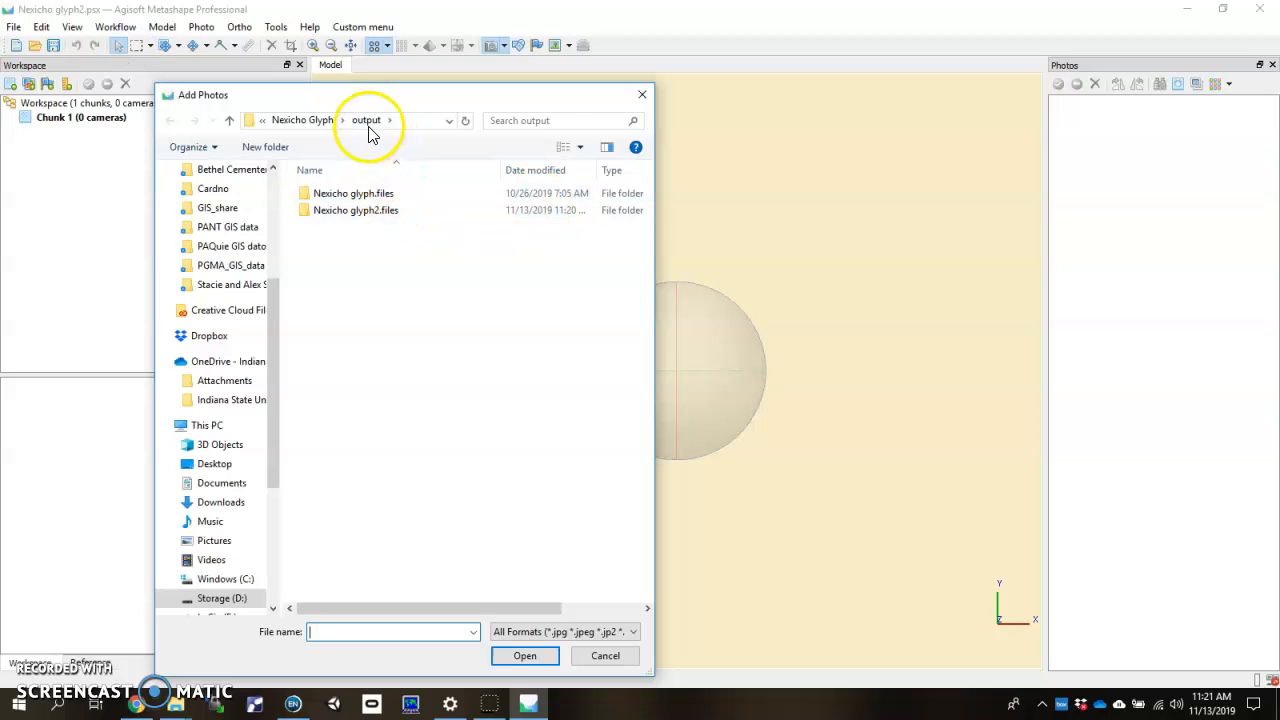
click(302, 120)
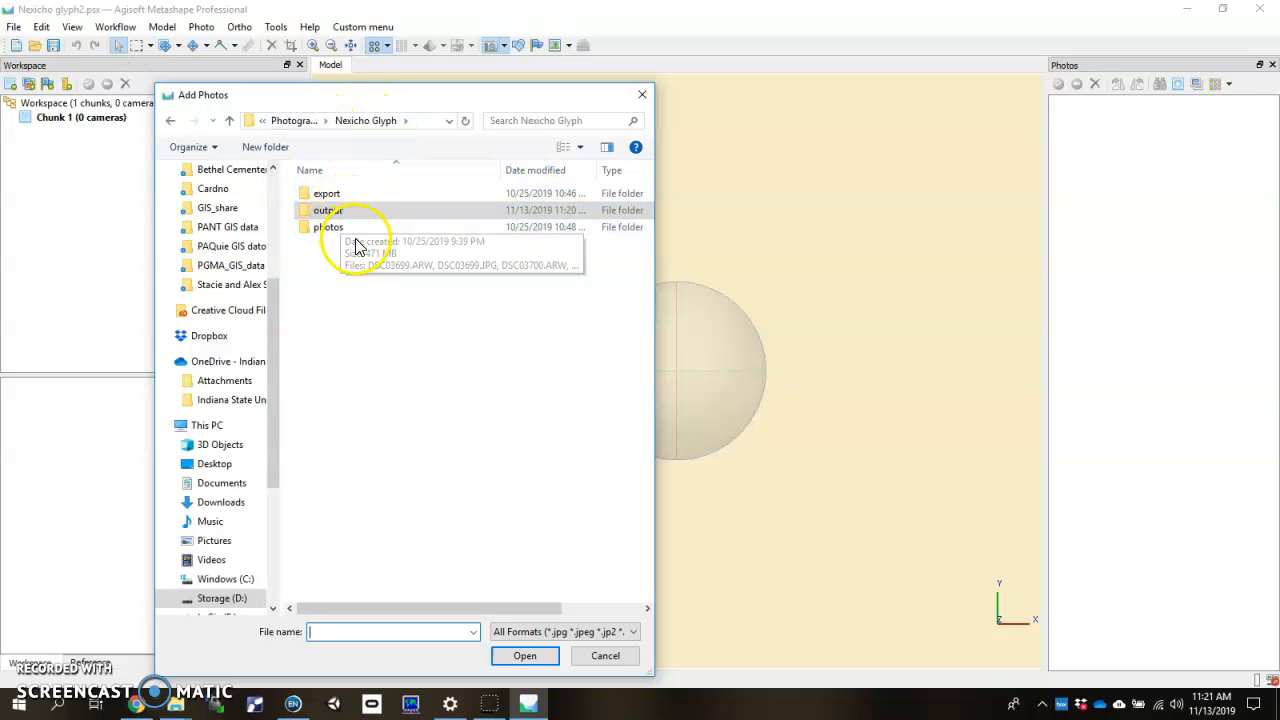
double_click(328, 226)
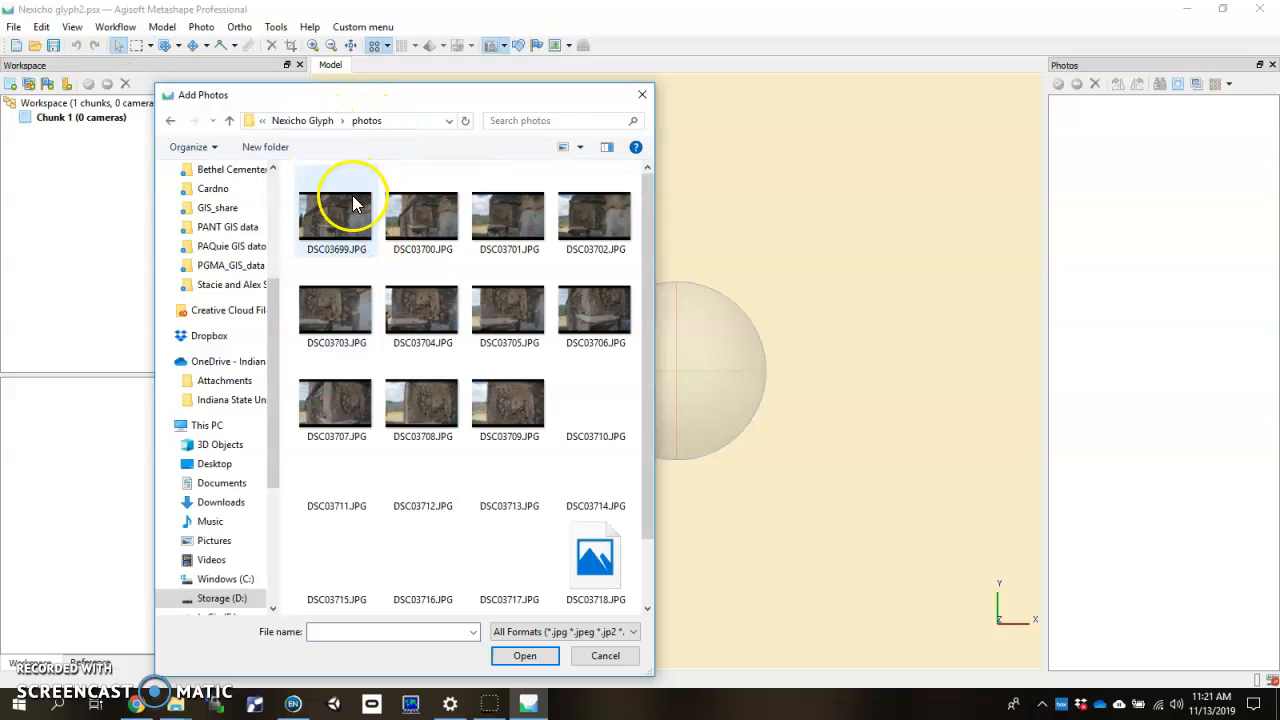
scroll(down, 3)
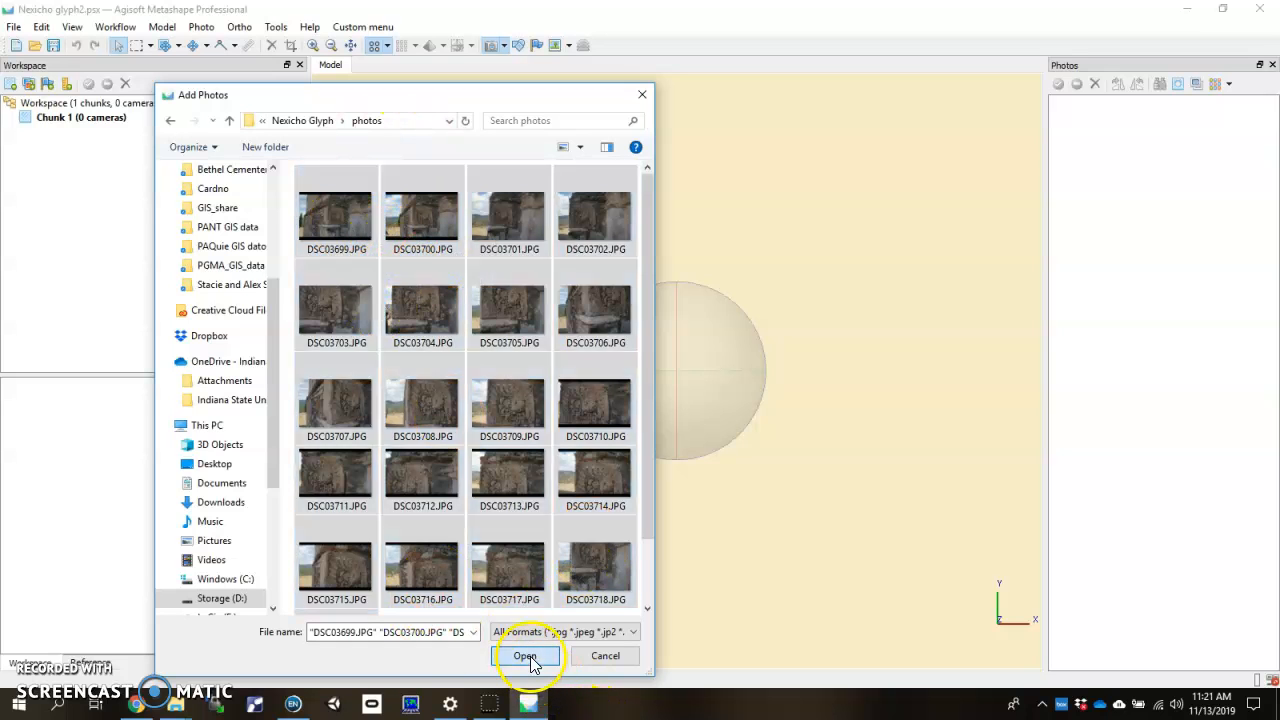
click(526, 656)
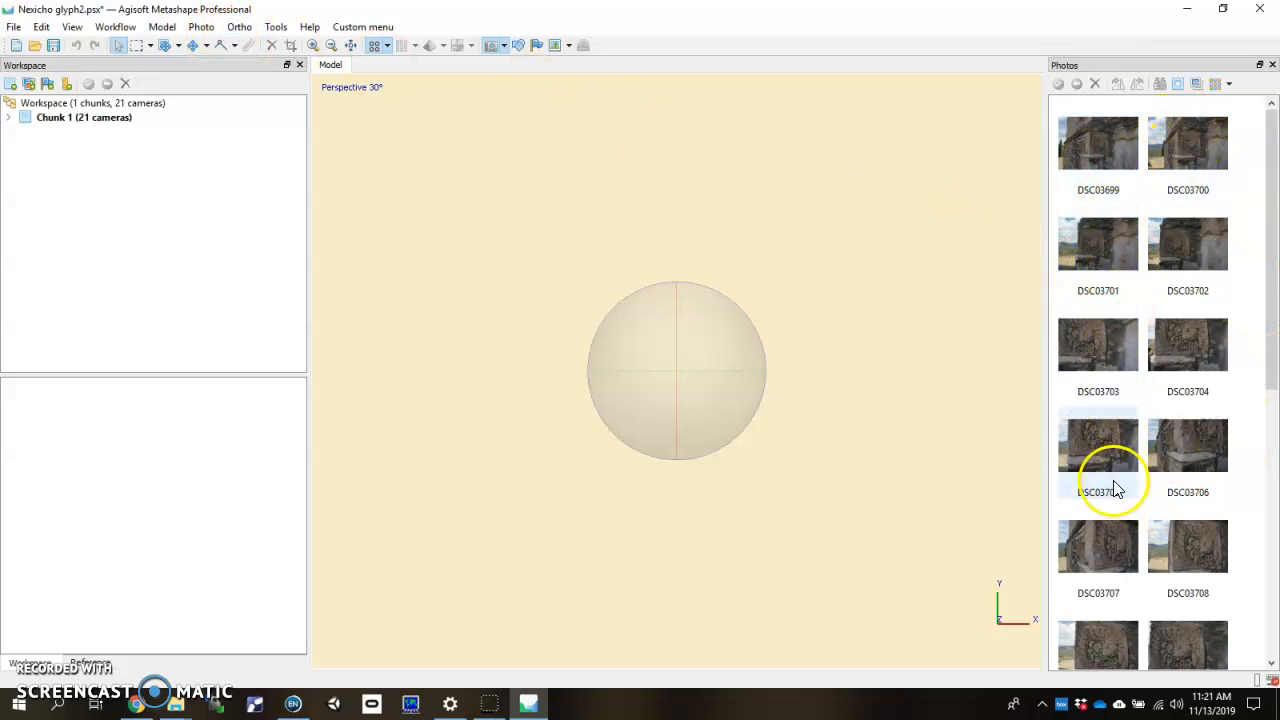
scroll(down, 3)
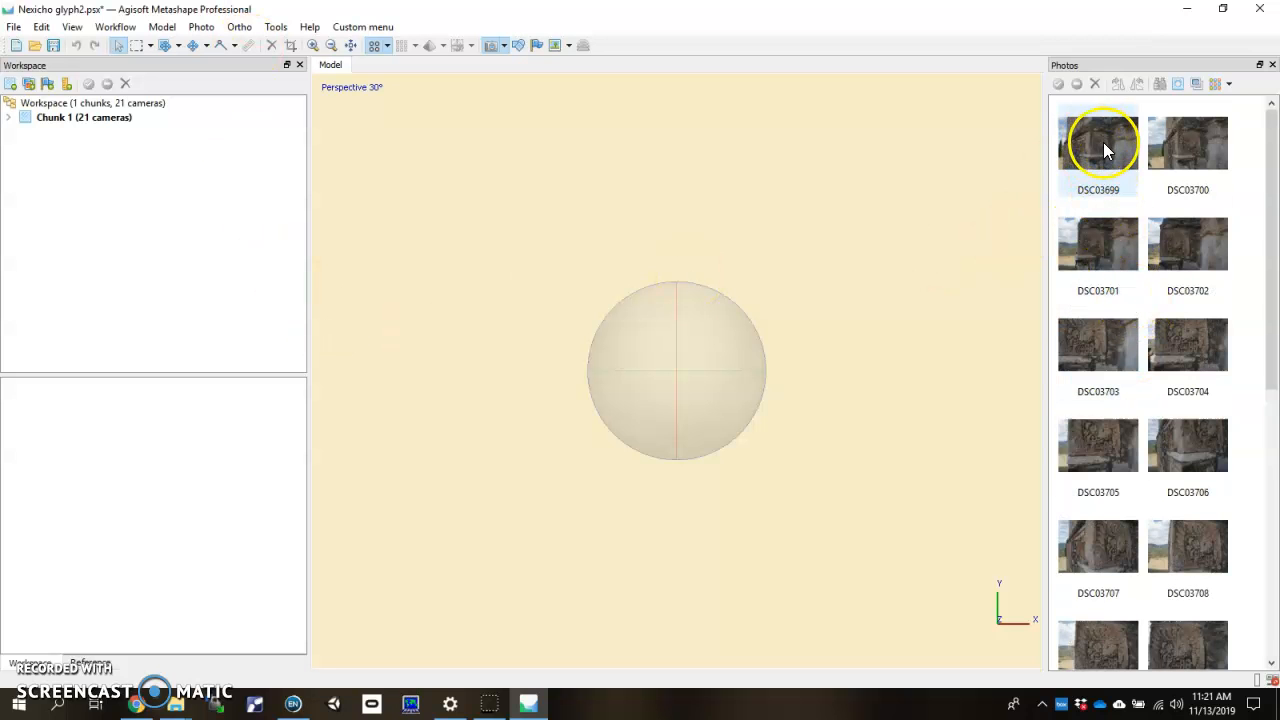
double_click(1098, 143)
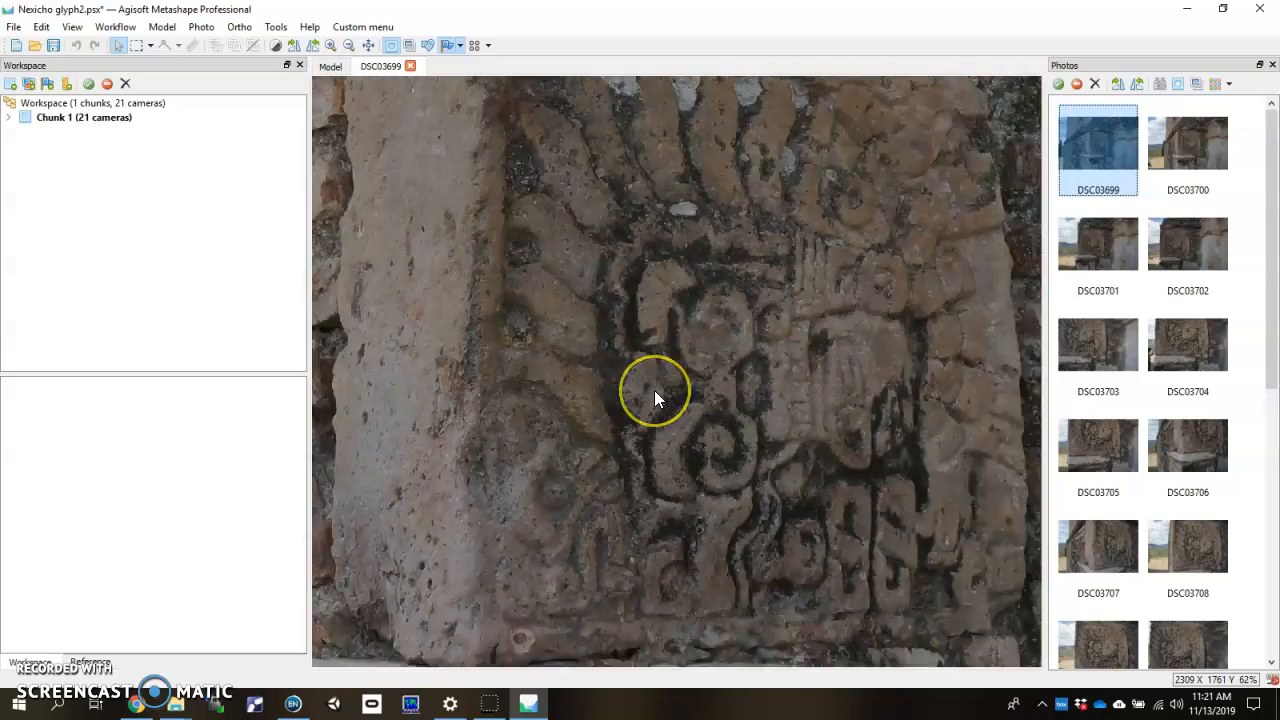
scroll(down, 3)
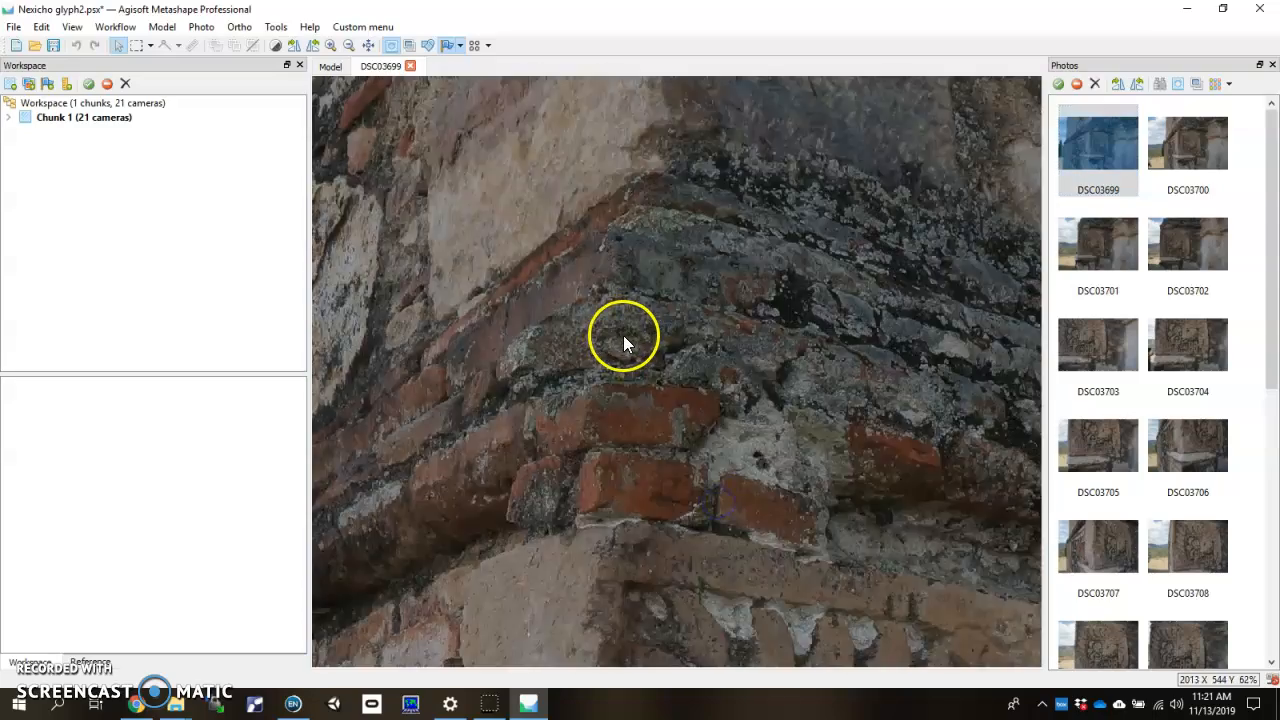
drag(625, 335, 753, 318)
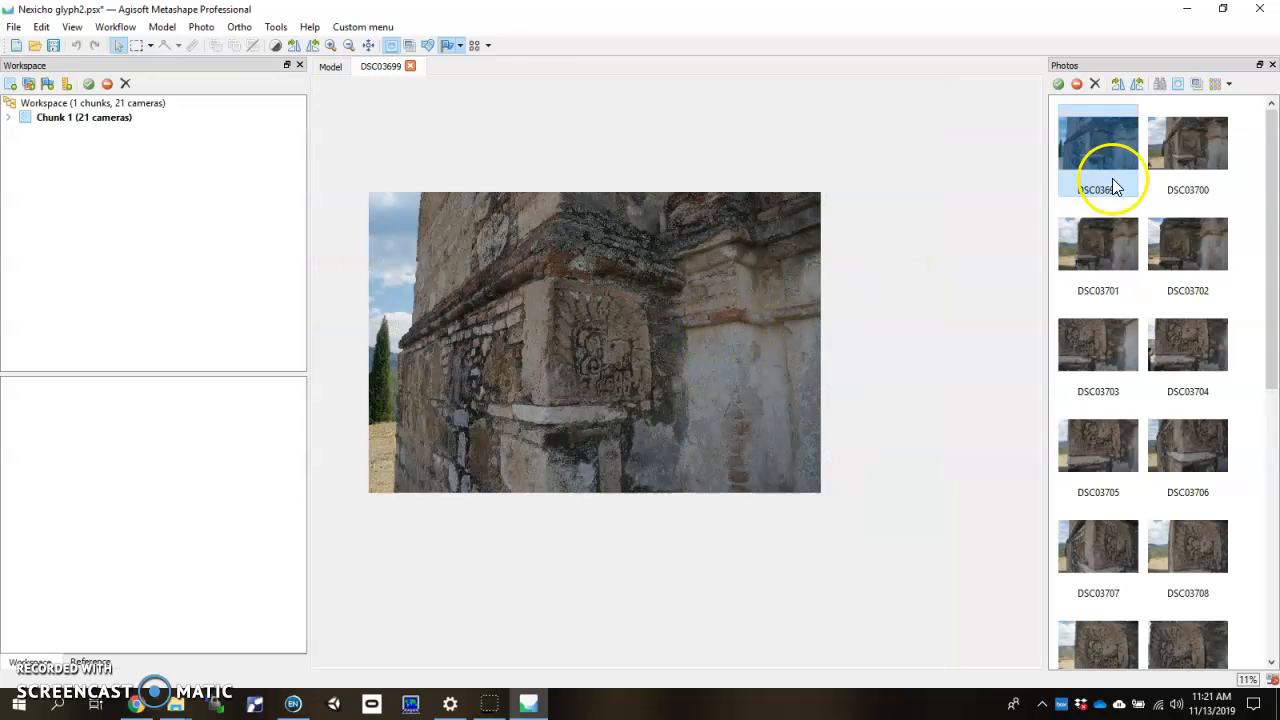
right_click(1097, 145)
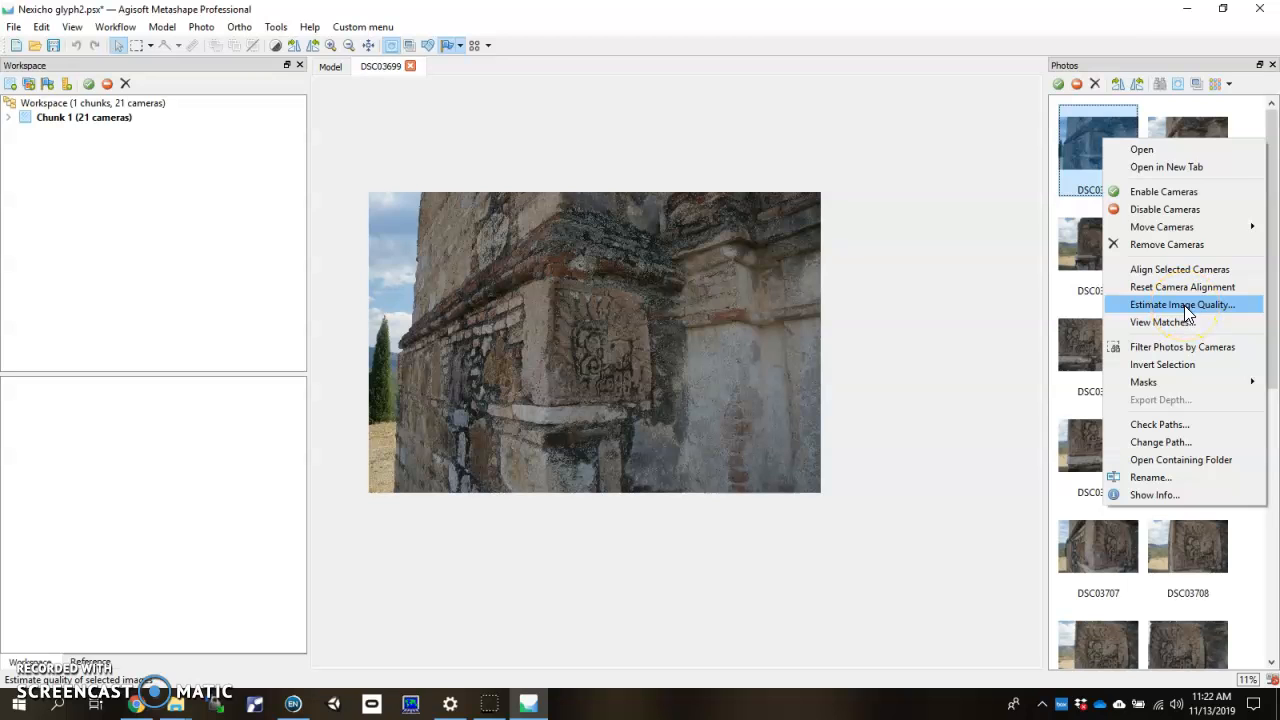
click(1183, 304)
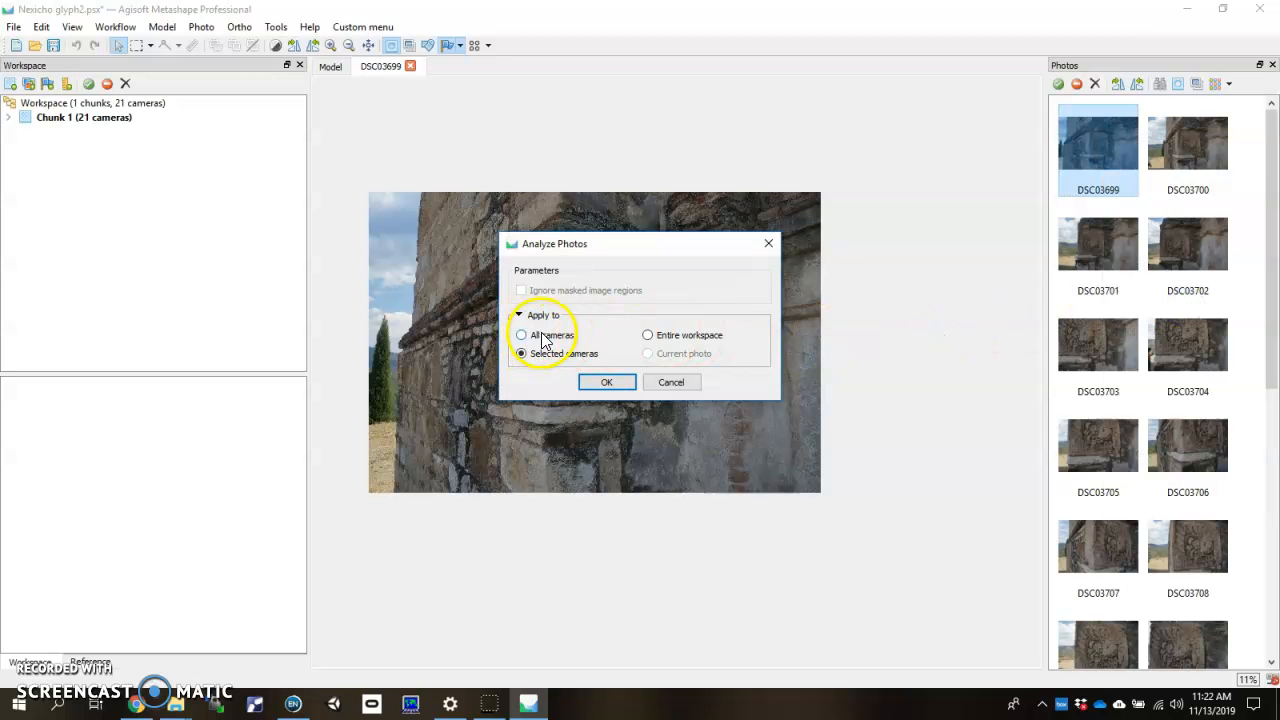
click(521, 334)
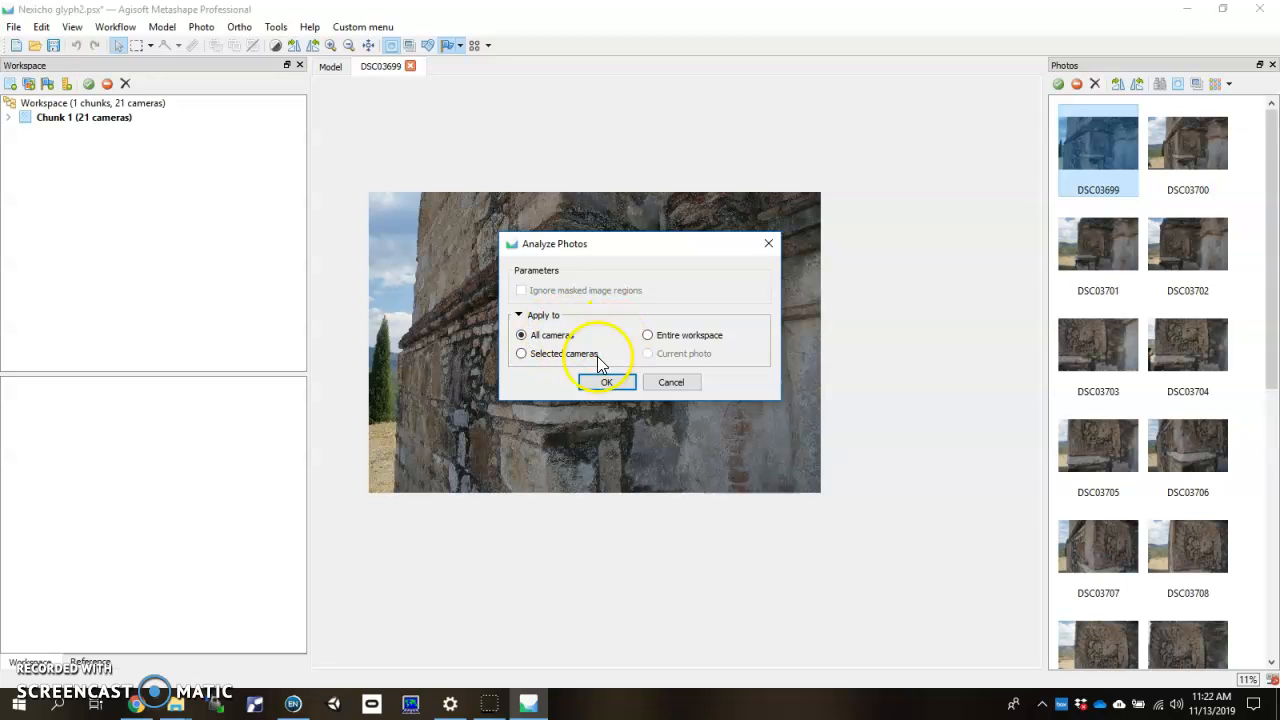
mouse_move(666, 385)
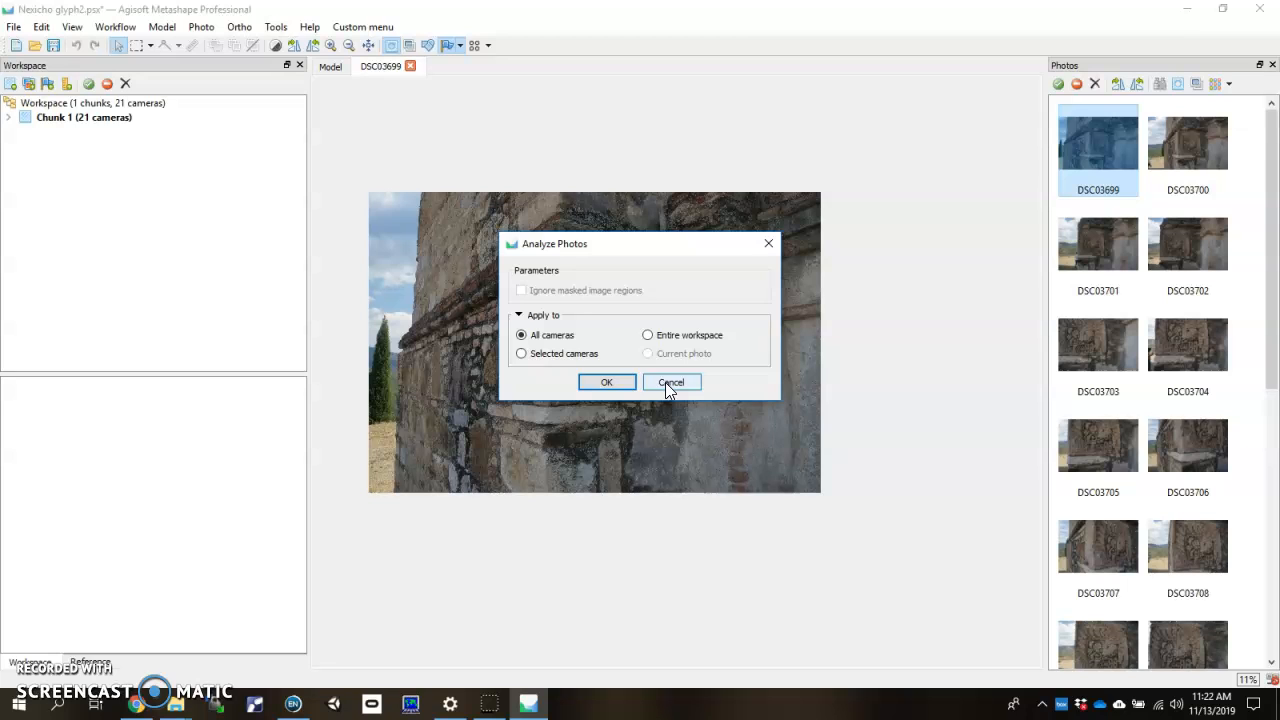
click(672, 382)
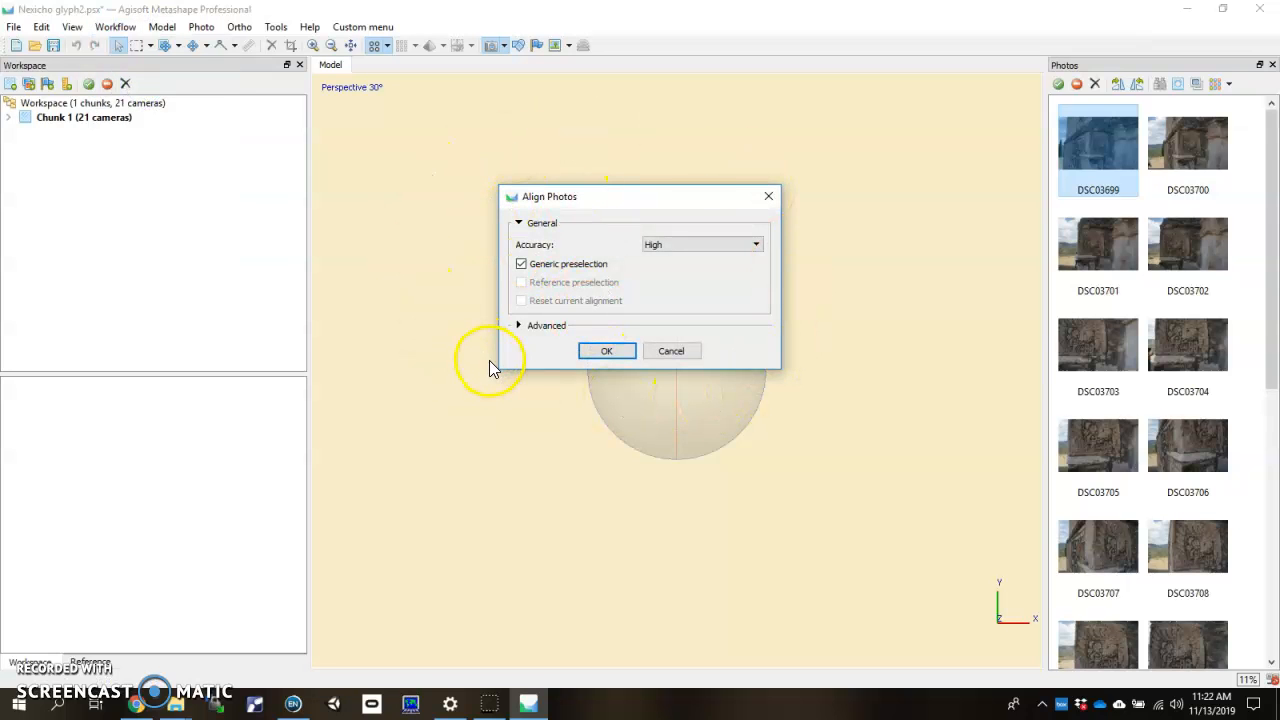
mouse_move(614, 409)
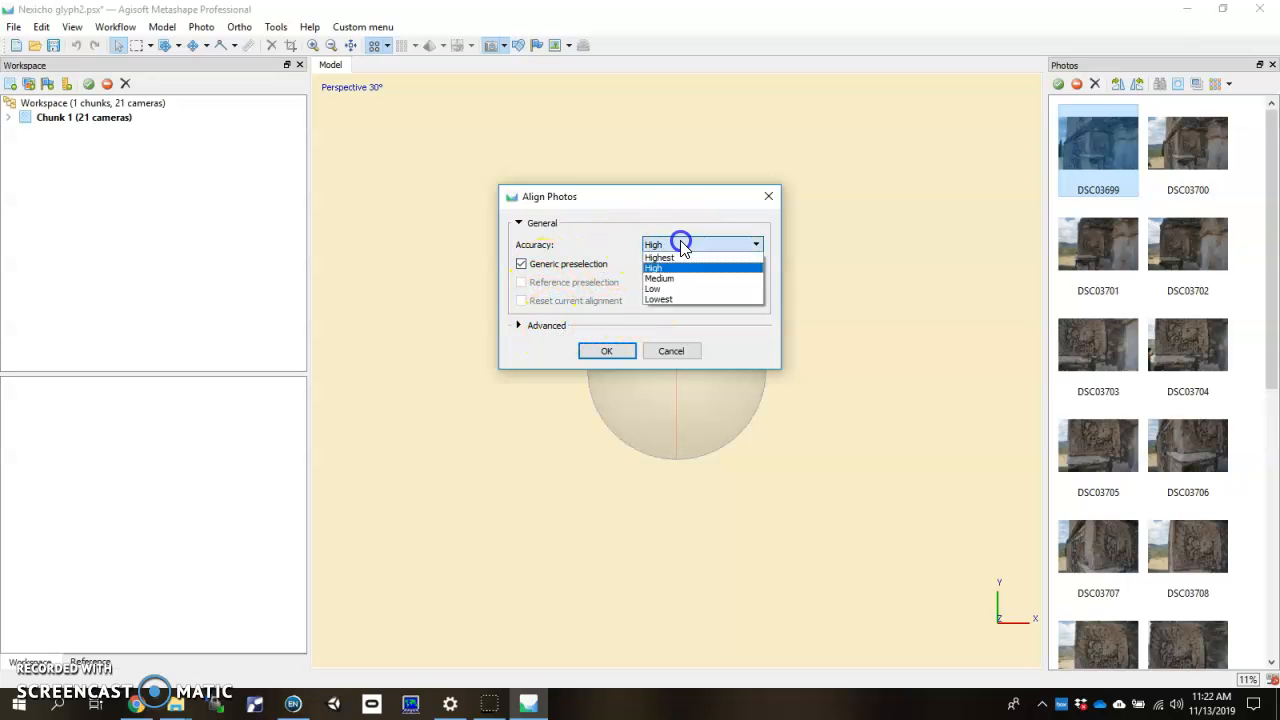
Step: Align the photos at High accuracy with 40,000 key point and 10,000 tie point limits
click(660, 267)
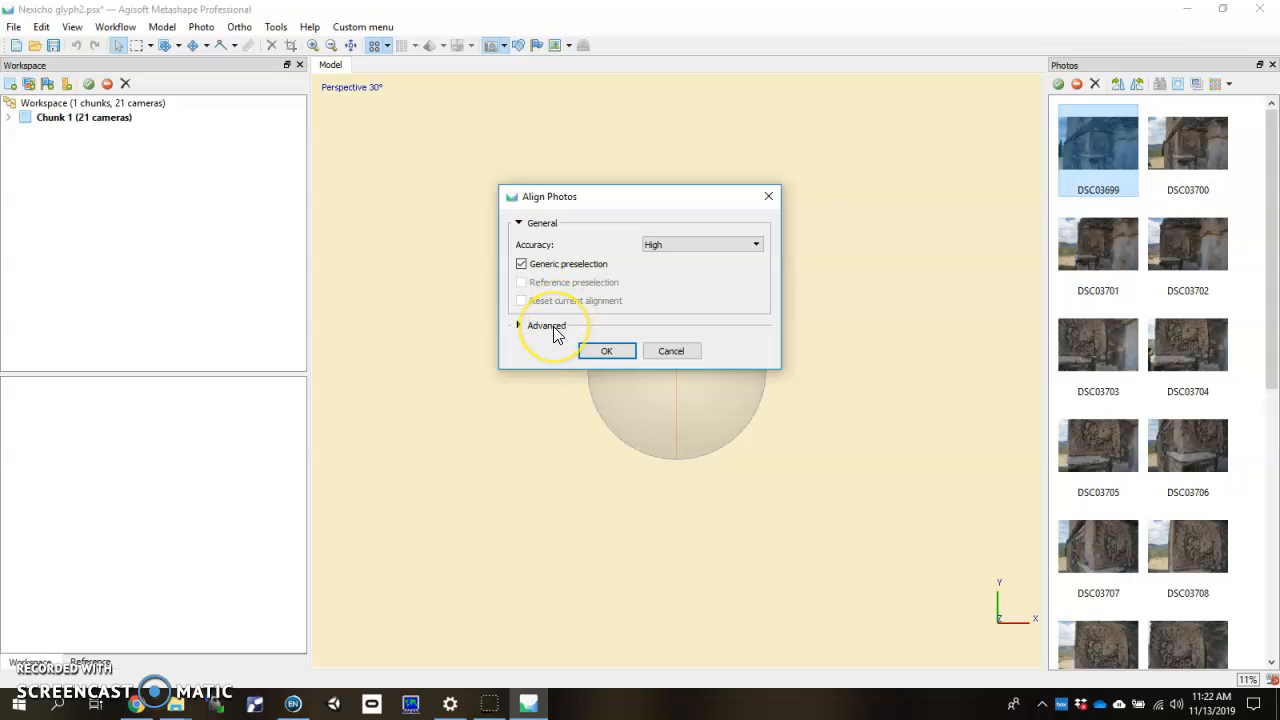
mouse_move(607, 360)
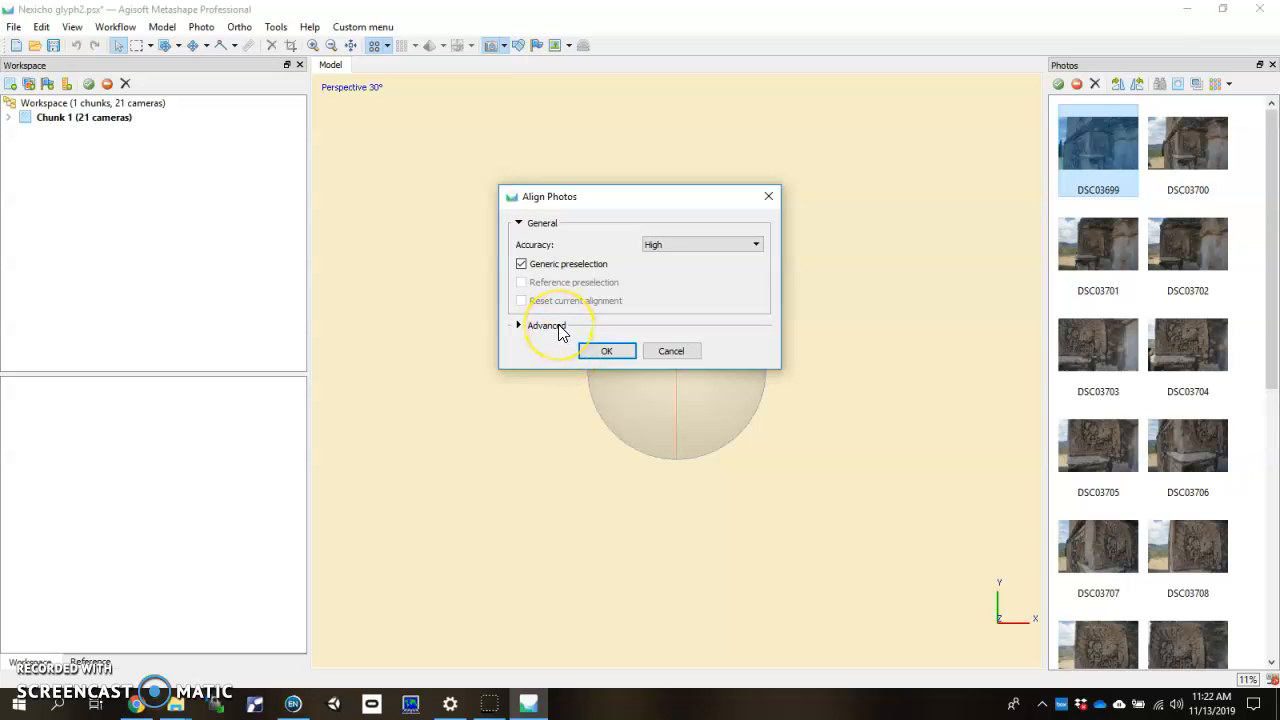
mouse_move(527, 332)
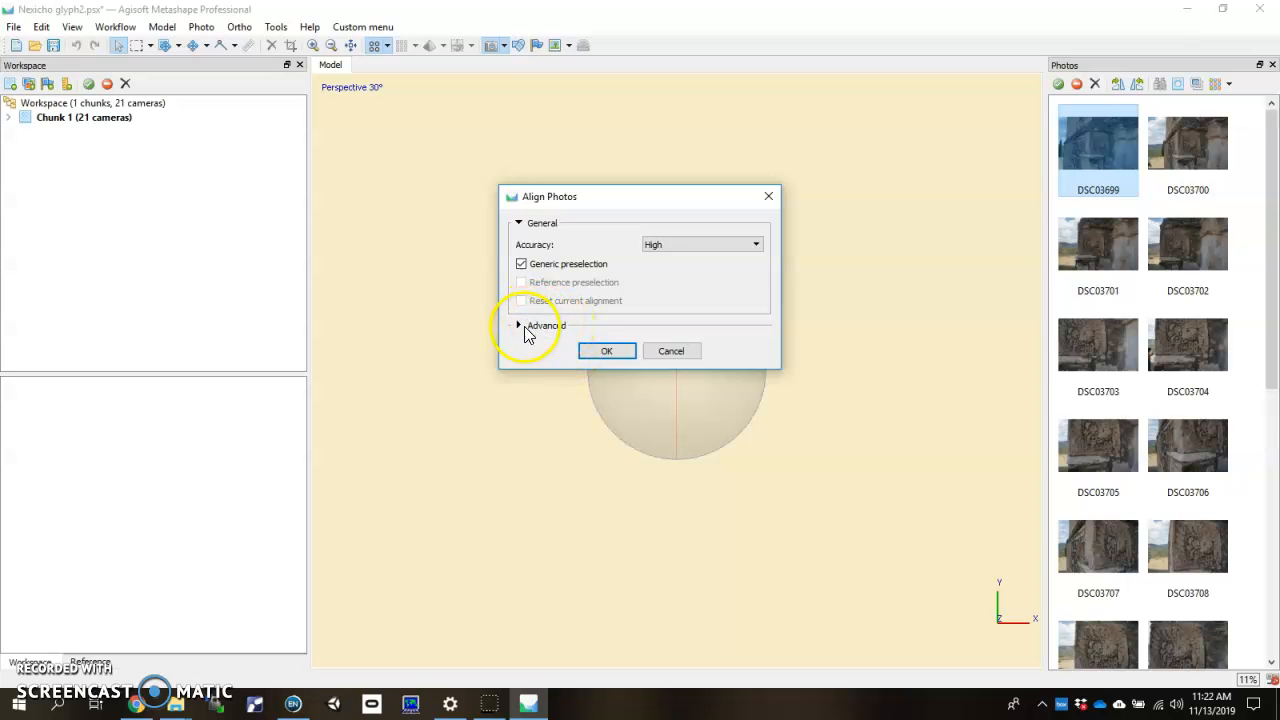
click(520, 325)
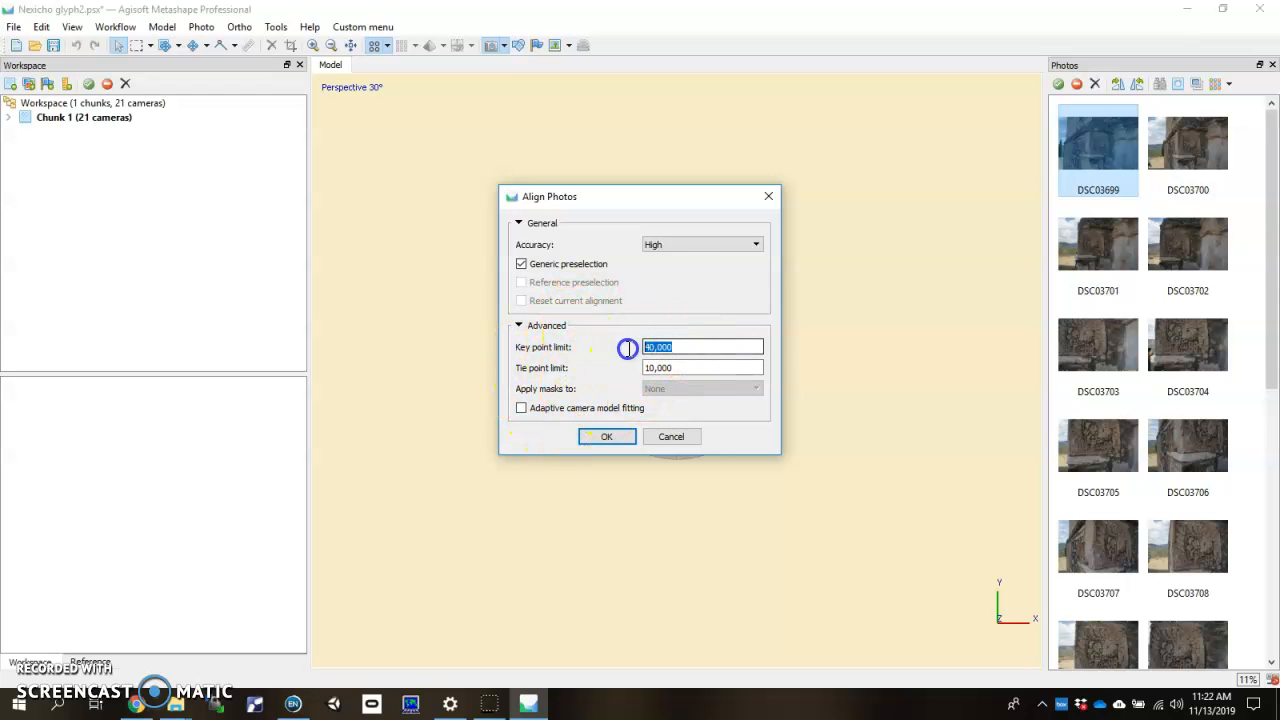
click(700, 367)
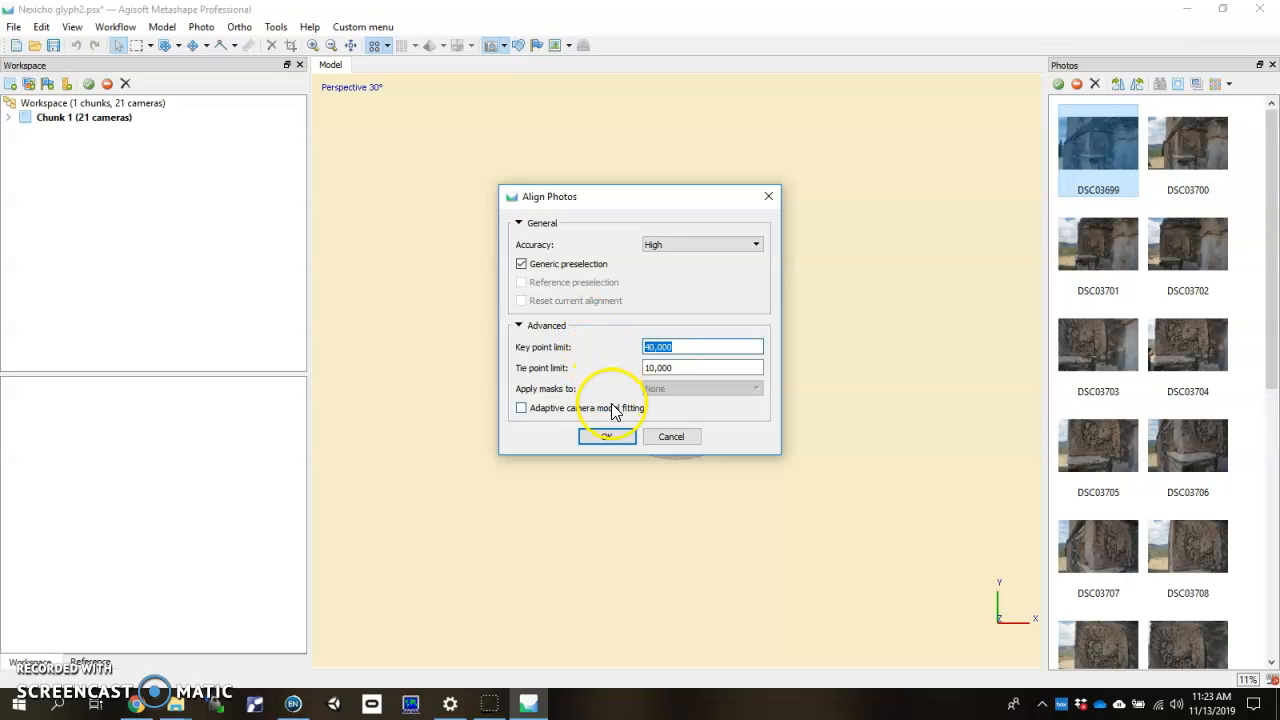
mouse_move(600, 428)
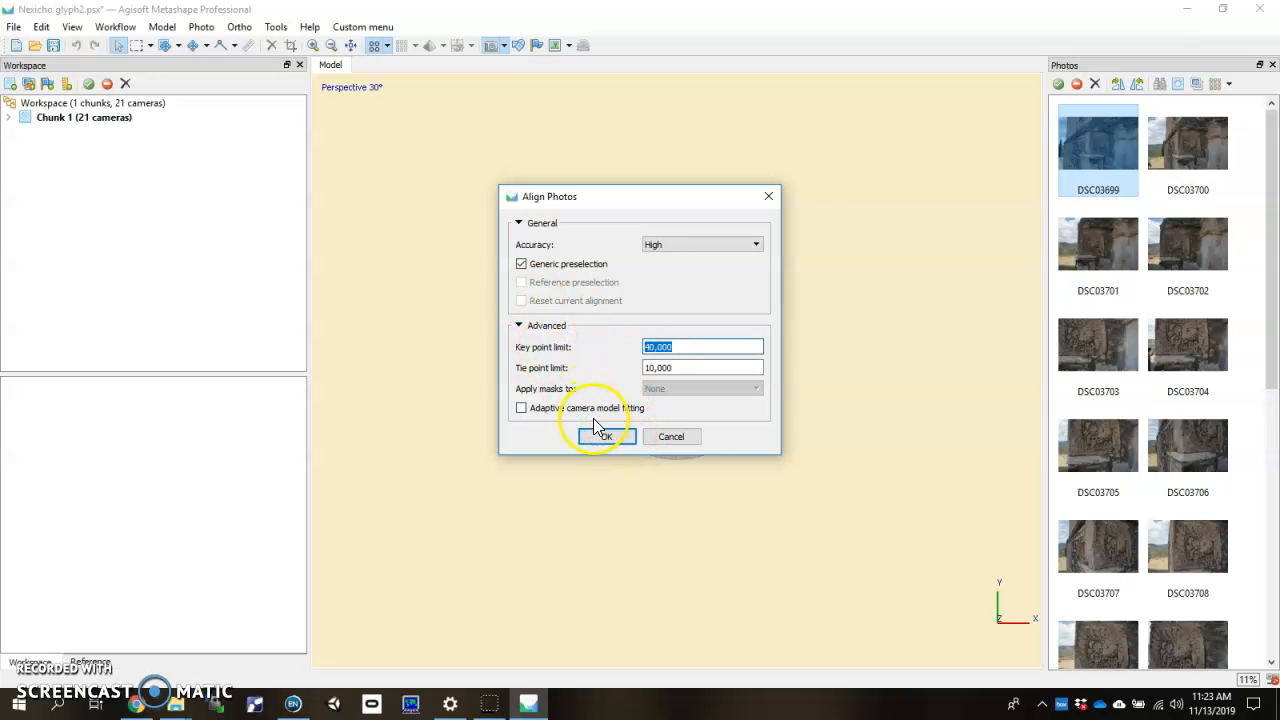
click(605, 436)
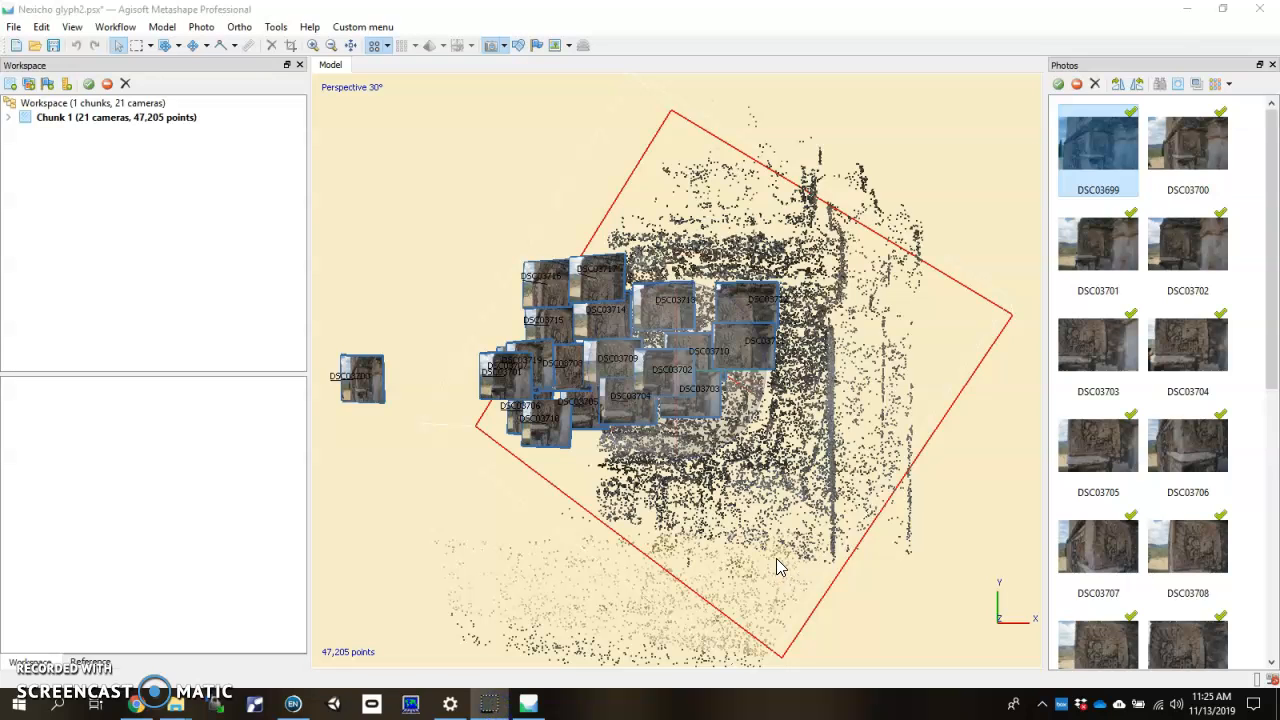
mouse_move(715, 357)
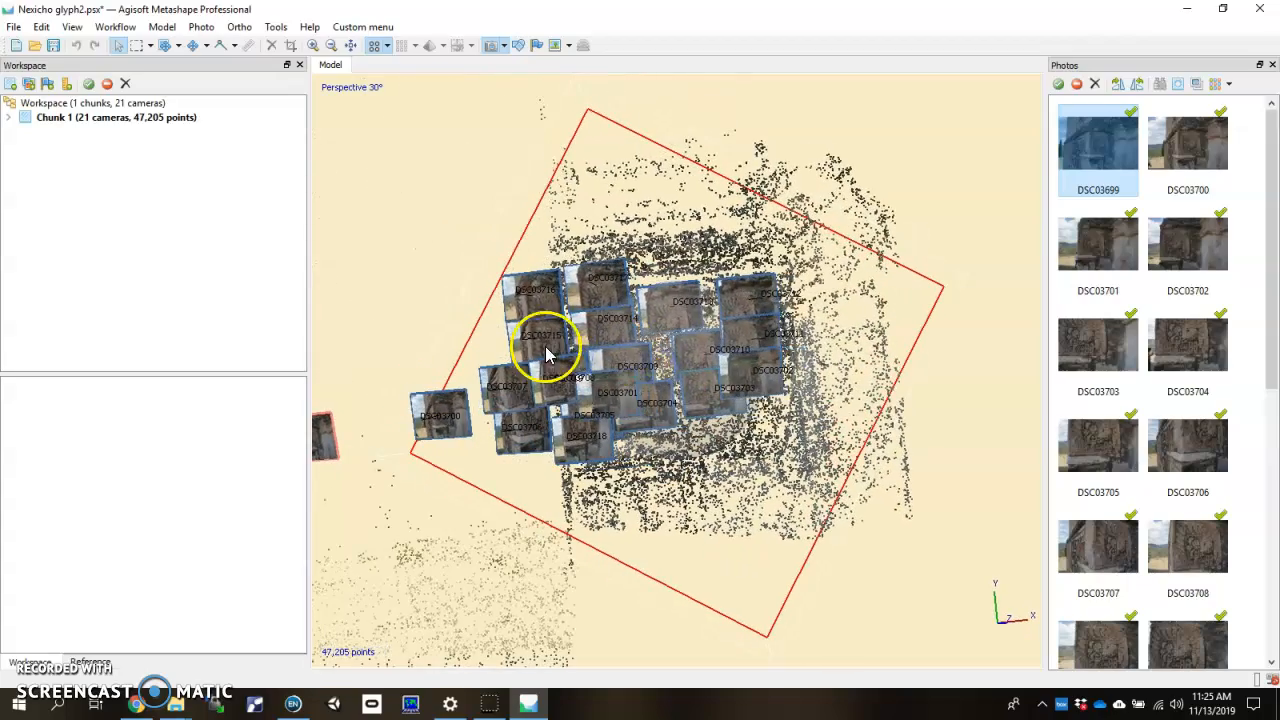
mouse_move(665, 350)
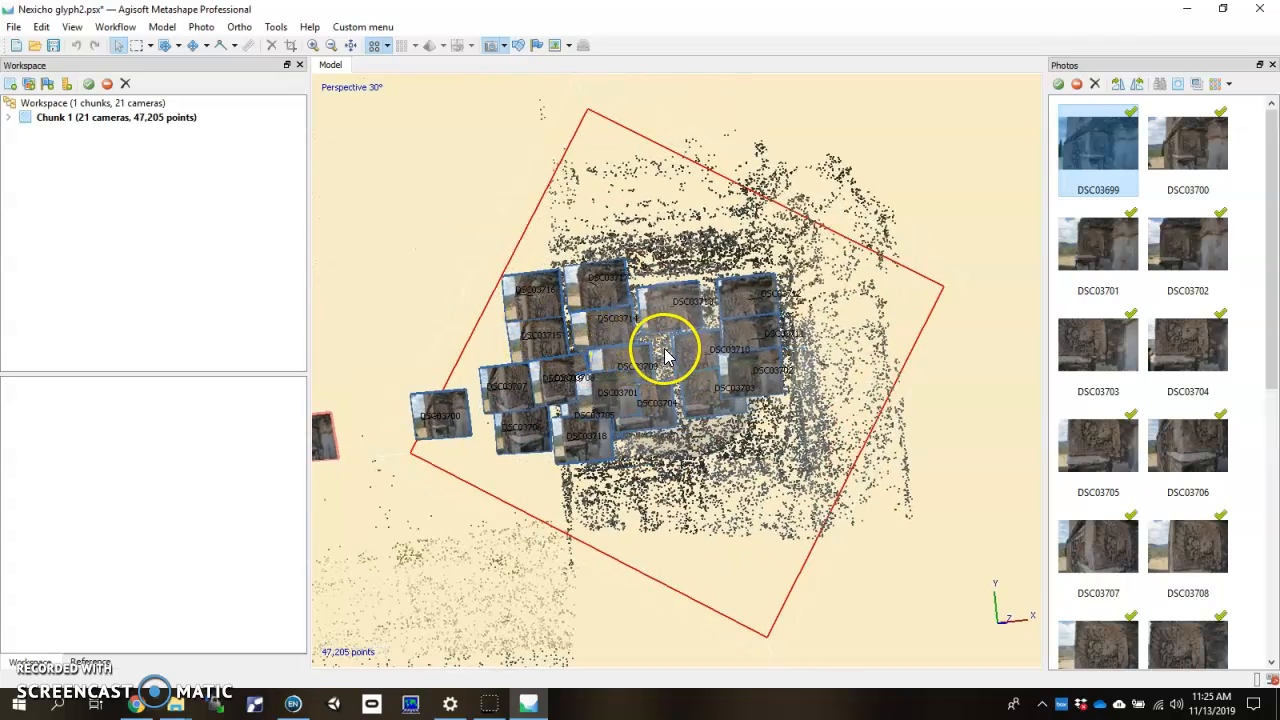
drag(665, 355, 690, 485)
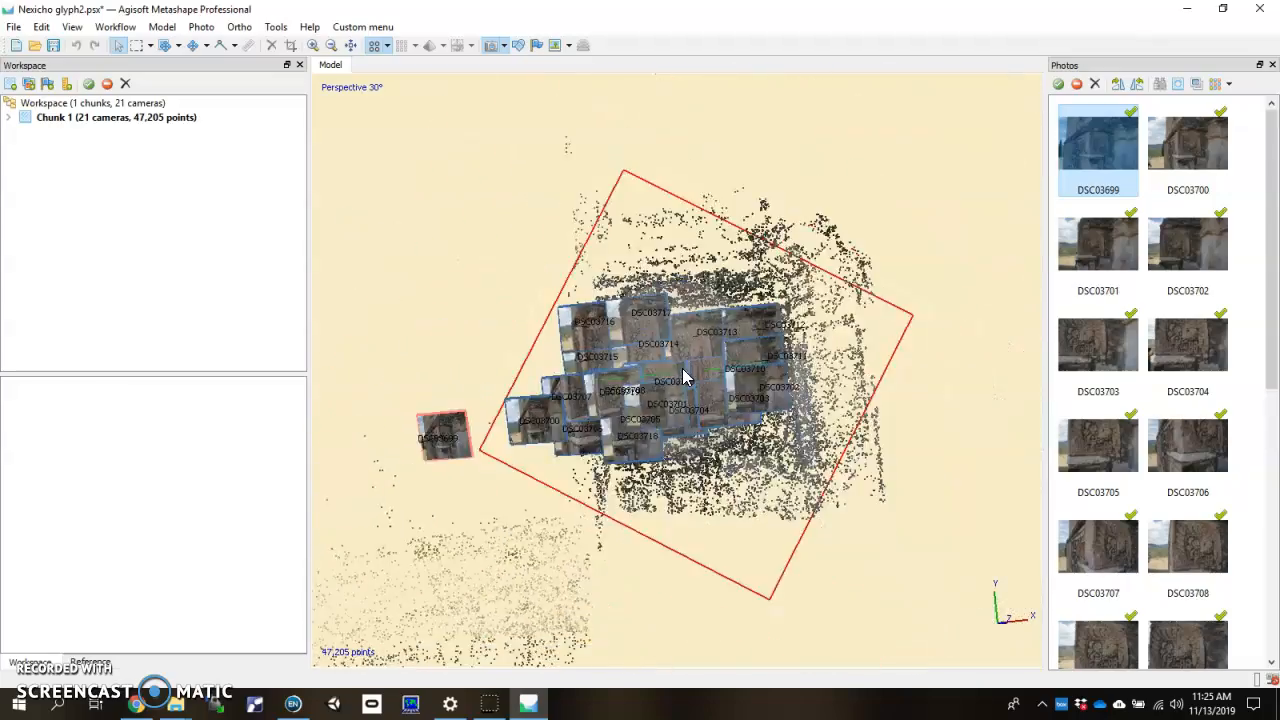
drag(685, 375, 693, 327)
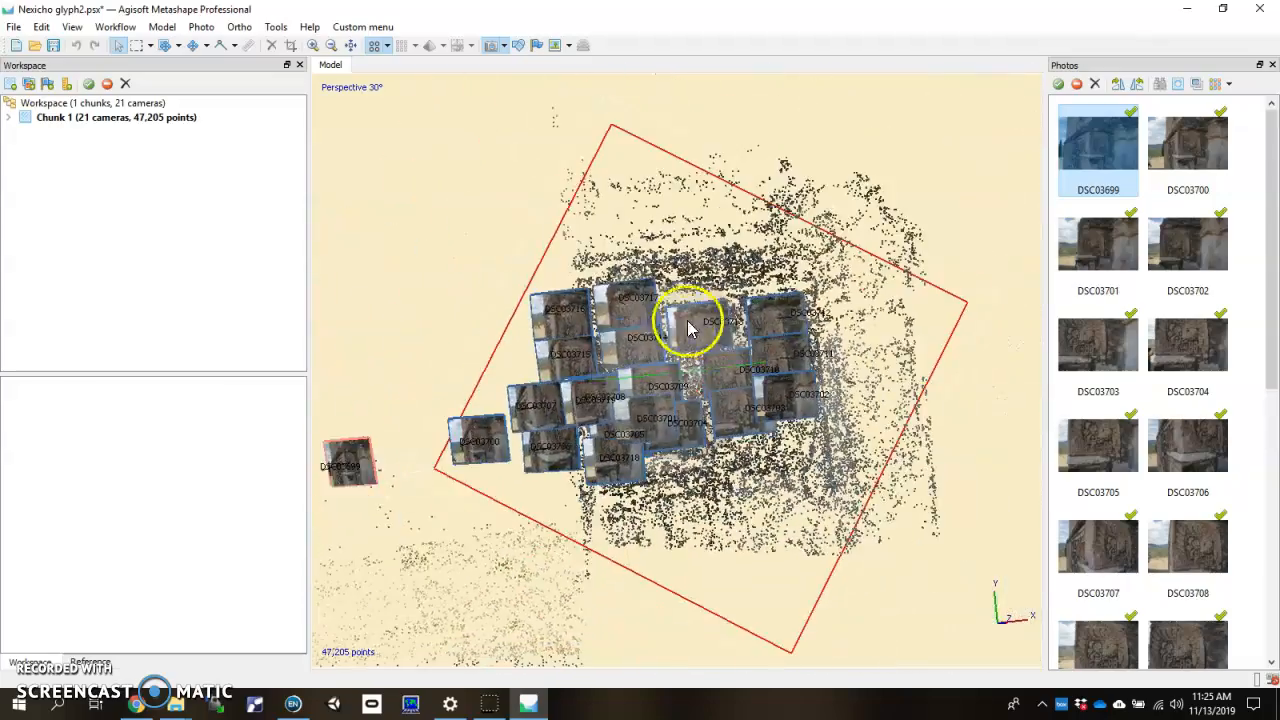
drag(690, 330, 715, 325)
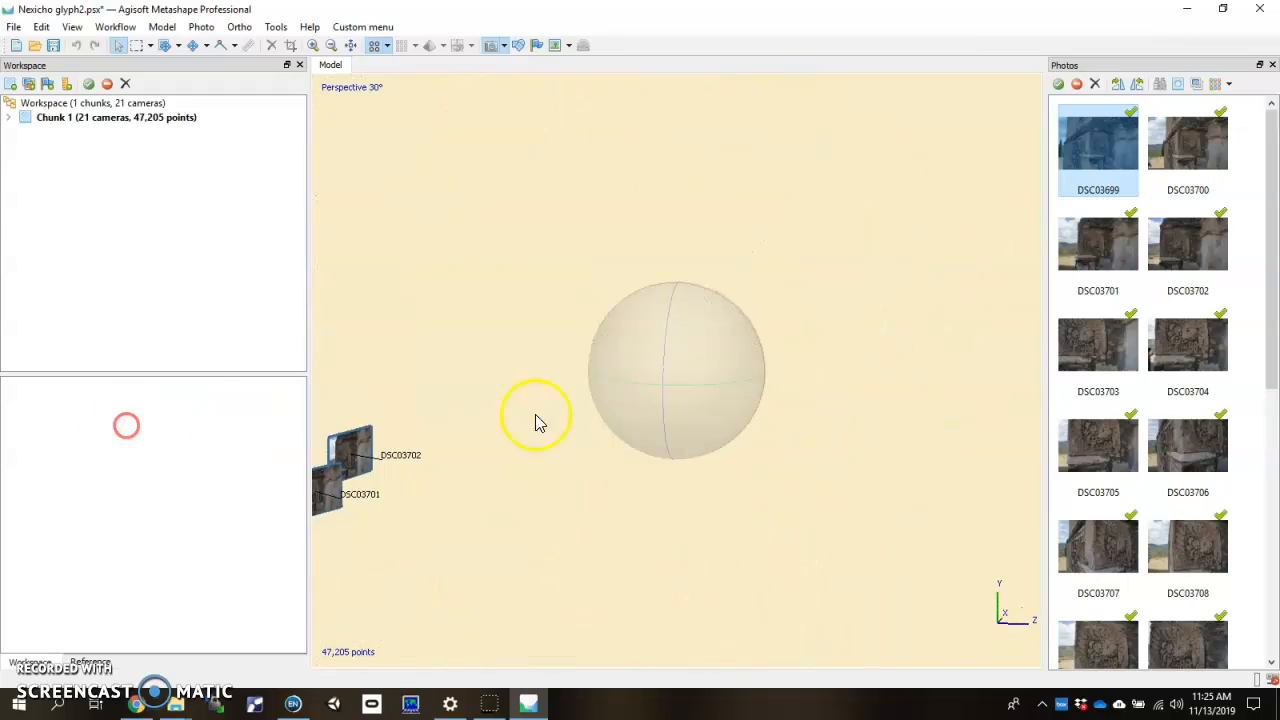
drag(540, 420, 645, 325)
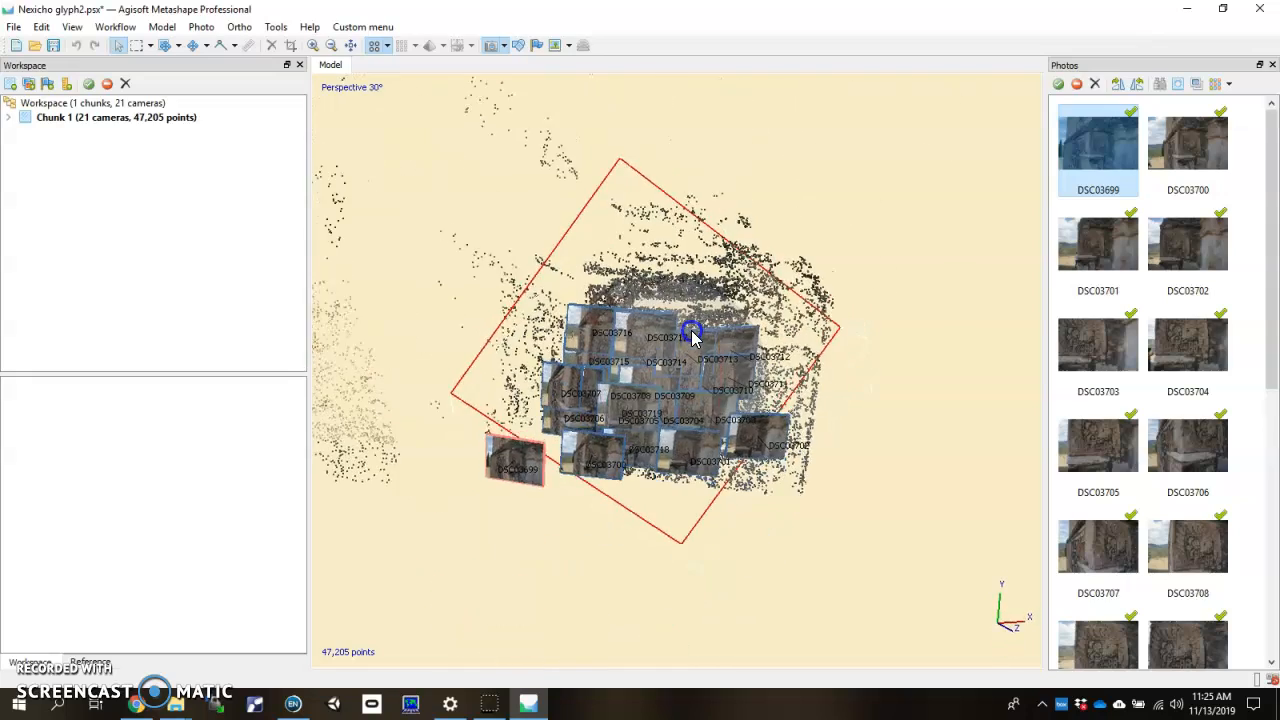
drag(692, 332, 485, 645)
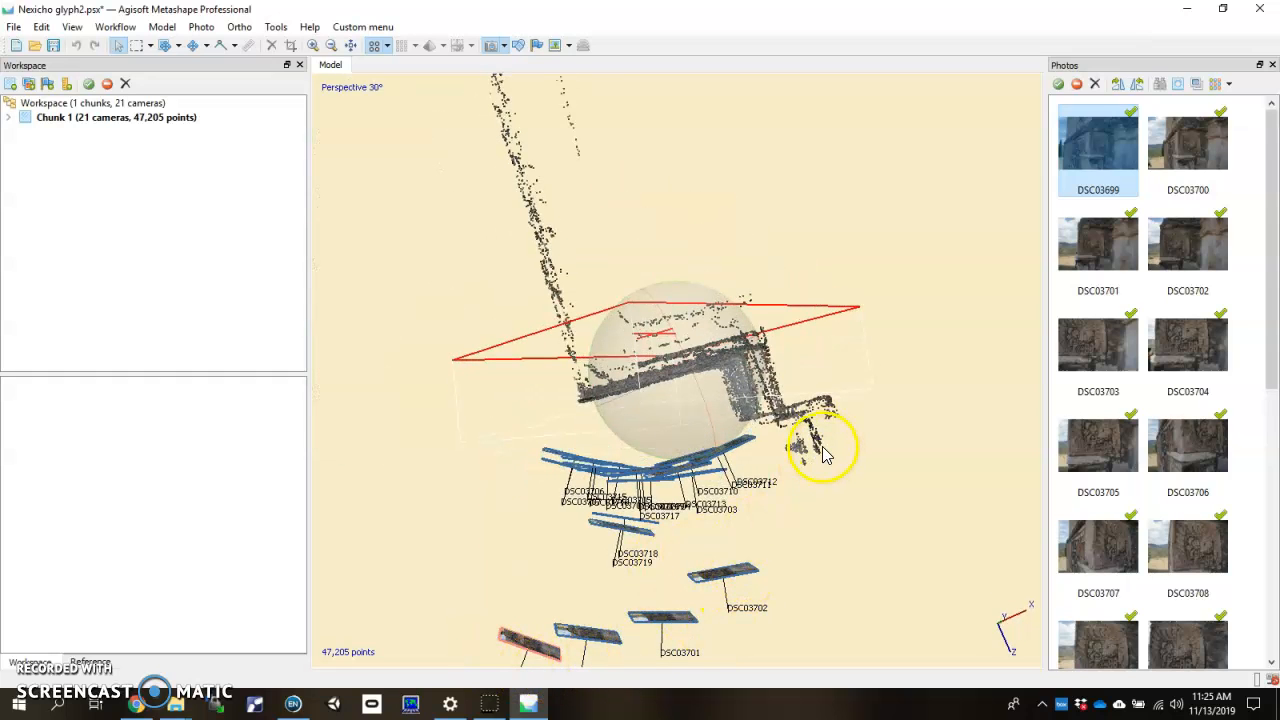
drag(825, 450, 750, 360)
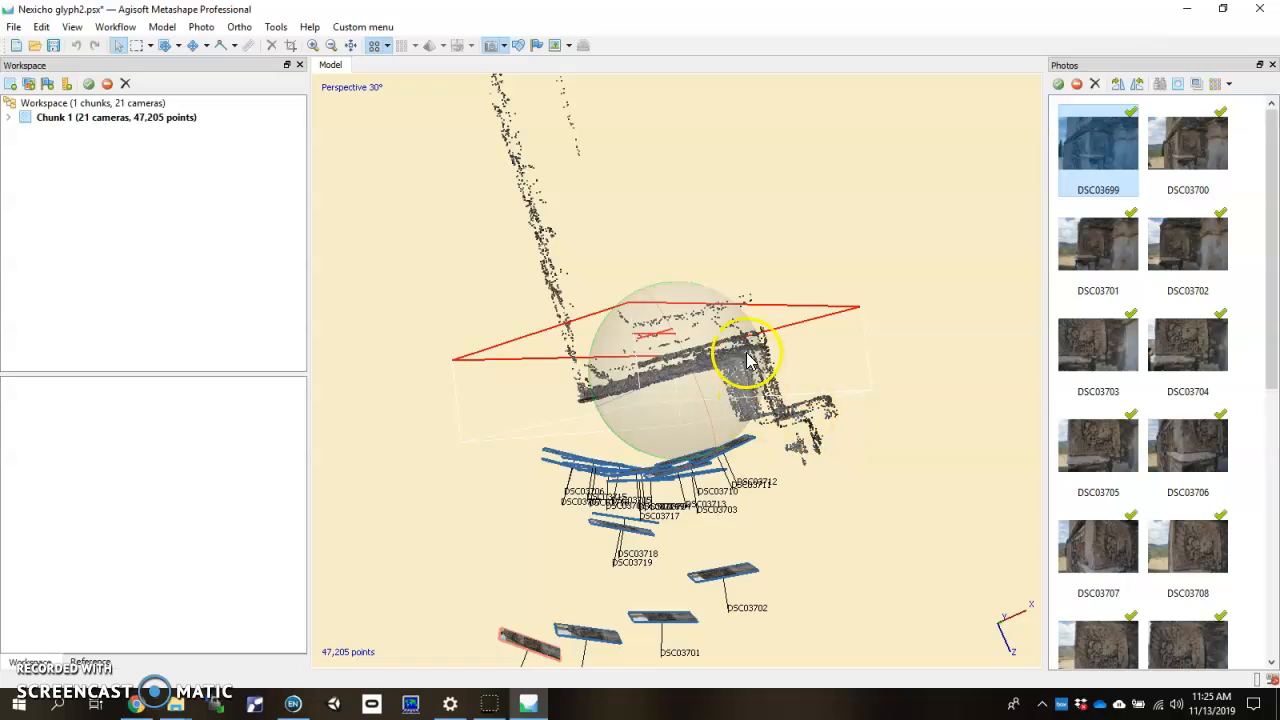
drag(750, 355, 693, 382)
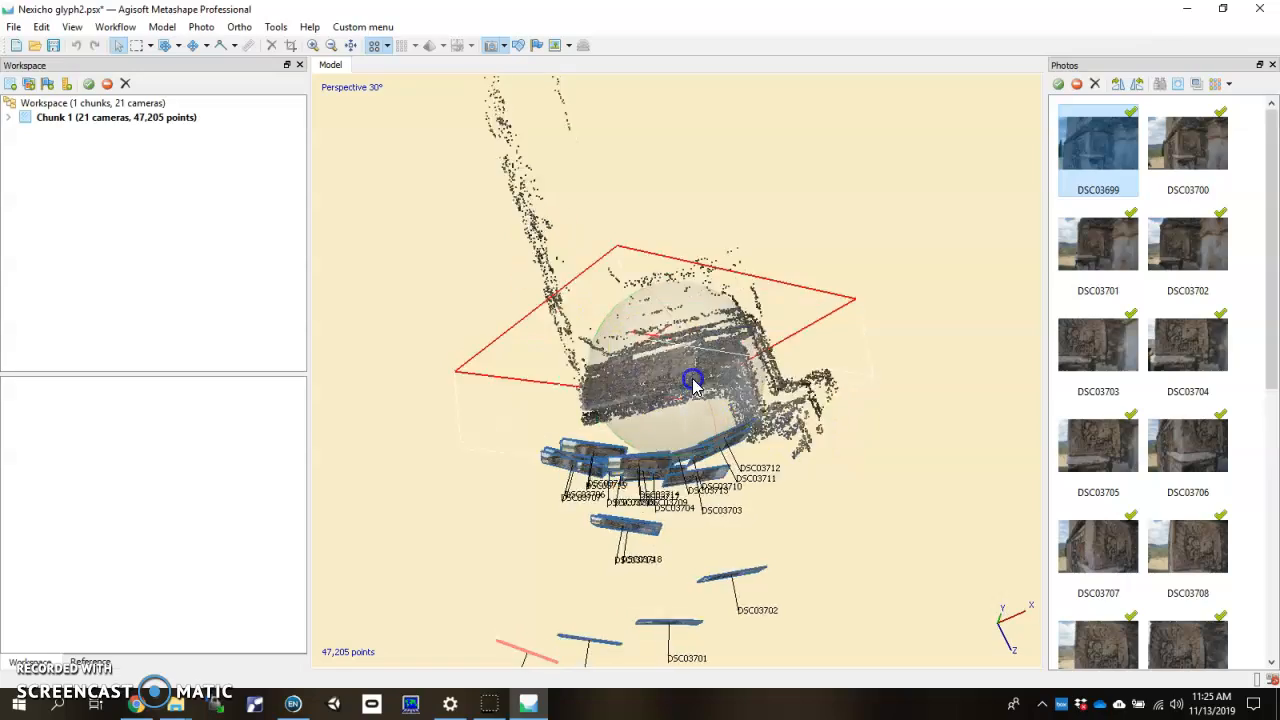
drag(693, 383, 640, 350)
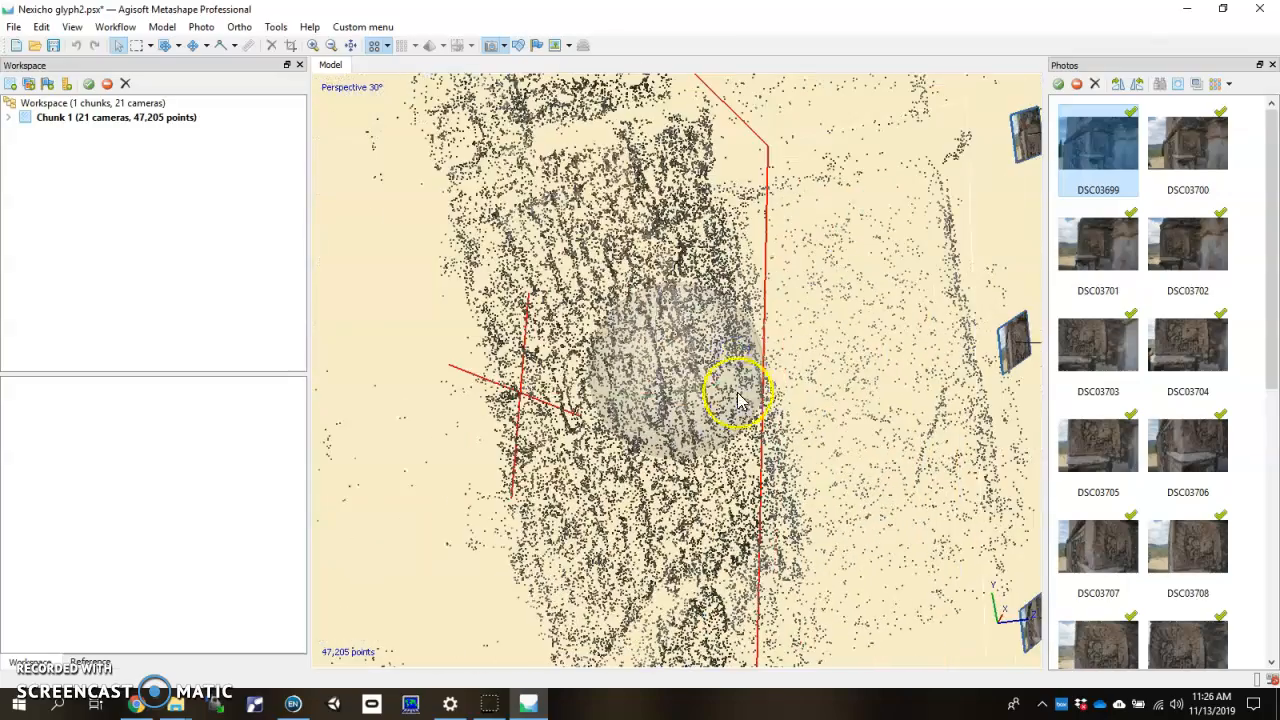
drag(740, 390, 705, 435)
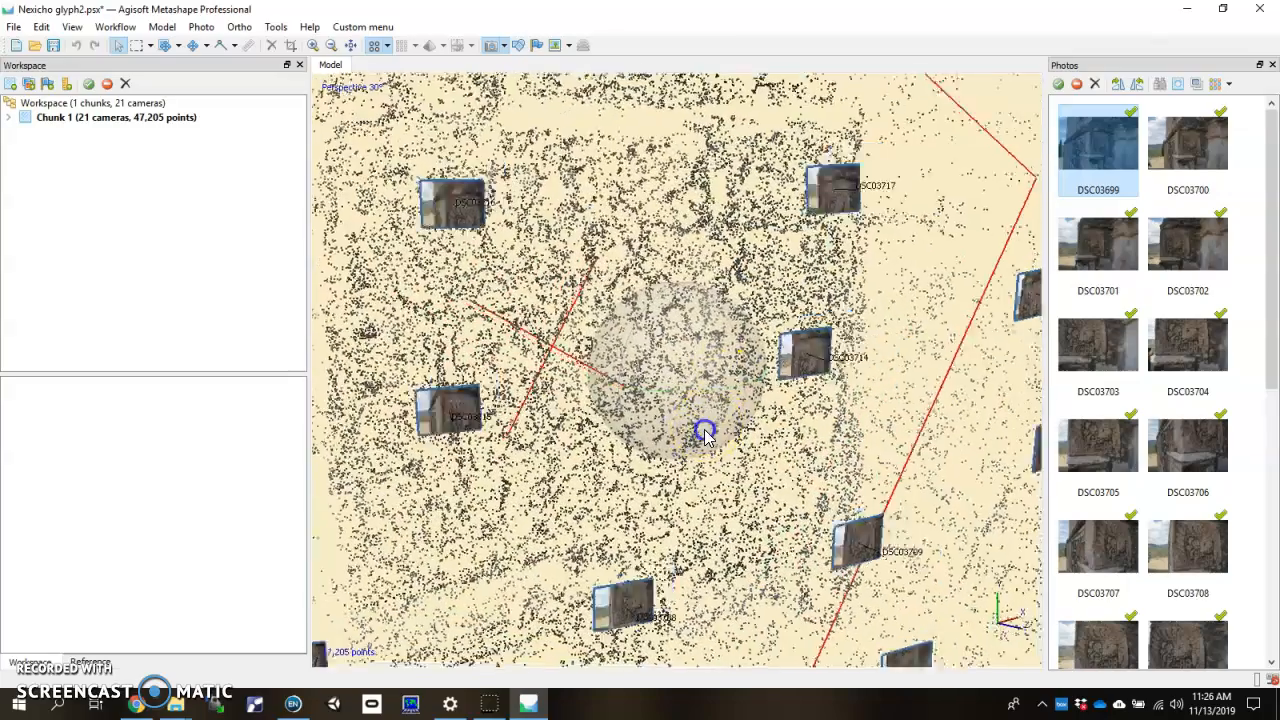
drag(705, 432, 692, 402)
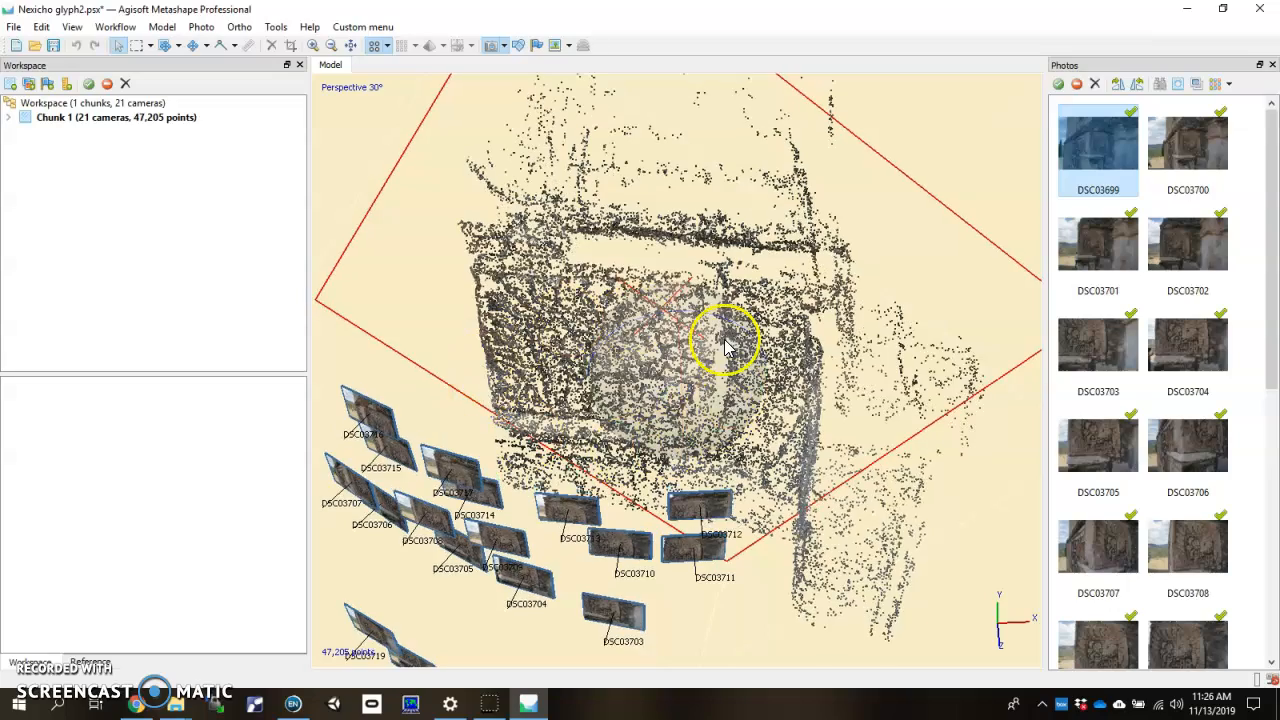
mouse_move(702, 350)
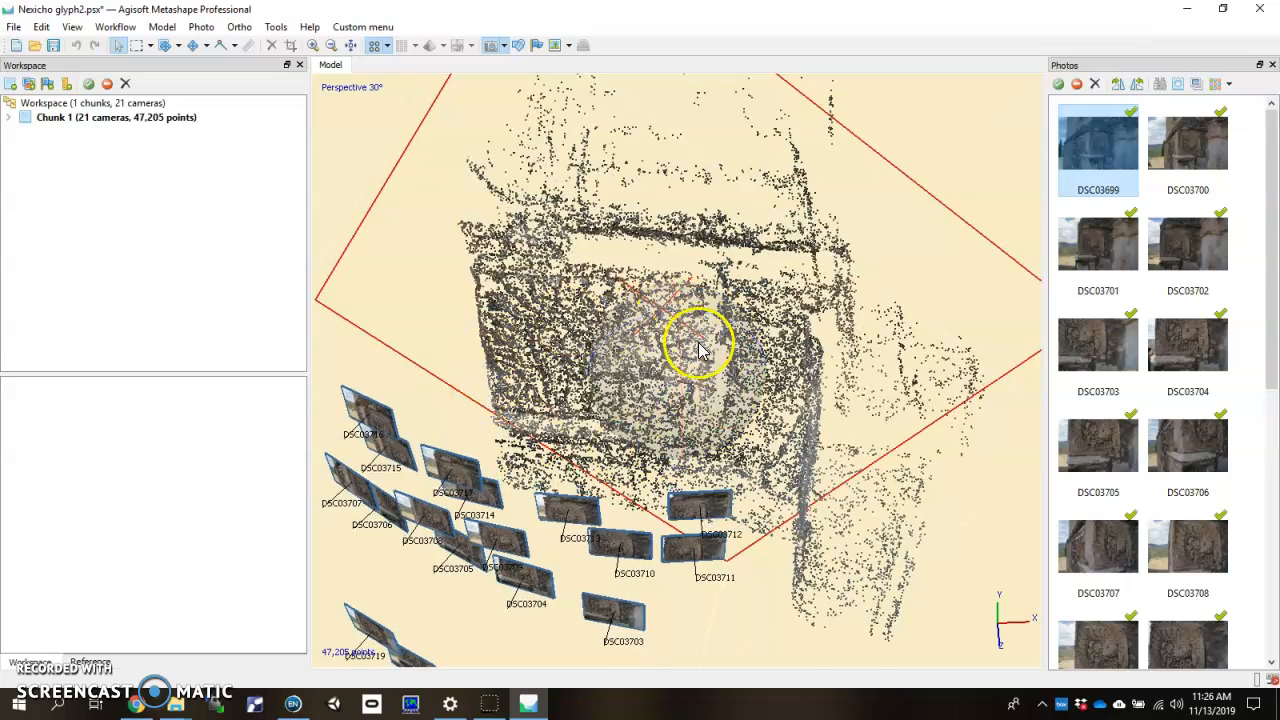
drag(700, 345, 670, 382)
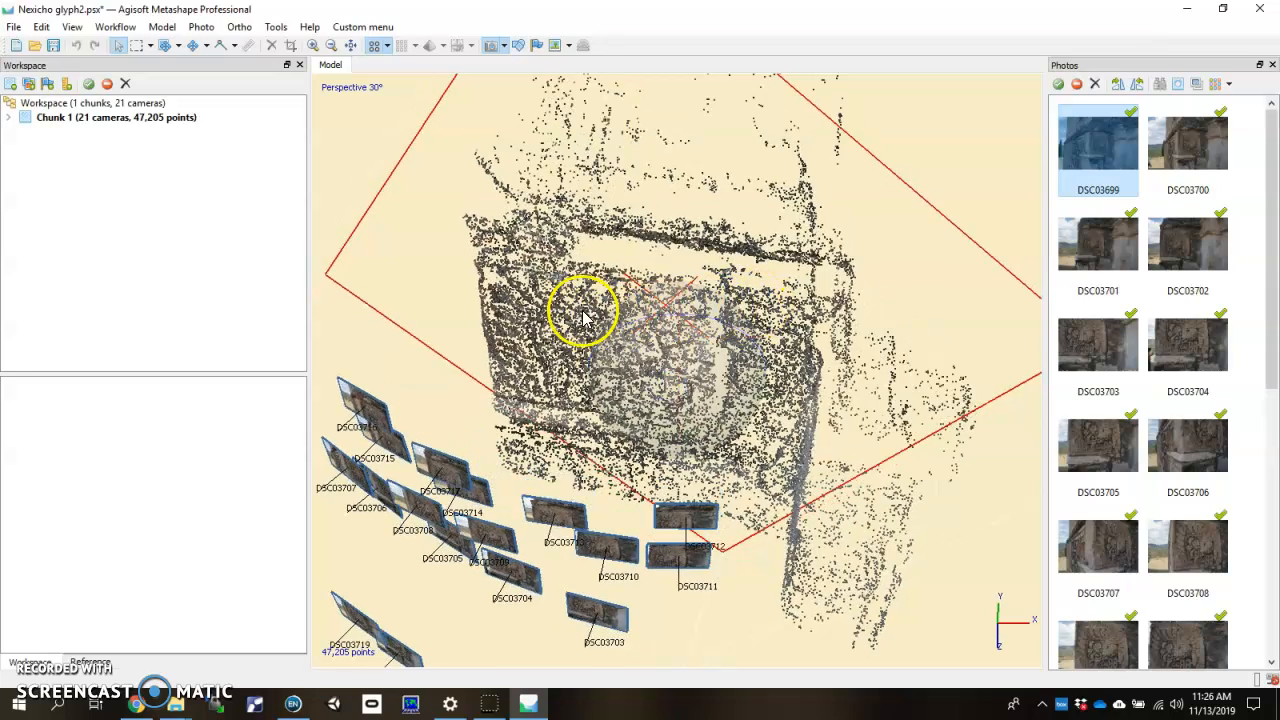
mouse_move(670, 387)
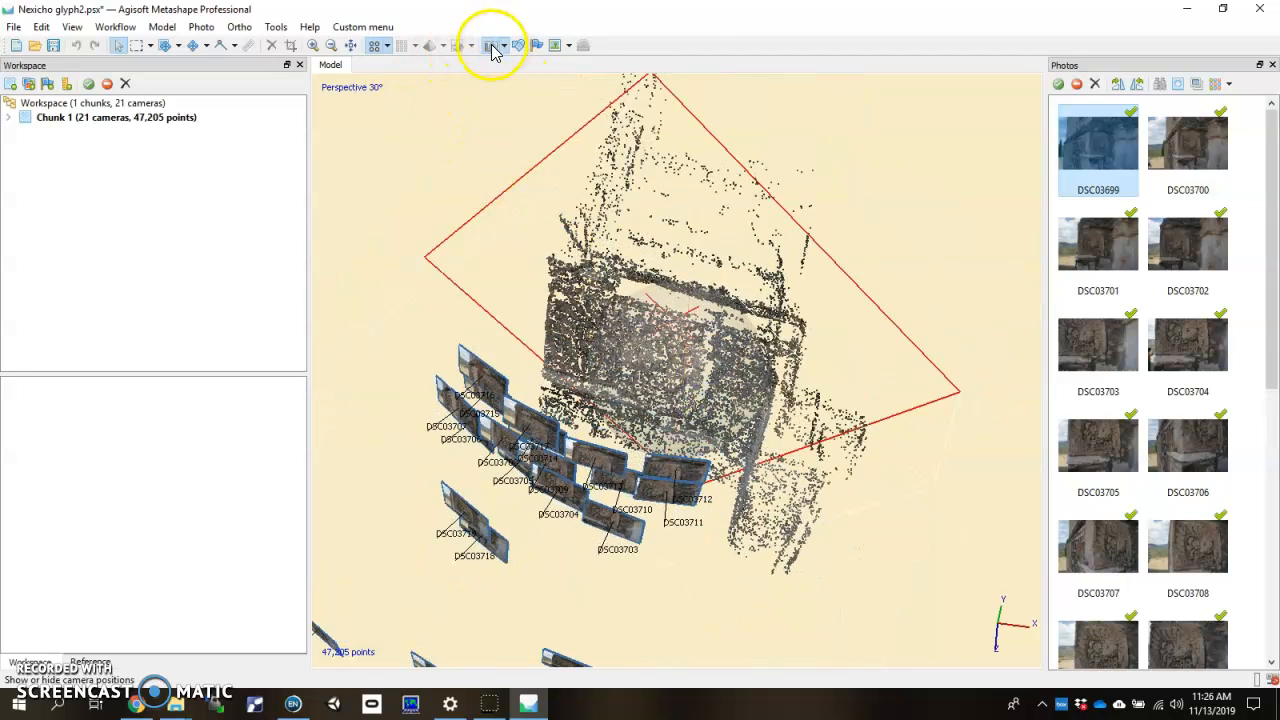
click(488, 45)
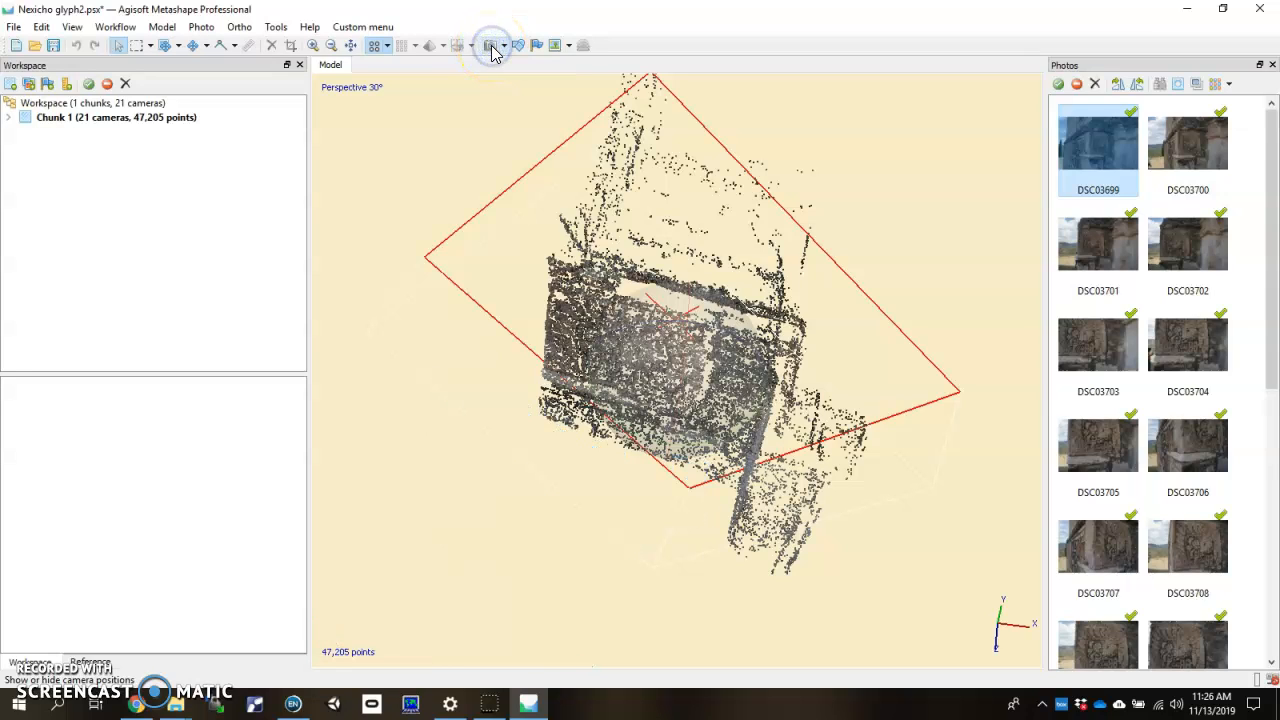
click(492, 45)
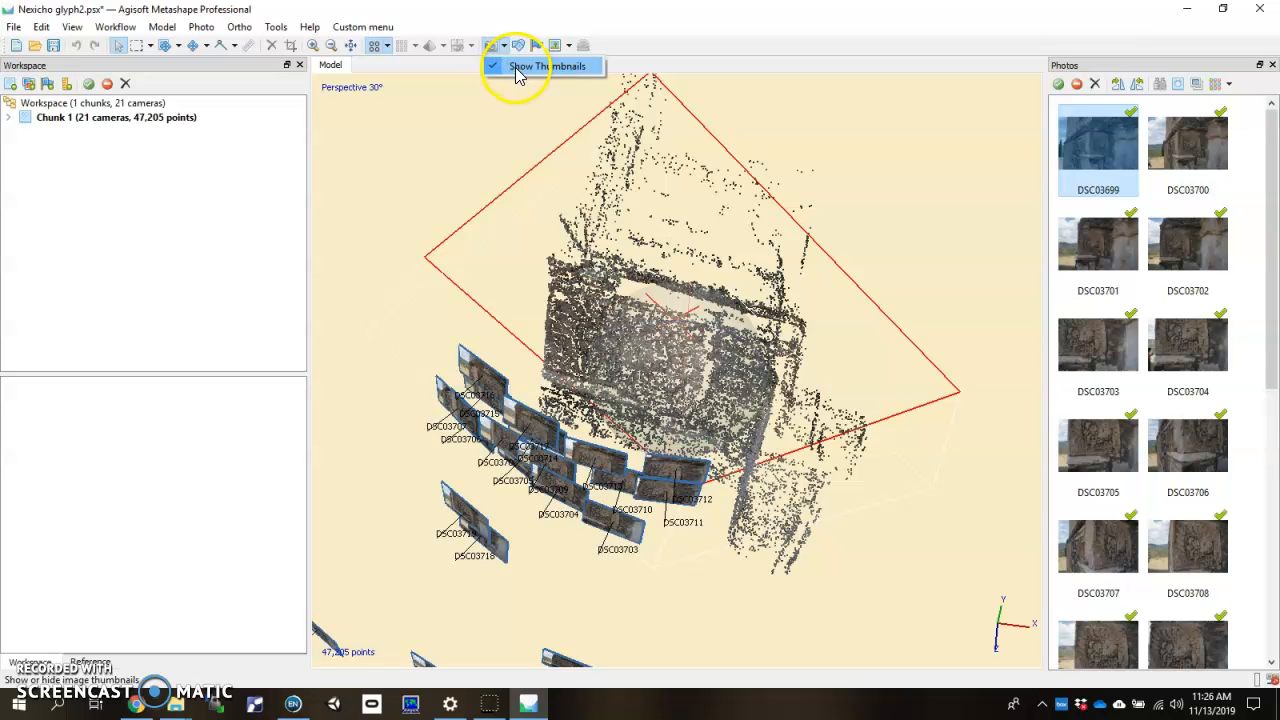
click(500, 46)
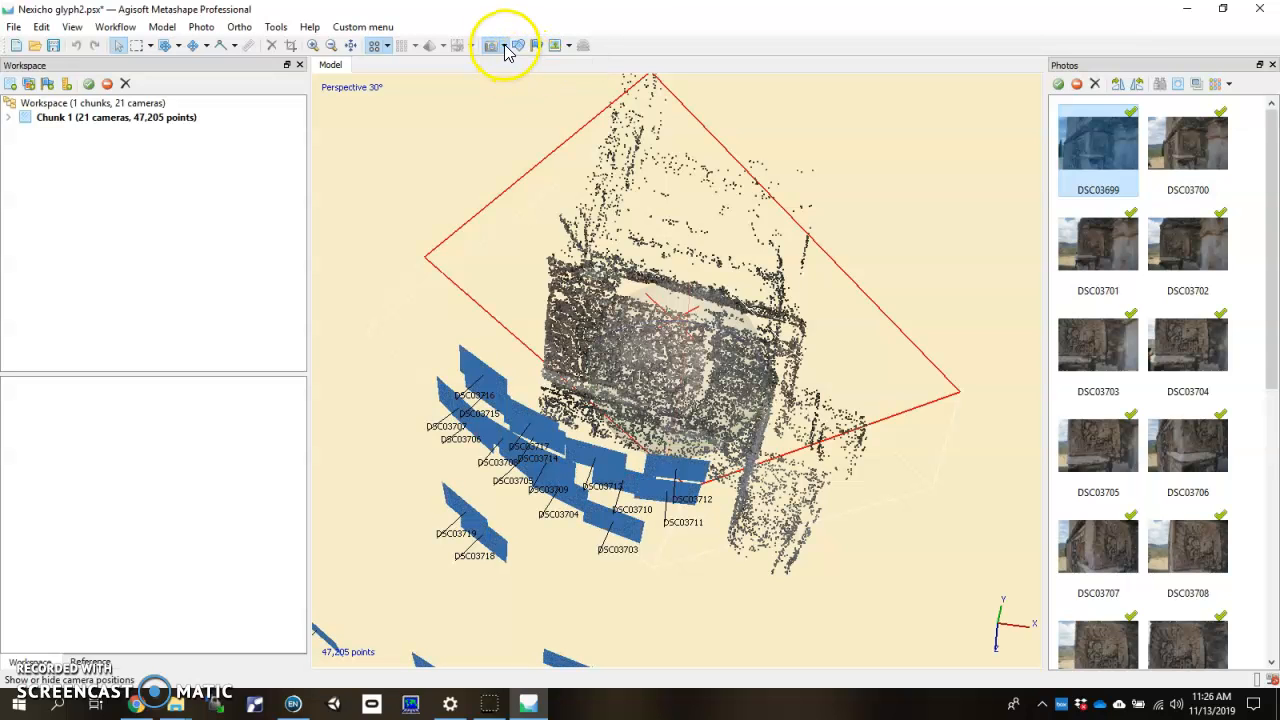
click(503, 46)
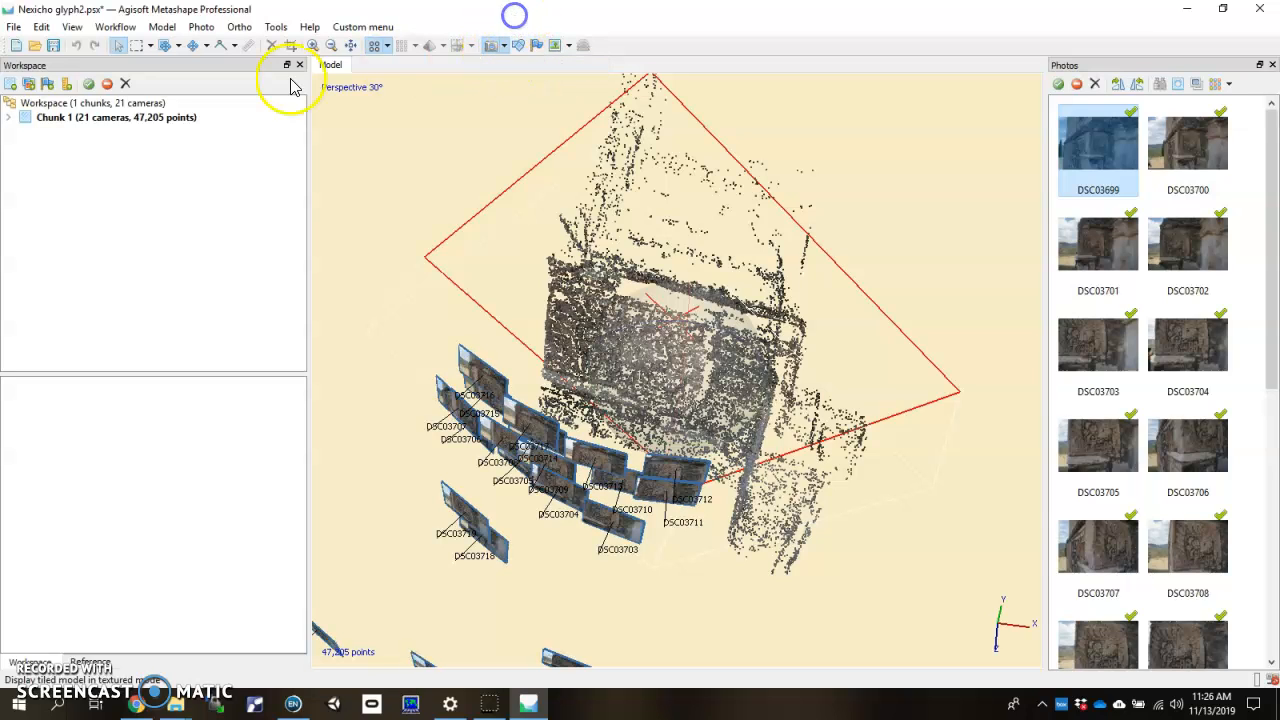
click(135, 27)
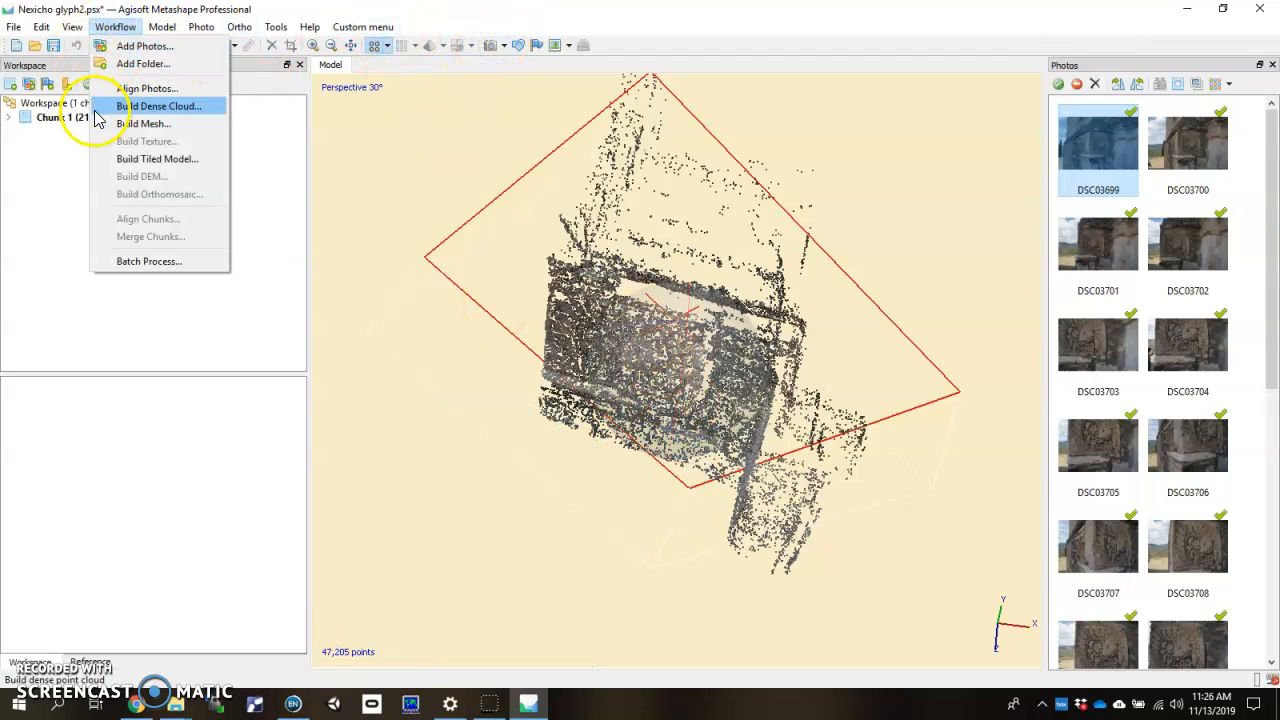
mouse_move(180, 106)
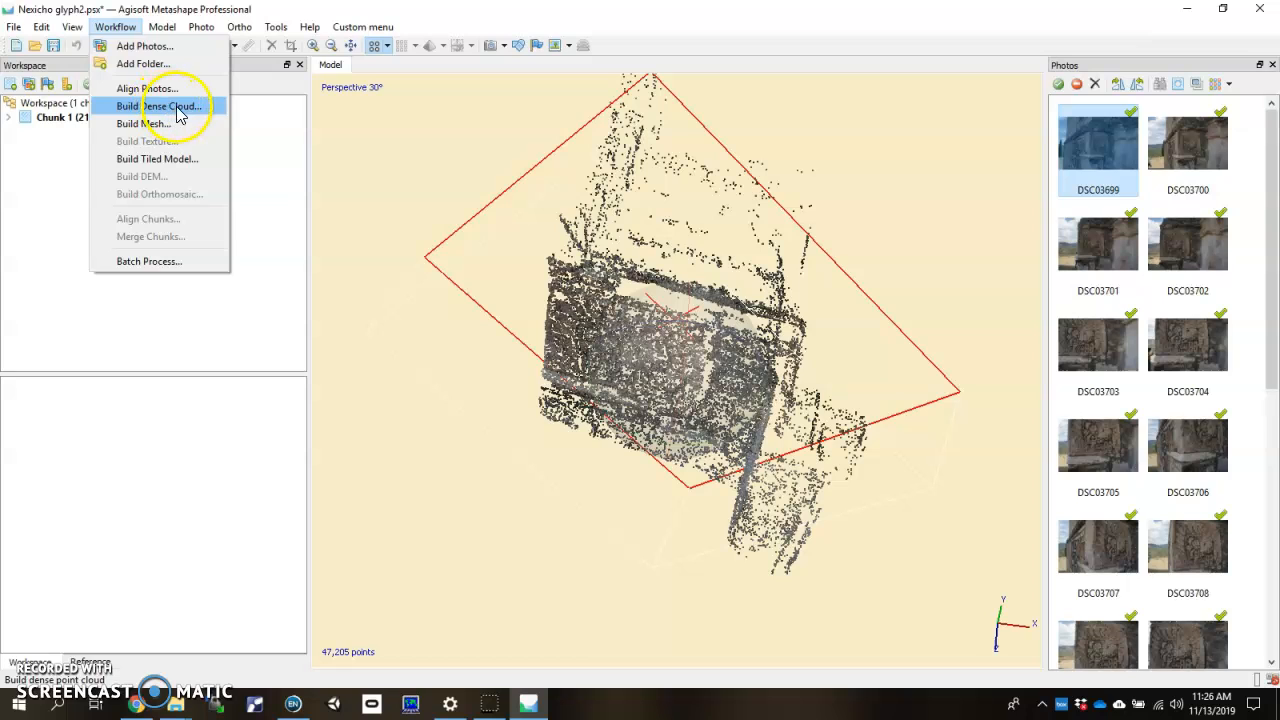
Step: Build the dense cloud at Low quality with Aggressive depth filtering
click(160, 107)
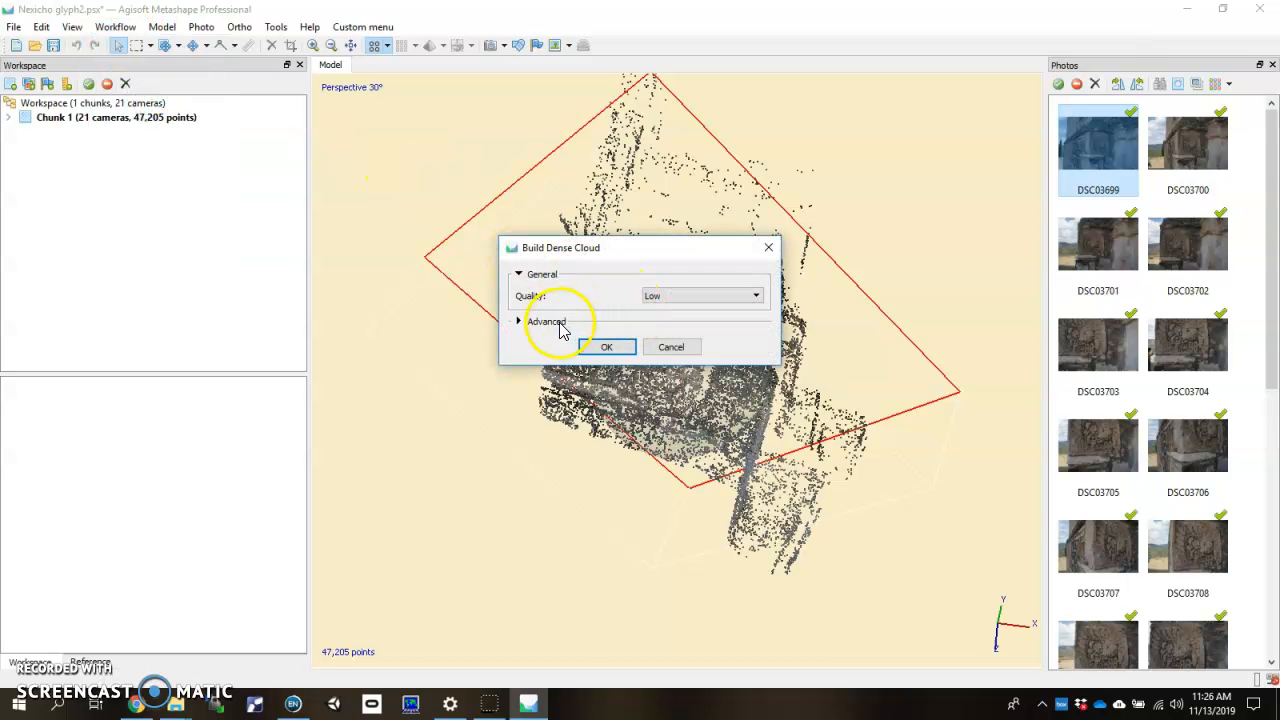
click(520, 321)
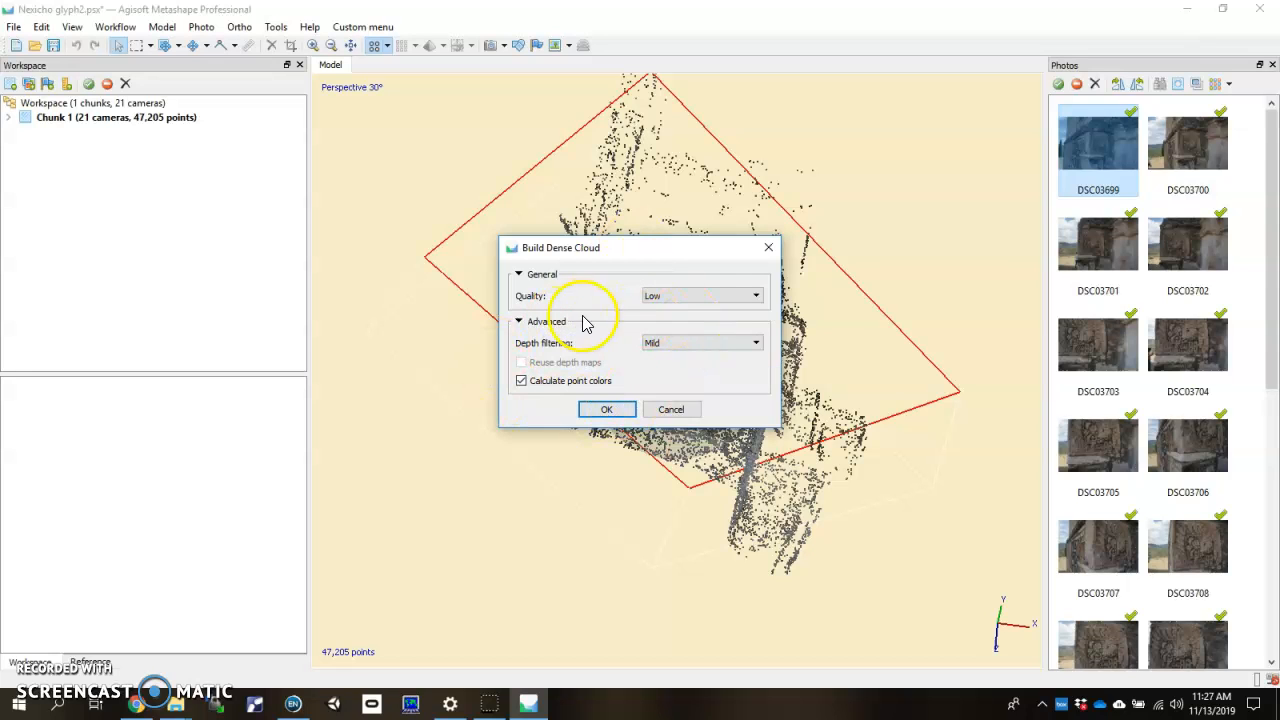
click(520, 321)
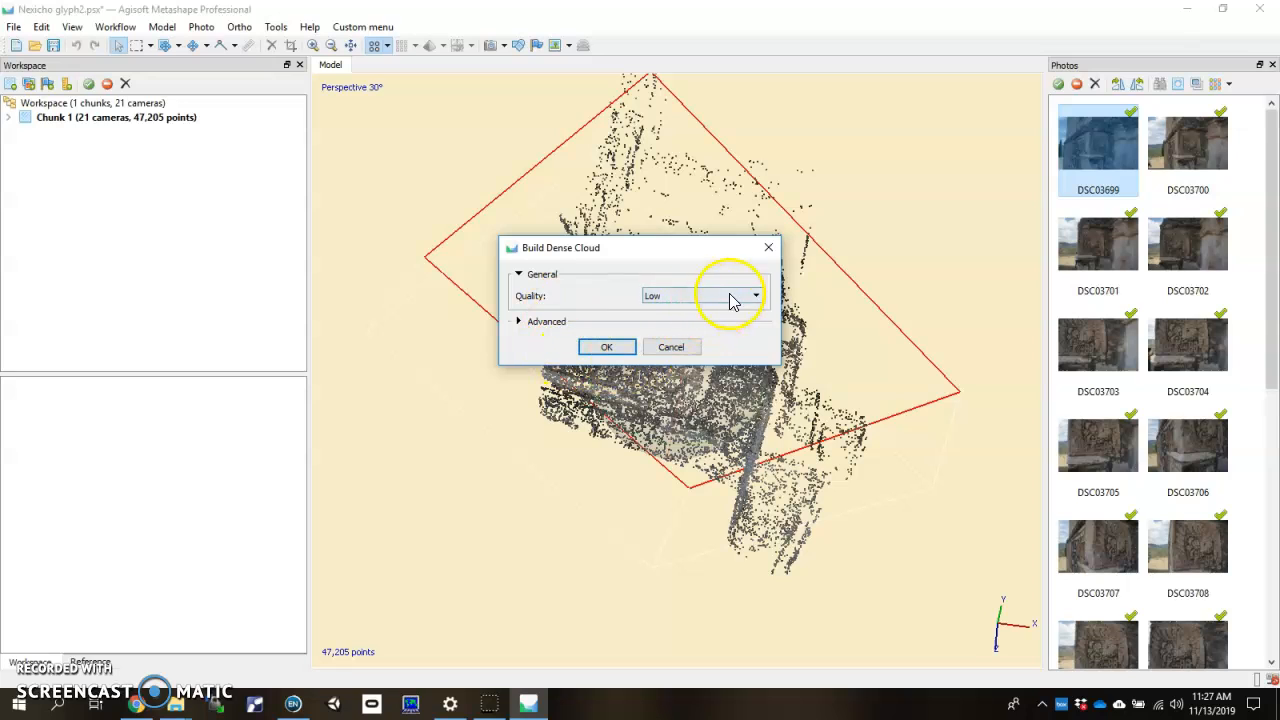
click(753, 295)
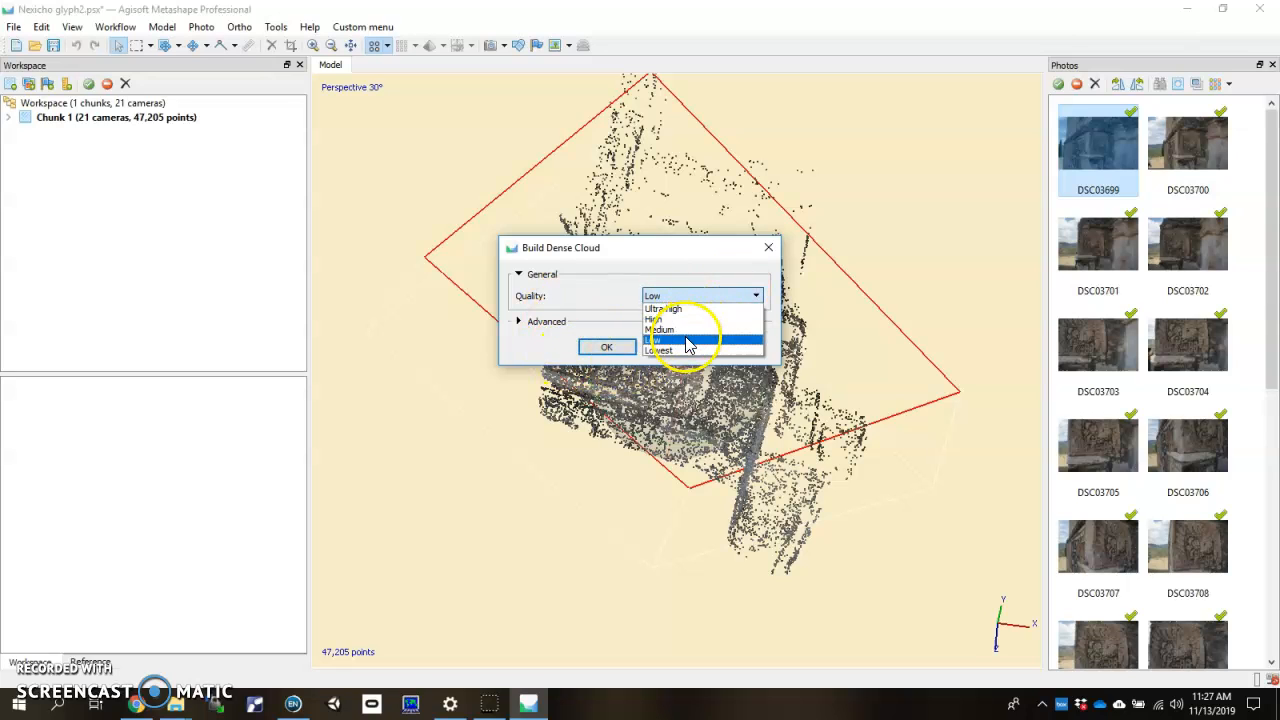
click(682, 338)
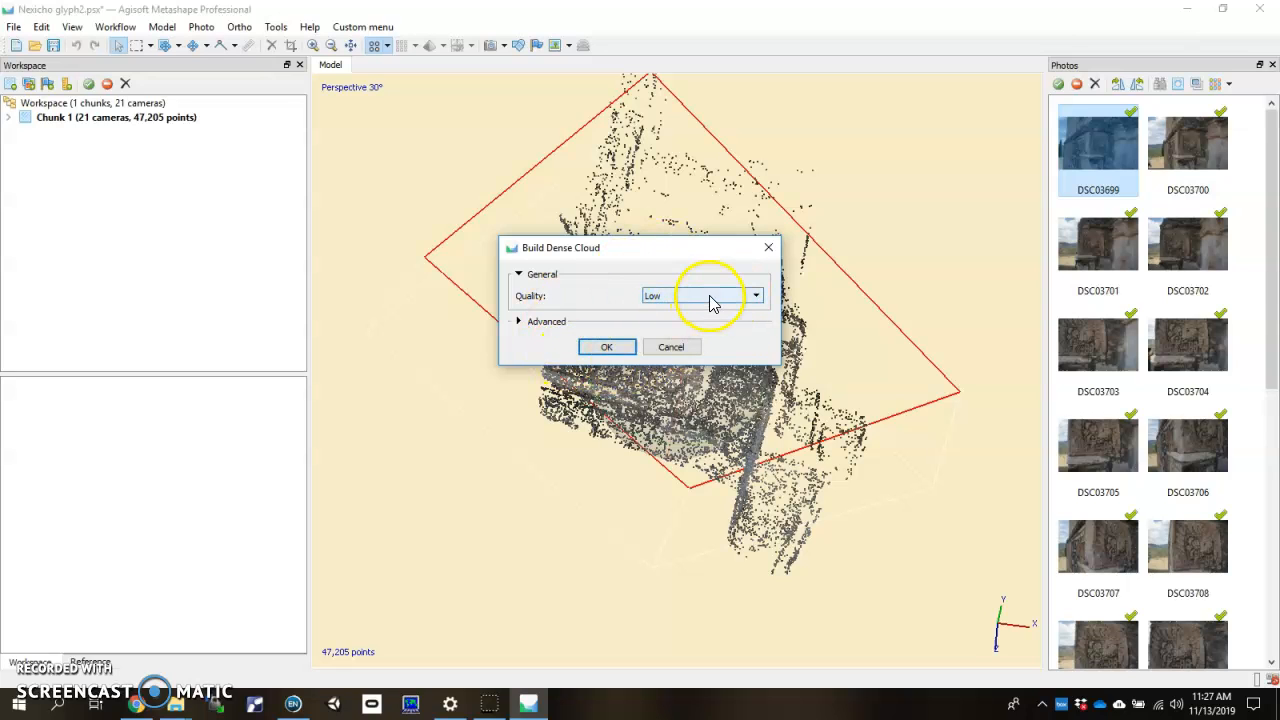
click(754, 295)
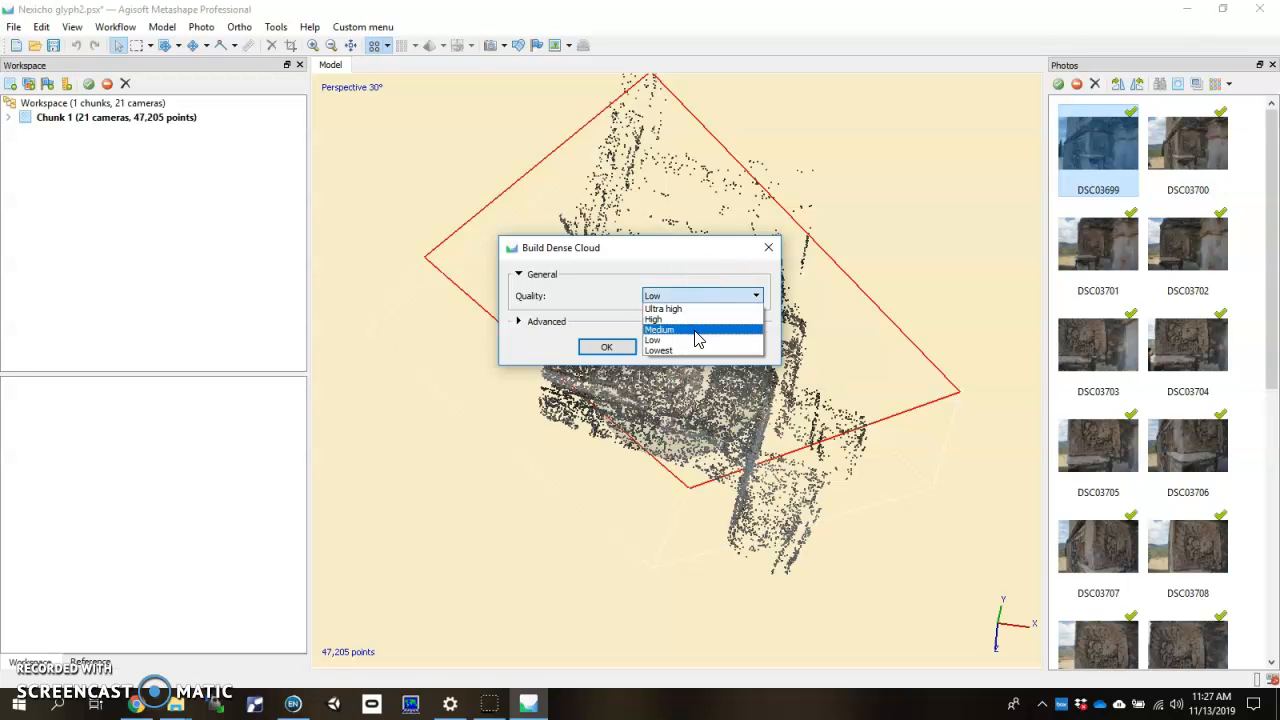
mouse_move(697, 340)
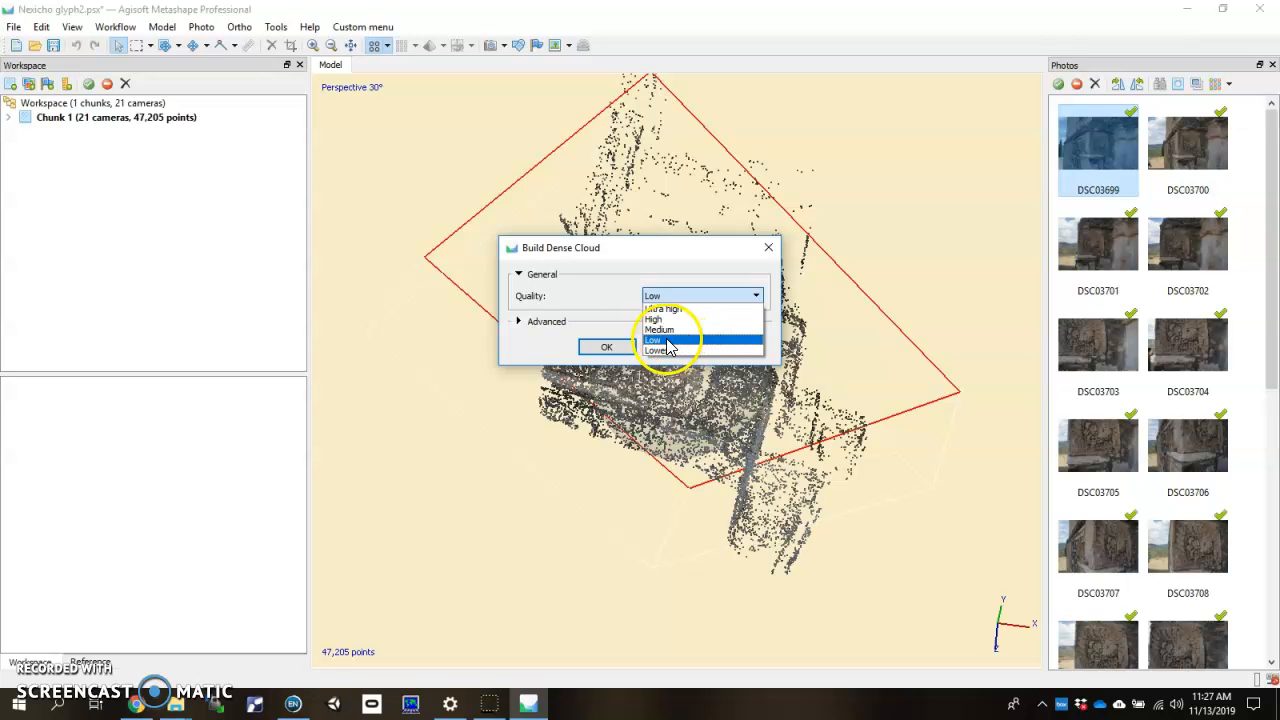
mouse_move(665, 329)
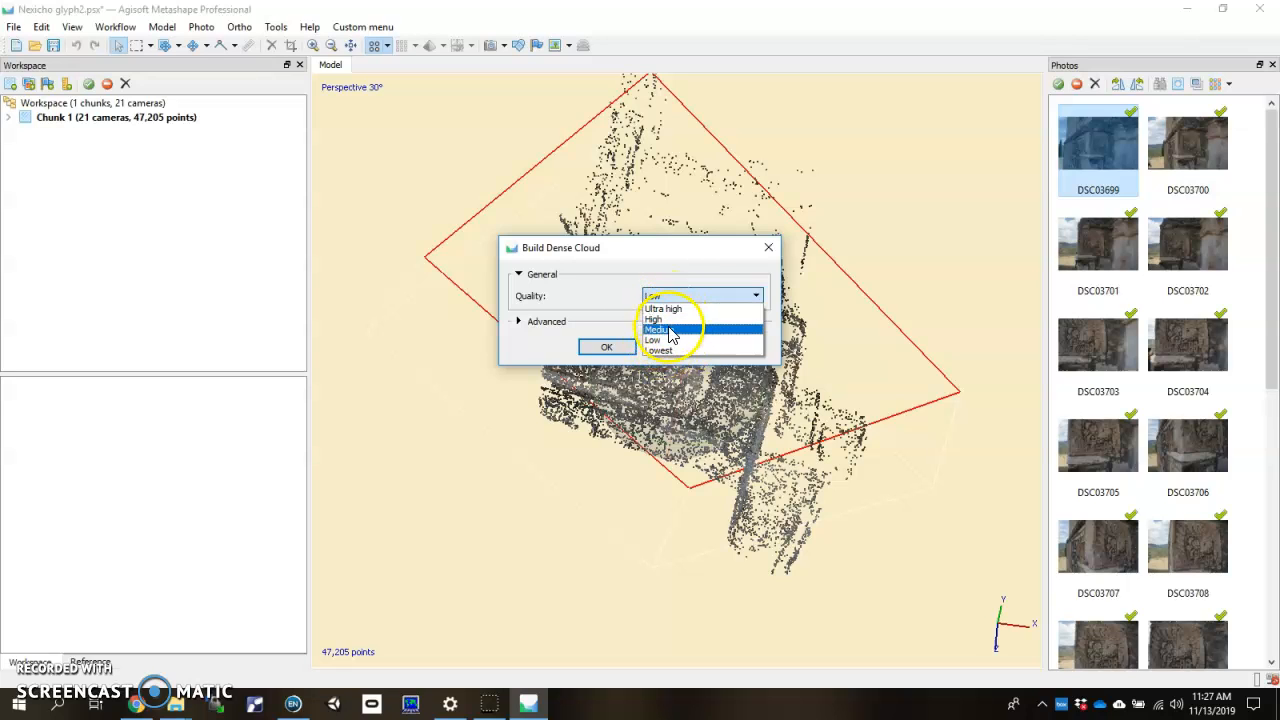
click(658, 329)
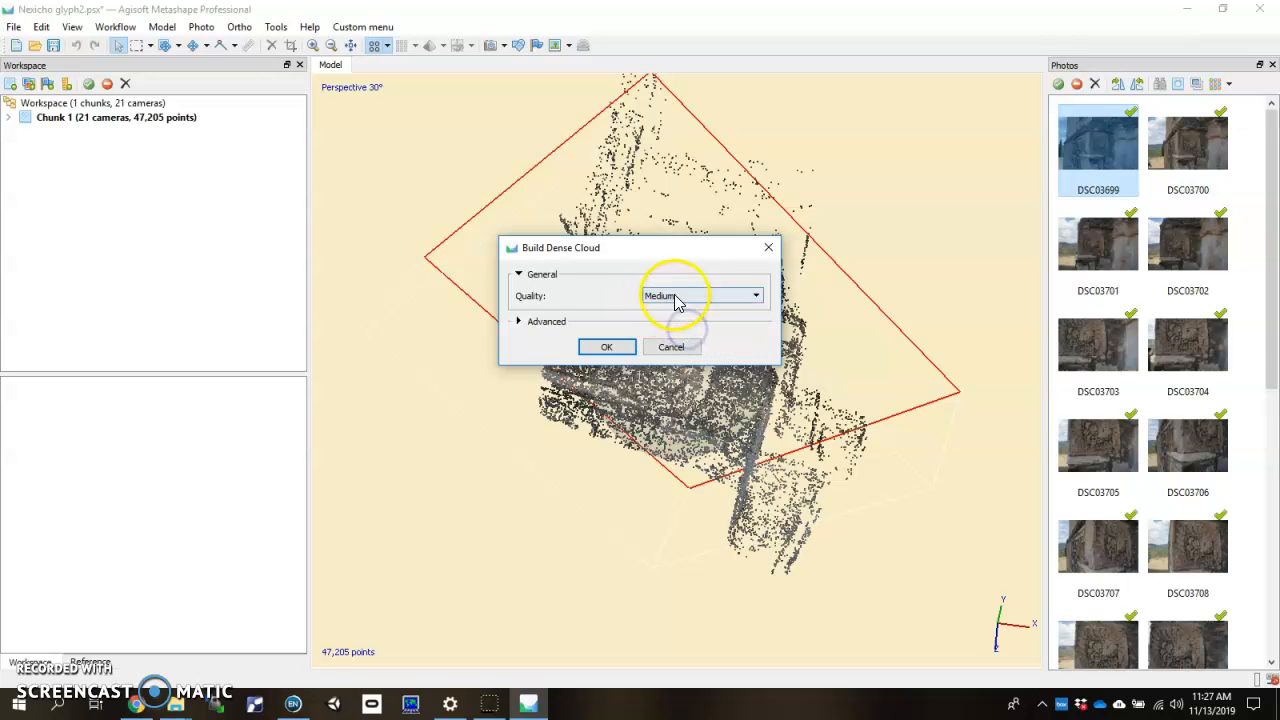
click(700, 295)
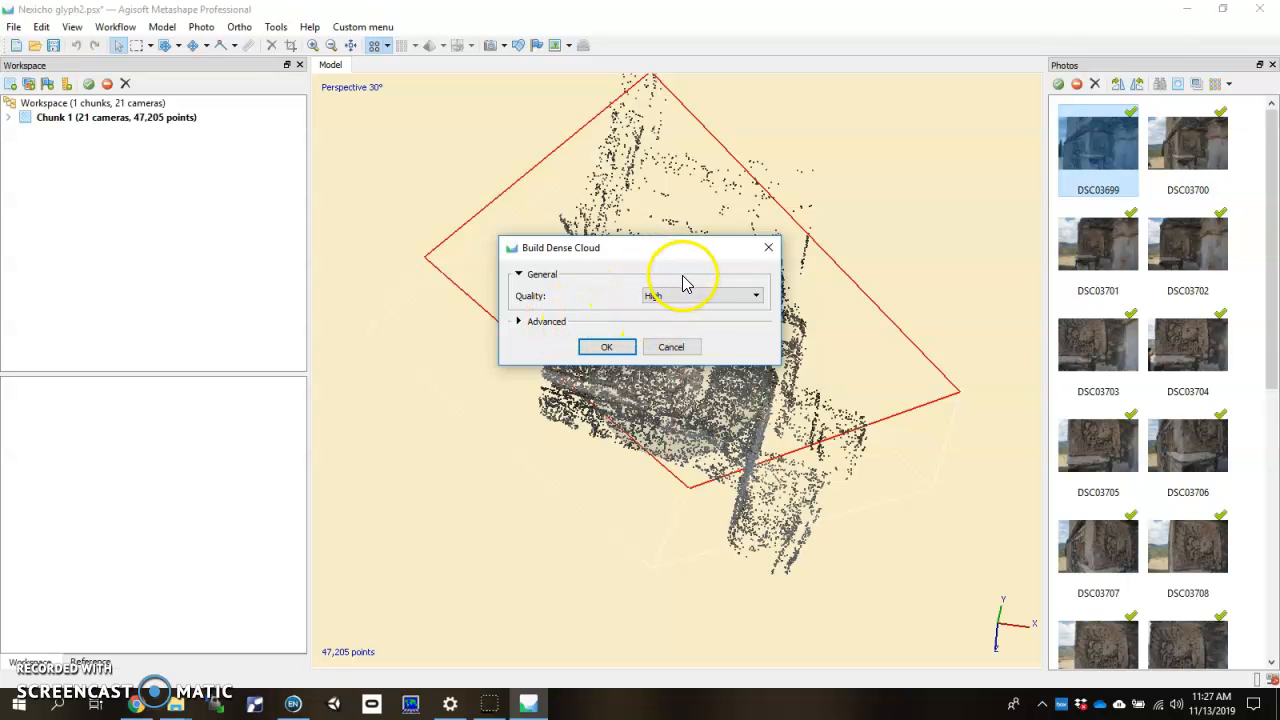
click(702, 295)
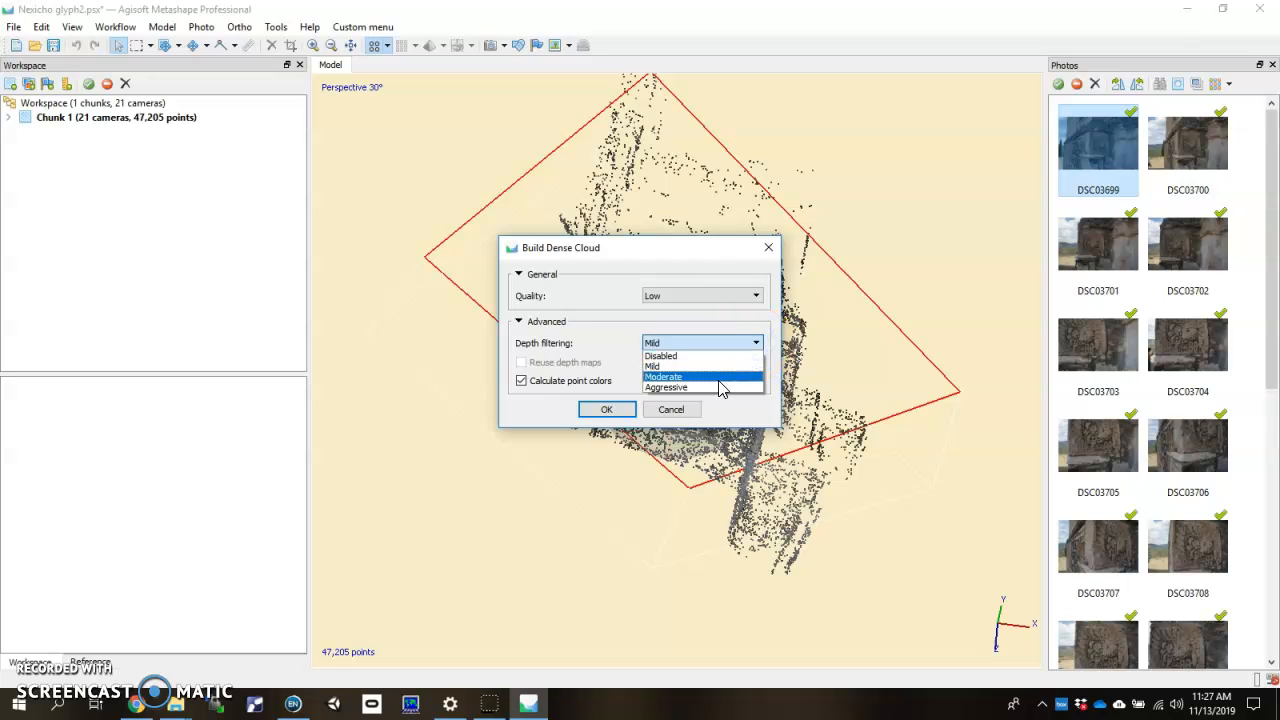
click(666, 387)
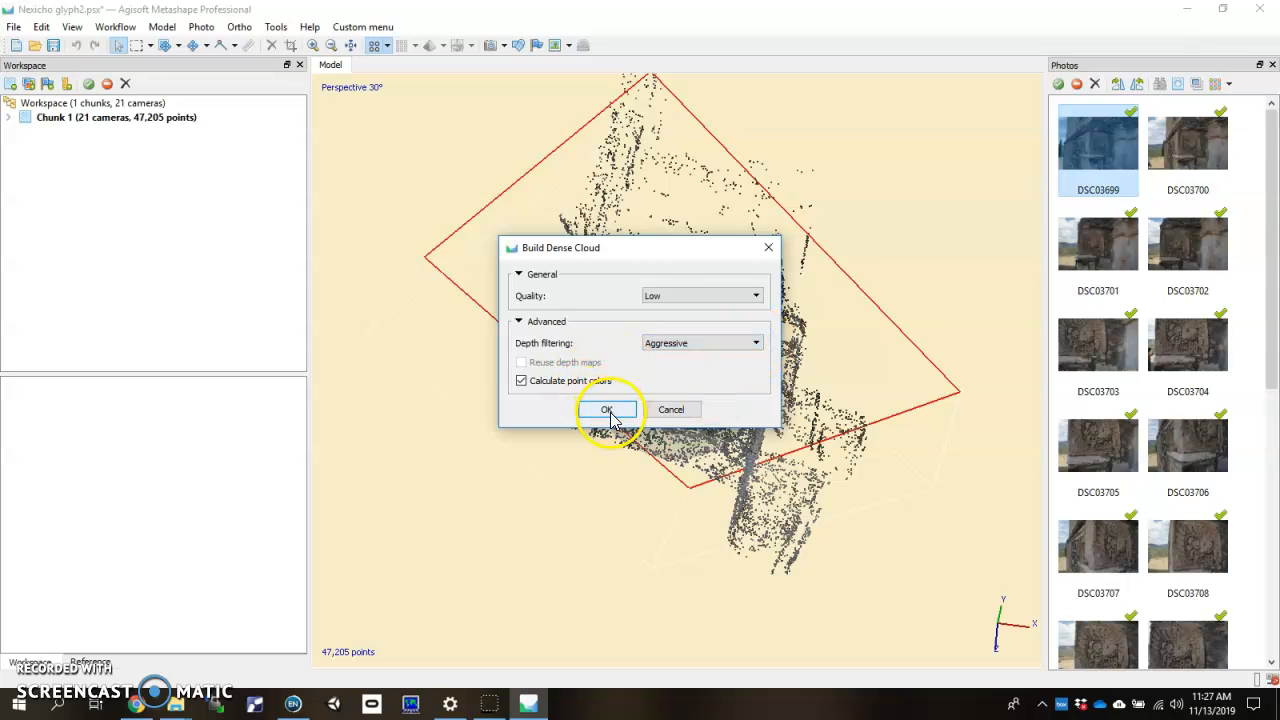
click(607, 409)
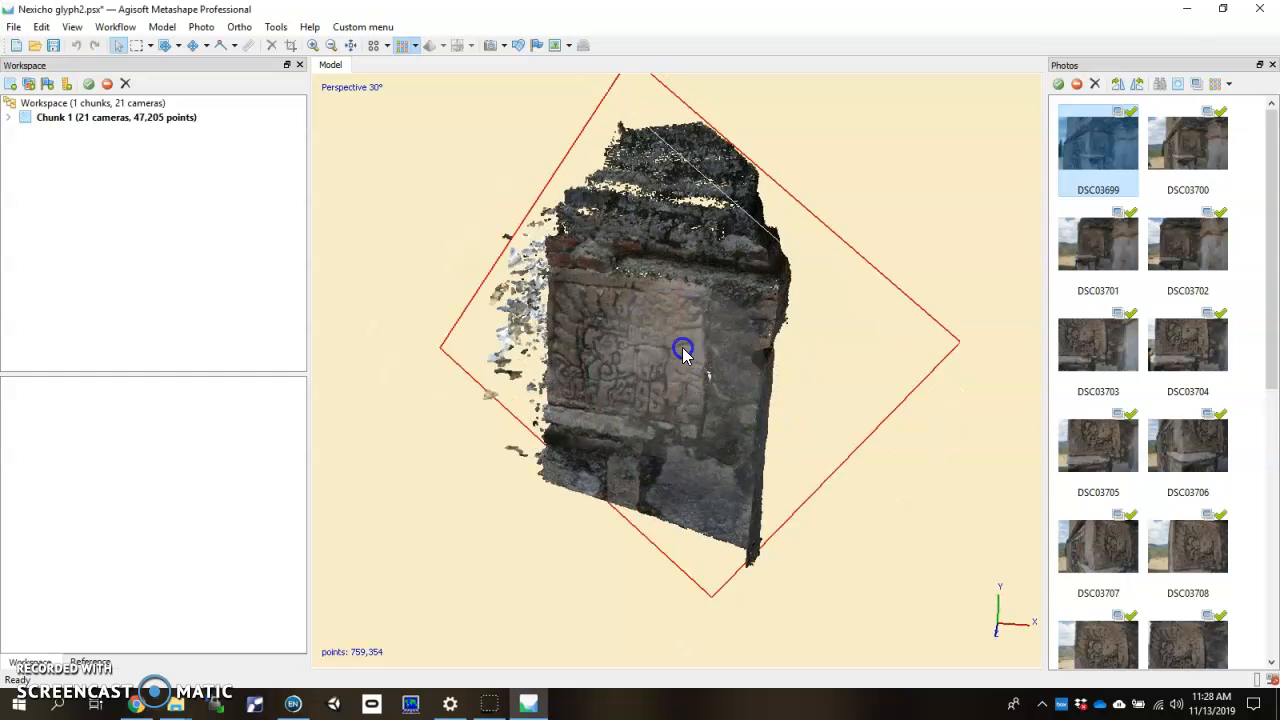
drag(683, 352, 700, 420)
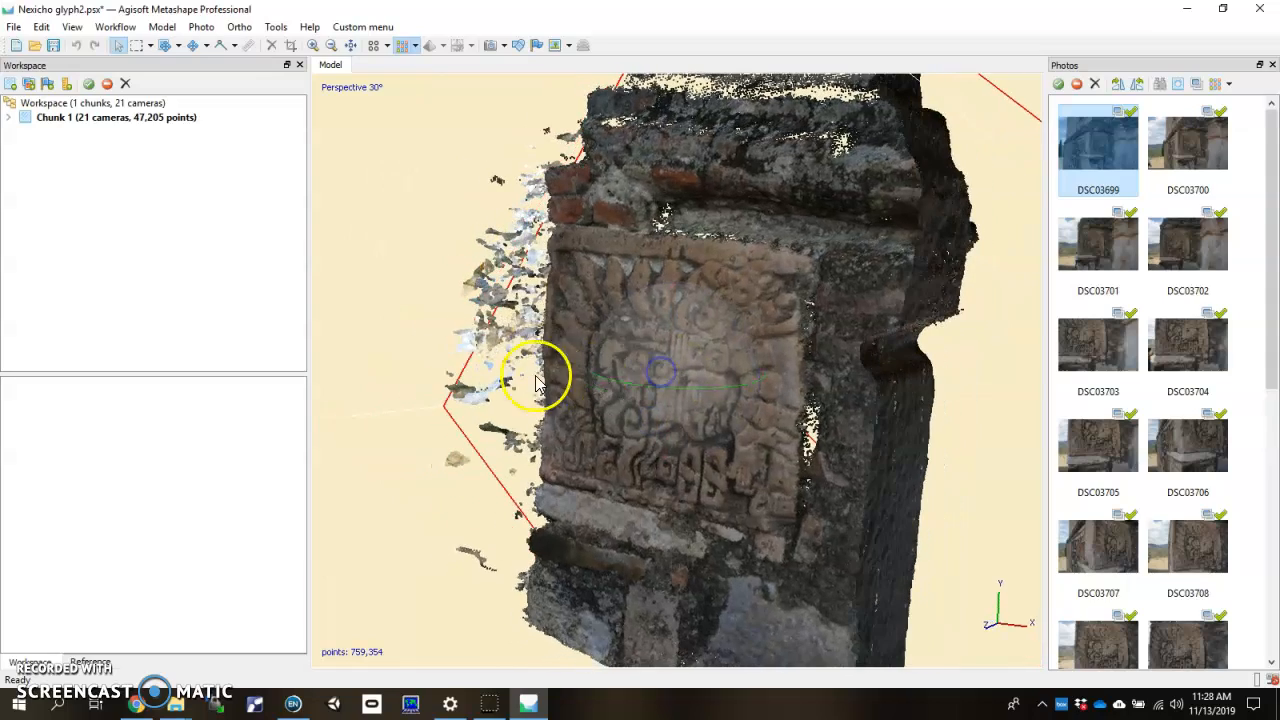
drag(540, 375, 655, 350)
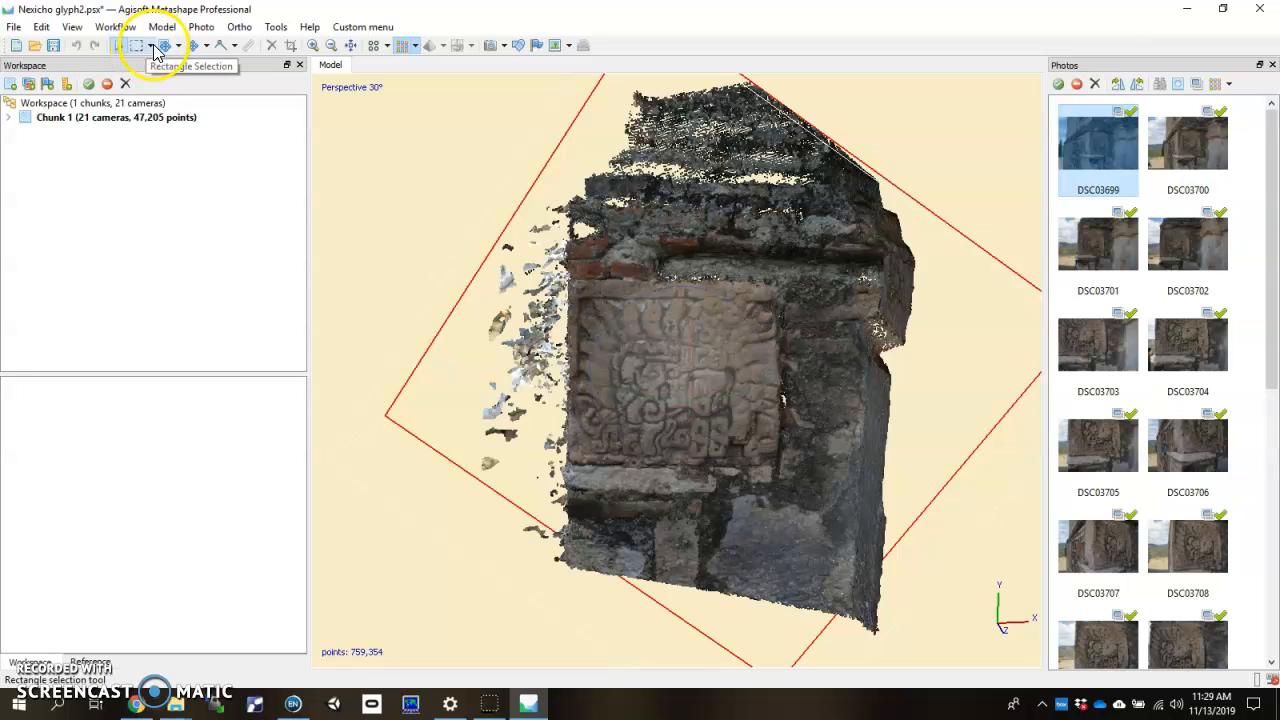
click(166, 45)
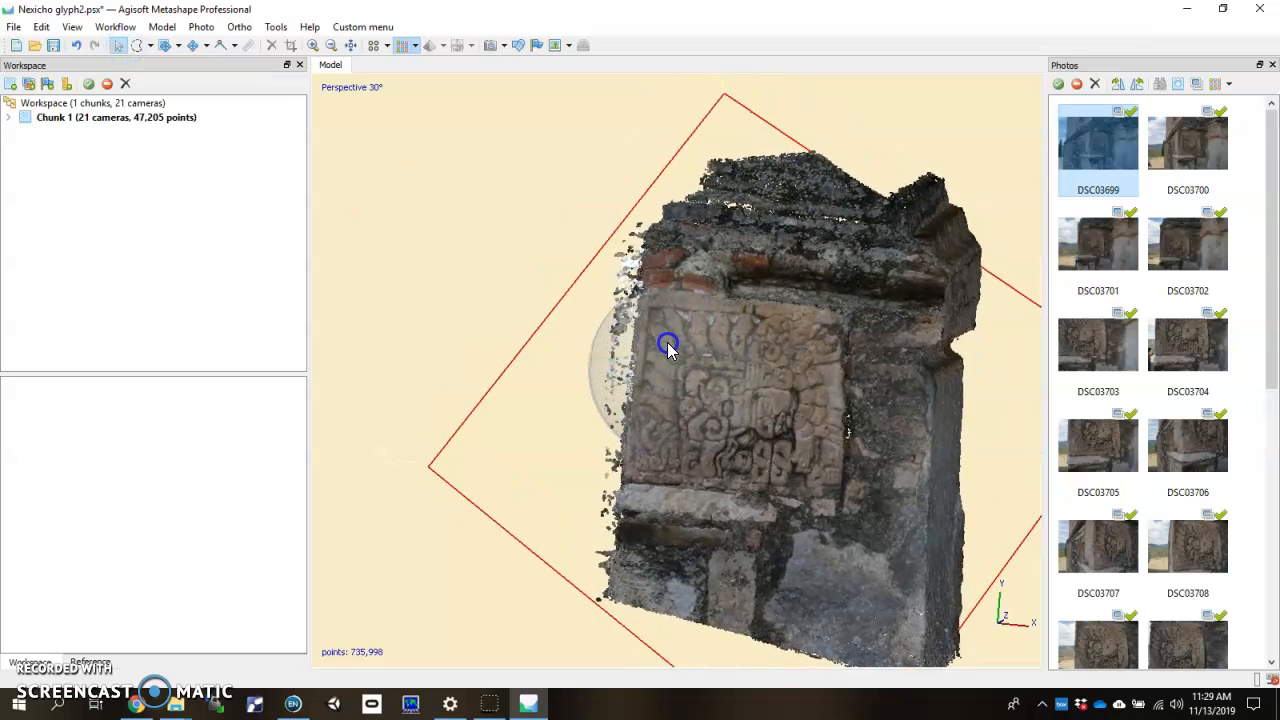
drag(668, 343, 636, 211)
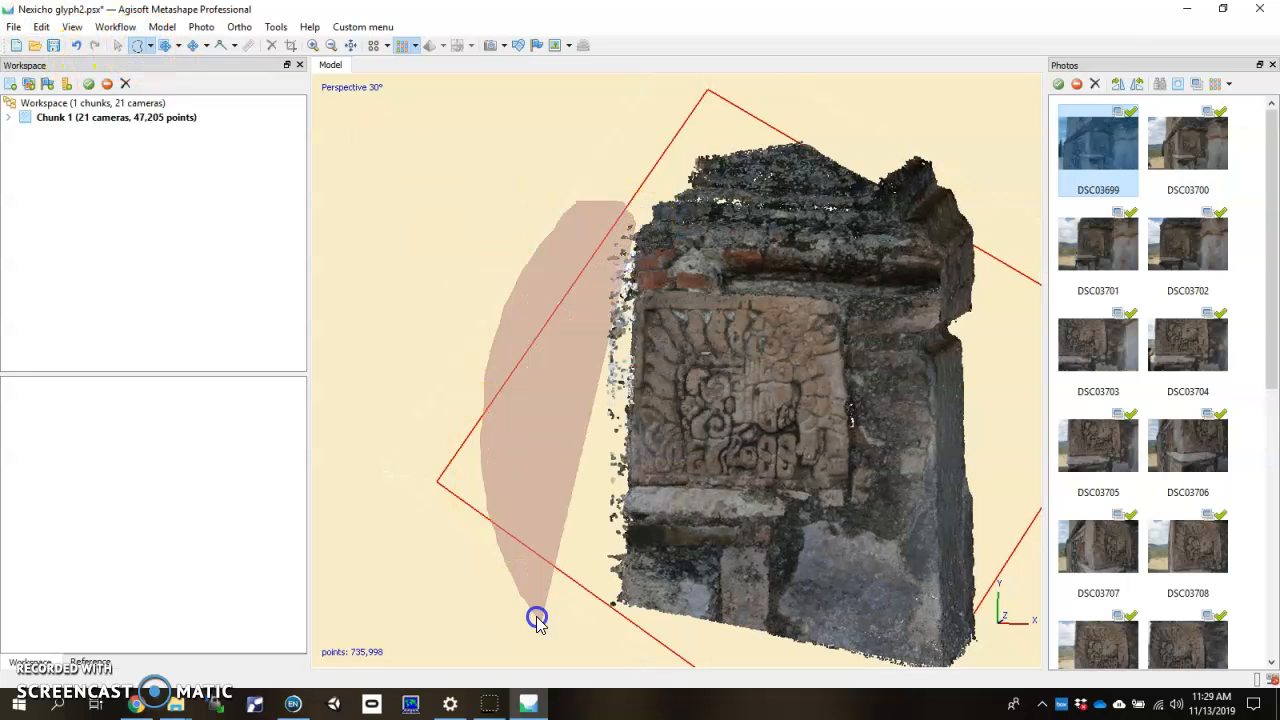
drag(537, 617, 617, 645)
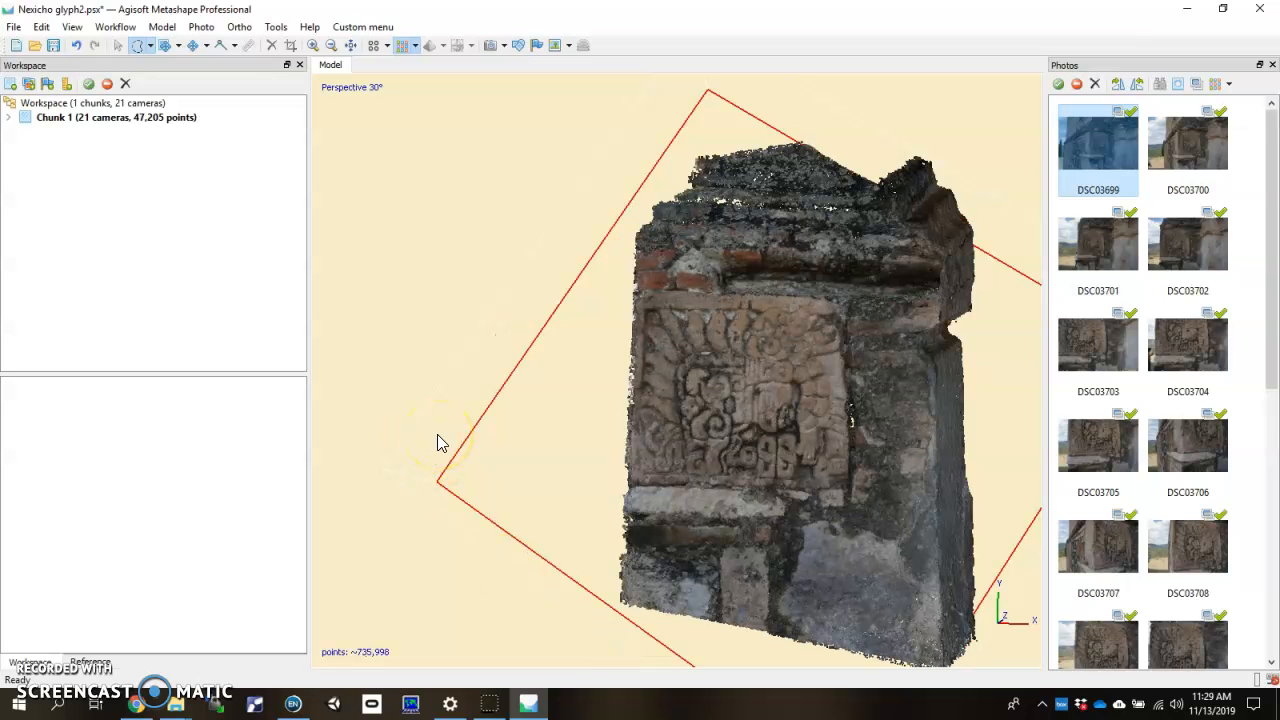
drag(443, 443, 655, 365)
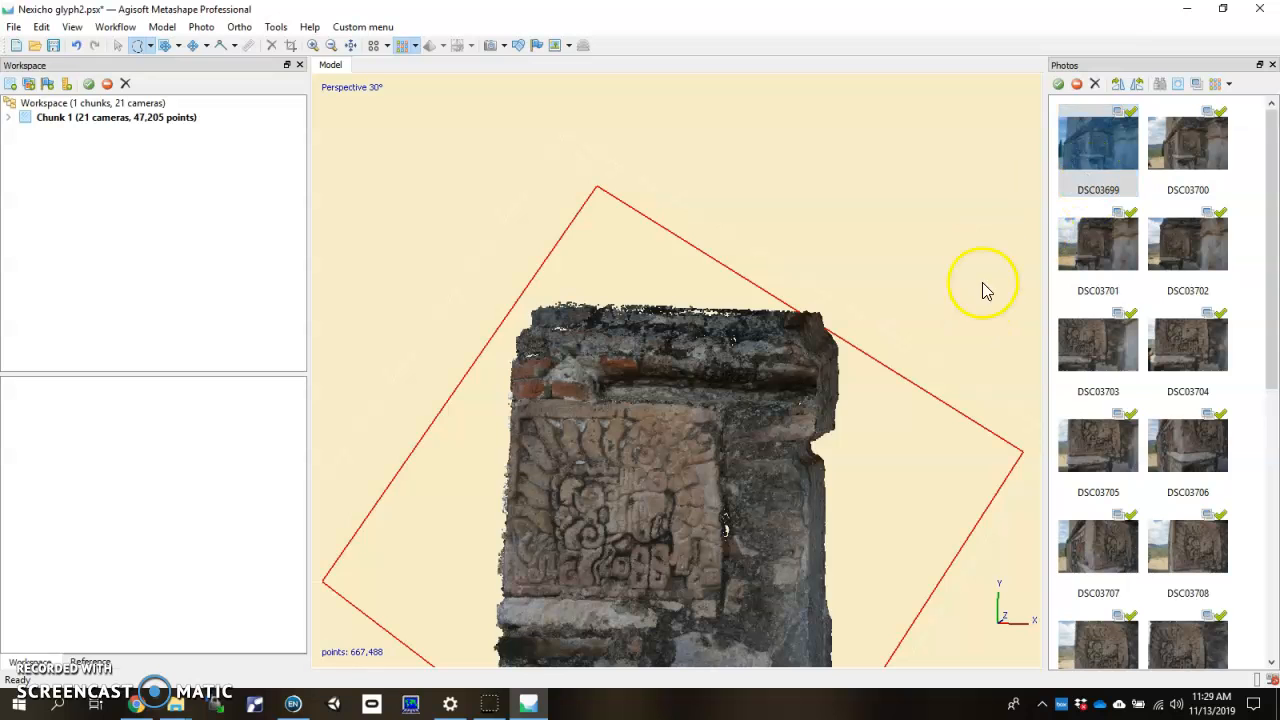
drag(985, 290, 650, 345)
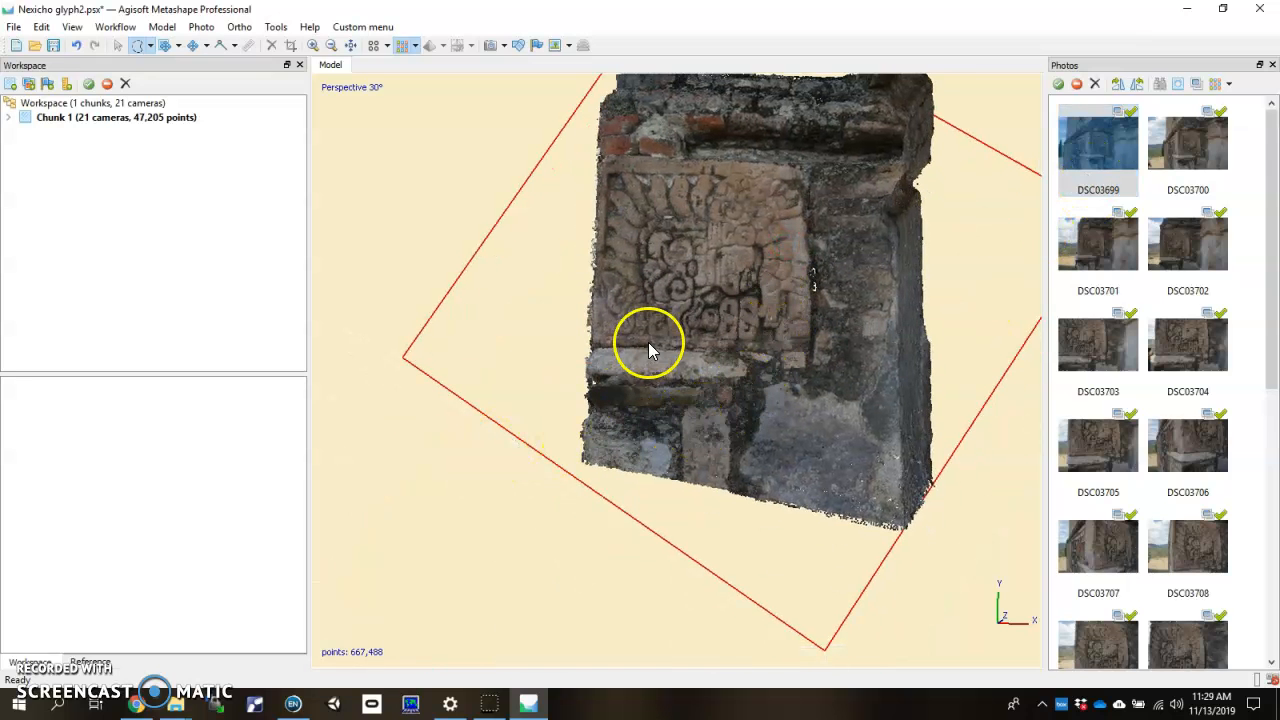
drag(650, 350, 645, 380)
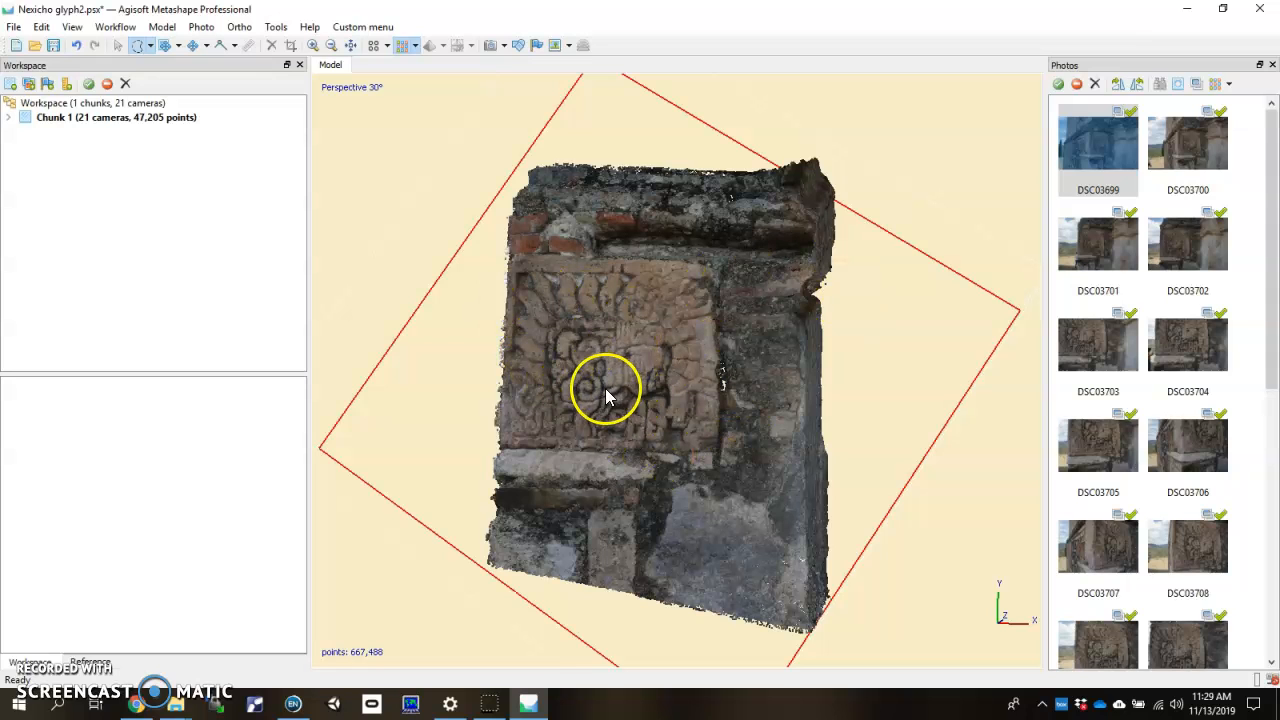
mouse_move(660, 357)
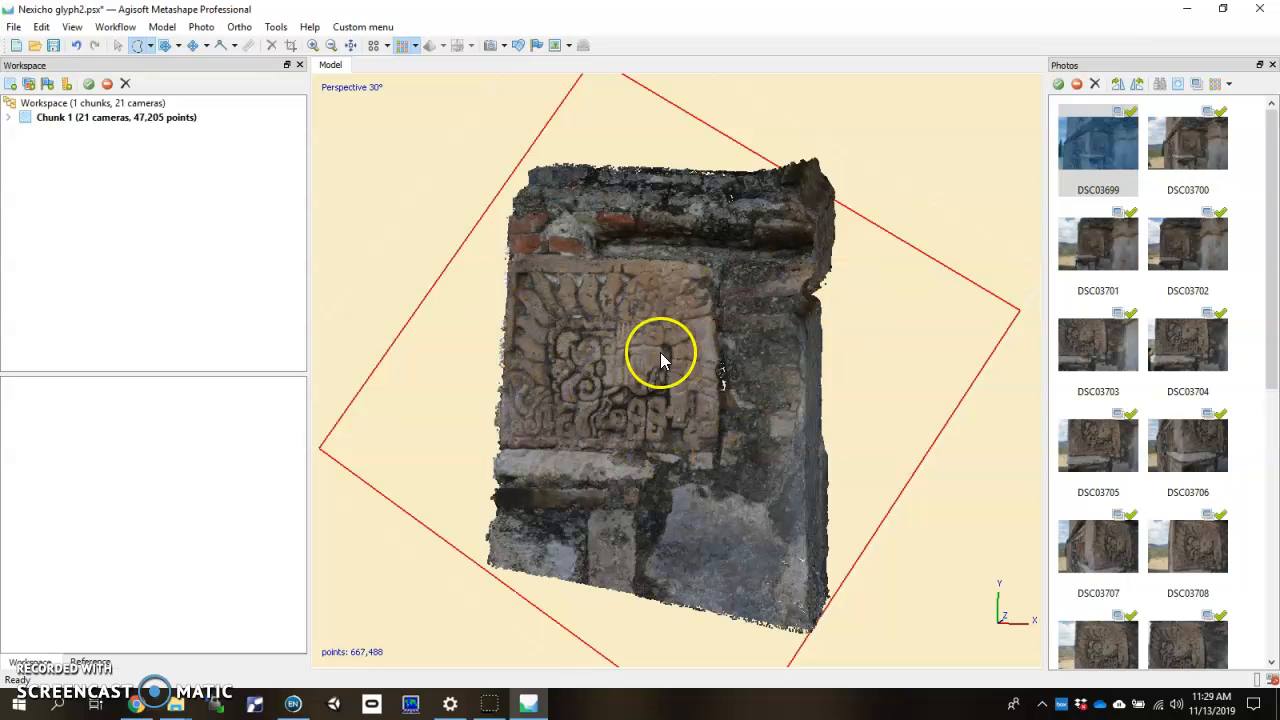
drag(660, 360, 830, 400)
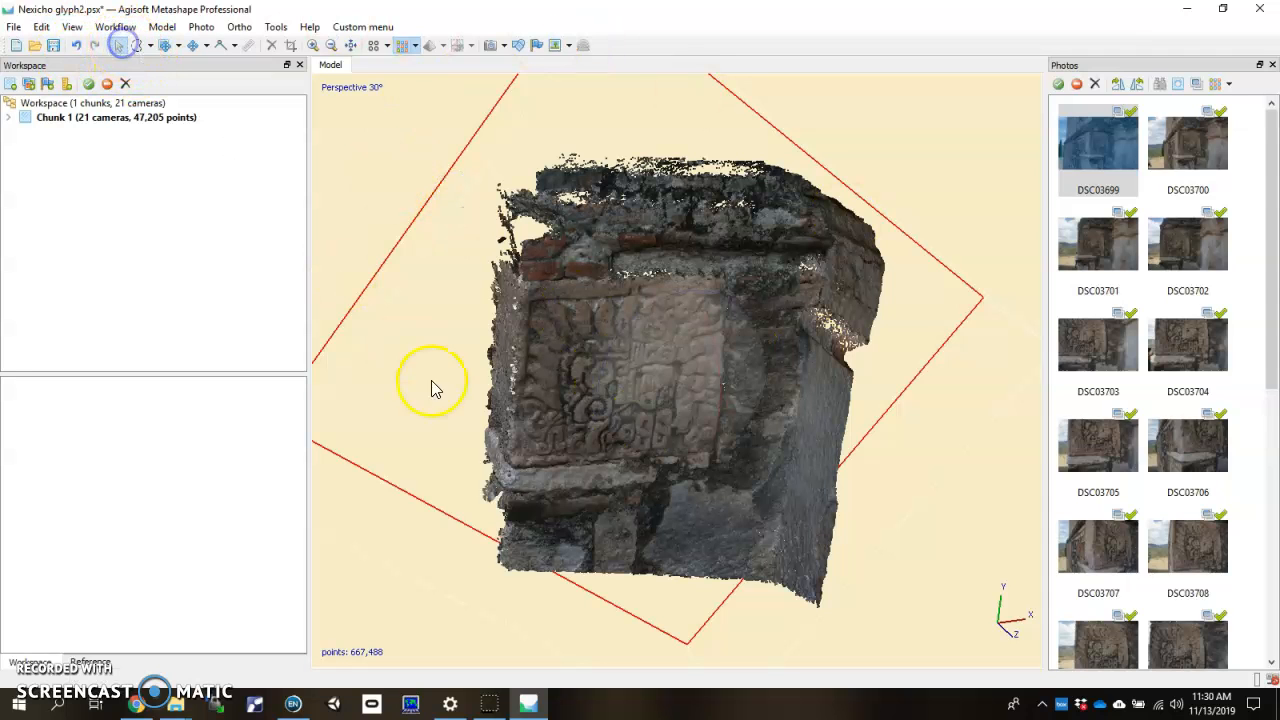
drag(435, 388, 658, 432)
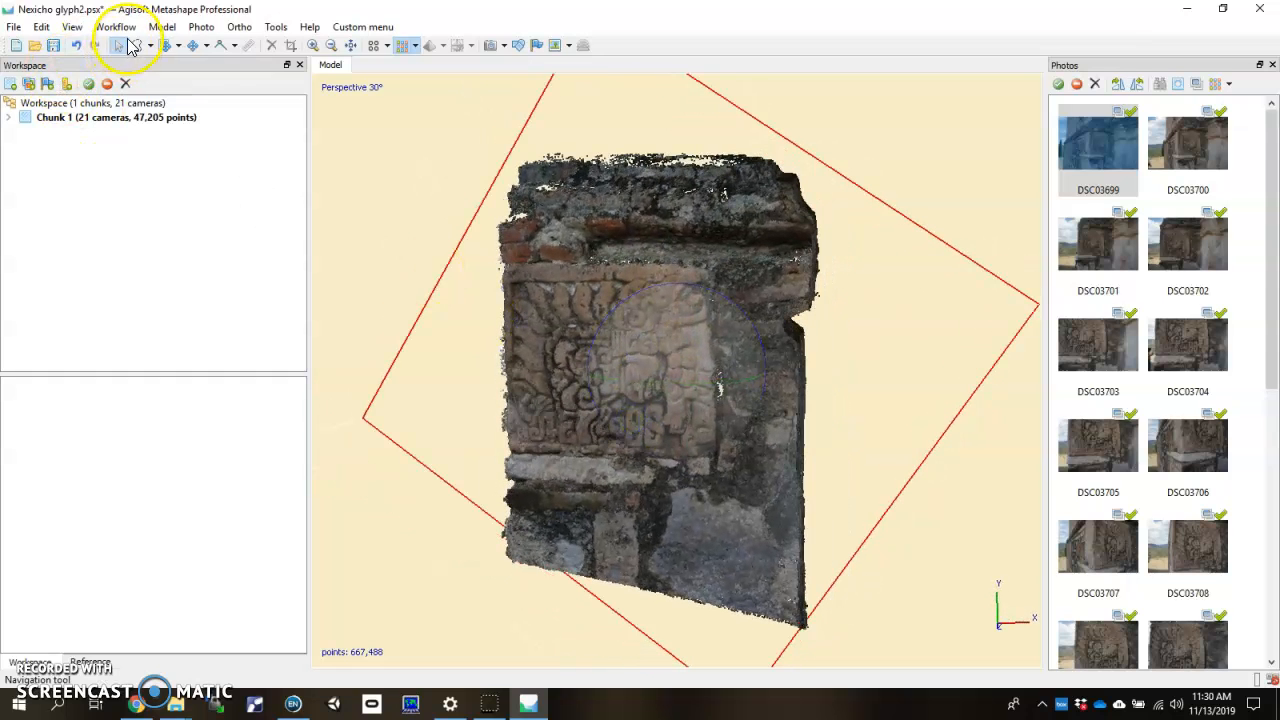
Step: Build the mesh from the dense cloud with a Medium 60,000 face count
click(114, 26)
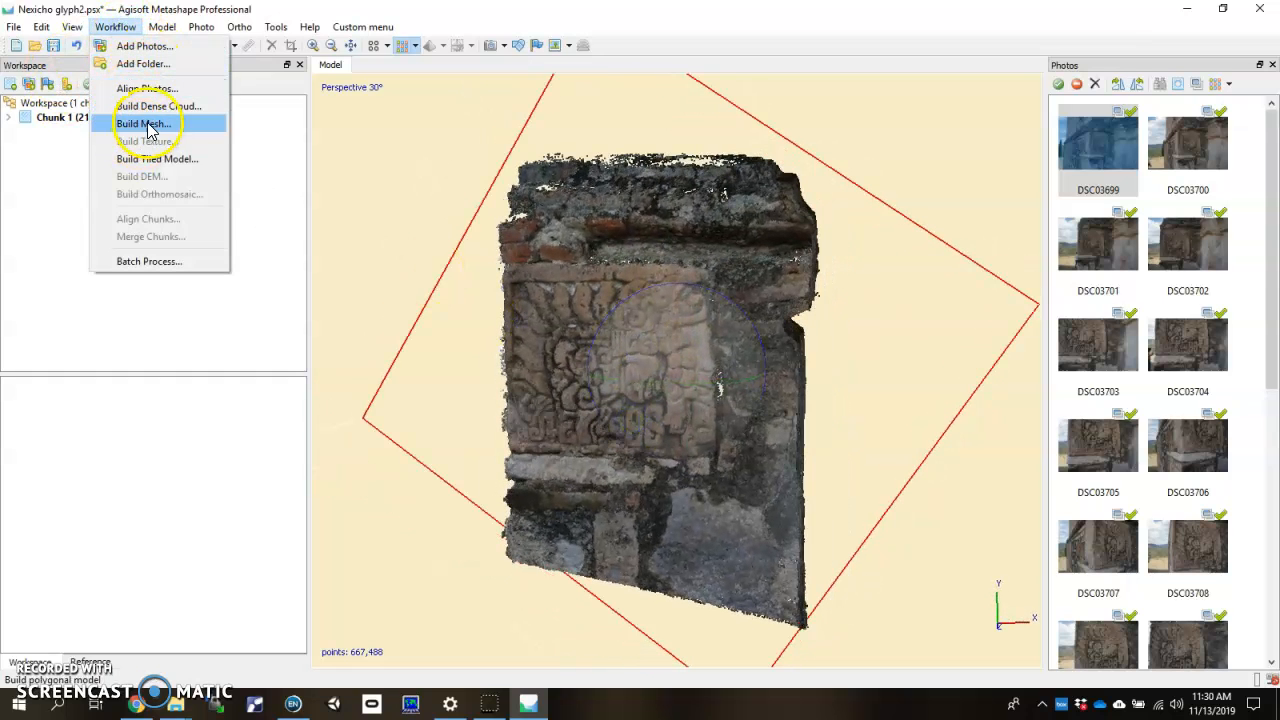
click(144, 123)
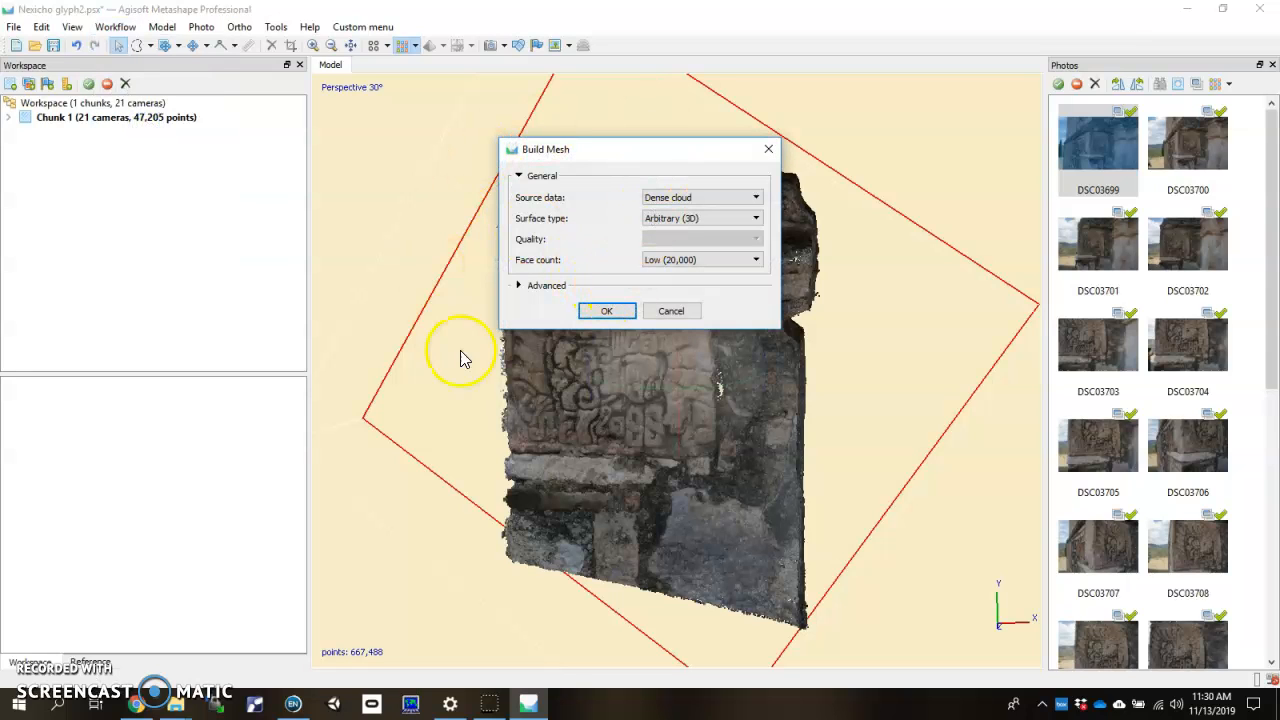
mouse_move(546, 290)
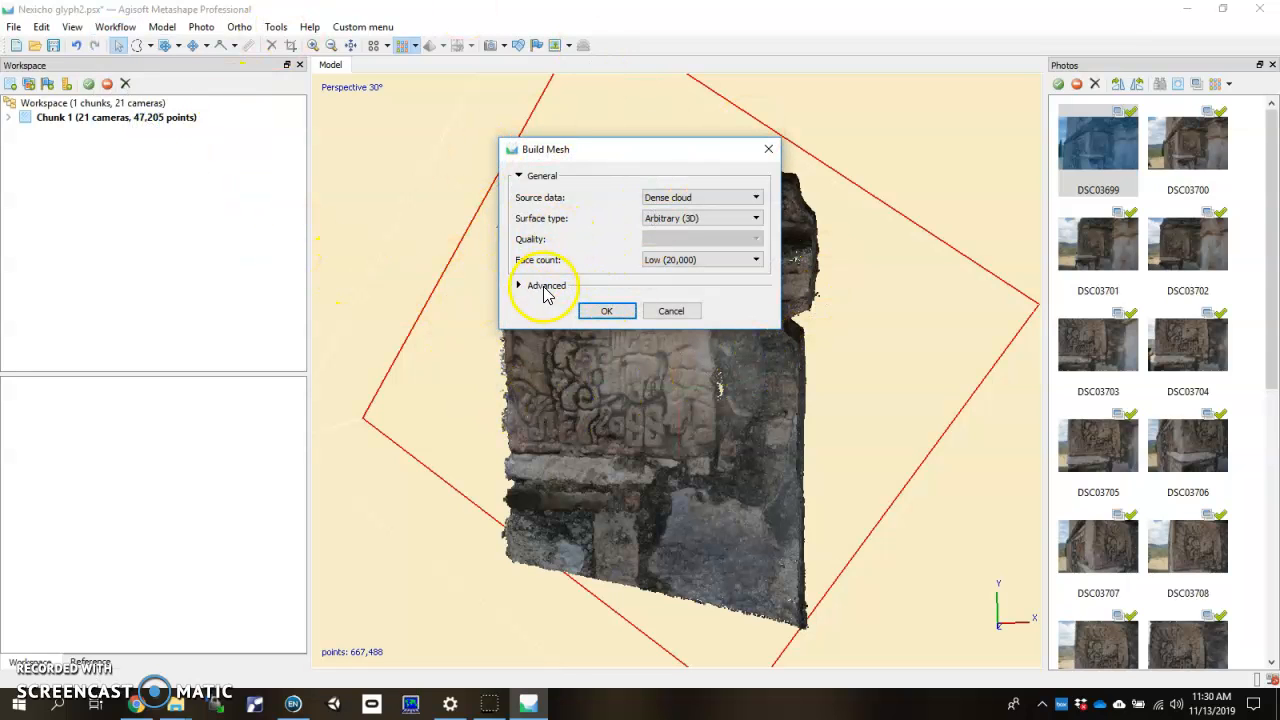
click(520, 285)
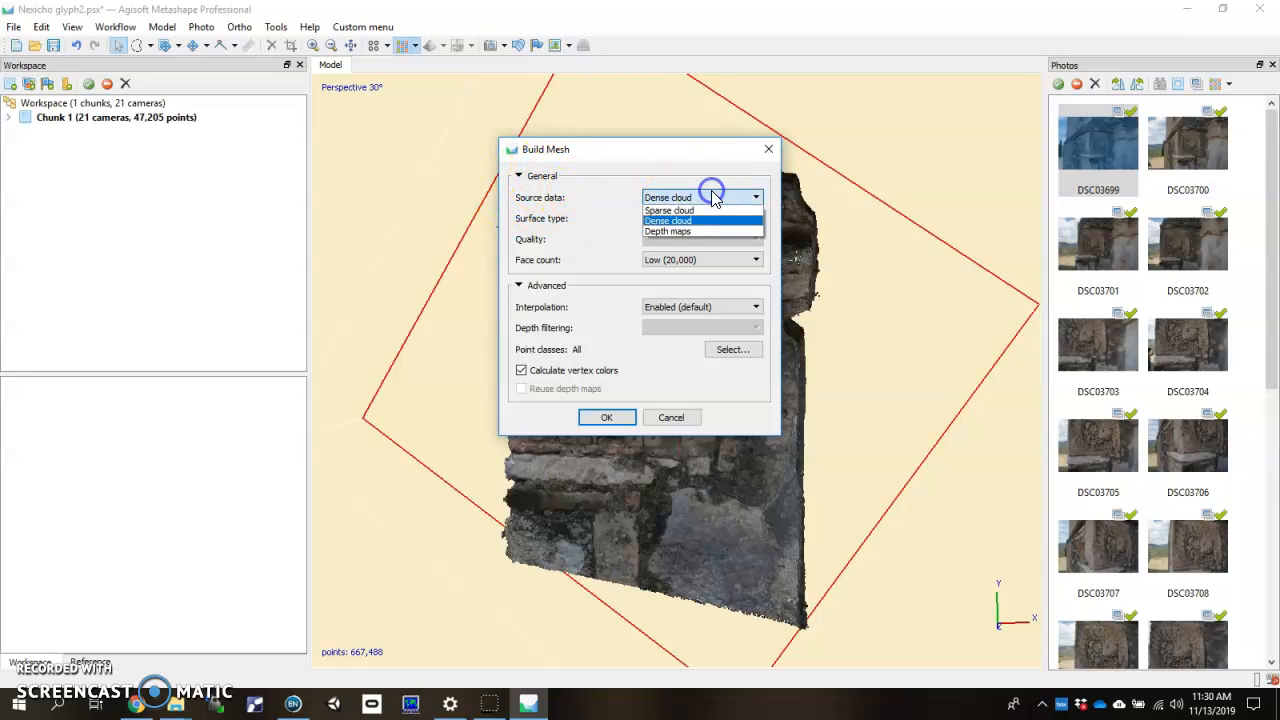
click(696, 220)
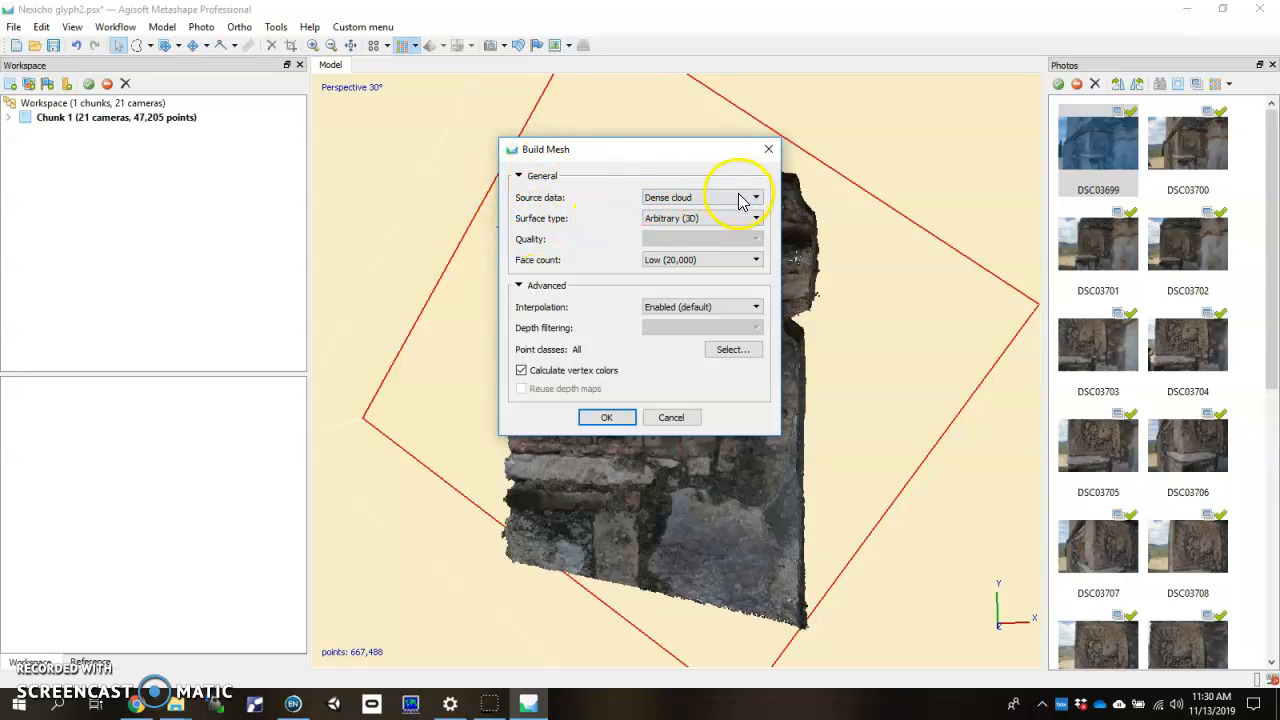
mouse_move(680, 210)
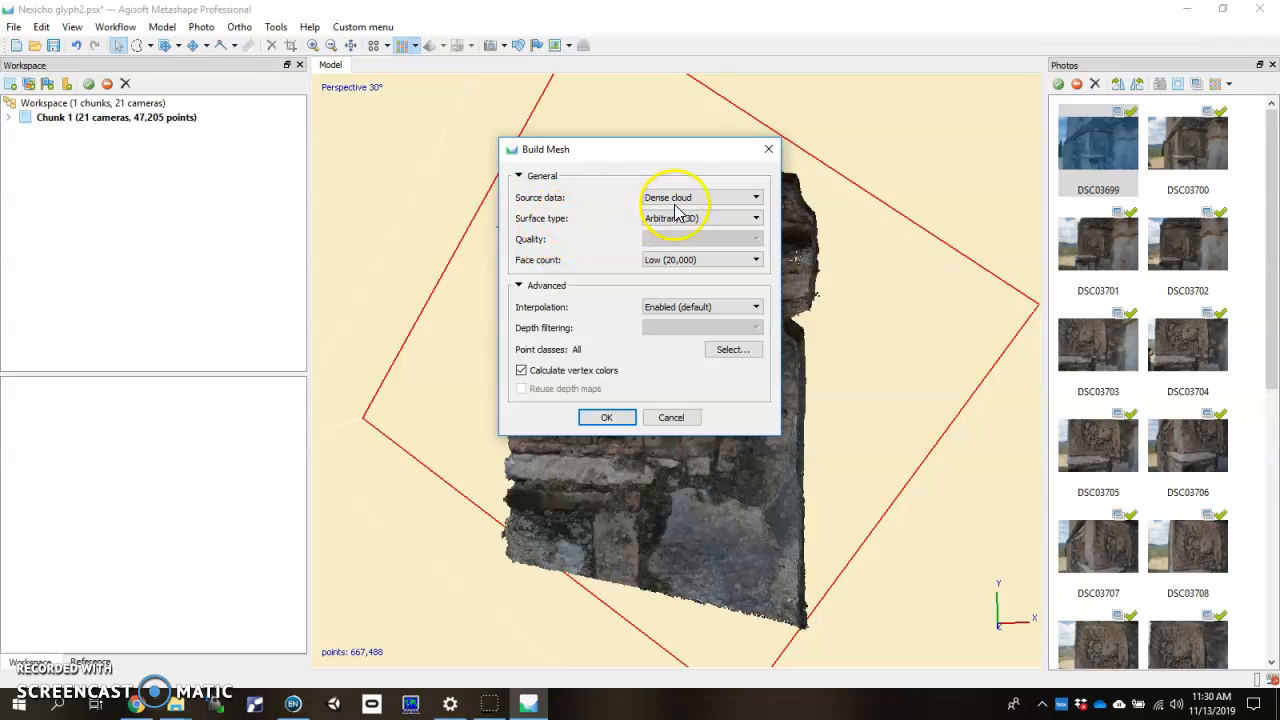
mouse_move(681, 290)
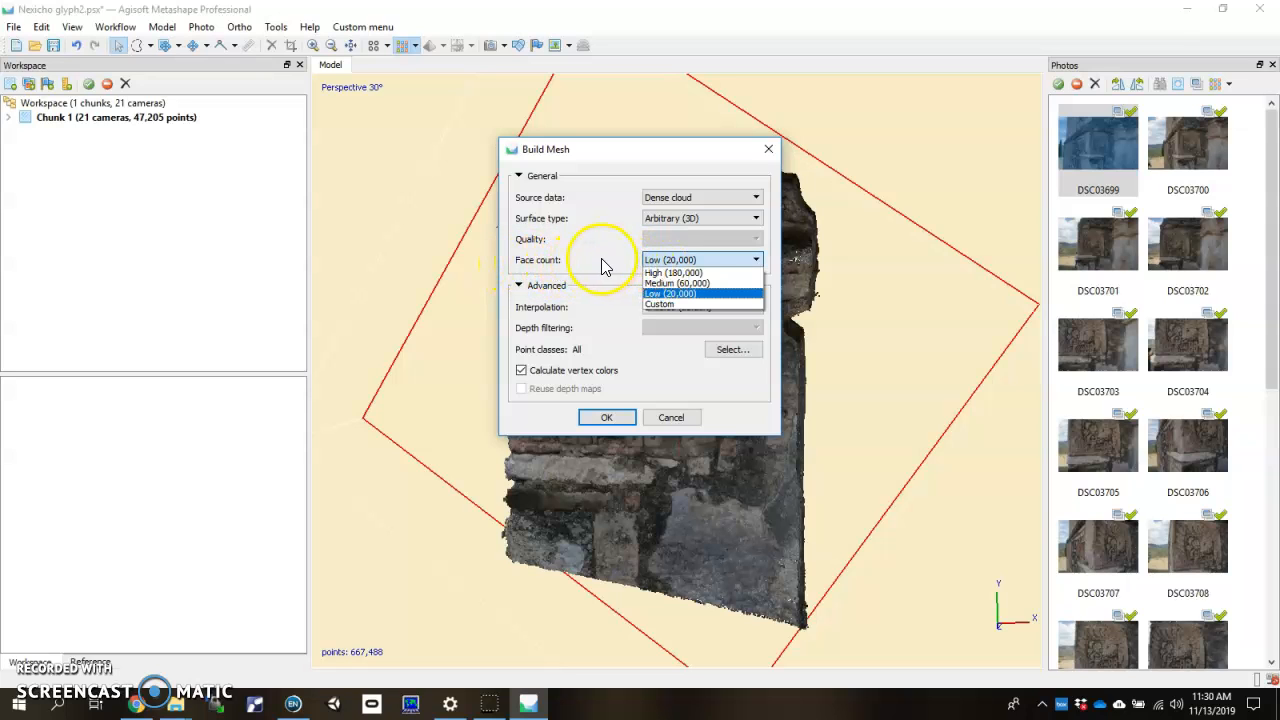
mouse_move(675, 283)
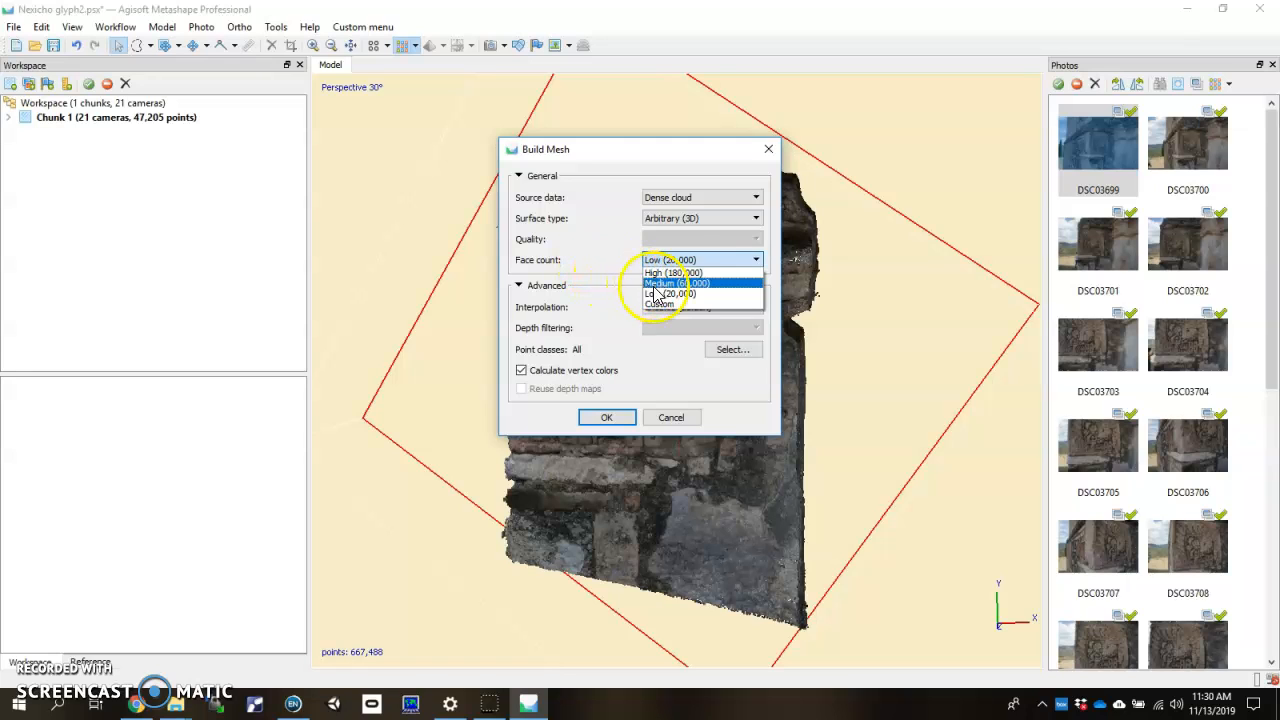
click(674, 283)
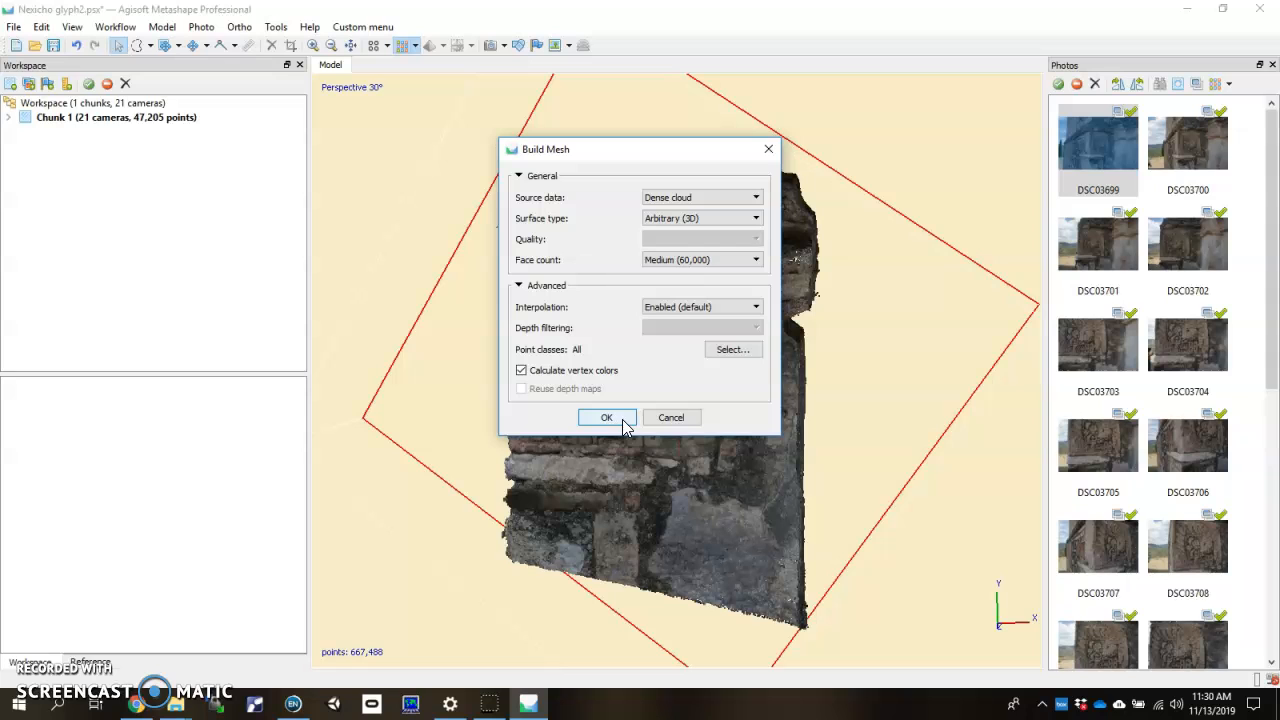
click(606, 417)
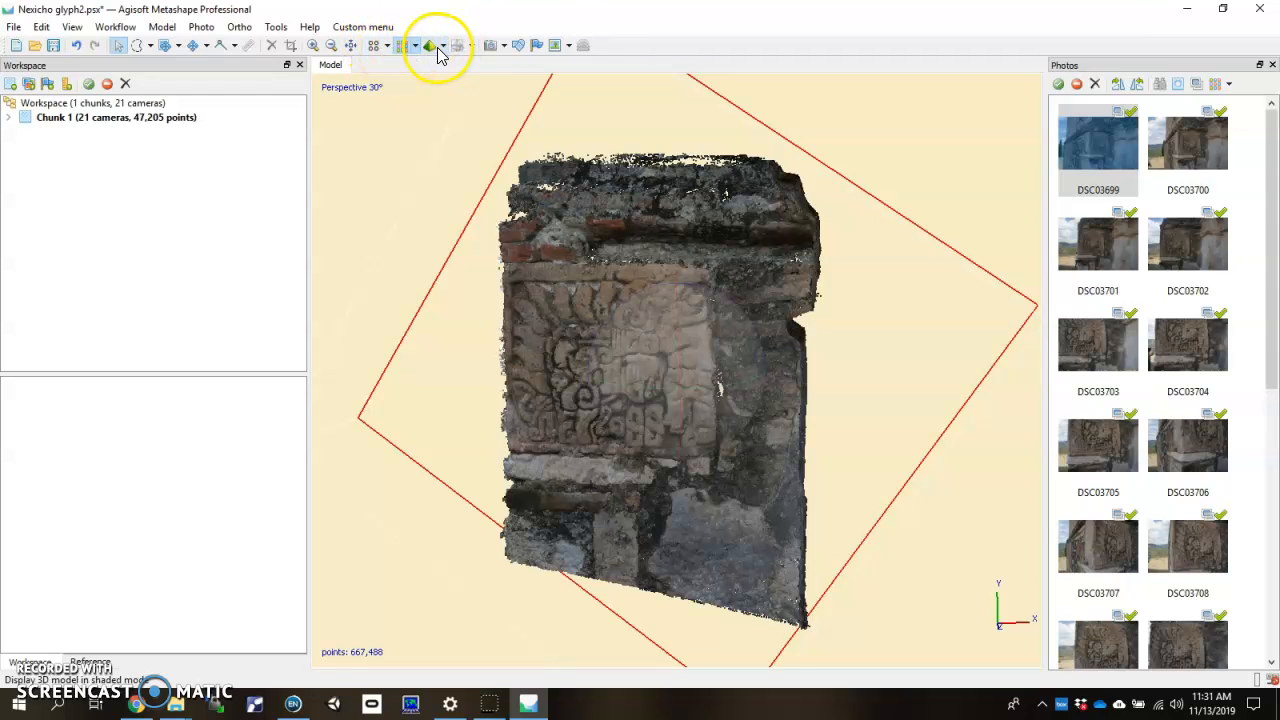
Step: Show the mesh in Solid display mode and orbit to examine the relief
click(399, 45)
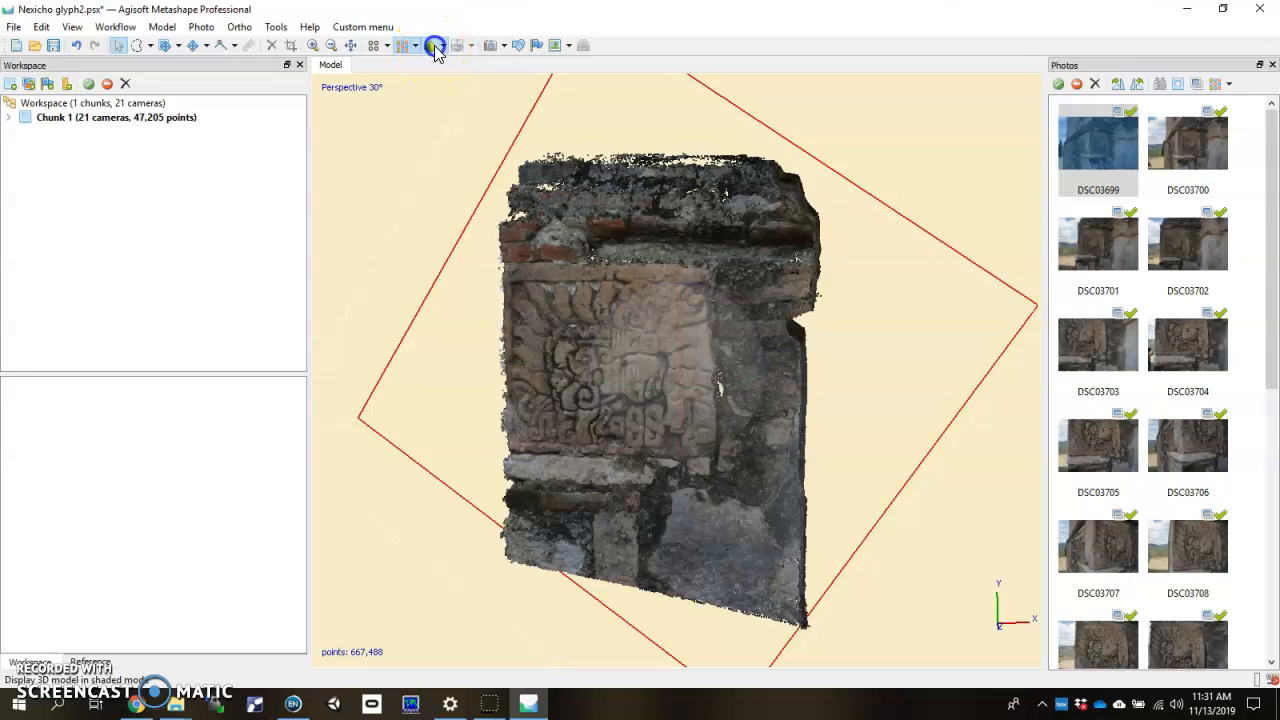
click(432, 45)
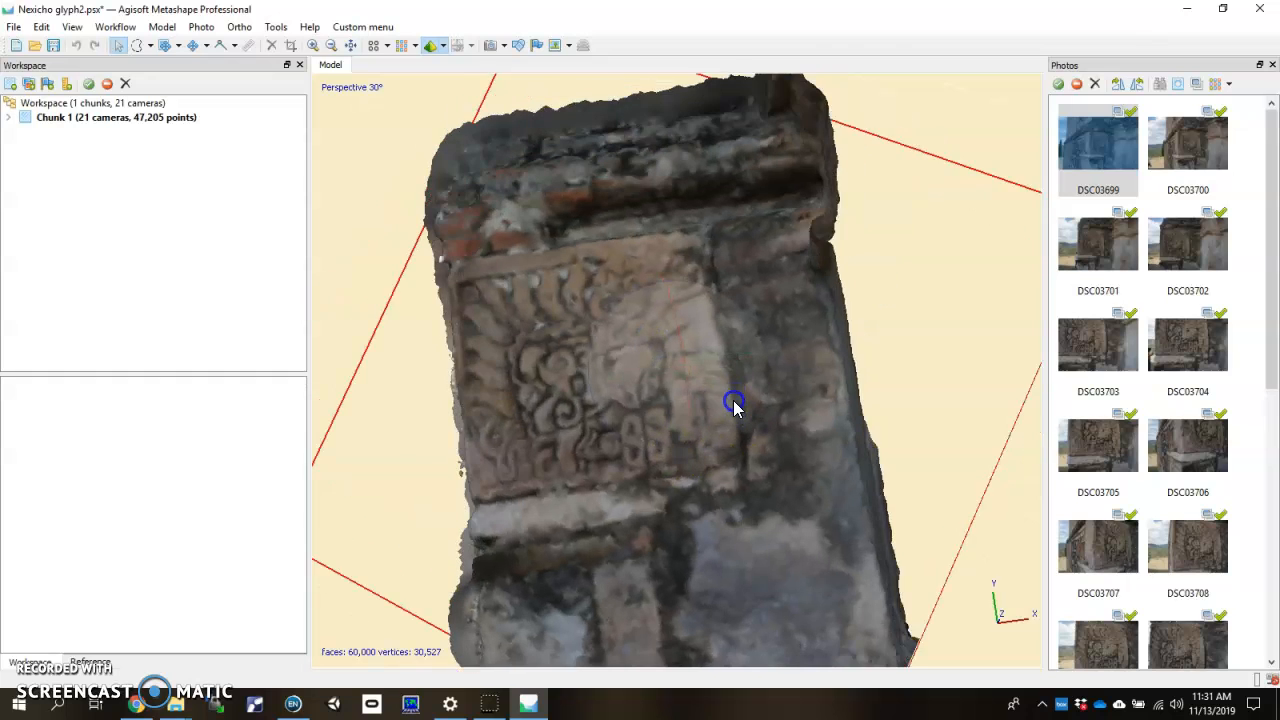
click(427, 46)
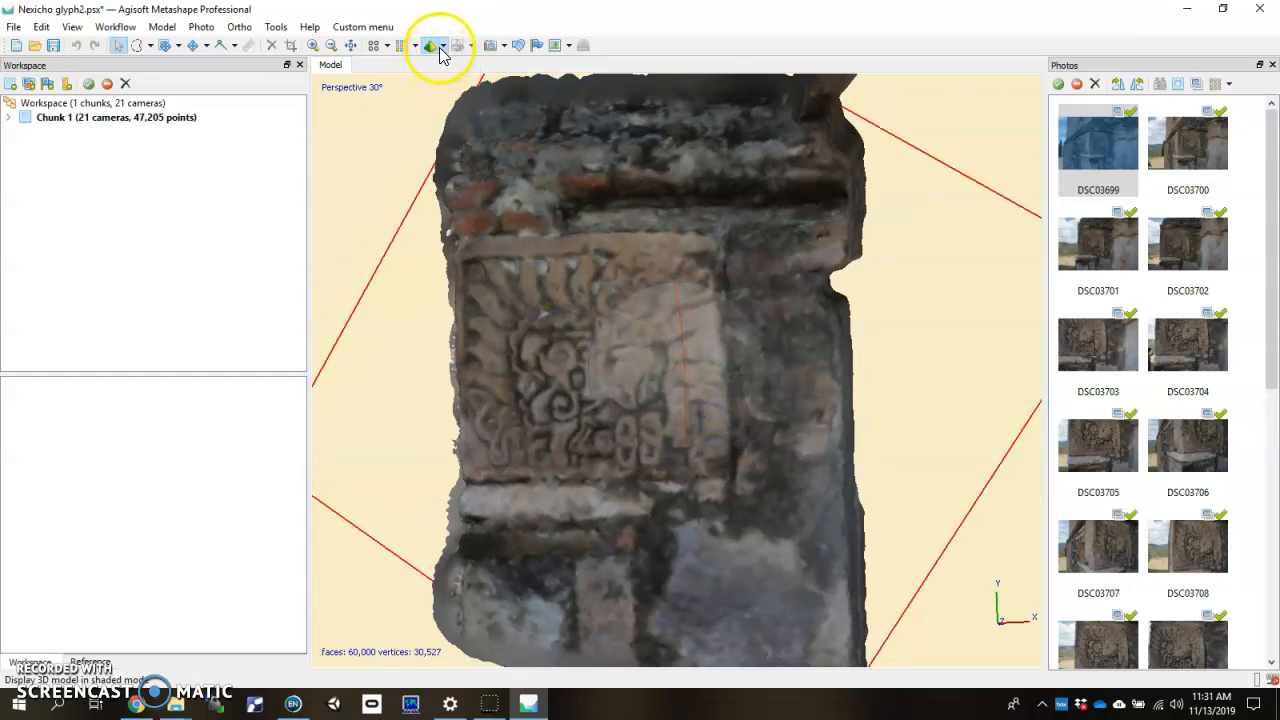
click(438, 45)
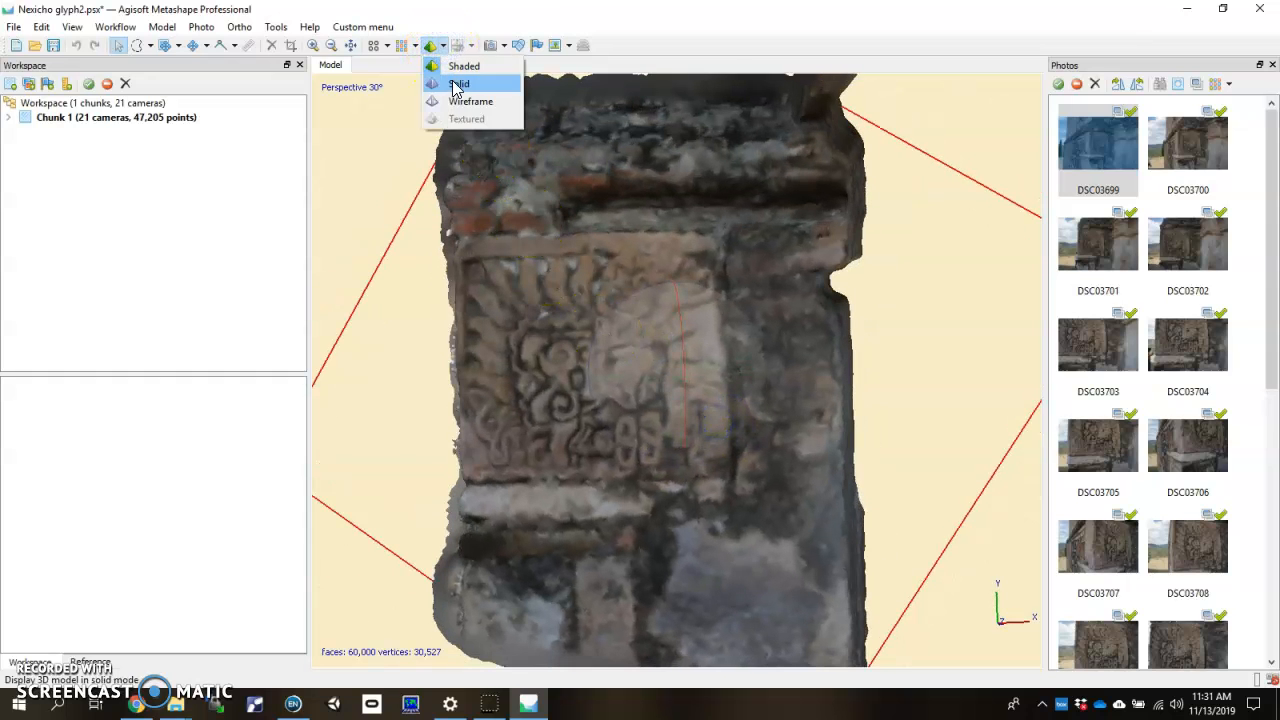
click(461, 84)
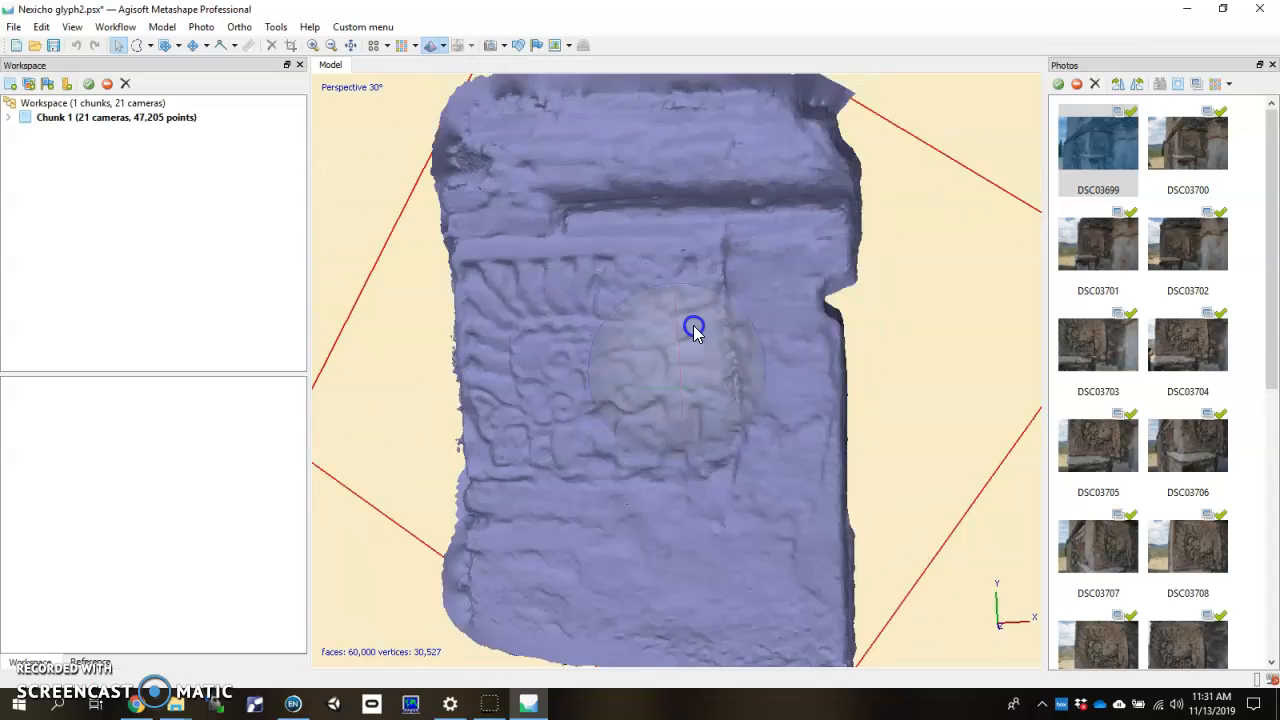
drag(693, 327, 723, 417)
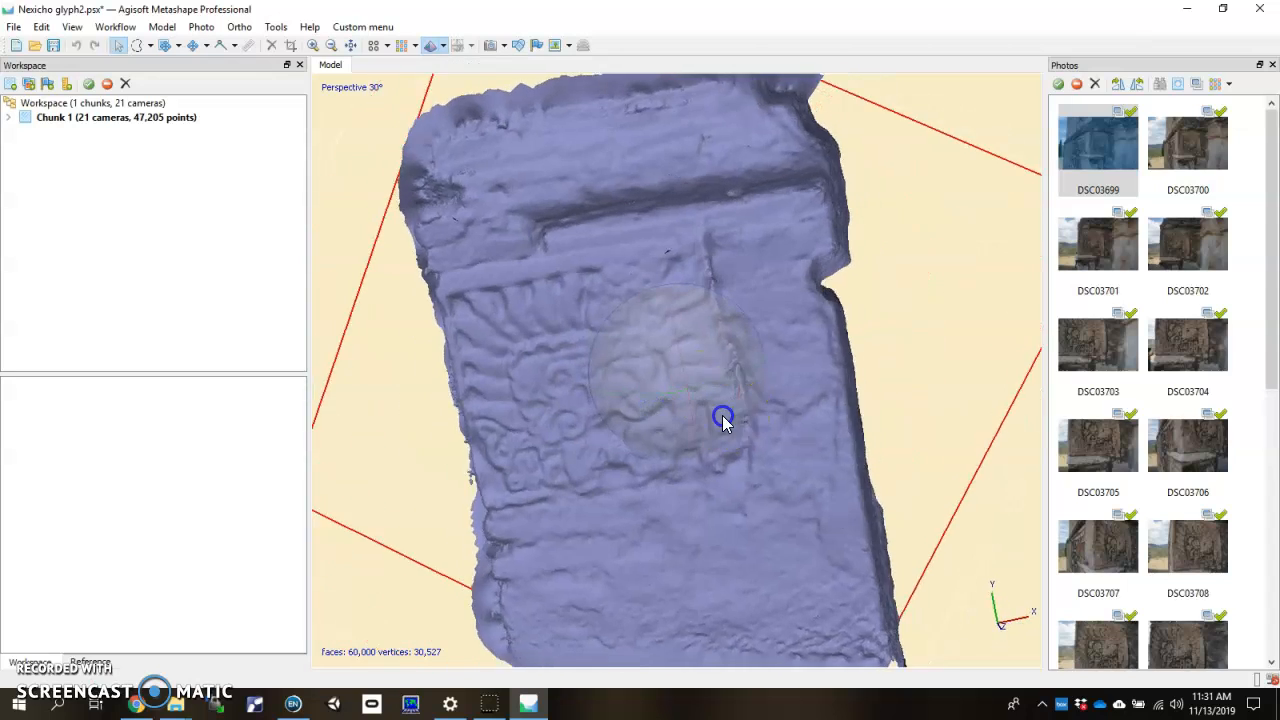
Step: Switch the mesh to Wireframe display and orbit to inspect its triangles
click(443, 45)
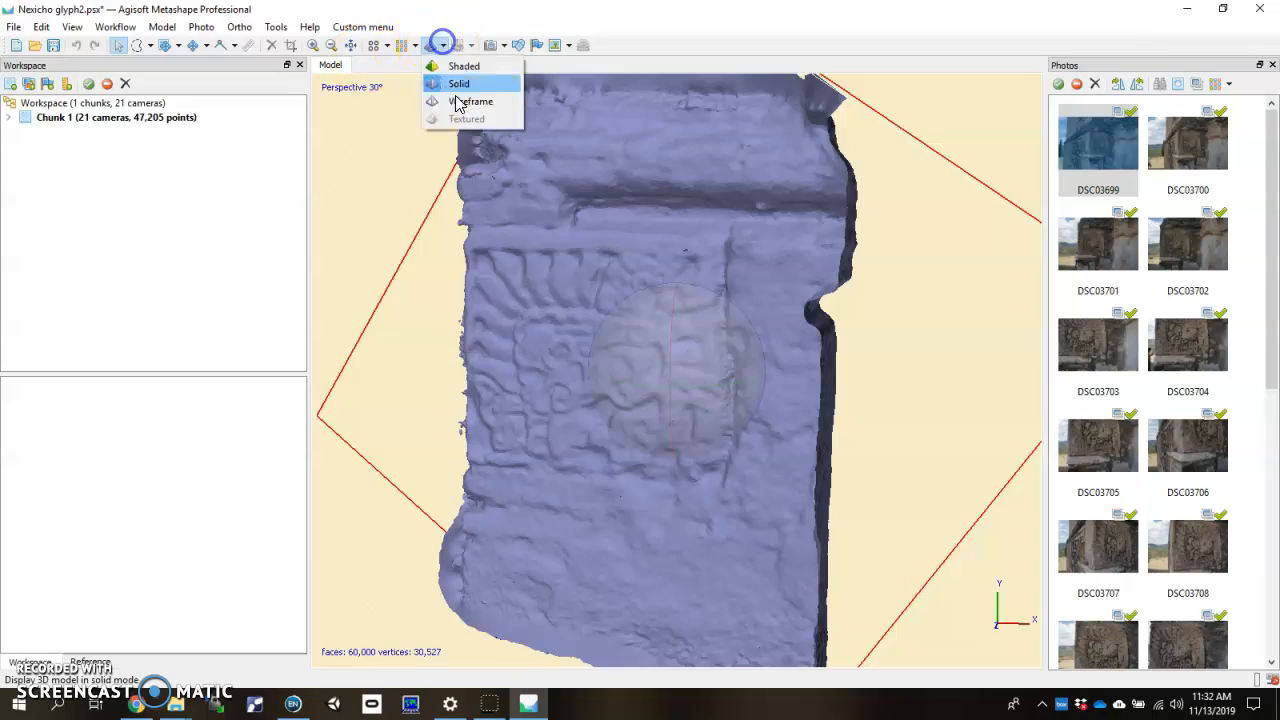
click(470, 101)
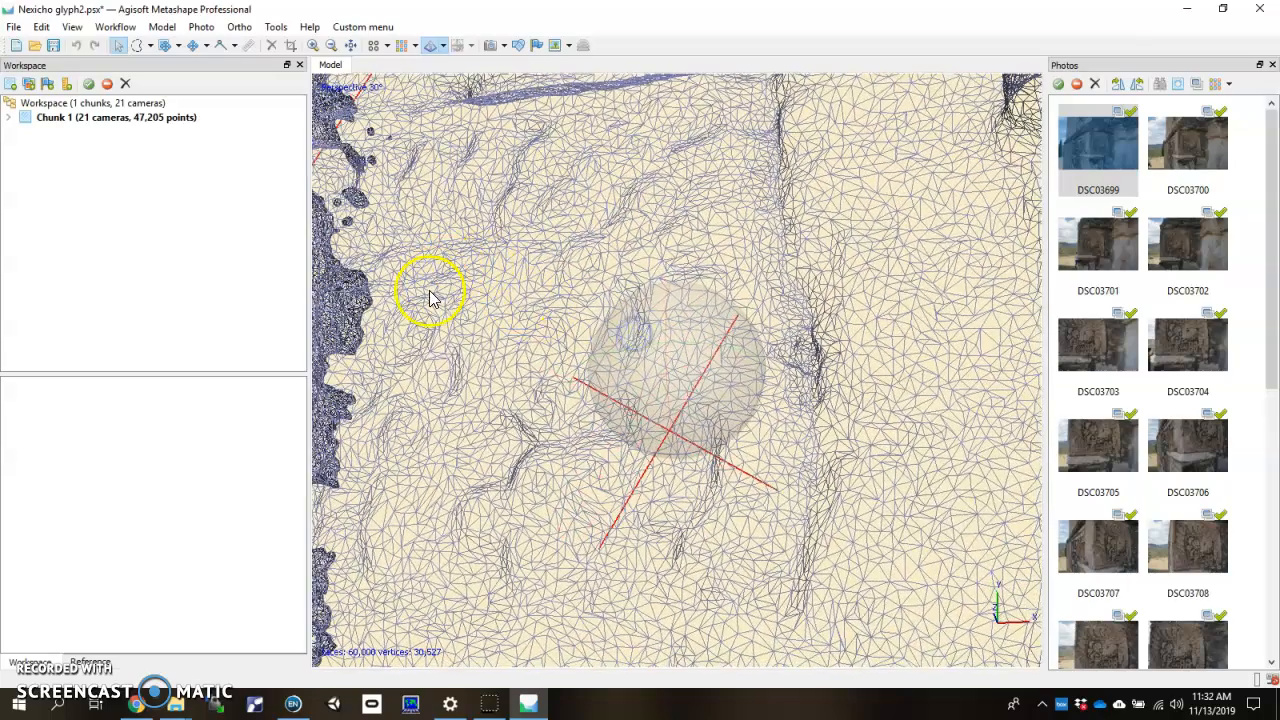
mouse_move(543, 450)
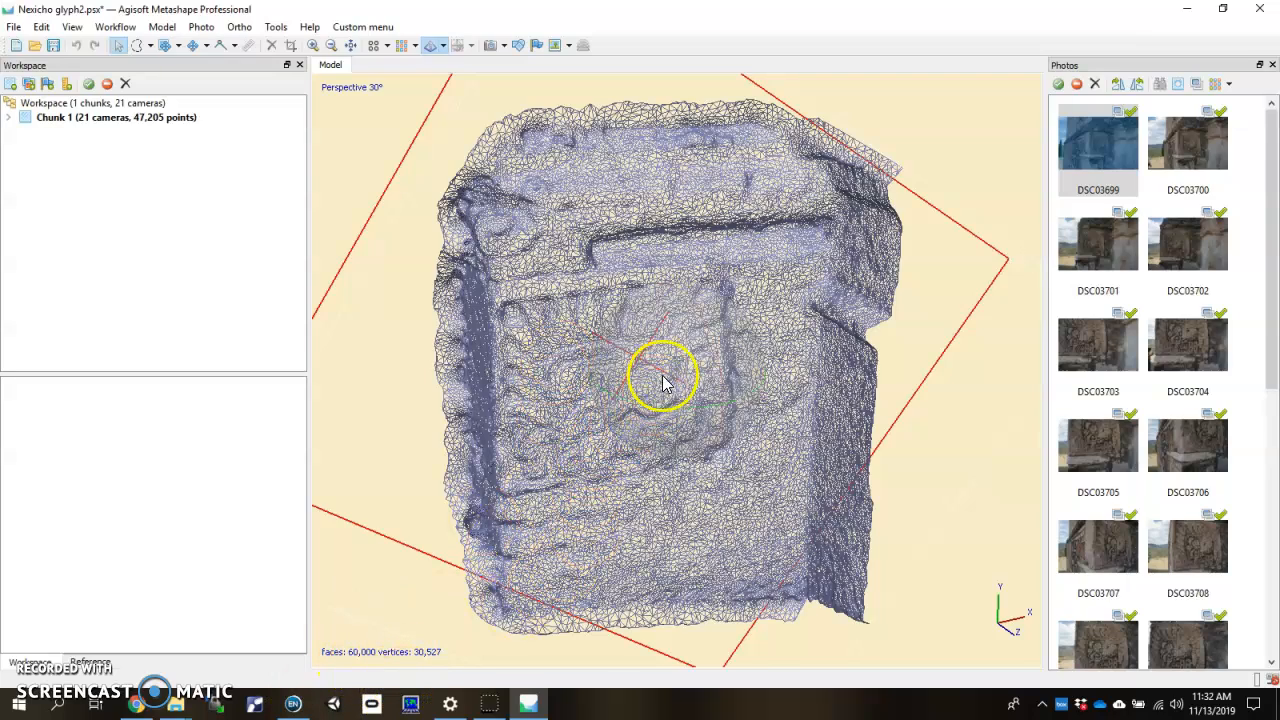
drag(665, 380, 505, 465)
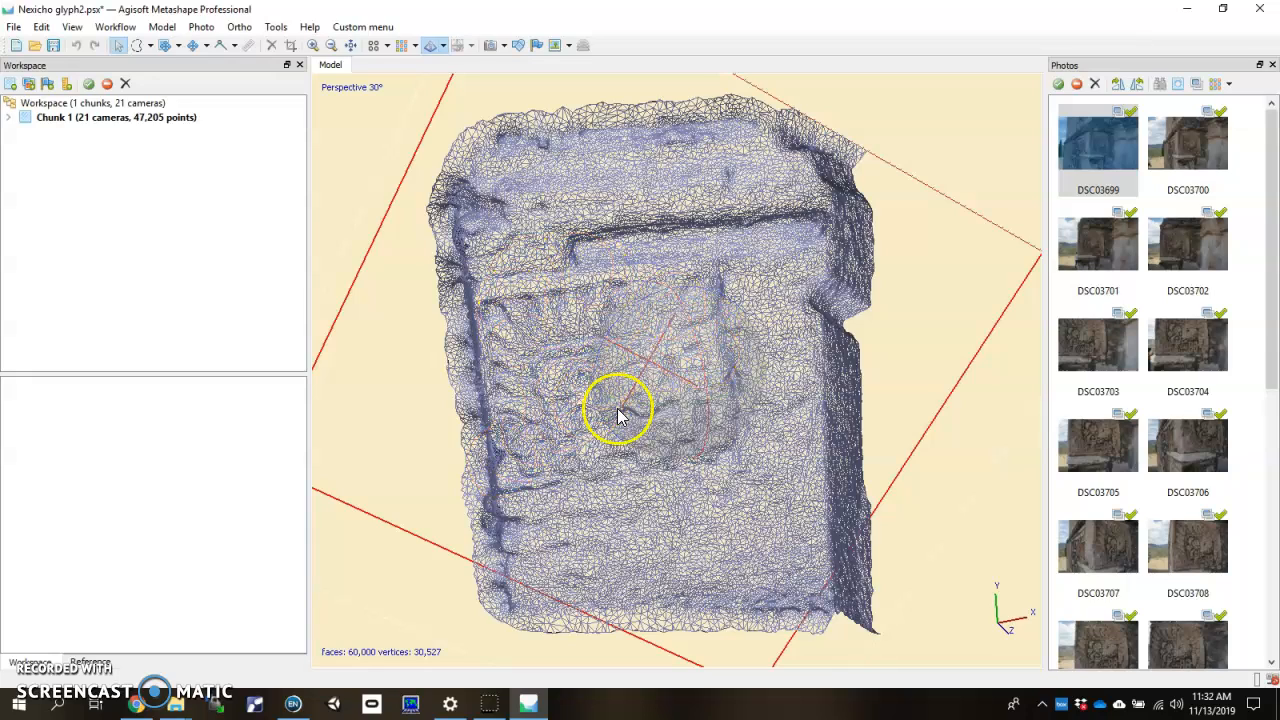
drag(620, 415, 665, 410)
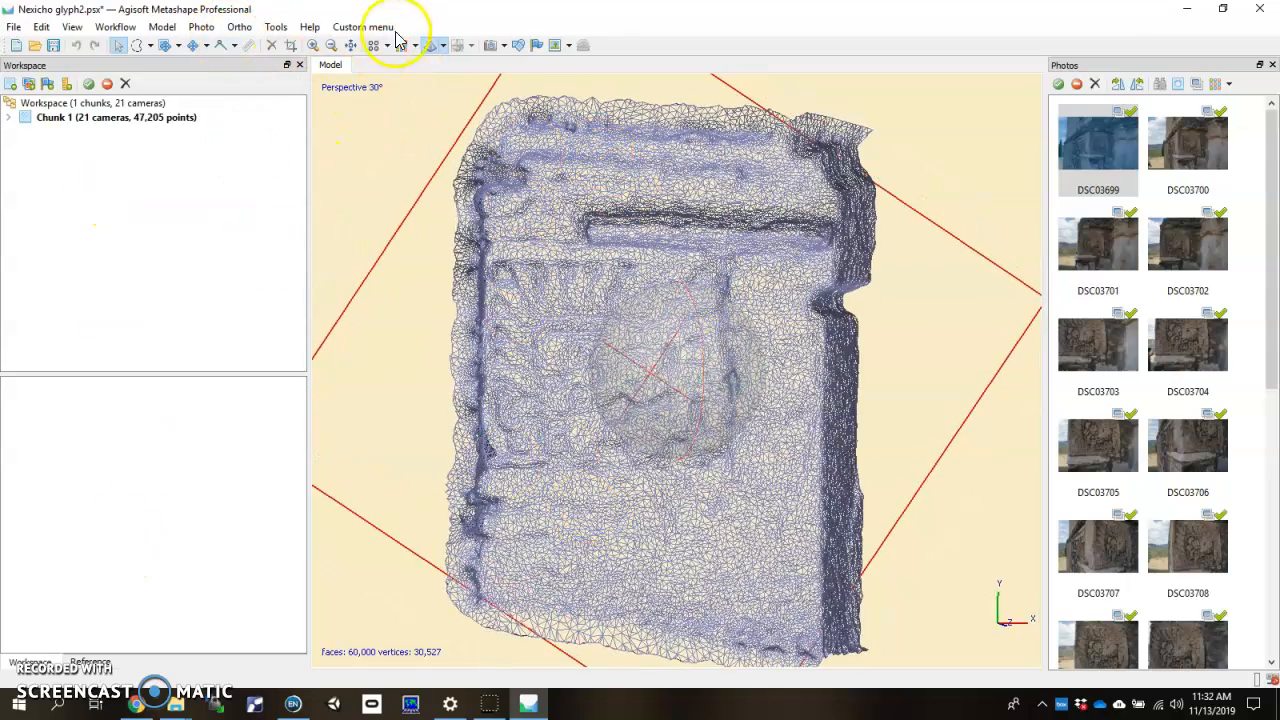
Step: Return the mesh to Shaded display and zoom out to see it whole
click(427, 45)
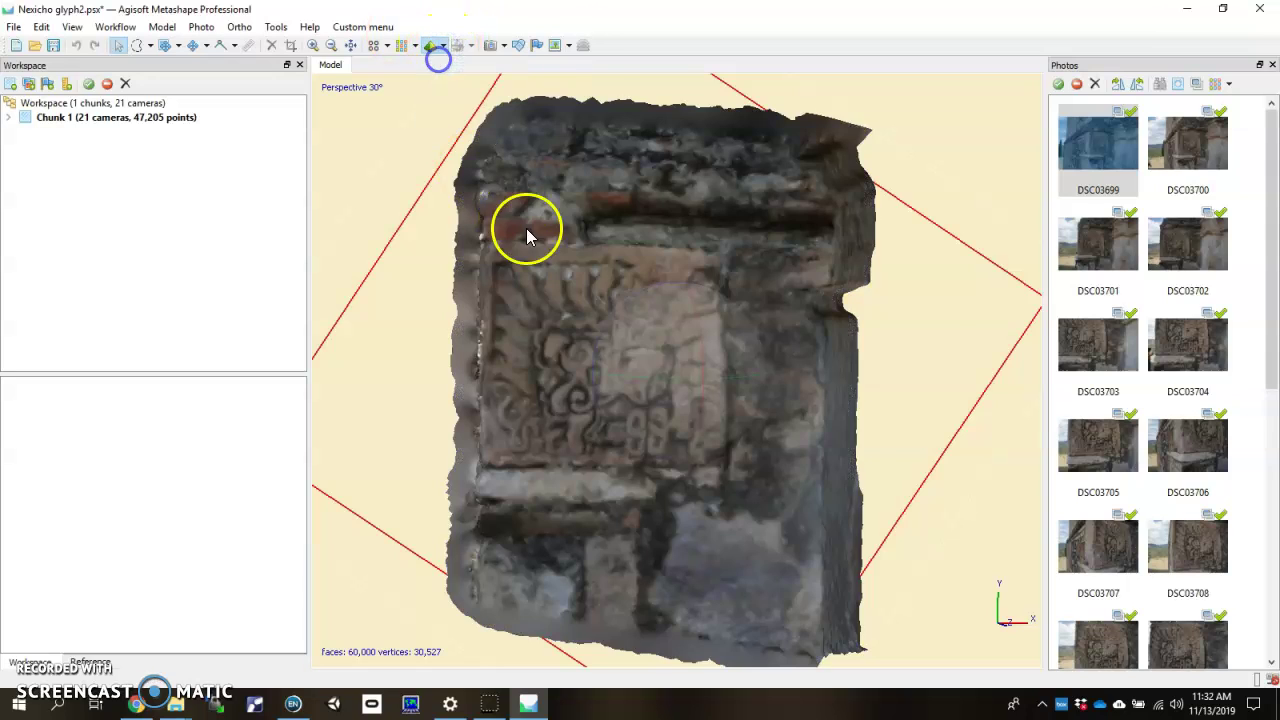
drag(527, 230, 420, 463)
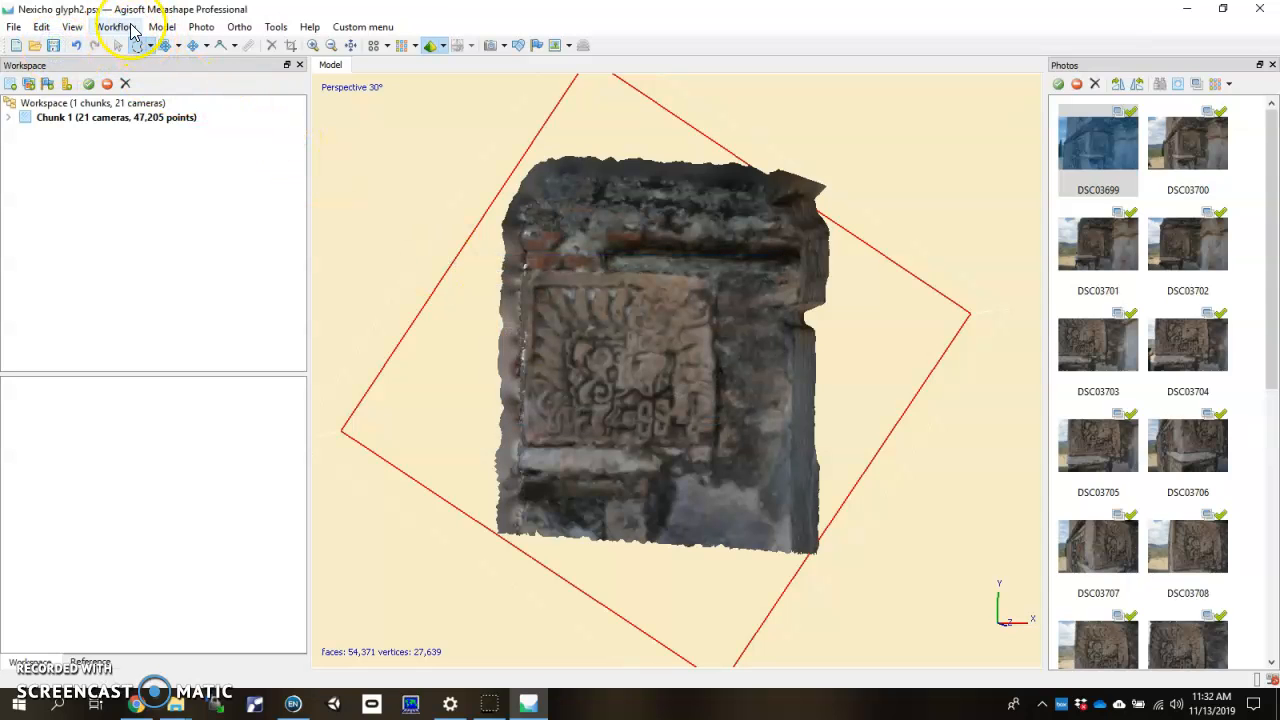
Step: Build a 4096-pixel generic texture with hole filling and ghosting filter enabled
click(115, 26)
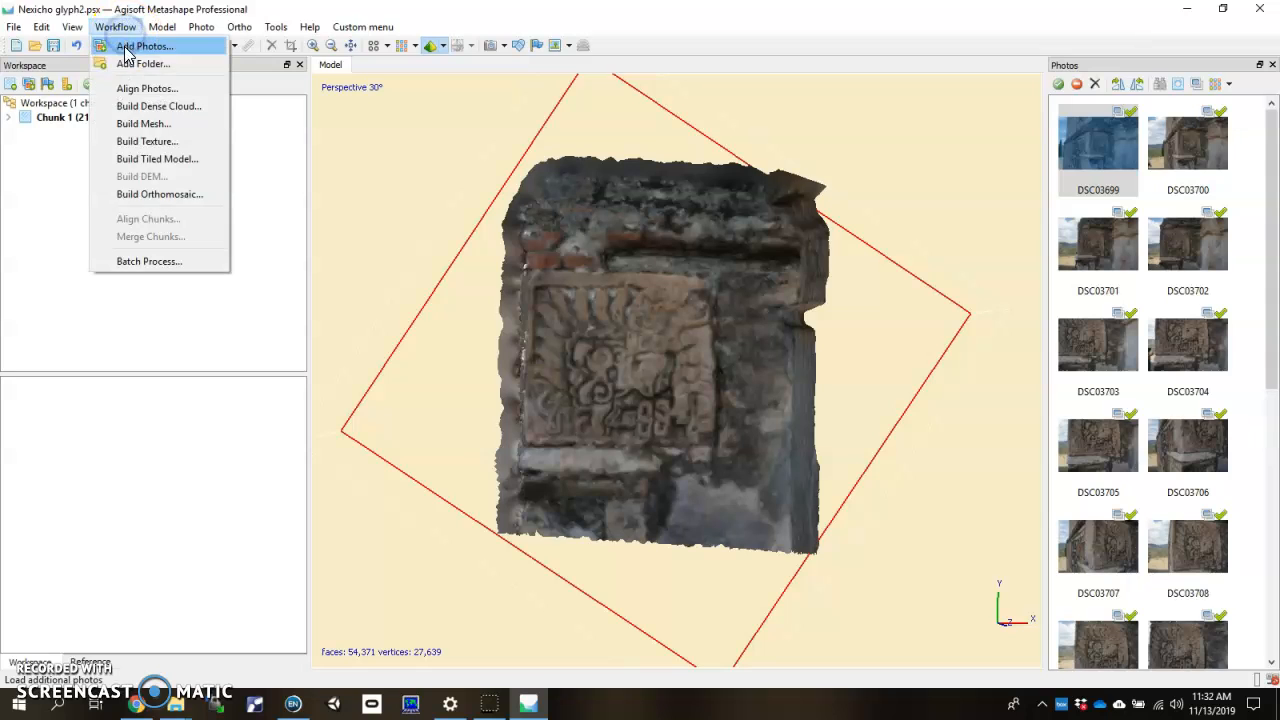
mouse_move(185, 147)
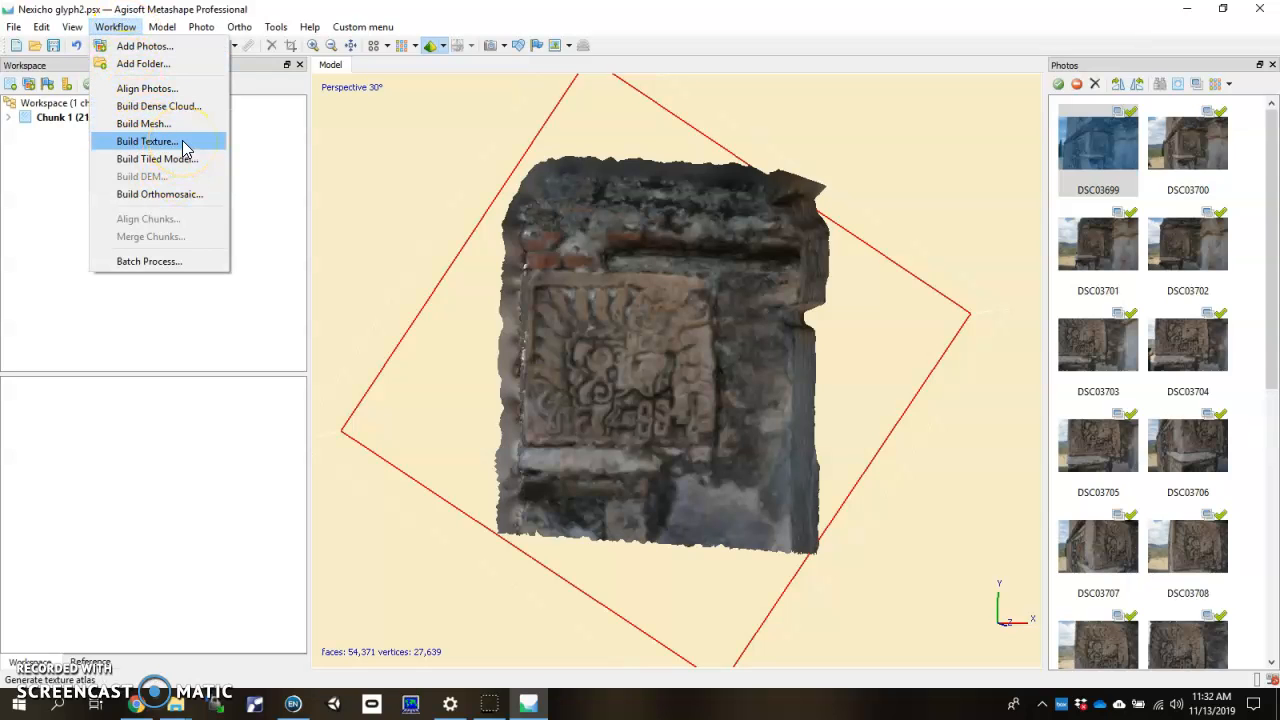
click(147, 141)
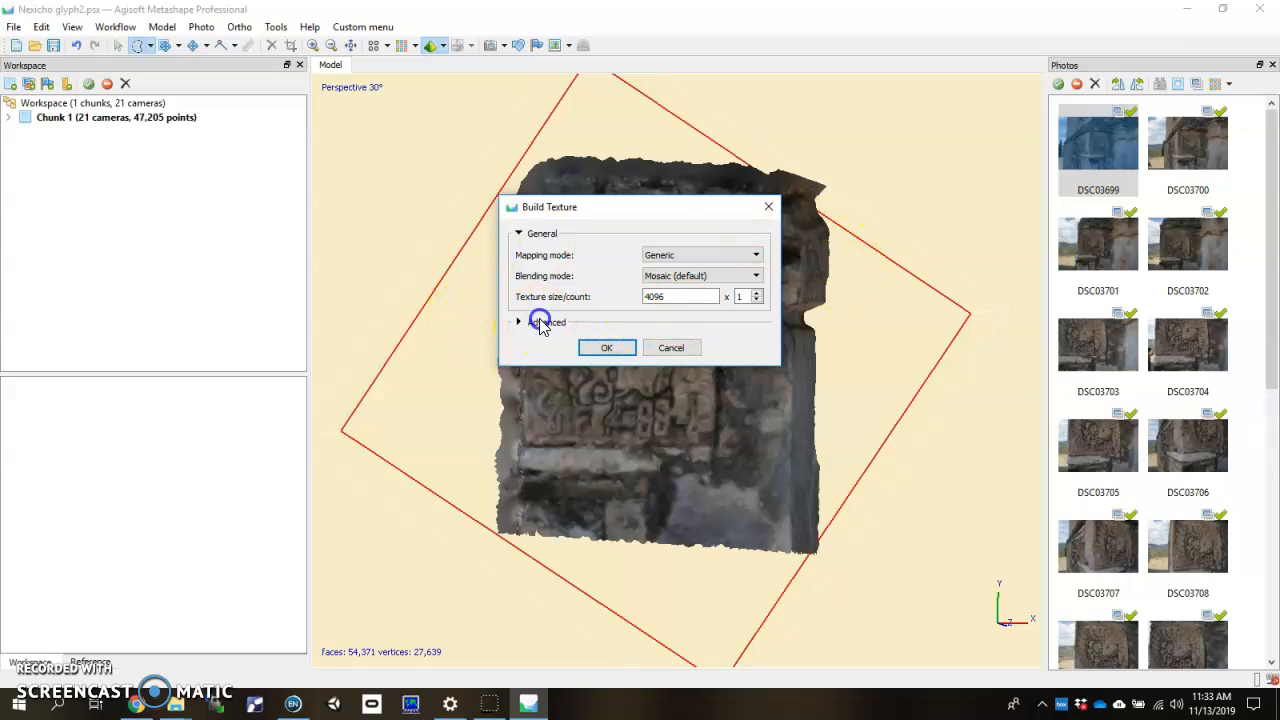
click(519, 321)
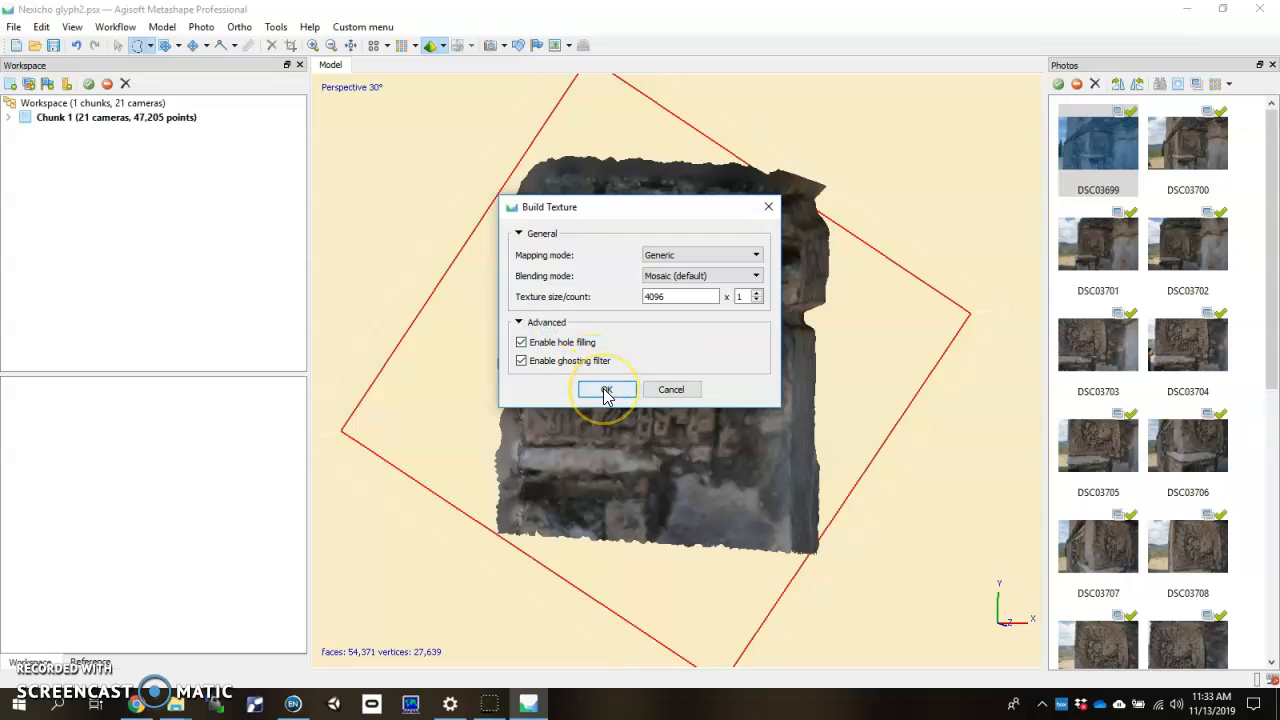
click(606, 389)
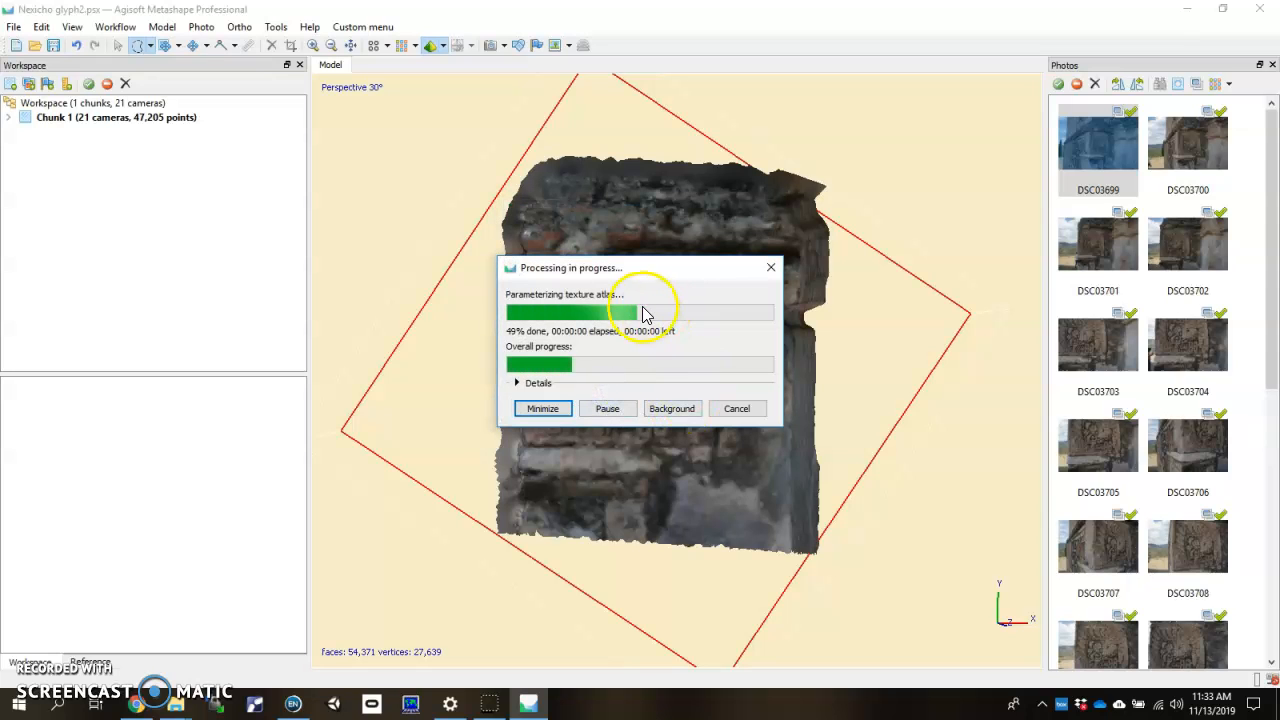
mouse_move(1108, 168)
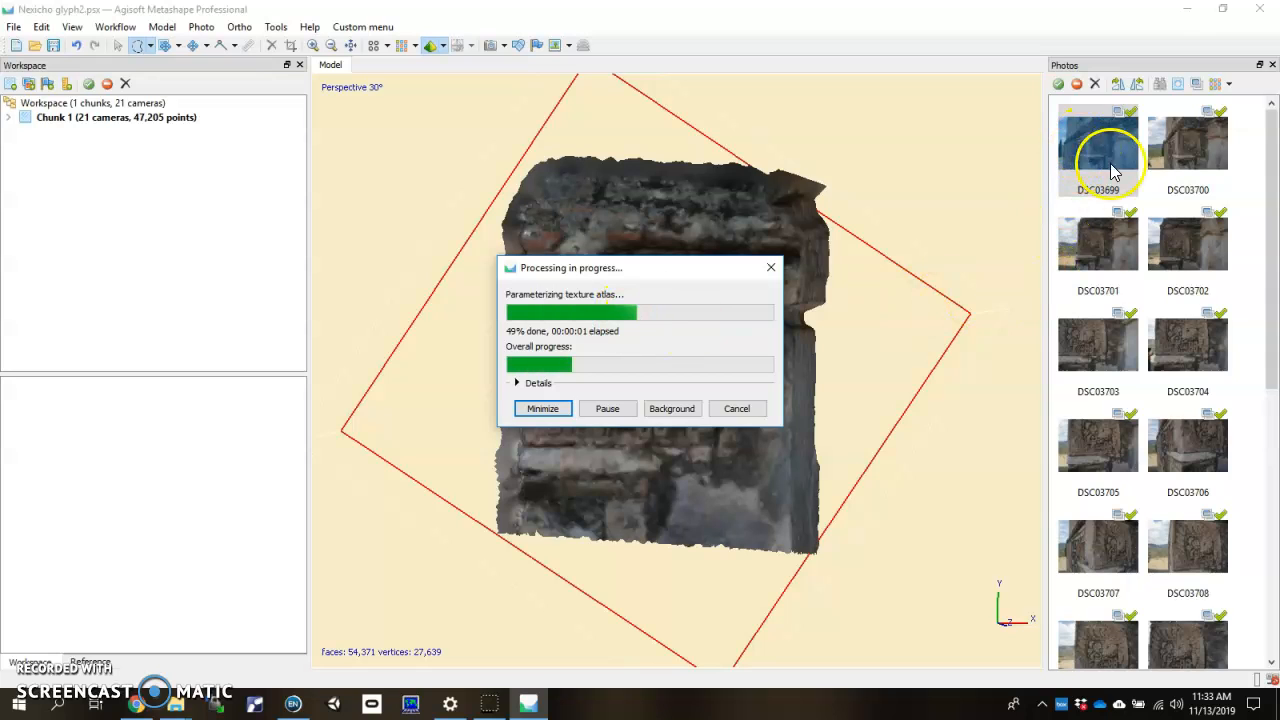
mouse_move(1125, 237)
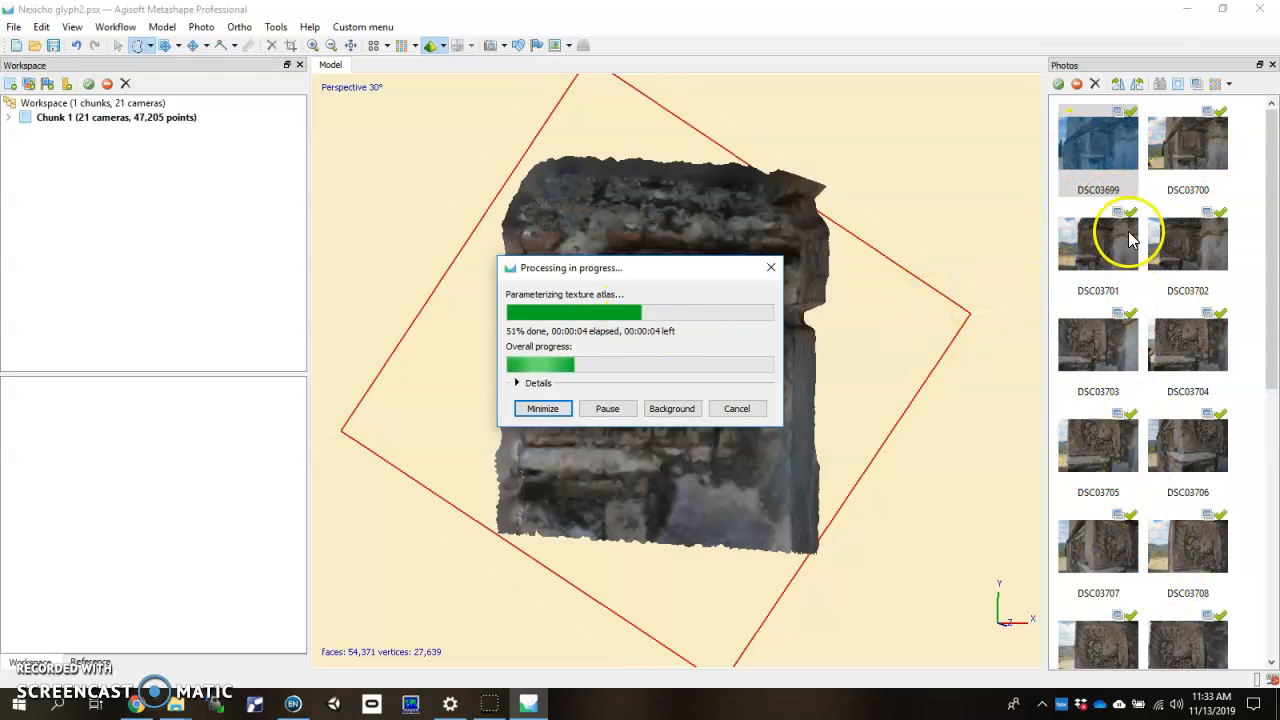
mouse_move(1122, 320)
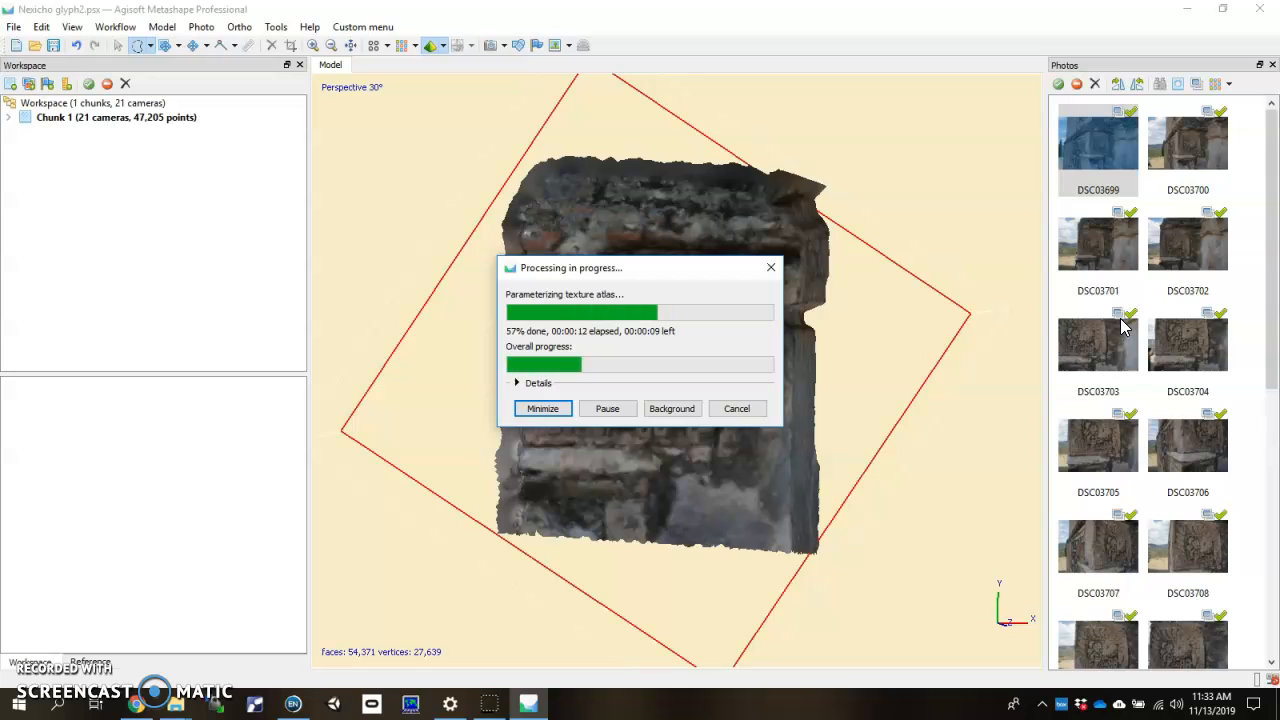
mouse_move(712, 455)
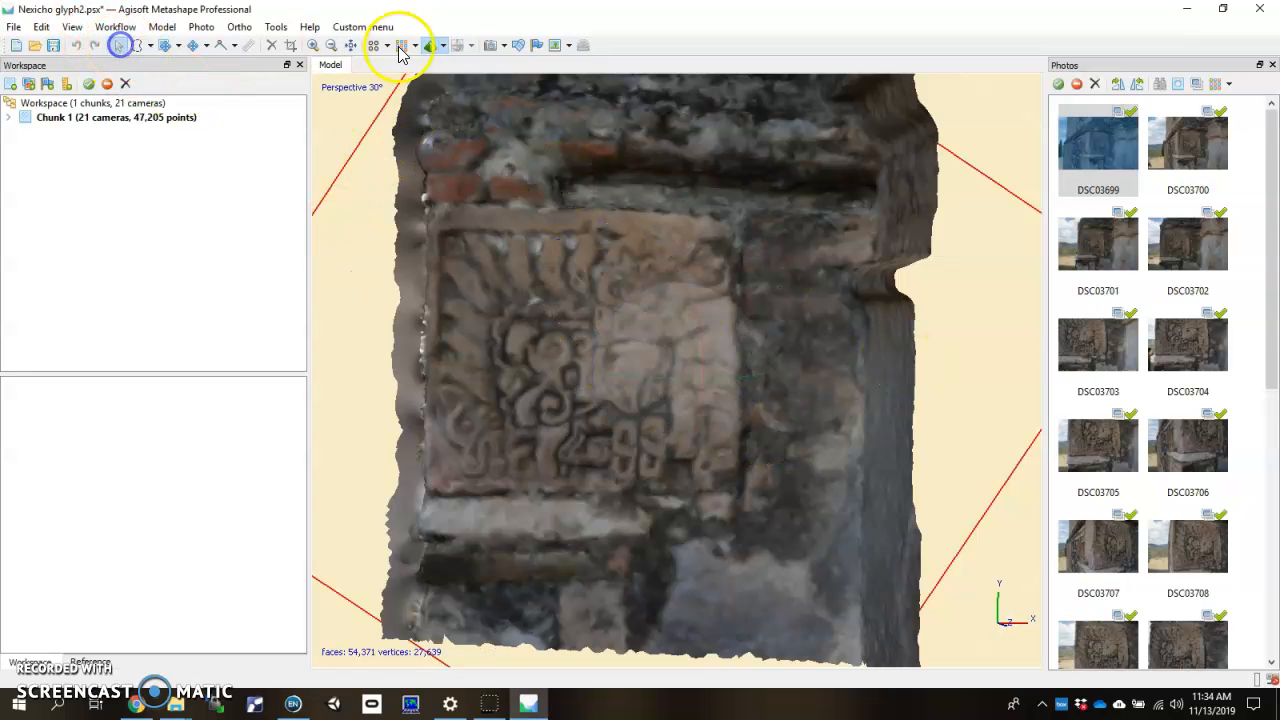
Step: Switch the model to Textured display and orbit to inspect the carved glyph panel
click(416, 45)
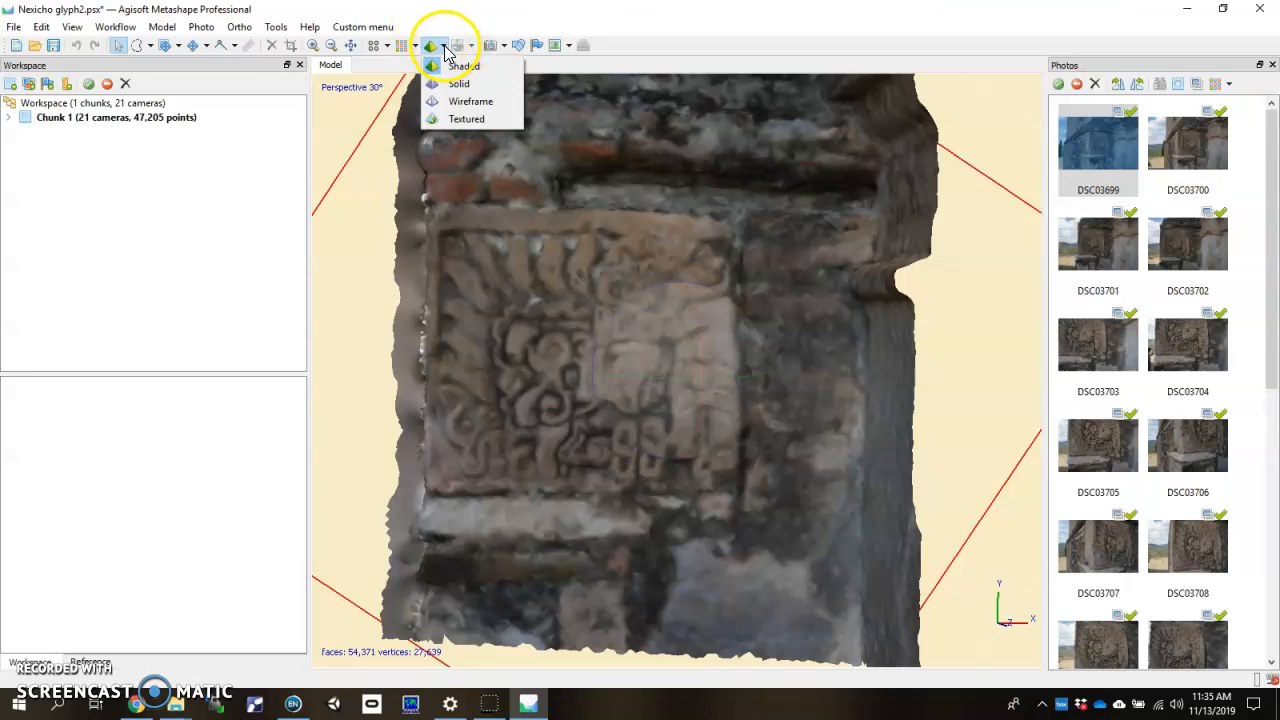
mouse_move(466, 119)
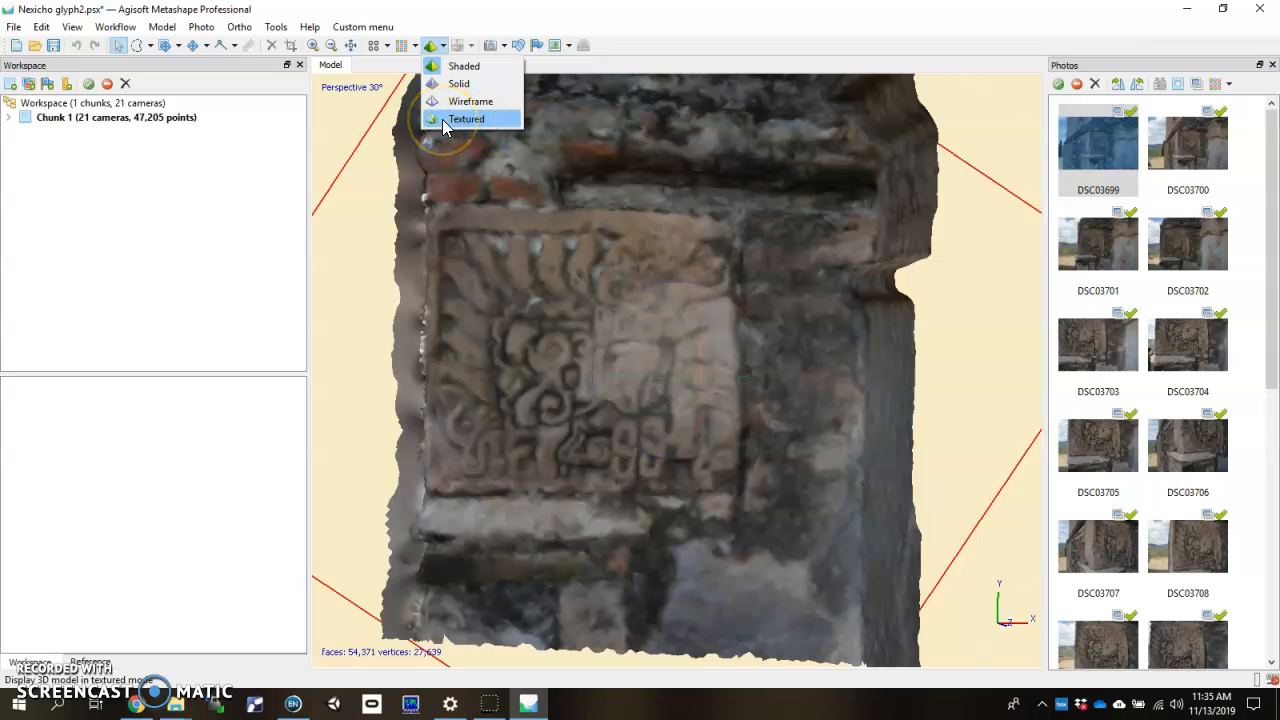
click(466, 118)
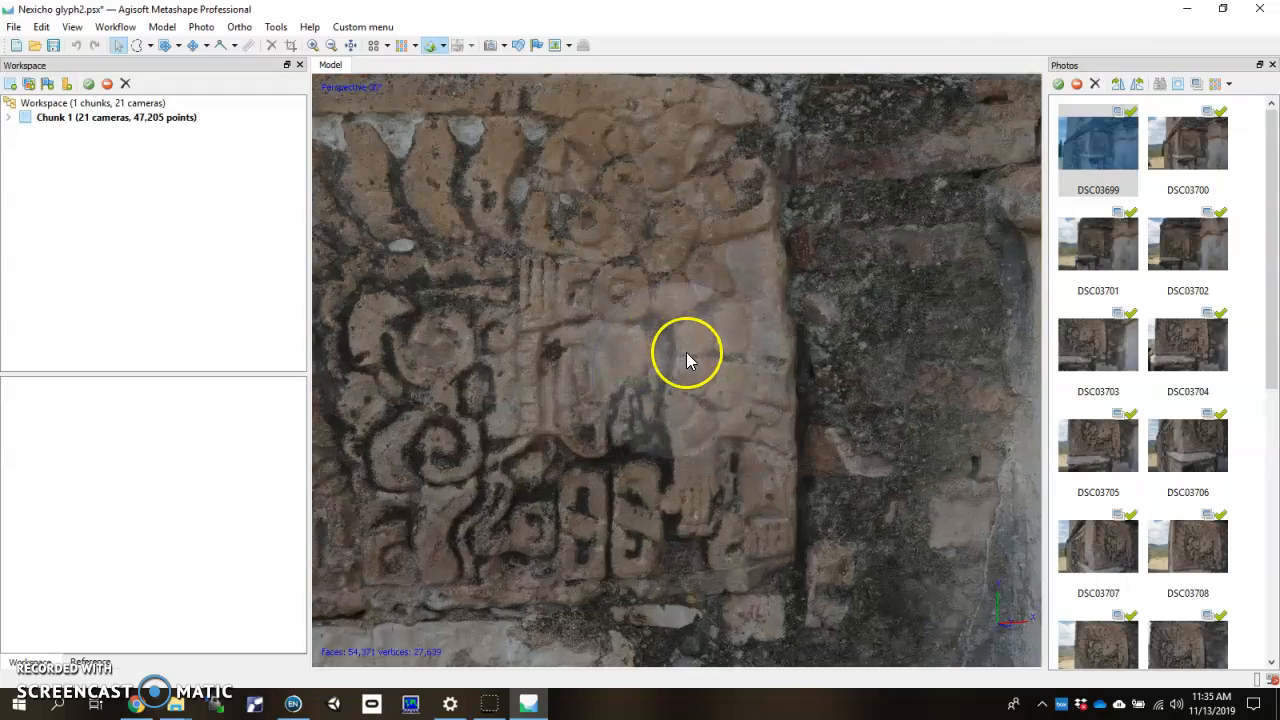
drag(687, 357, 635, 397)
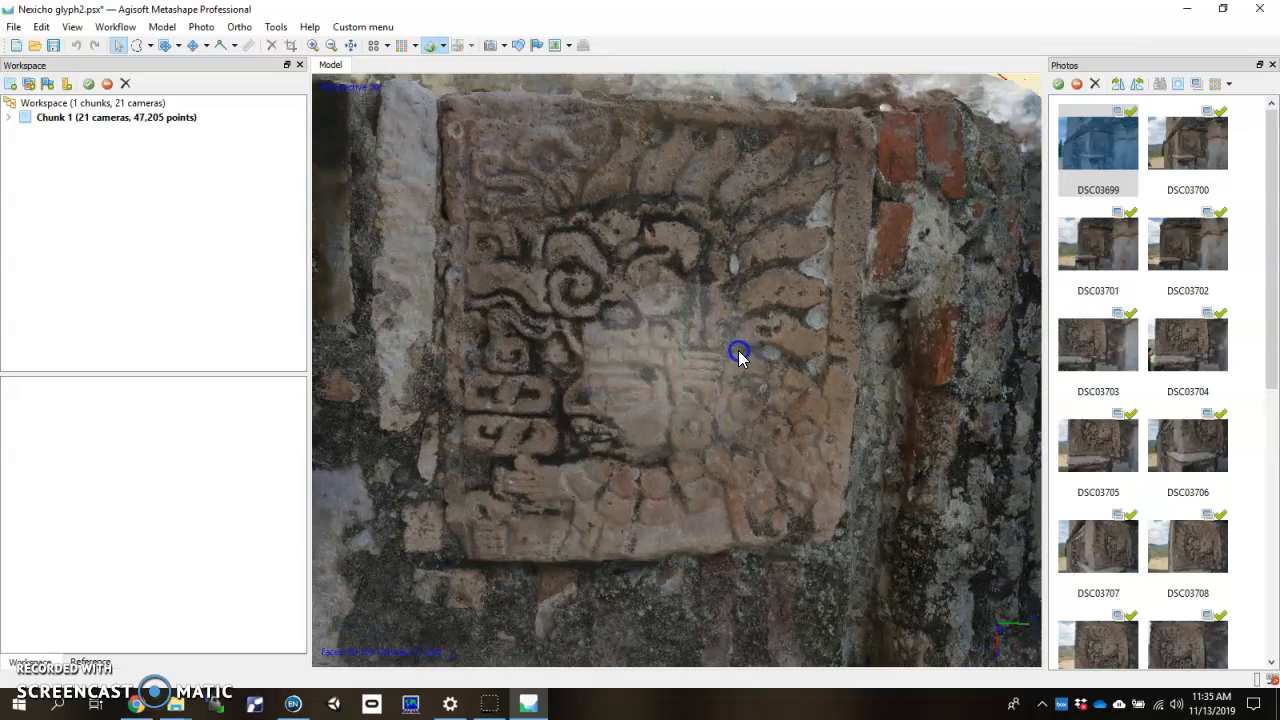
drag(740, 353, 698, 372)
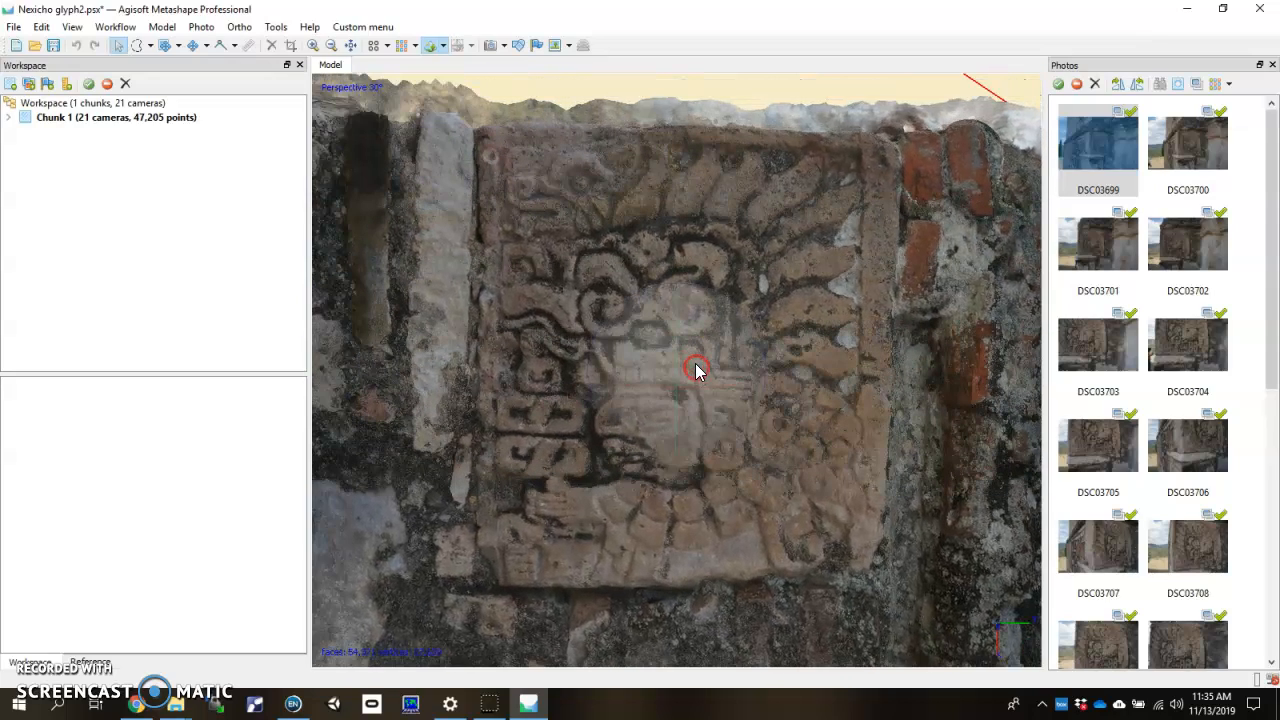
drag(697, 371, 470, 440)
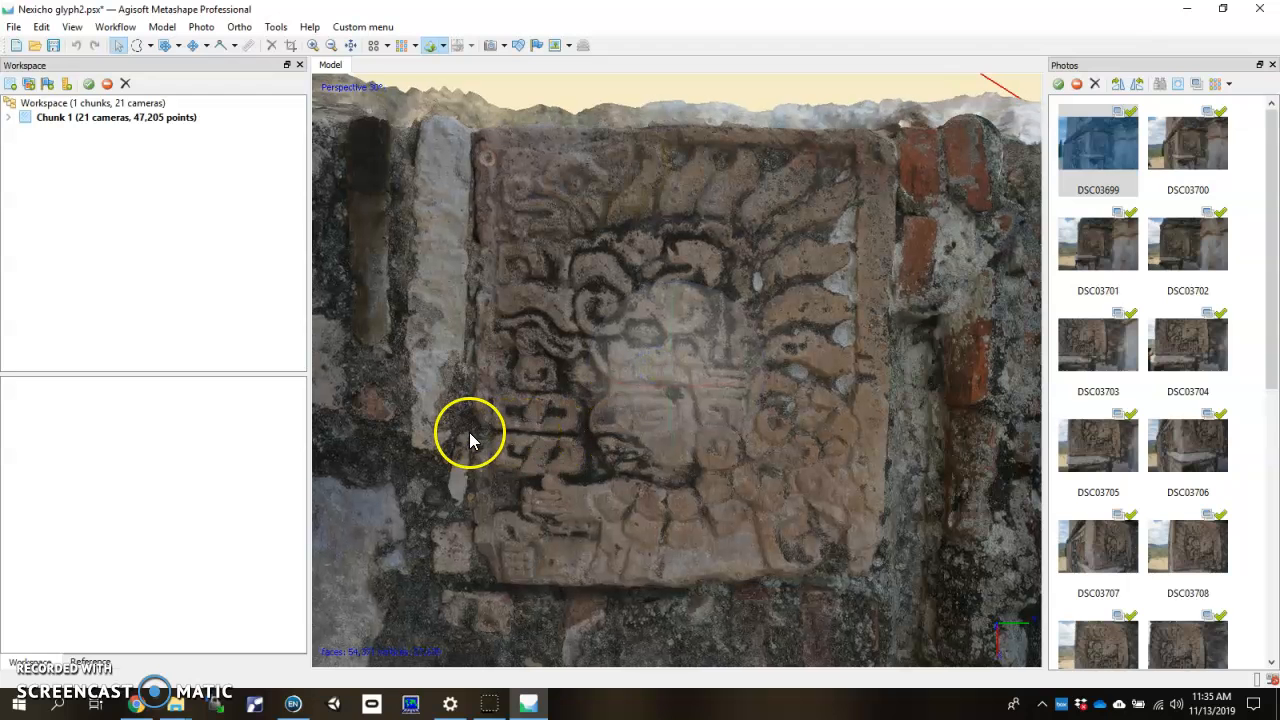
drag(470, 440, 665, 415)
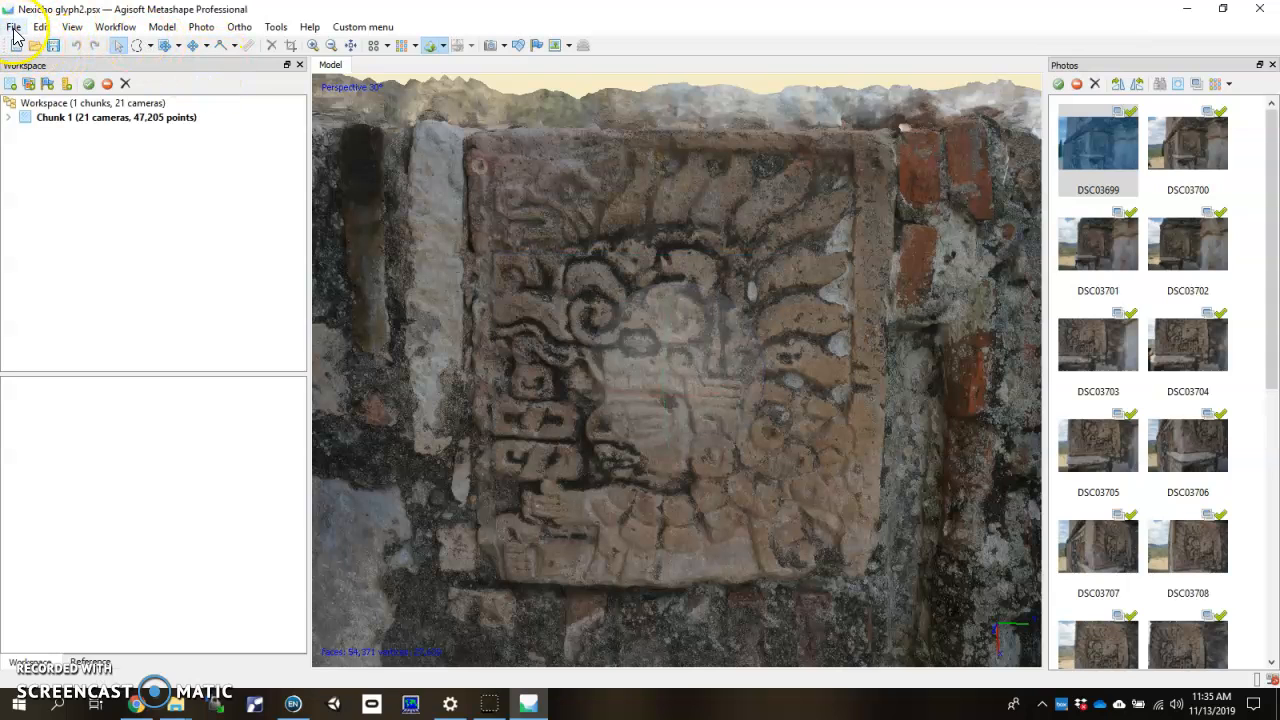
Step: Start exporting the model and navigate into the Nexicho Glyph export folder
click(11, 27)
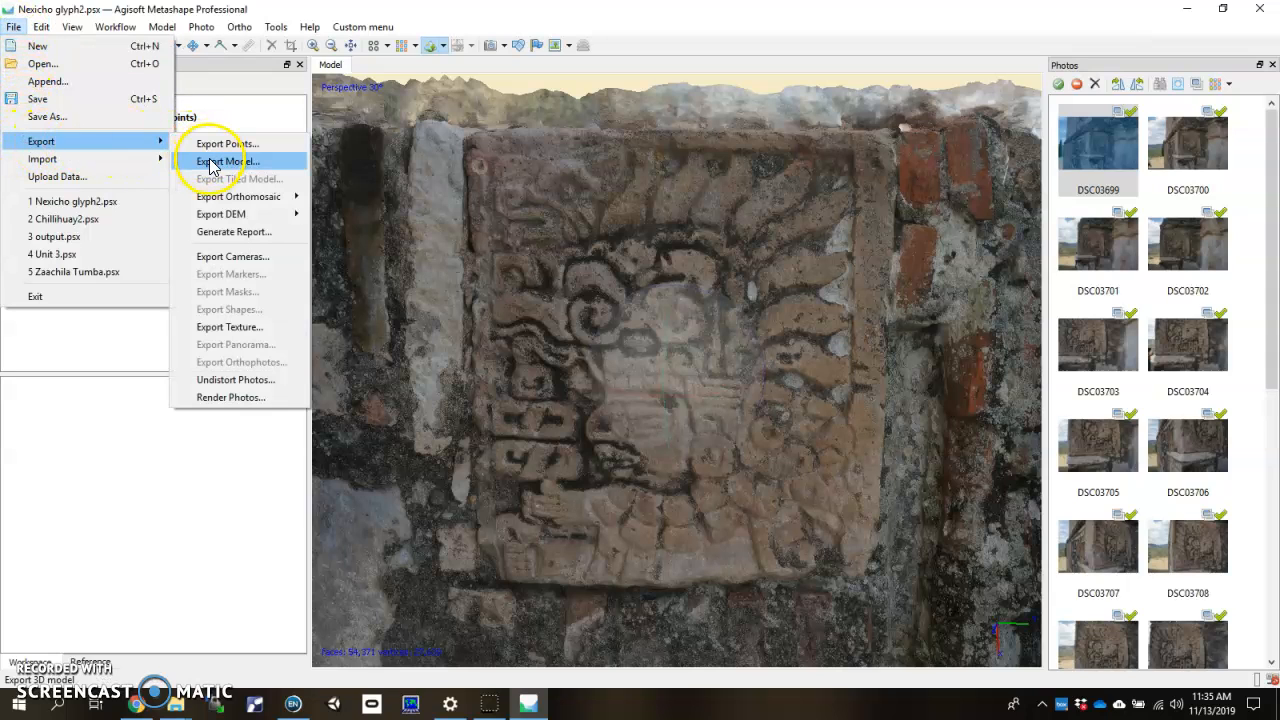
click(228, 161)
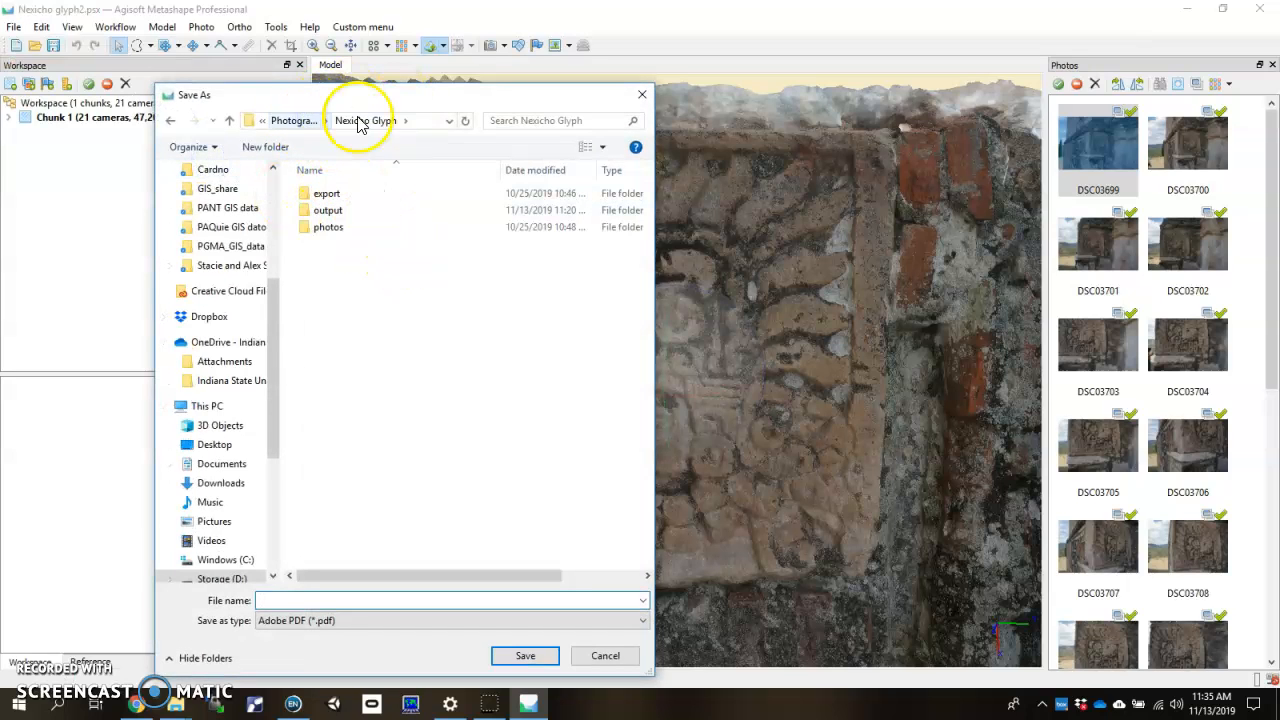
click(326, 193)
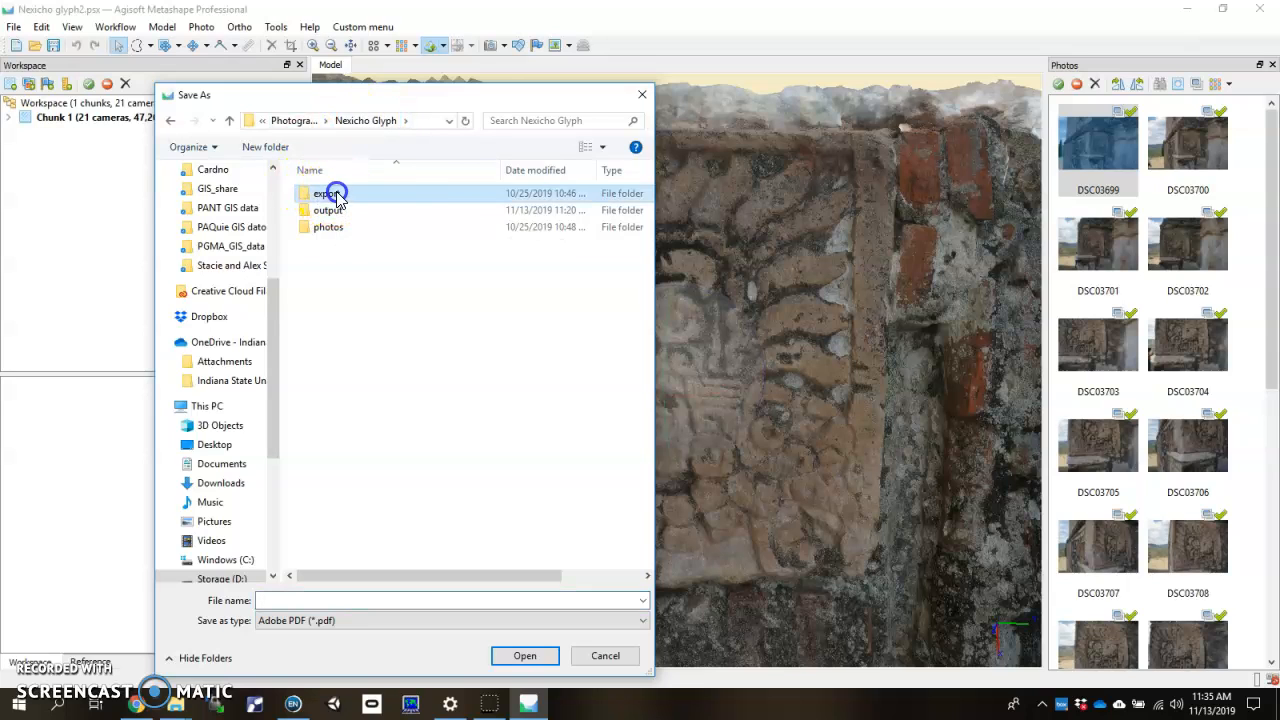
double_click(327, 193)
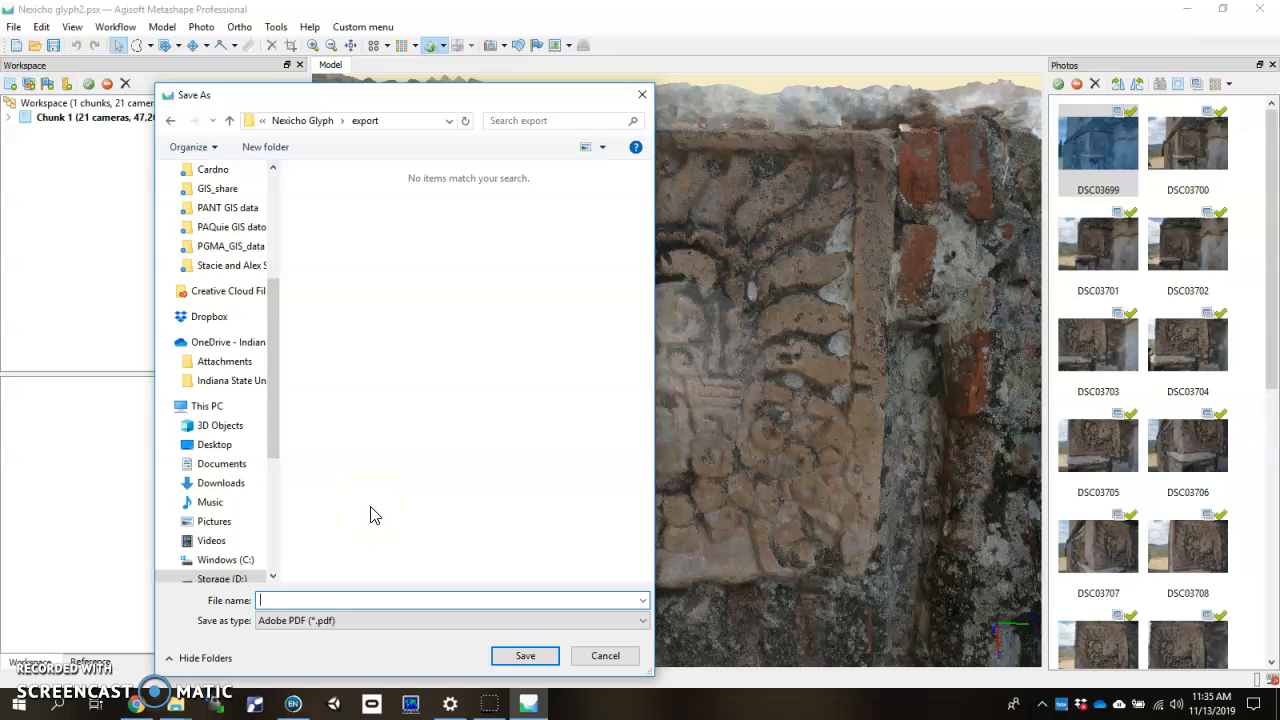
text(Nex)
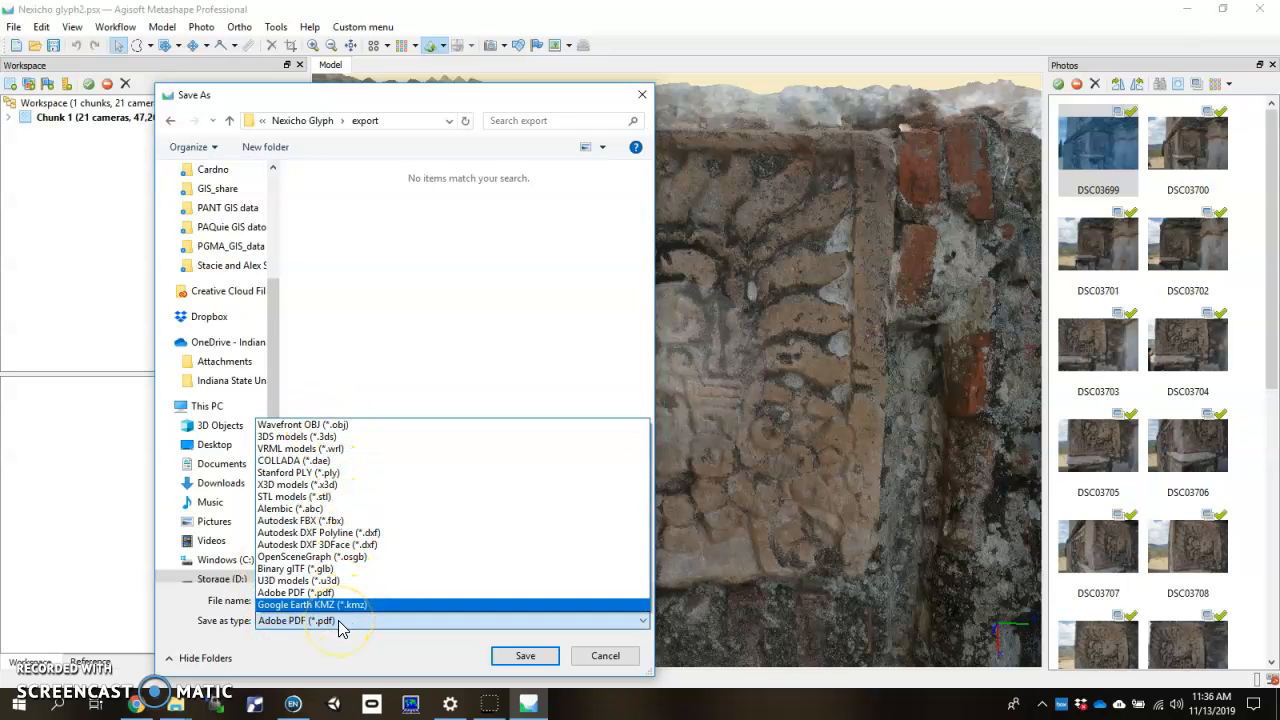
mouse_move(323, 497)
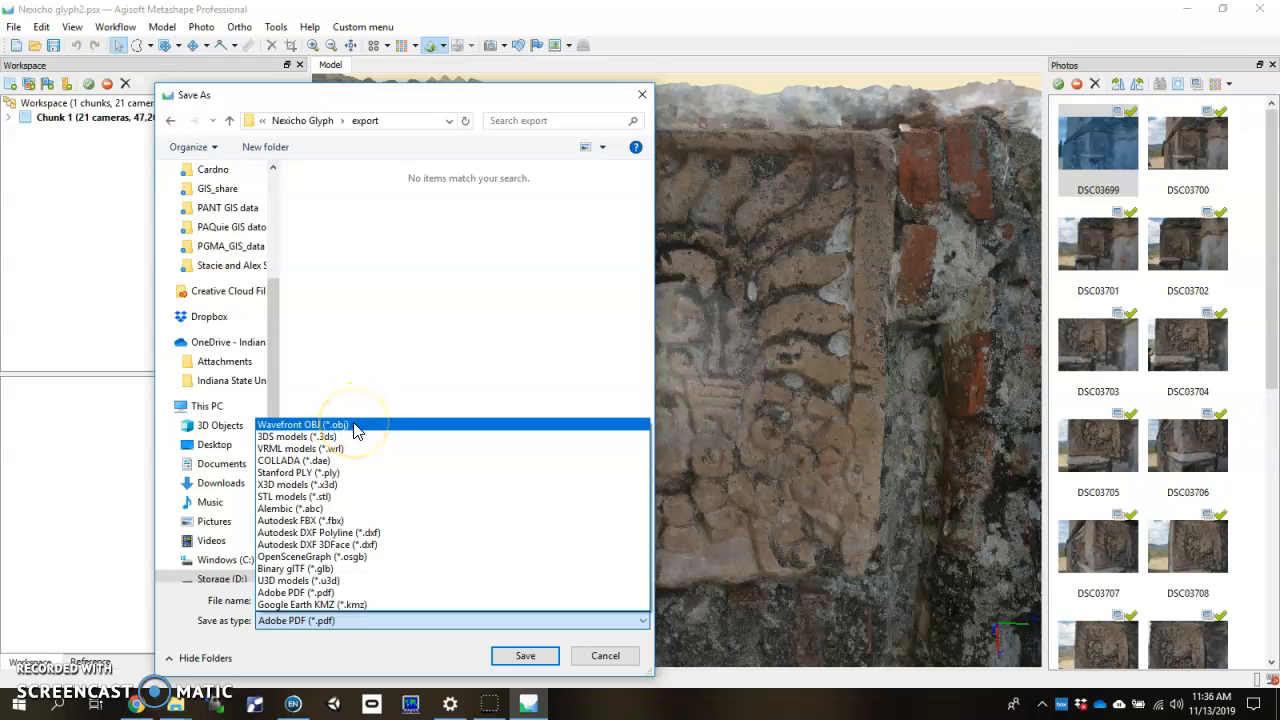
Step: Save the model as Wavefront OBJ over the existing export.obj, confirming replacement
click(302, 424)
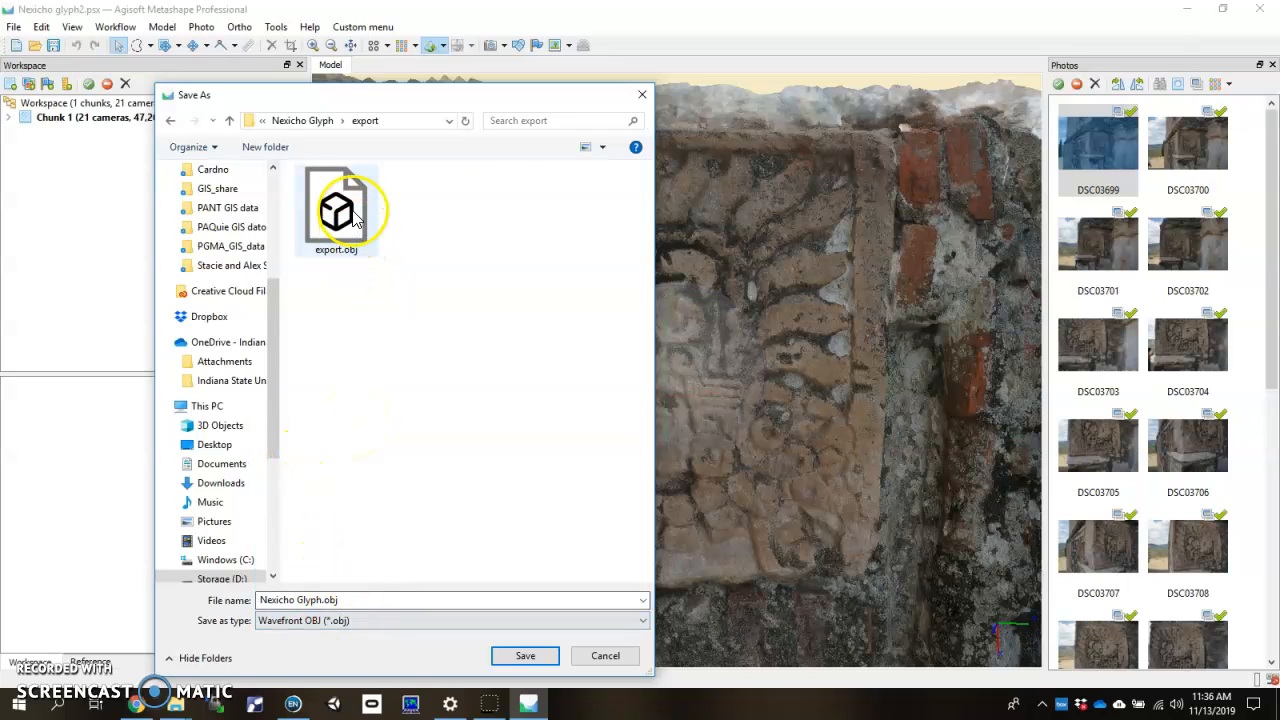
click(336, 205)
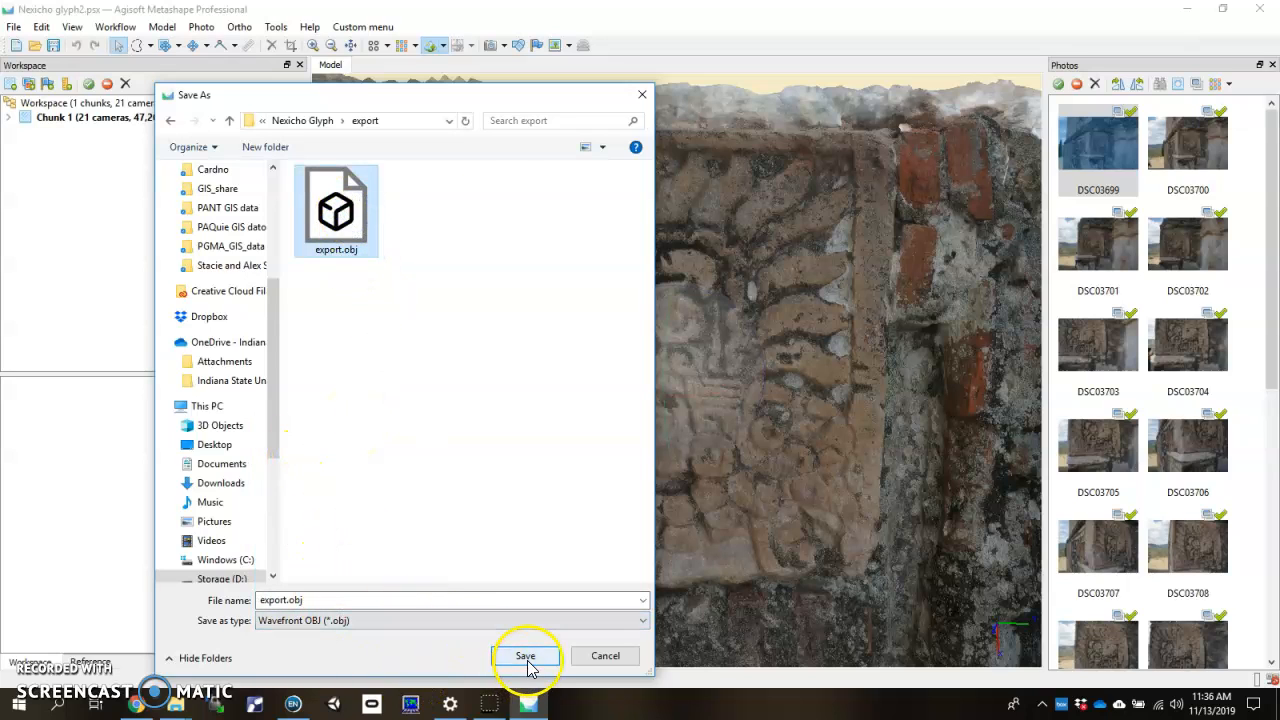
click(525, 656)
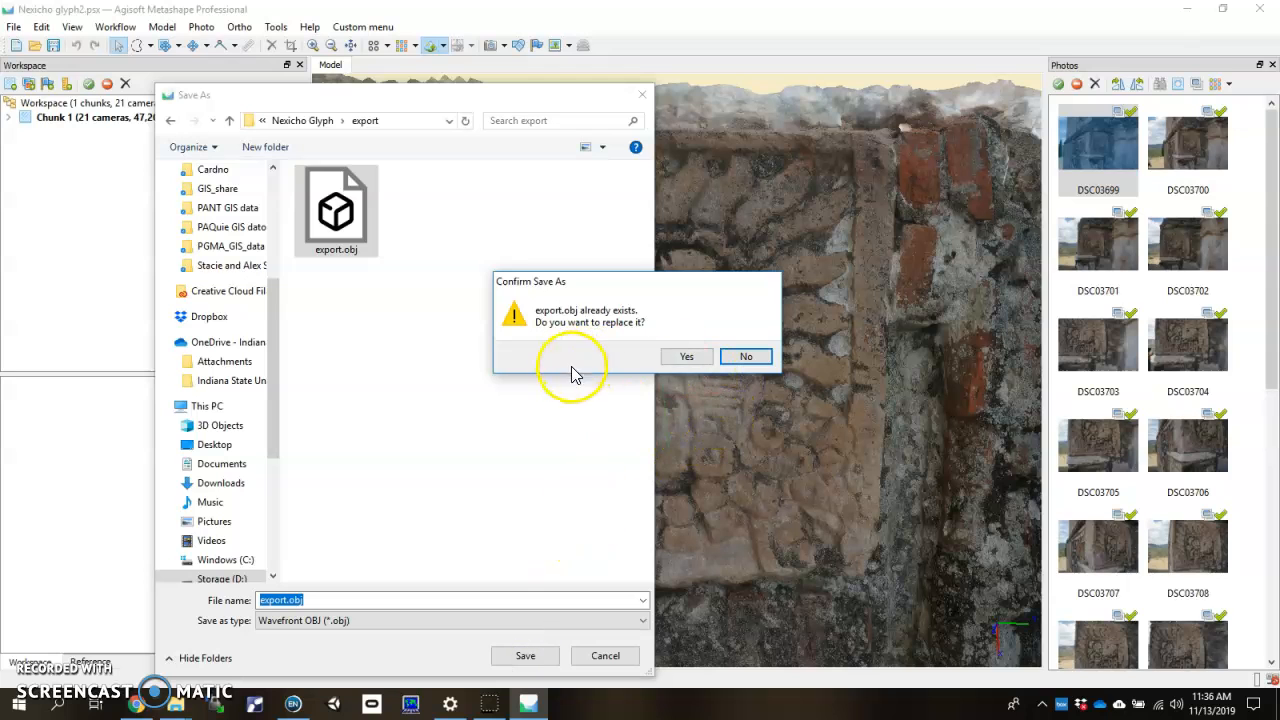
mouse_move(652, 330)
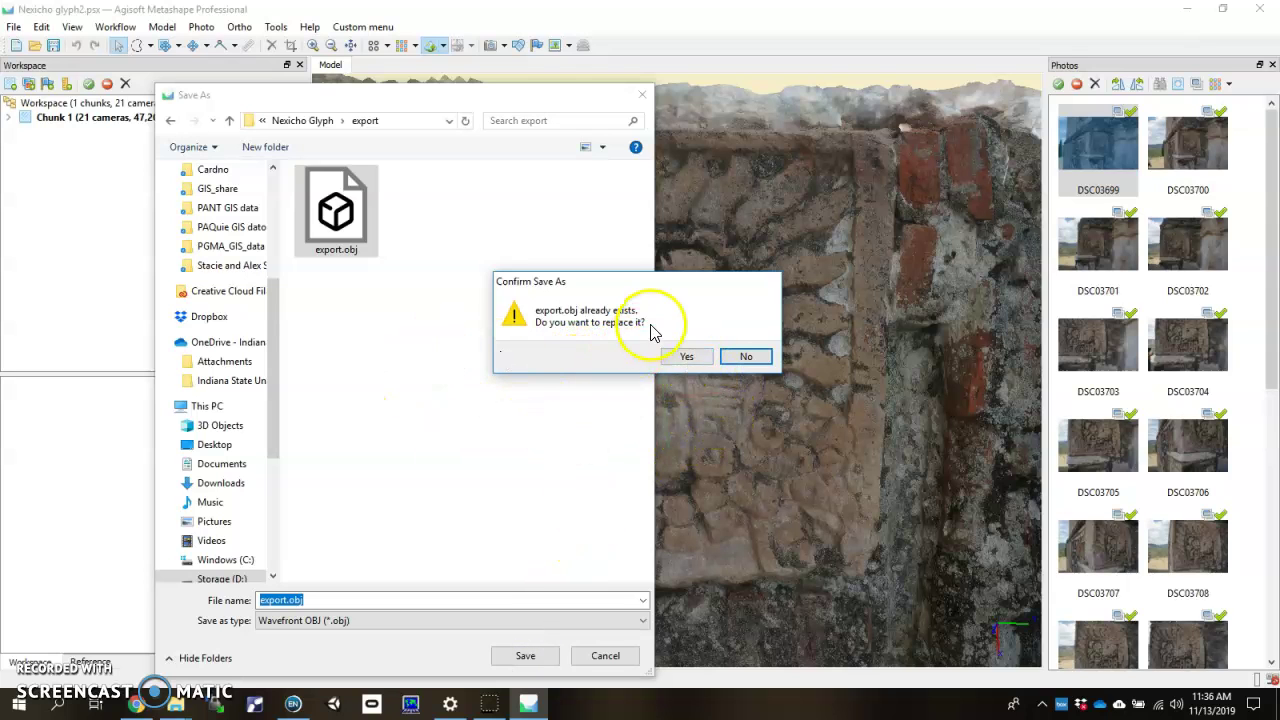
click(686, 356)
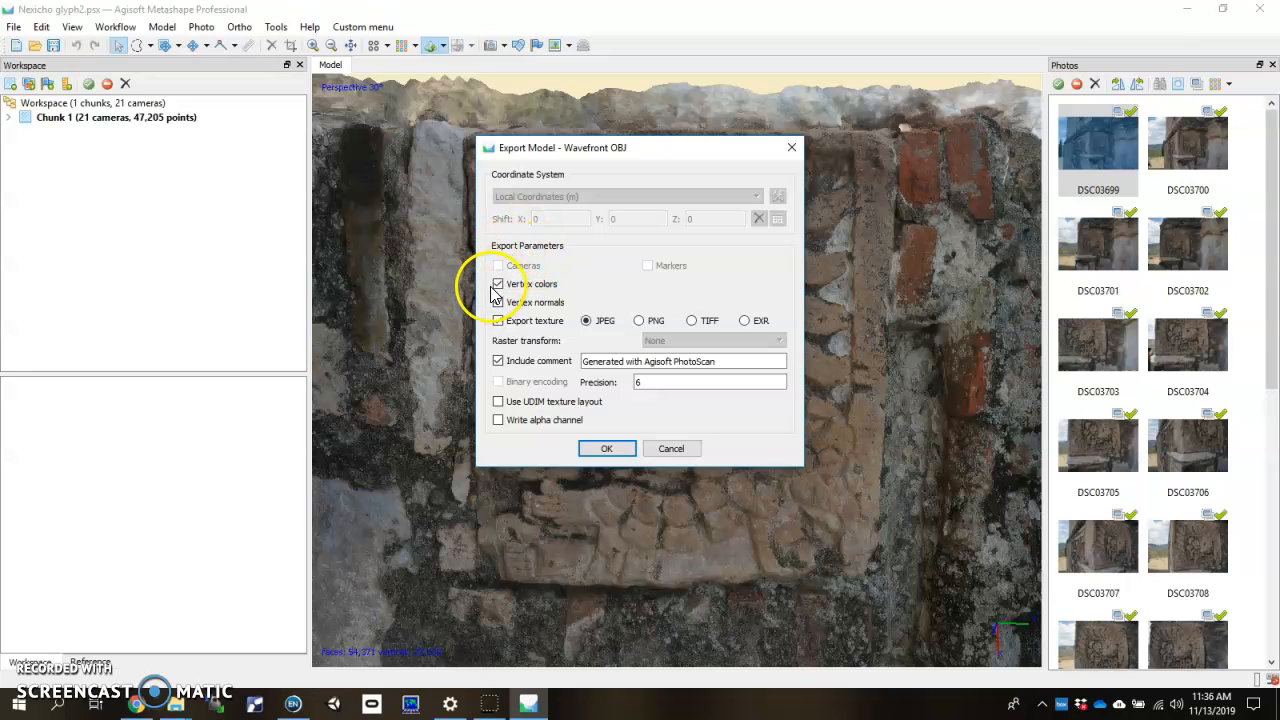
Step: Include vertex normals, save the texture as PNG, and start the OBJ export
click(498, 302)
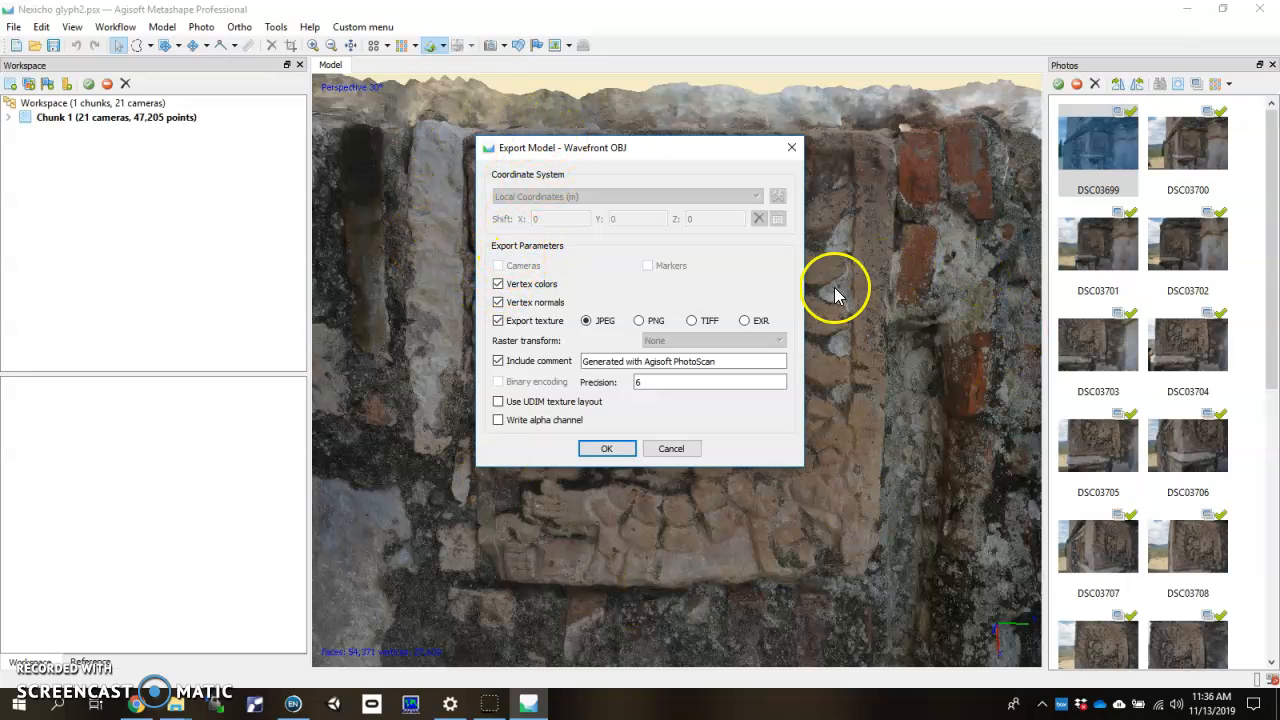
mouse_move(527, 254)
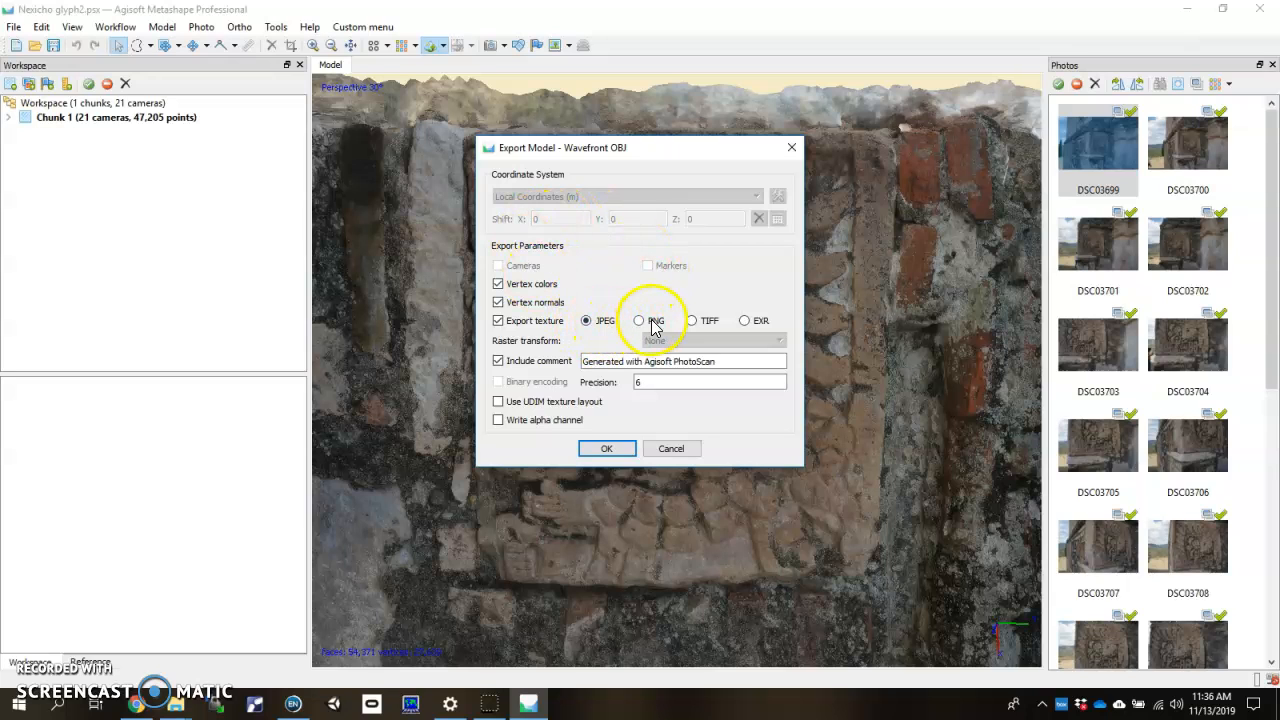
click(638, 320)
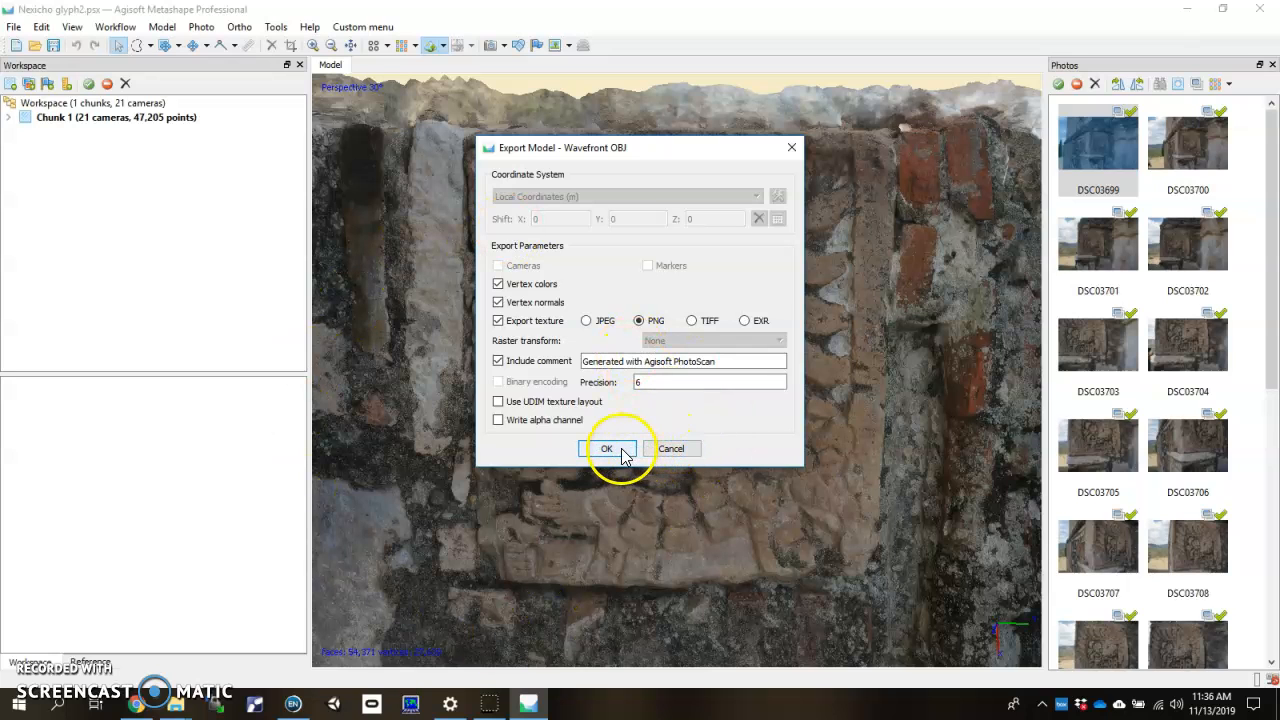
click(606, 448)
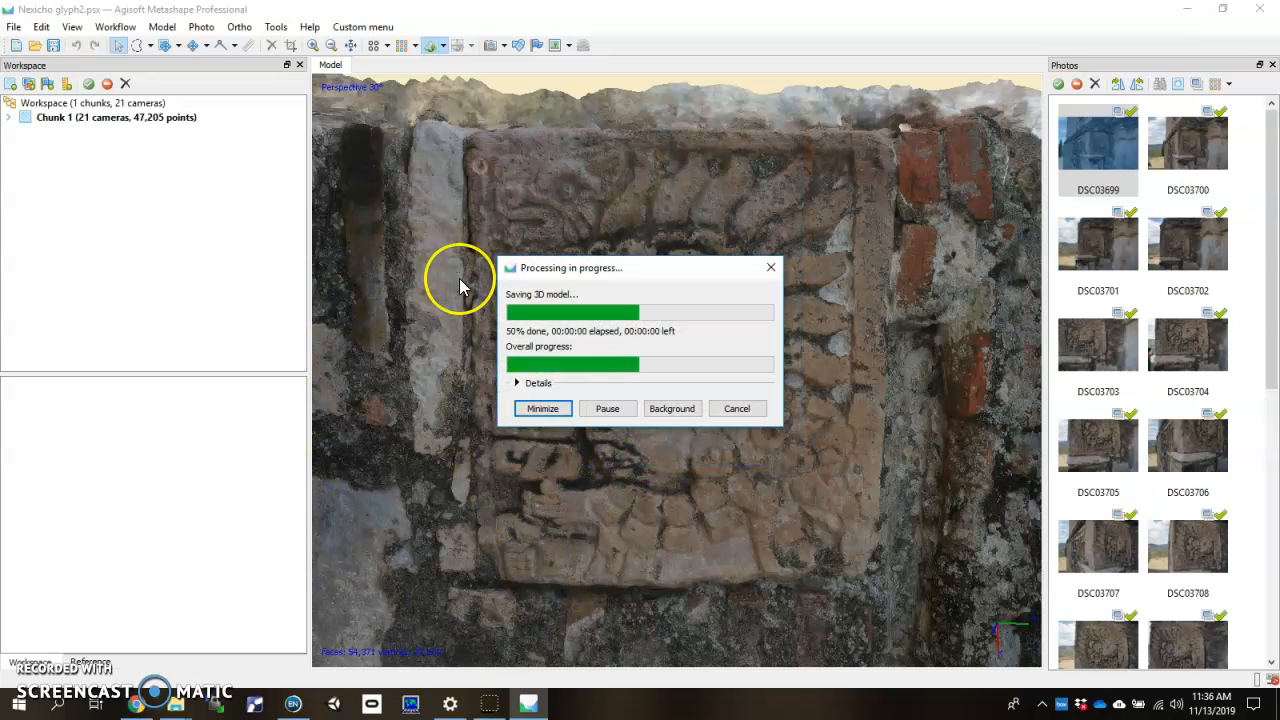
mouse_move(180, 682)
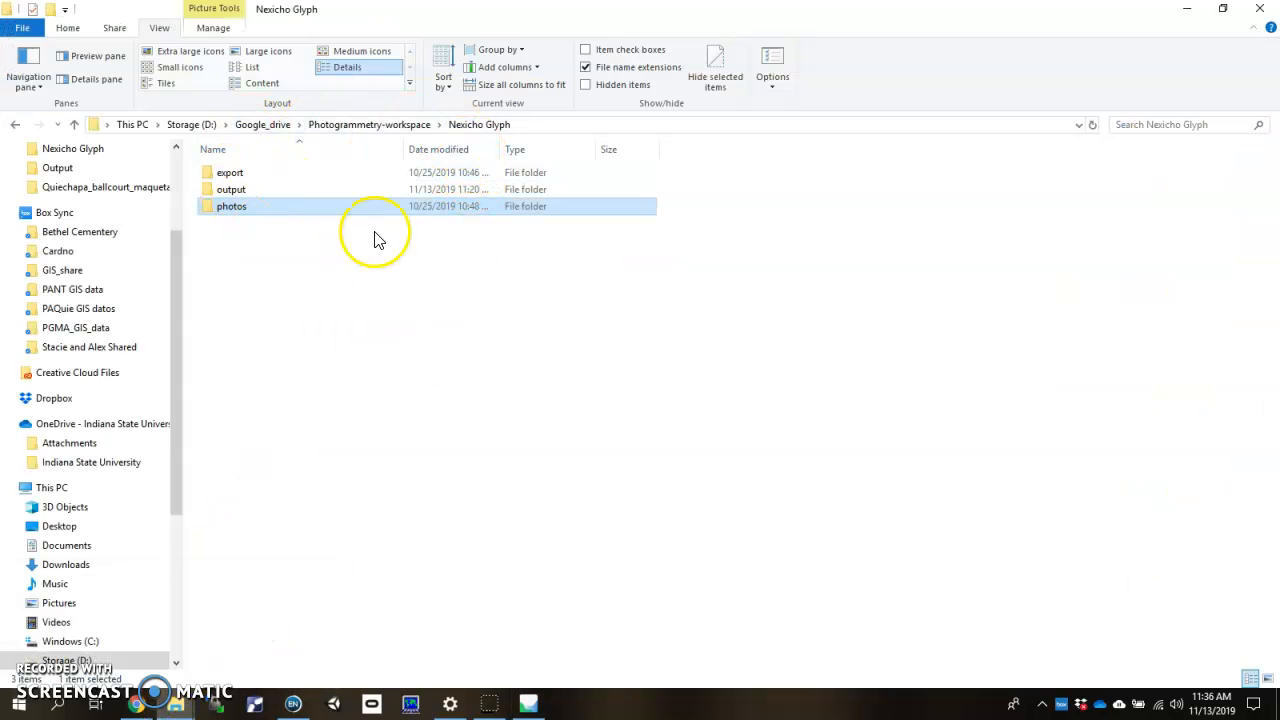
Step: Open the export folder in File Explorer to view the exported files
click(230, 172)
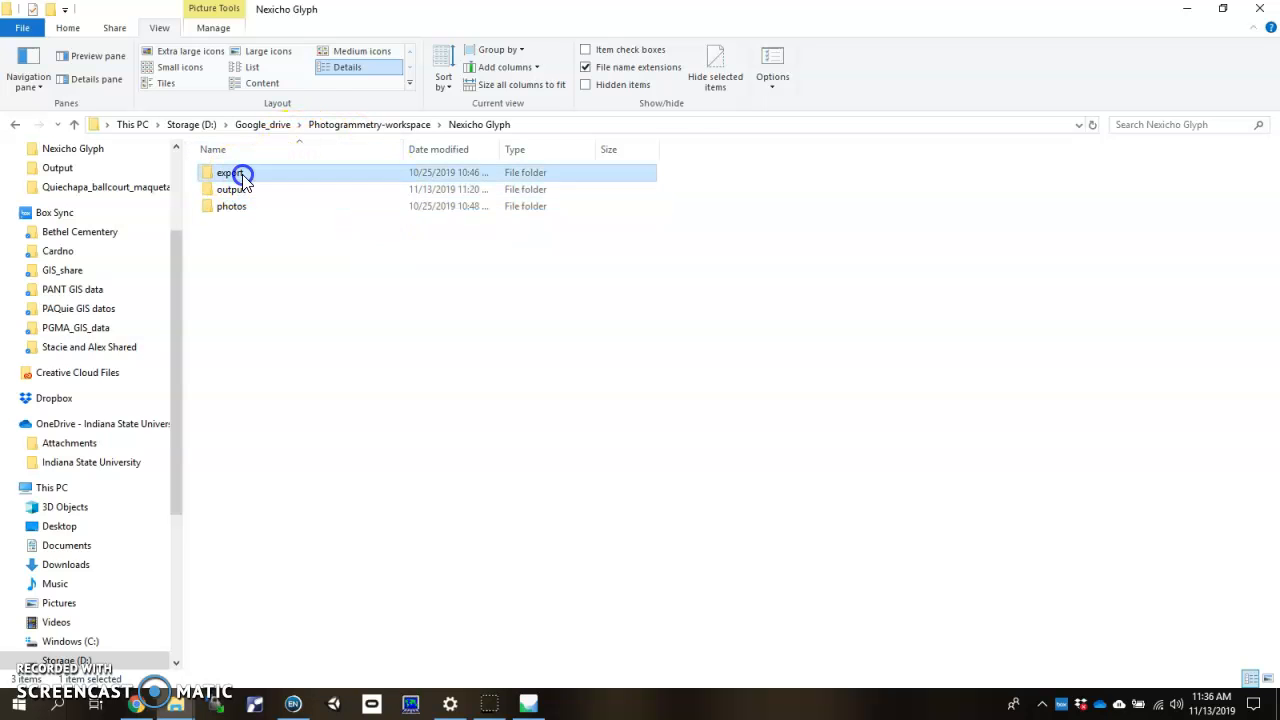
double_click(228, 172)
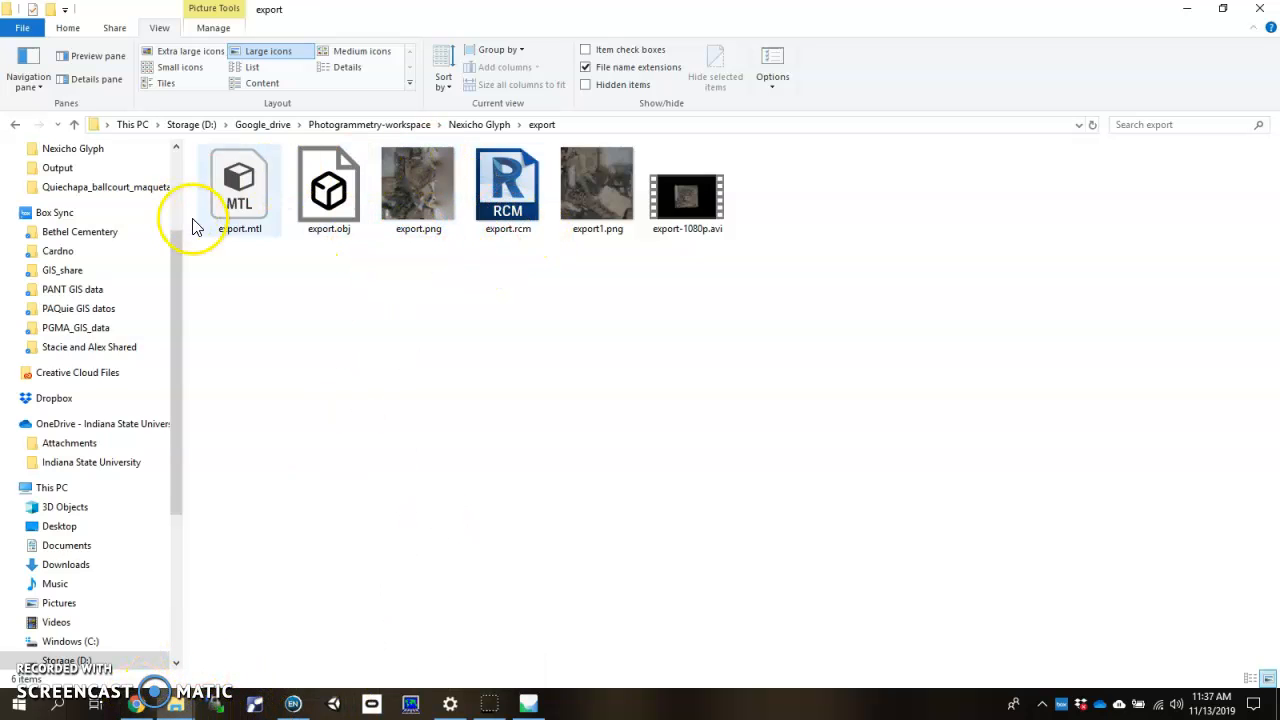
mouse_move(603, 263)
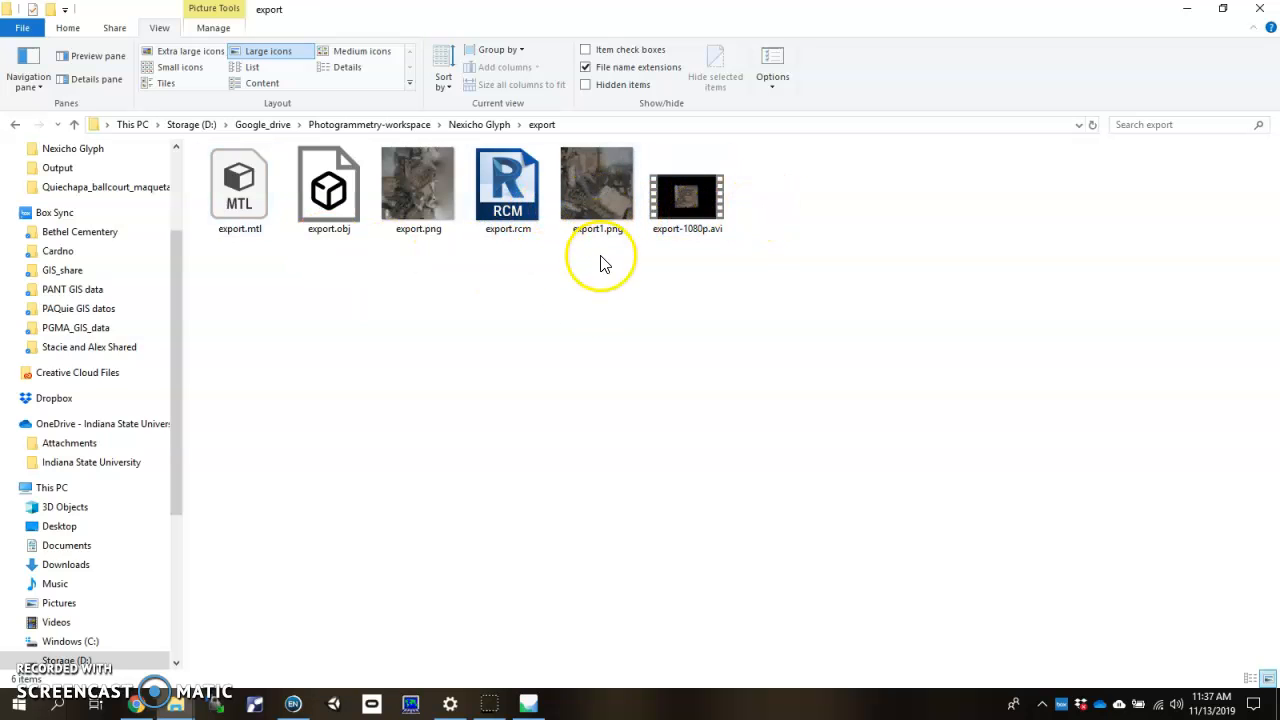
mouse_move(248, 262)
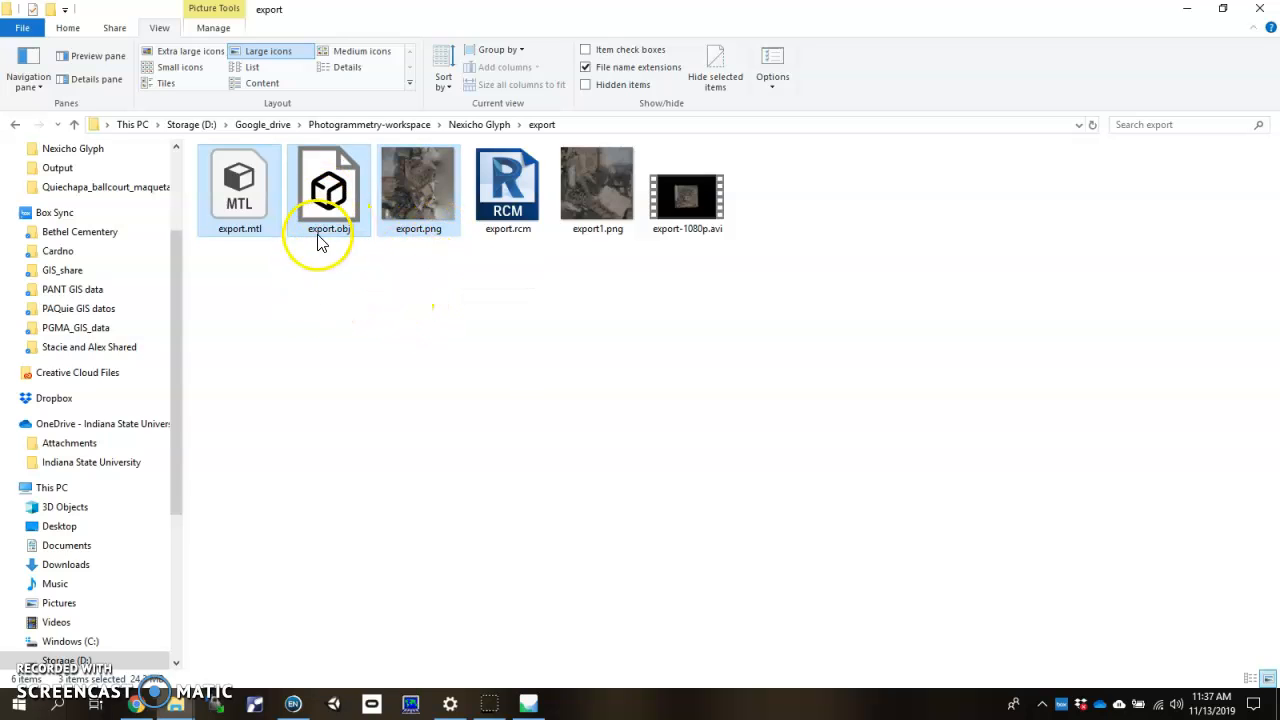
mouse_move(326, 255)
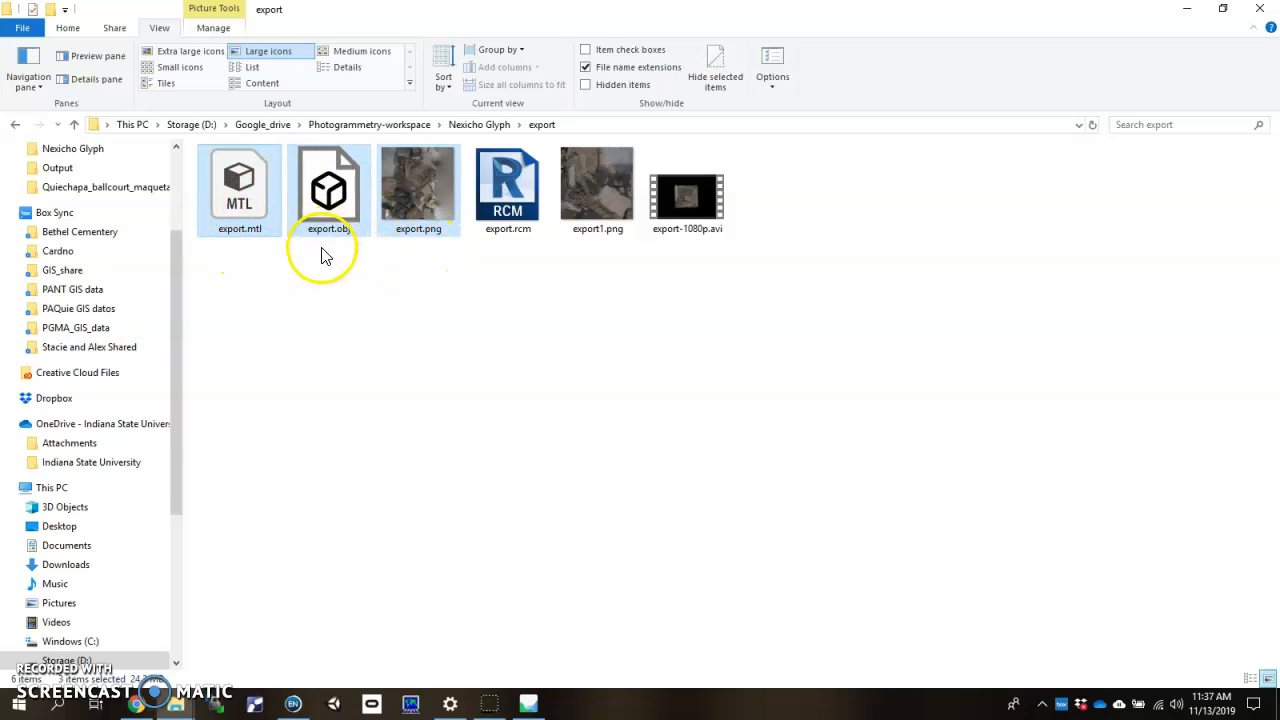
mouse_move(419, 190)
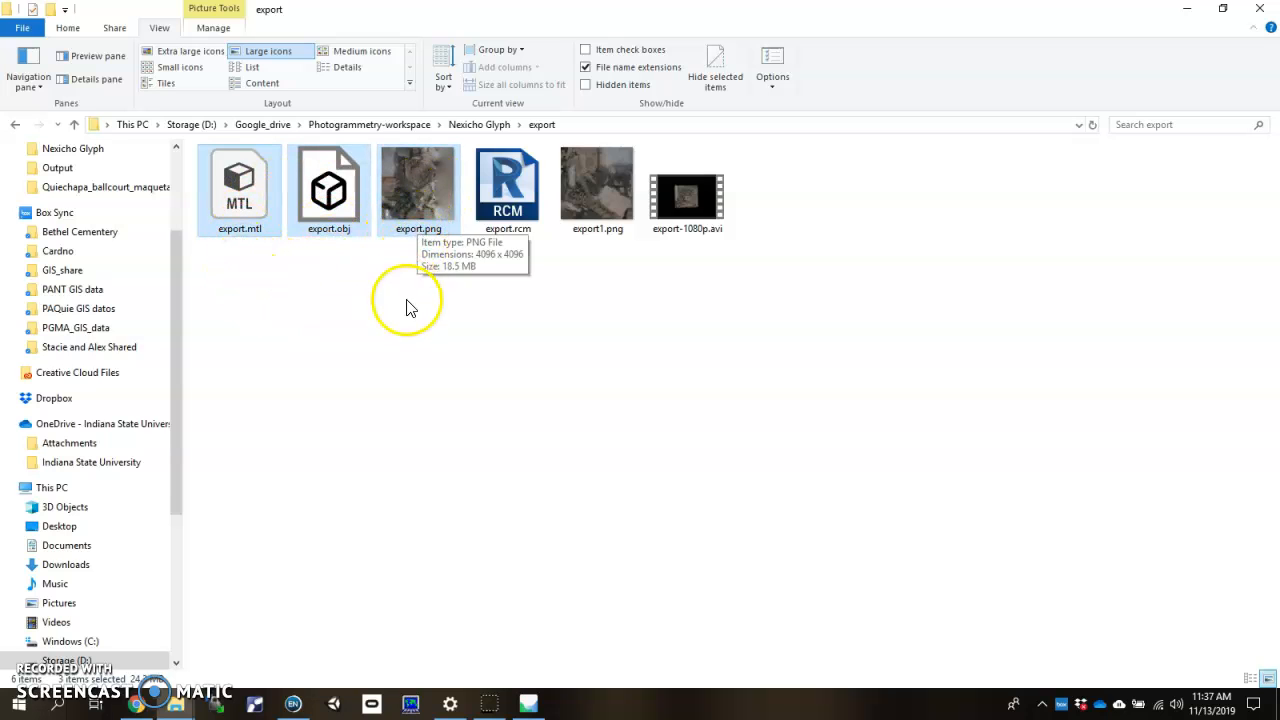
mouse_move(407, 401)
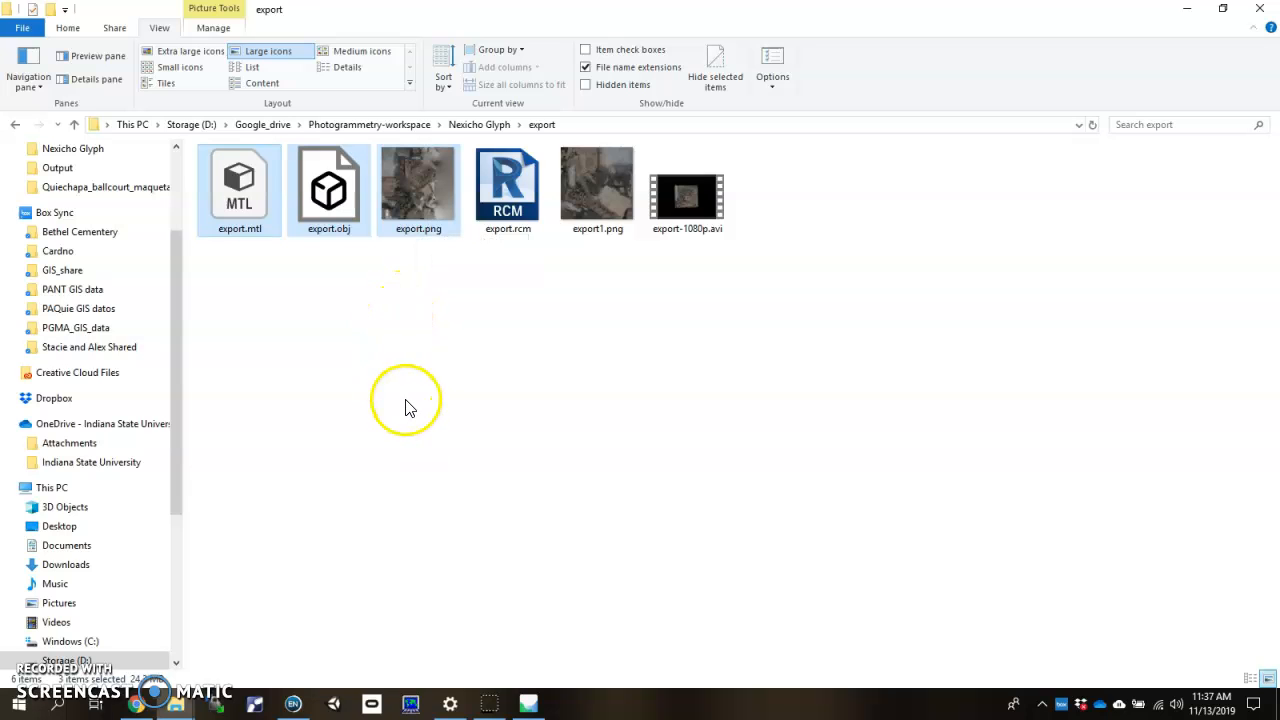
mouse_move(540, 566)
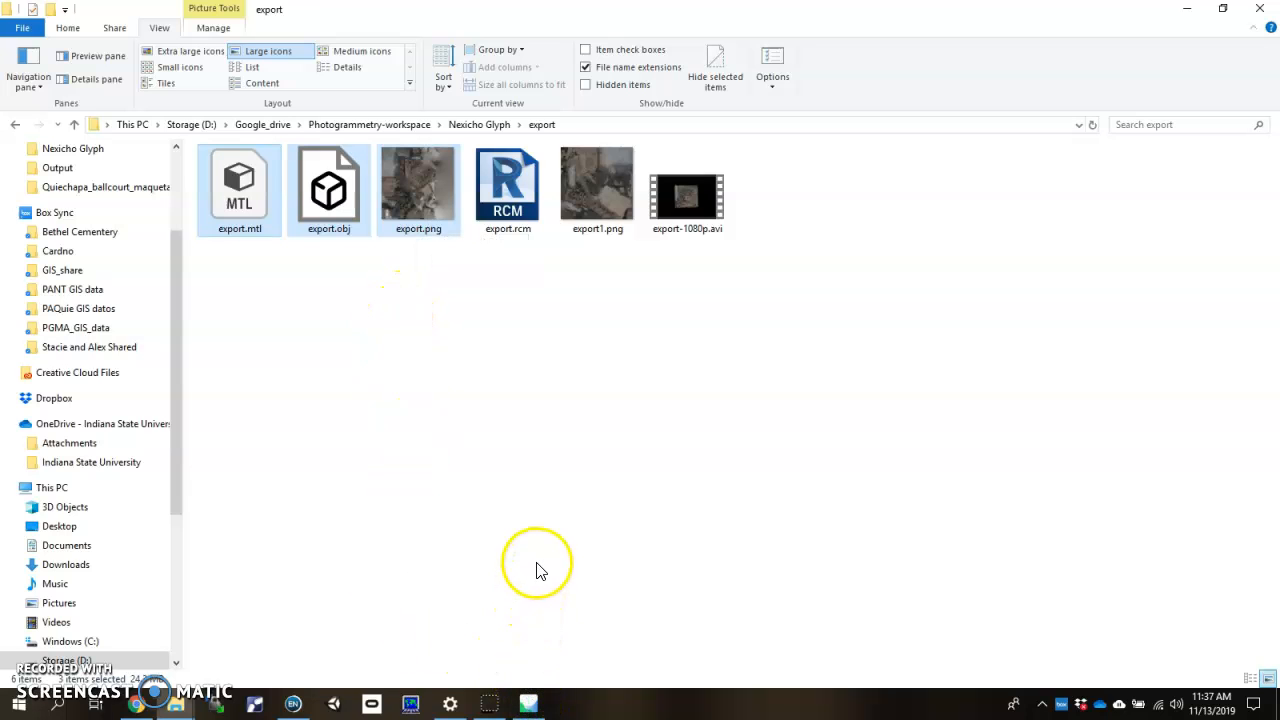
mouse_move(615, 197)
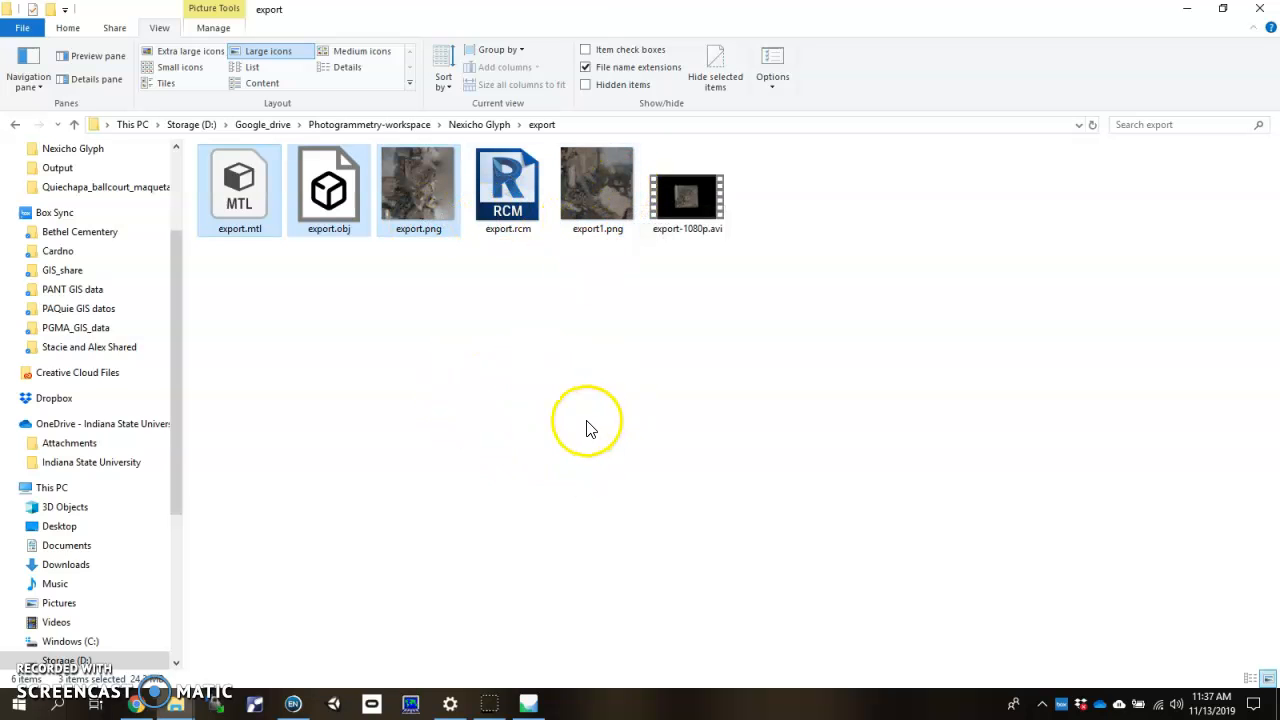
mouse_move(618, 281)
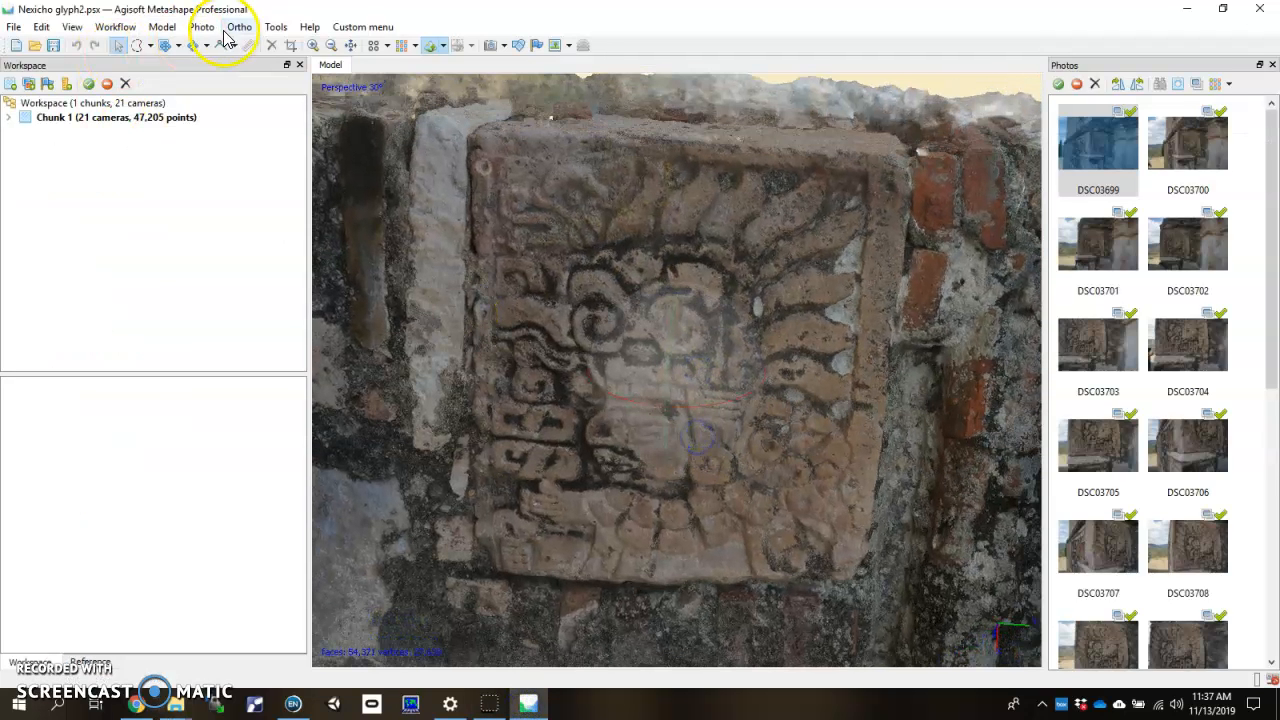
Step: Bring up the Workflow menu's processing steps in Metashape
click(128, 27)
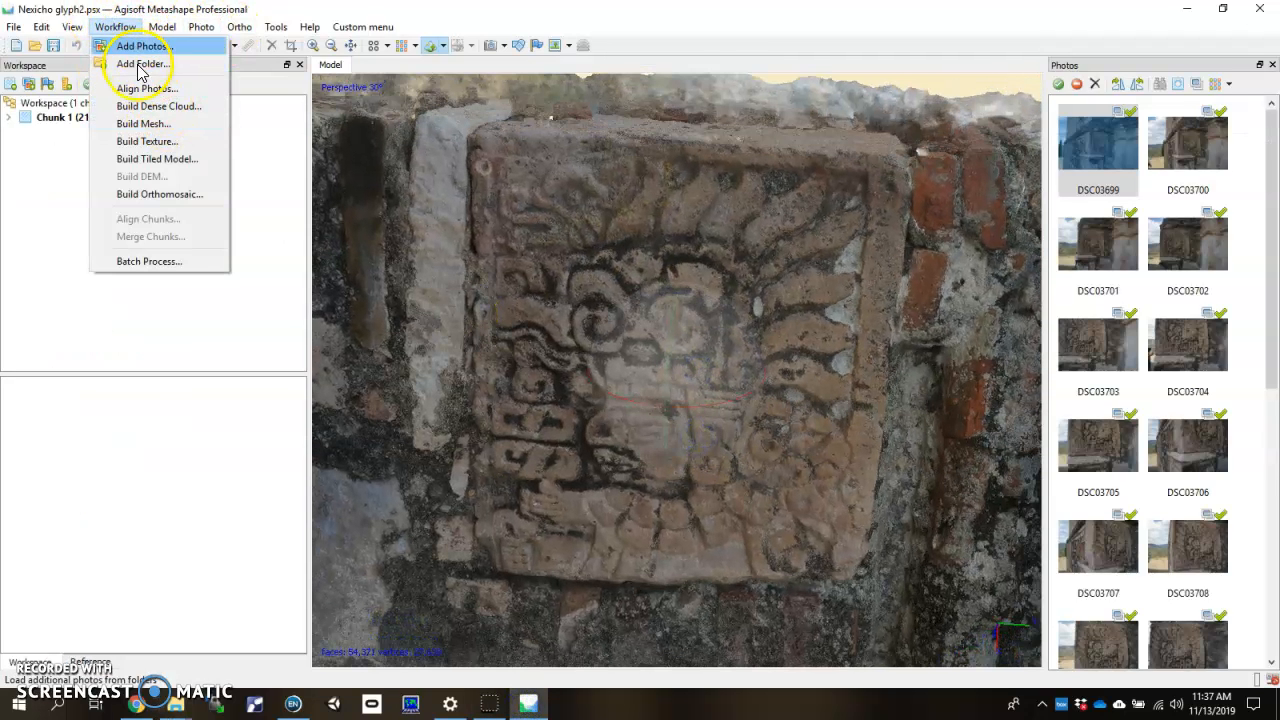
mouse_move(156, 258)
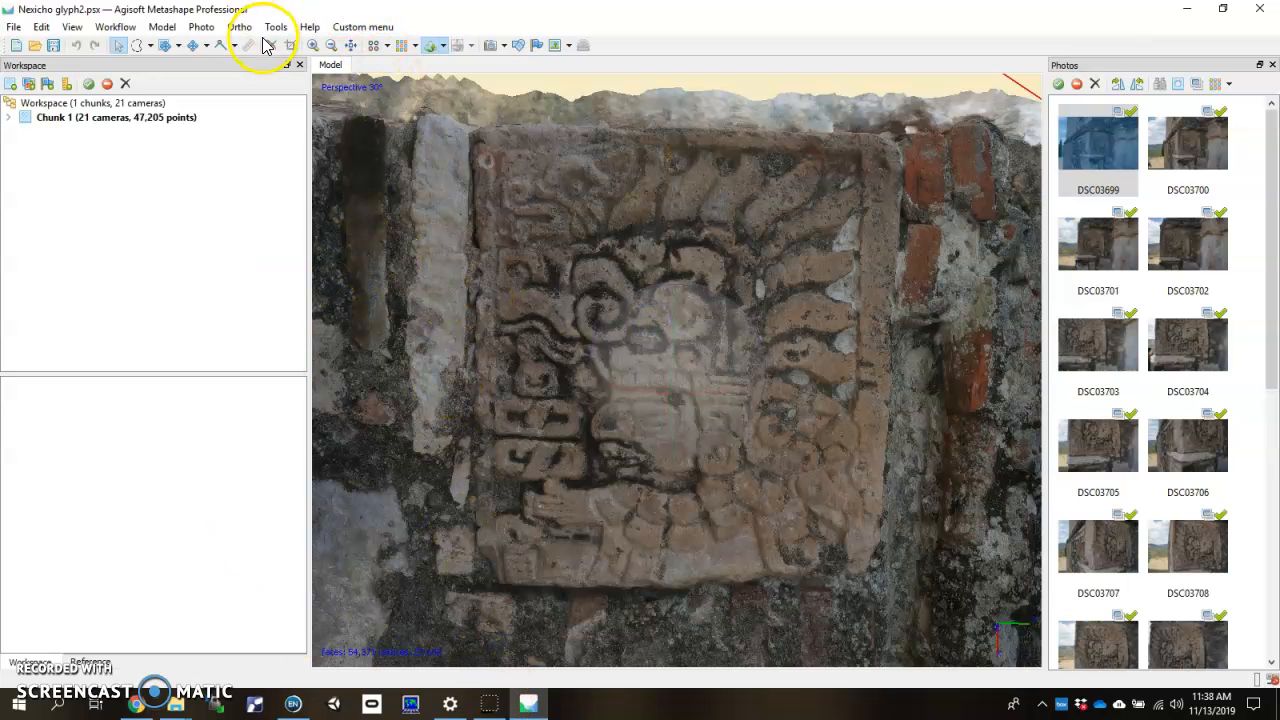
click(122, 26)
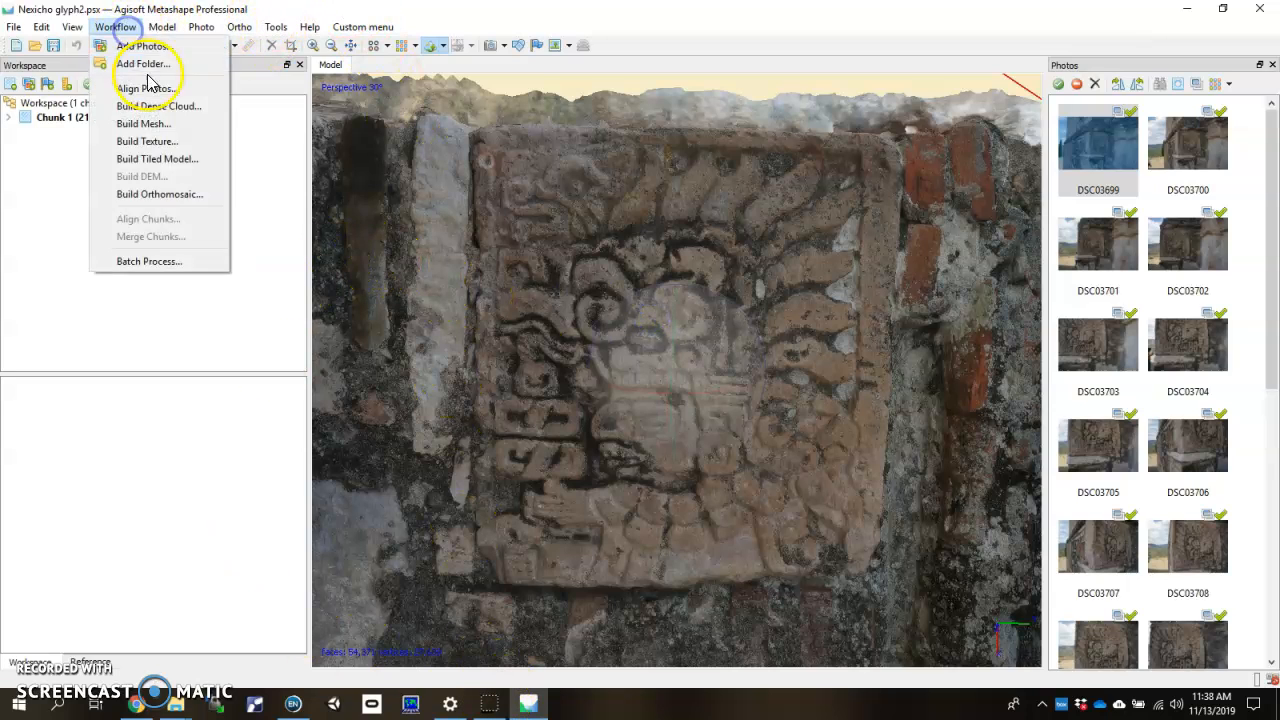
mouse_move(135, 115)
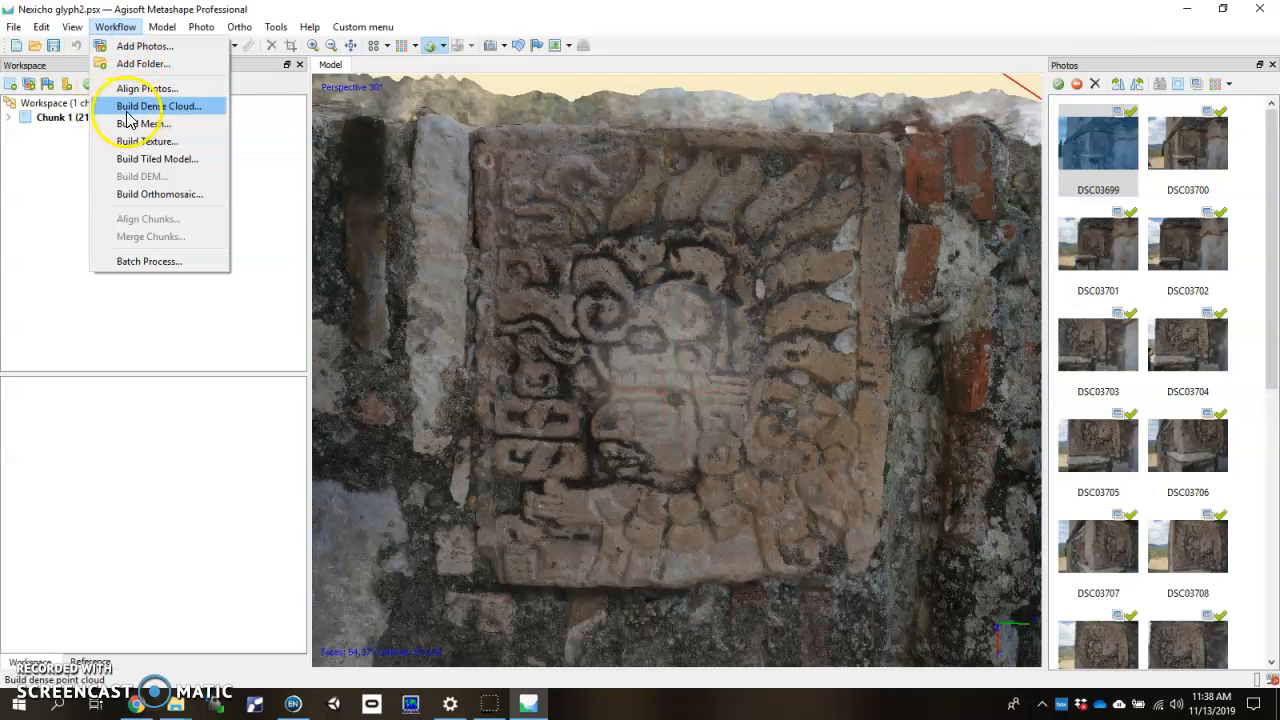
mouse_move(140, 90)
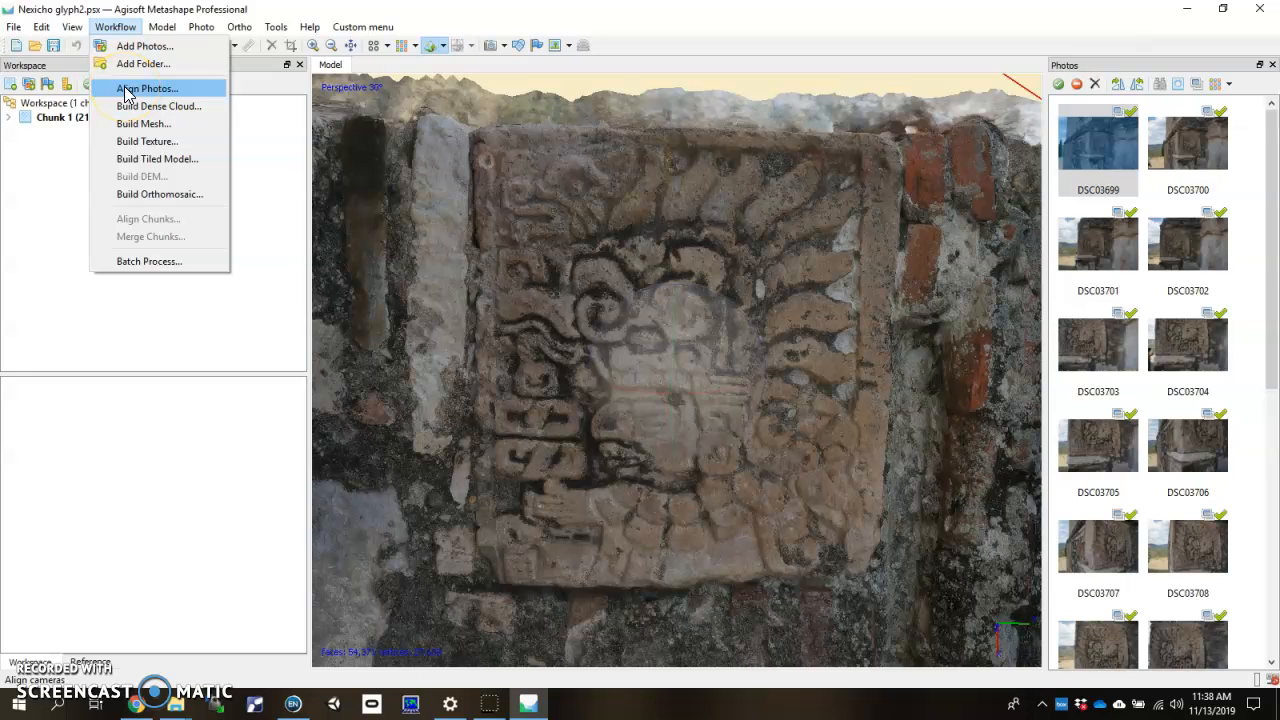
Step: Open the Optimize Cameras settings from Tools, dismiss them, then reopen them
click(275, 26)
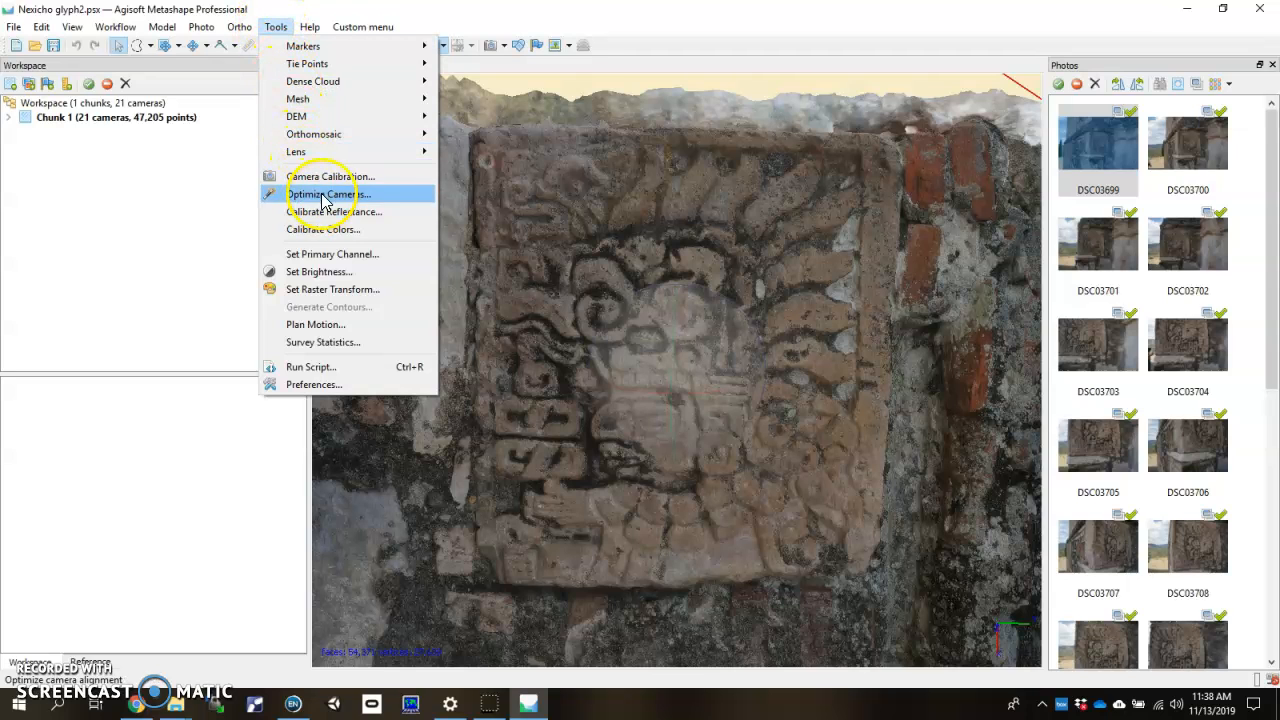
click(322, 193)
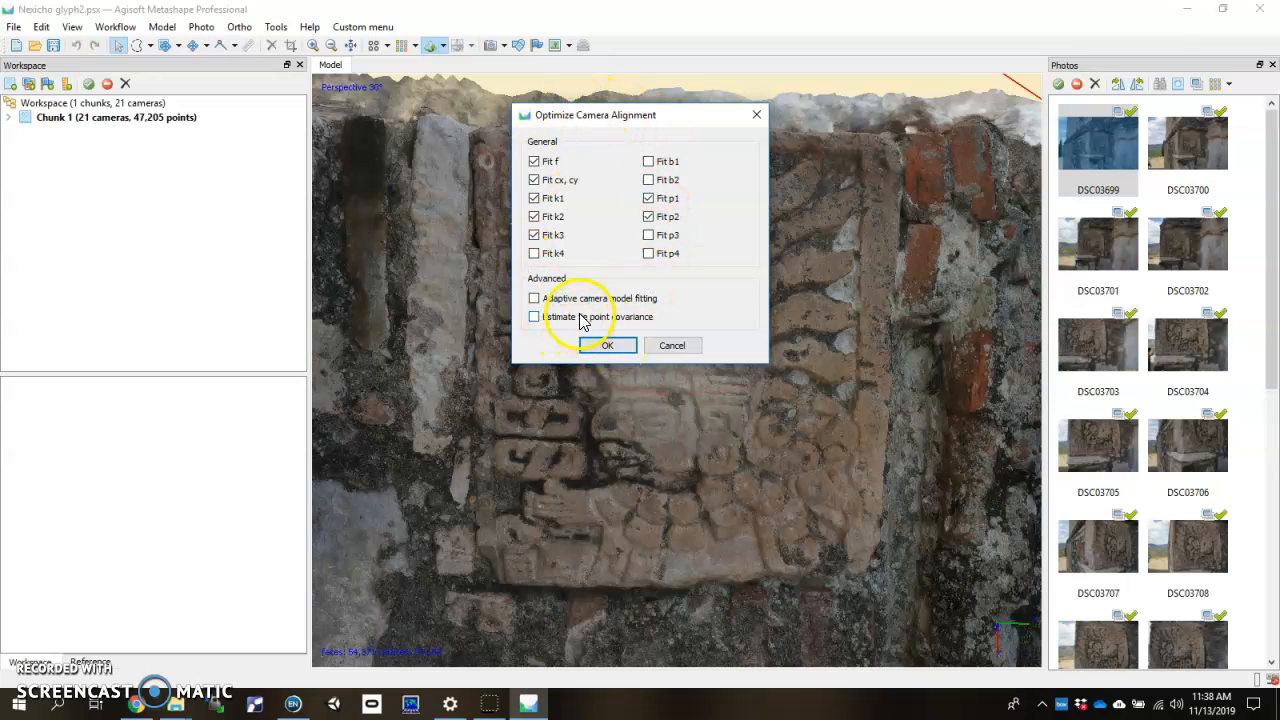
mouse_move(750, 145)
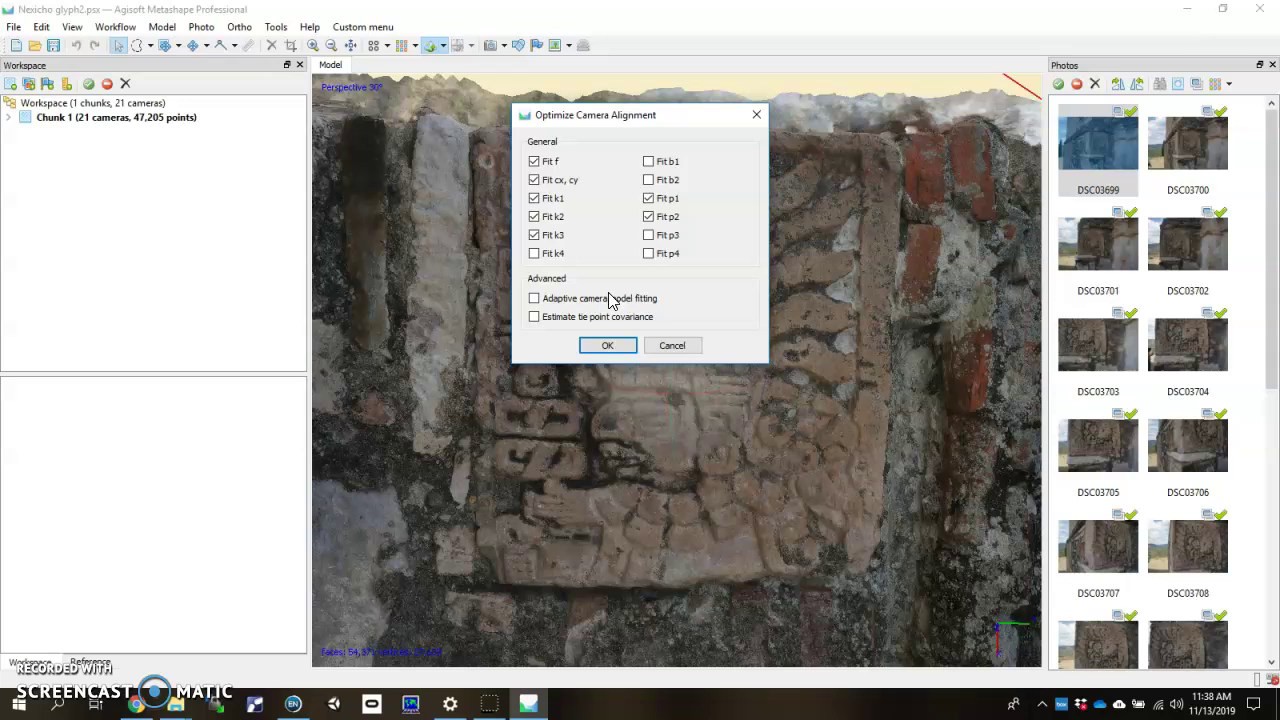
mouse_move(700, 355)
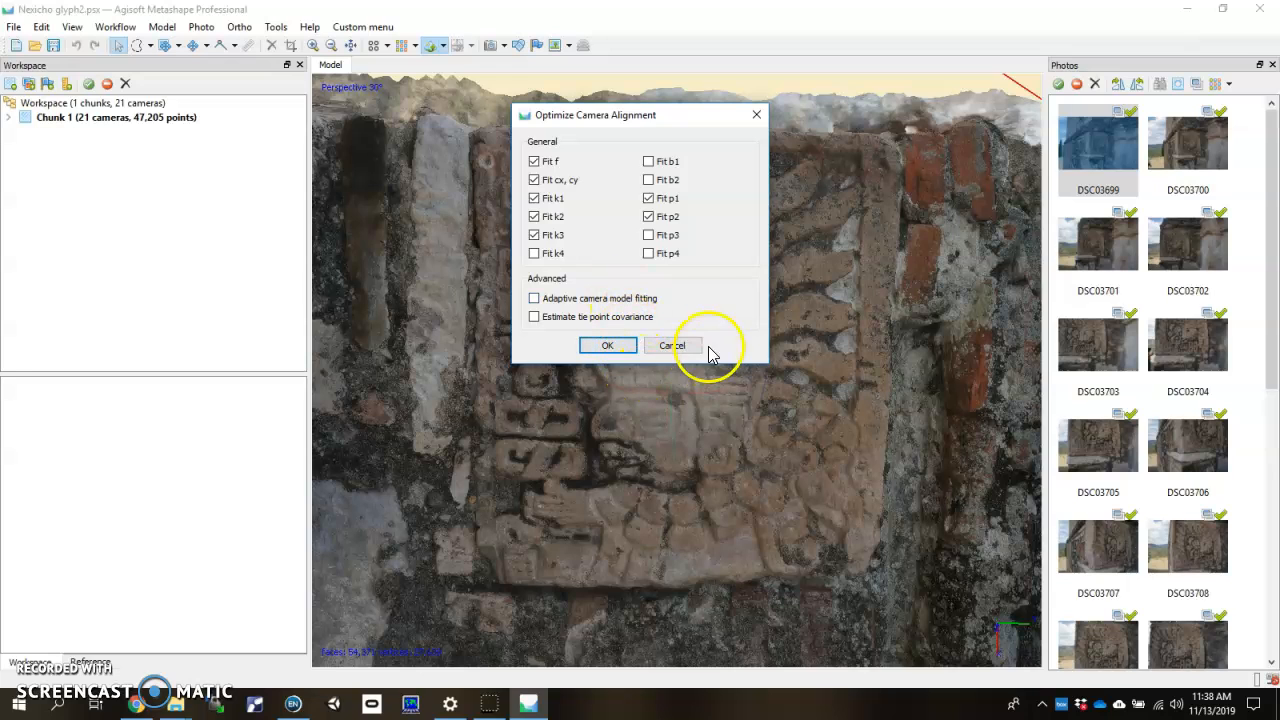
mouse_move(688, 352)
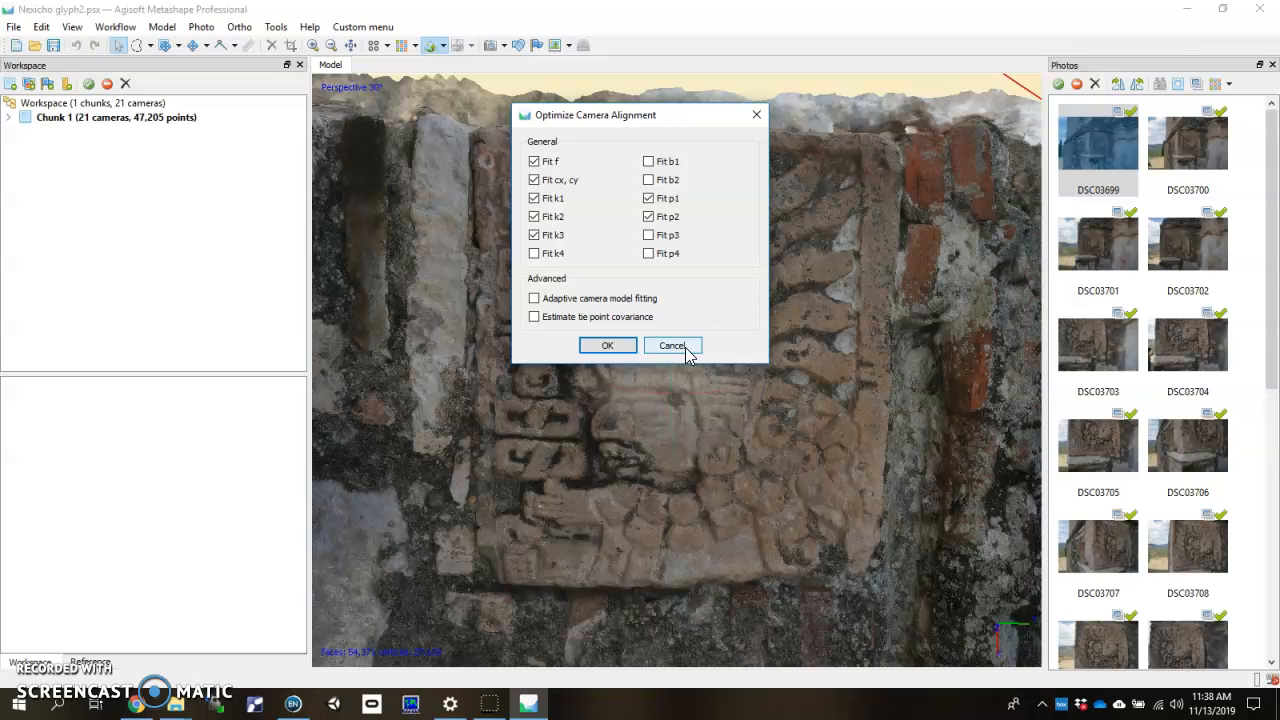
click(110, 27)
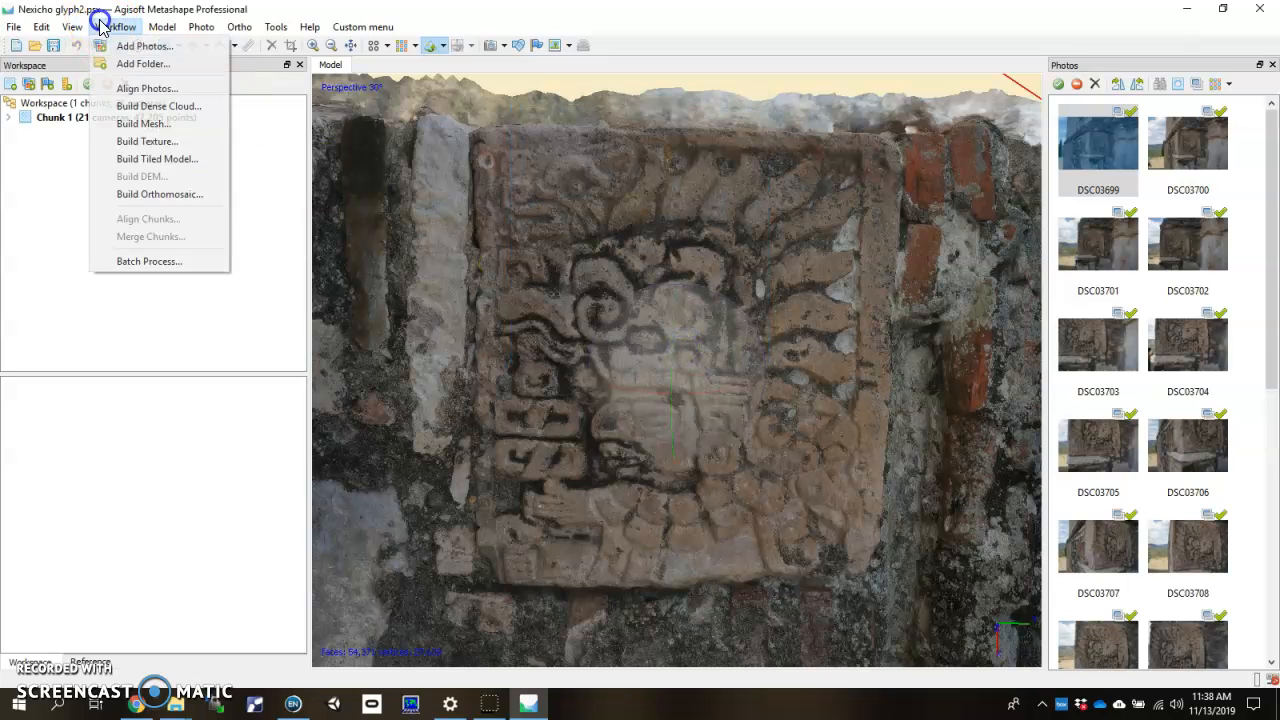
mouse_move(140, 88)
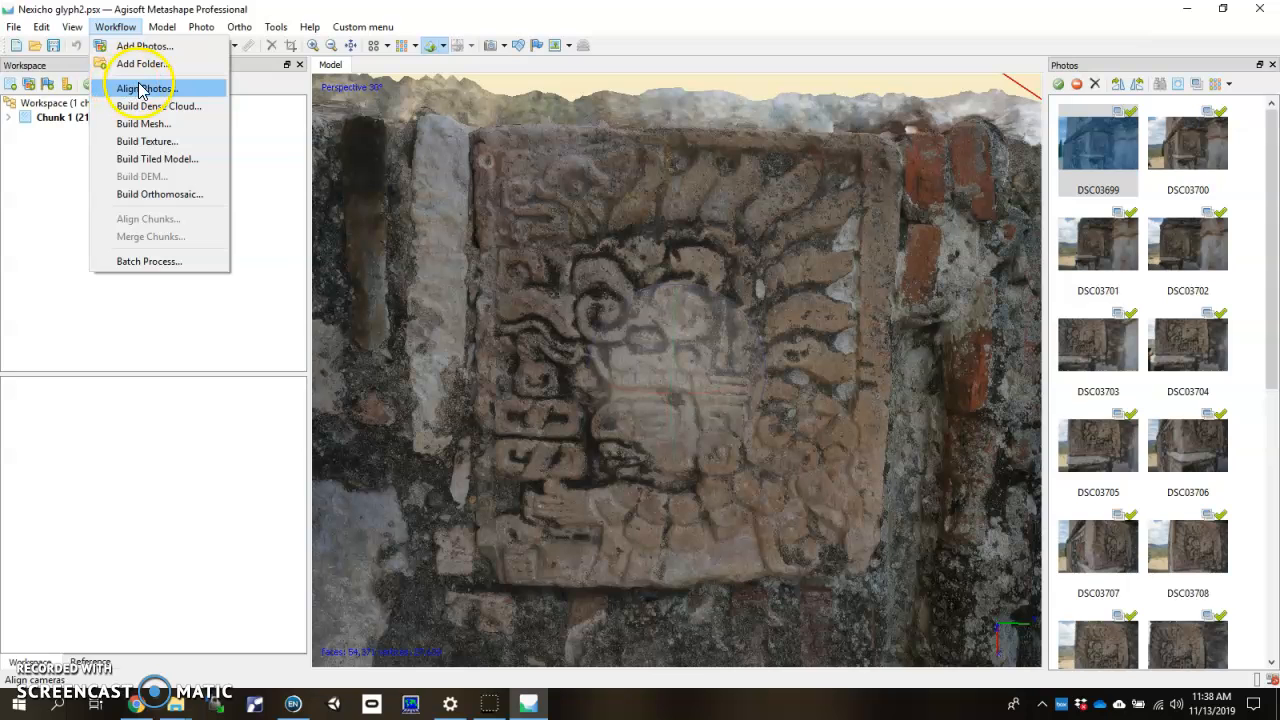
click(276, 27)
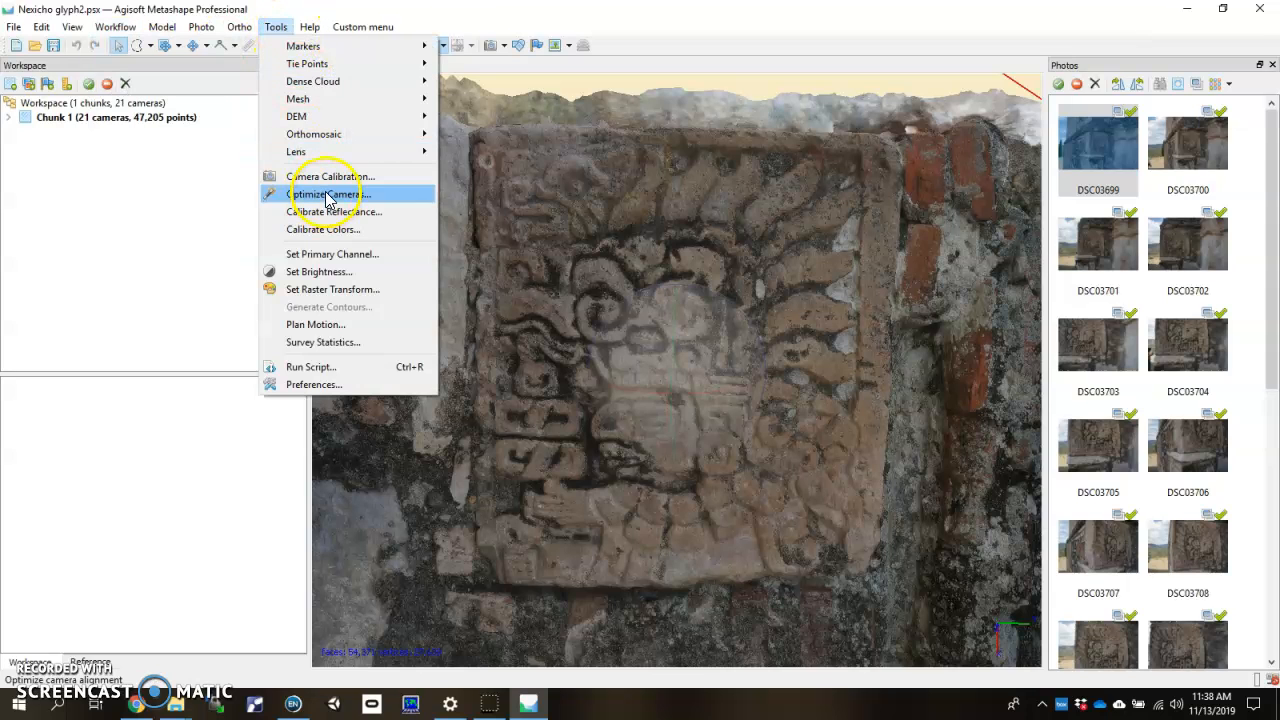
click(329, 194)
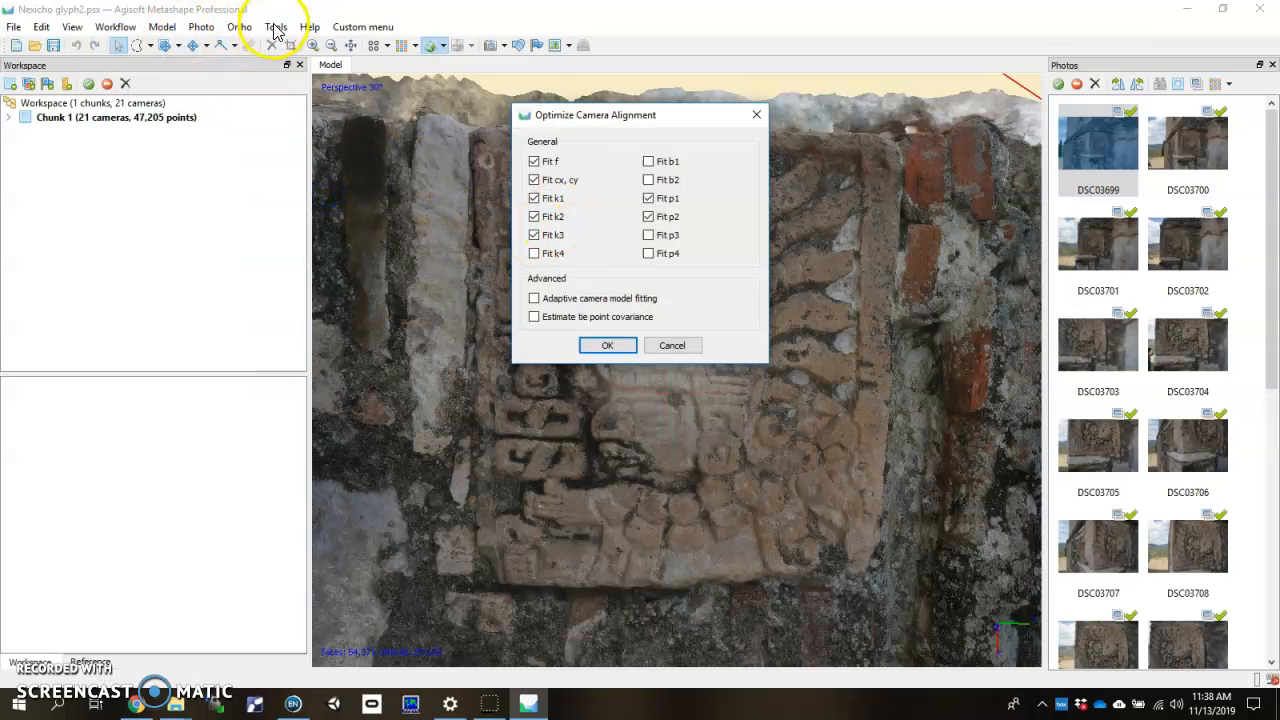